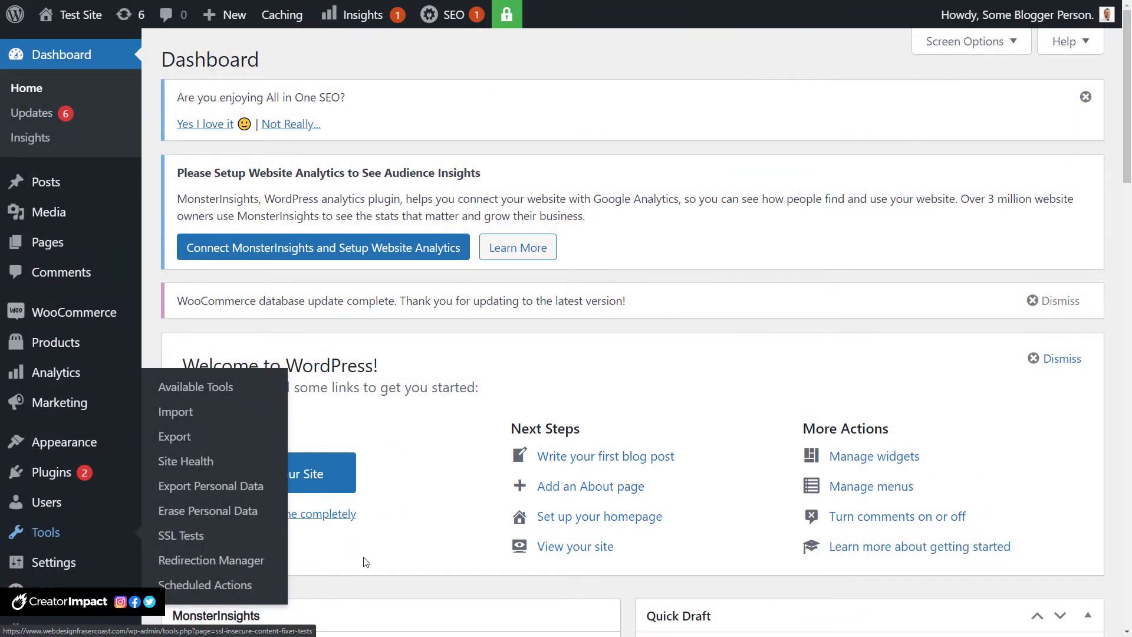
{"action": "mouse_move", "coordinate": [496, 149]}
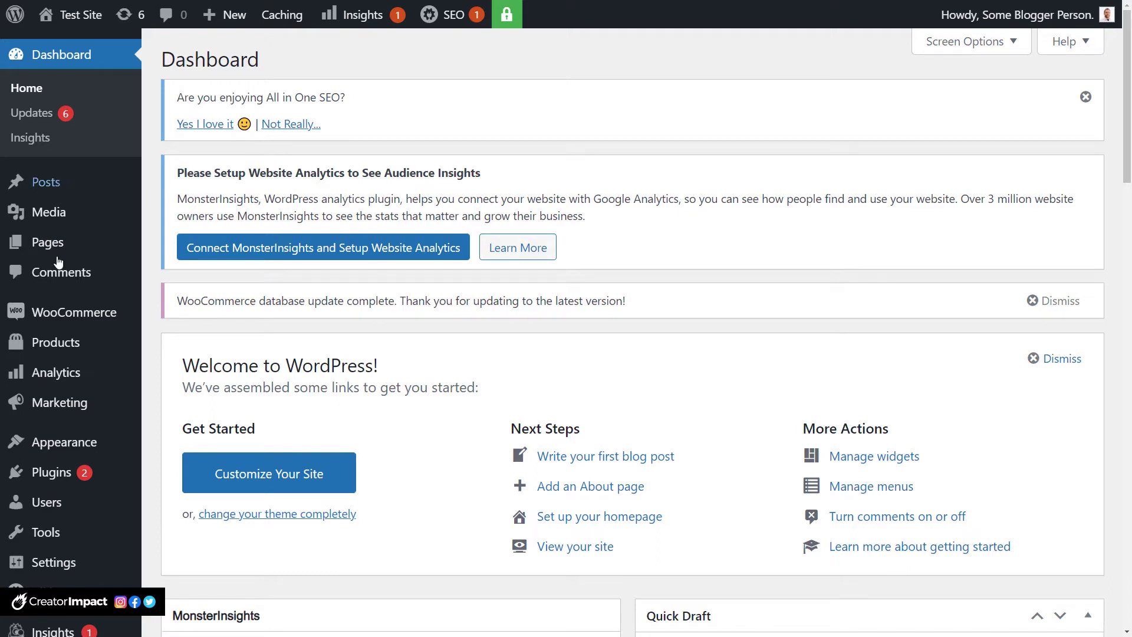
- Search the Add New plugins directory for 'ninja forms' and activate the Ninja Forms plugin
{"action": "left_click", "coordinate": [181, 499]}
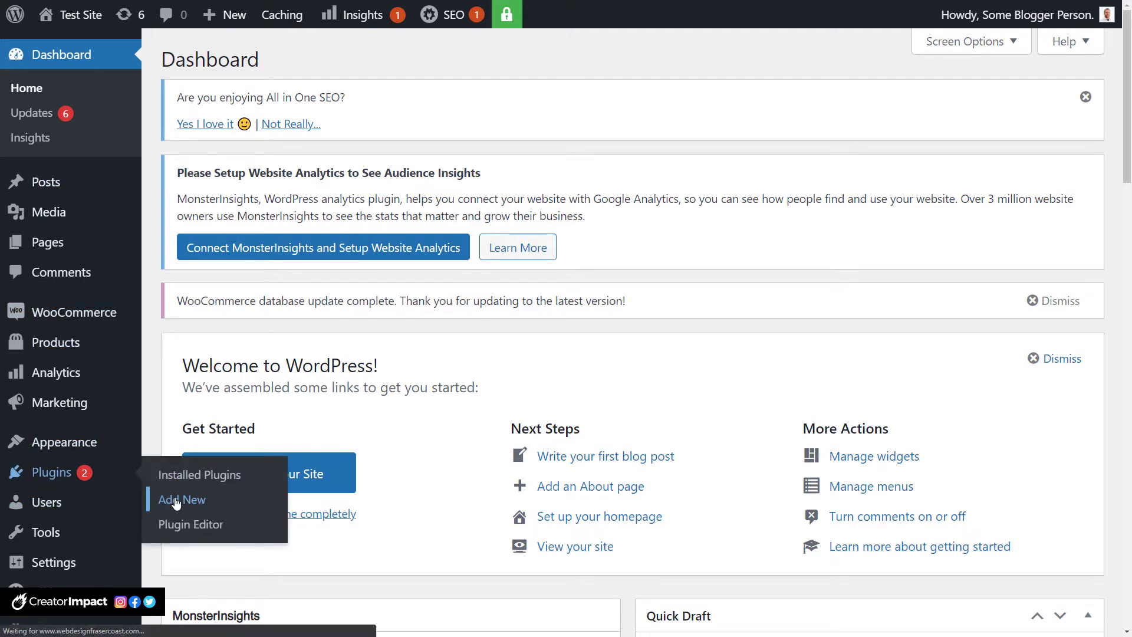
{"action": "left_click", "coordinate": [182, 499]}
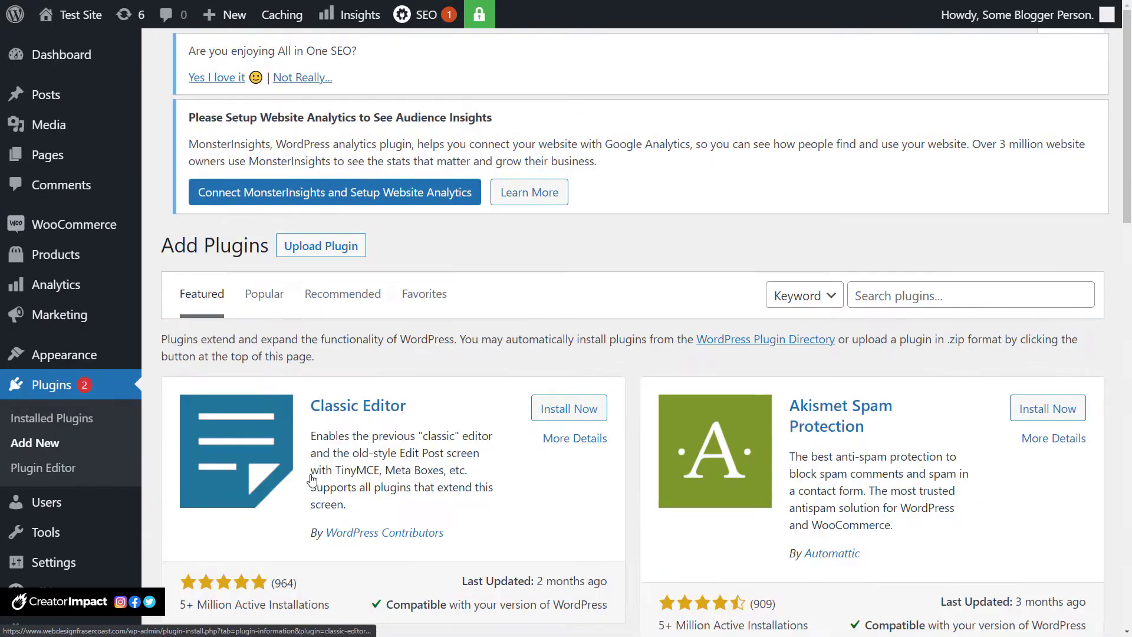
{"action": "type", "text": "ninja forms"}
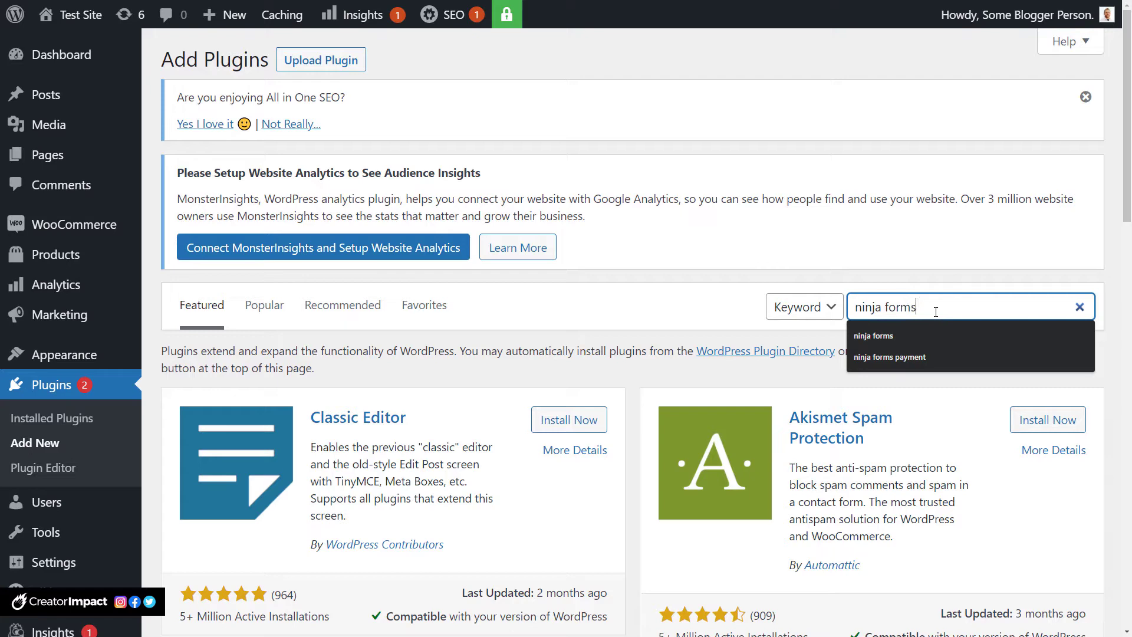
{"action": "left_click", "coordinate": [568, 407]}
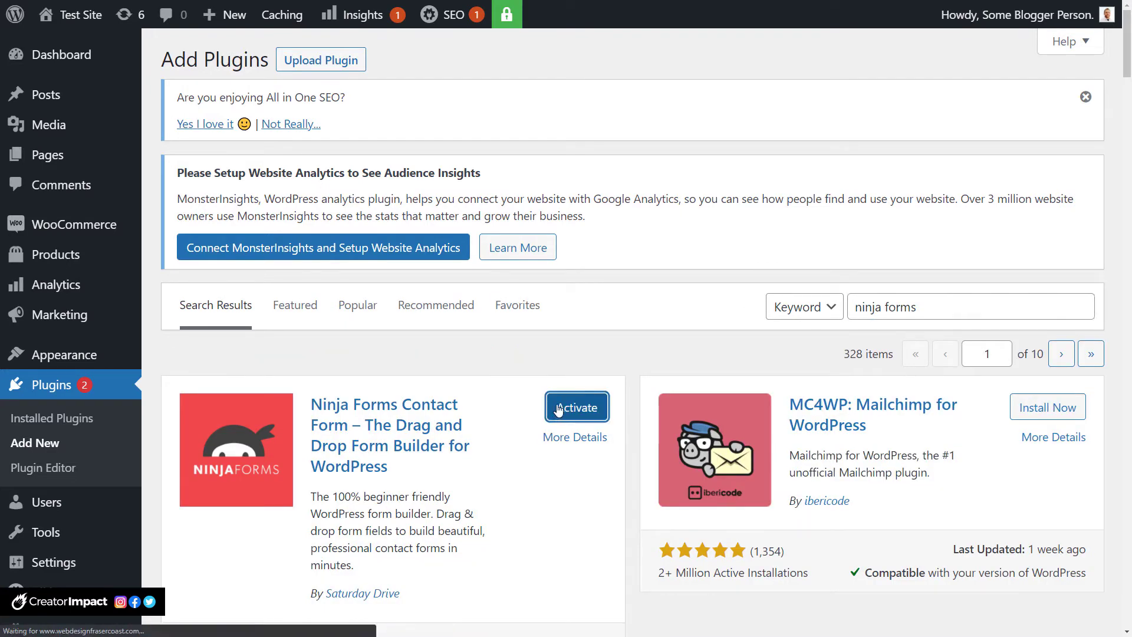
{"action": "left_click", "coordinate": [575, 407]}
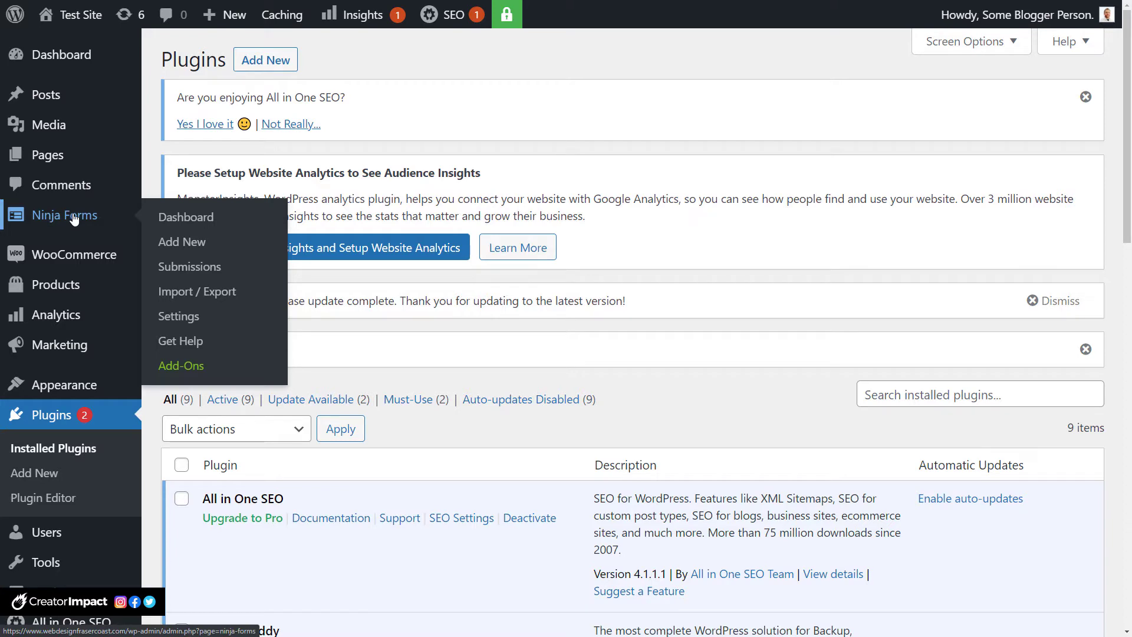
- Dismiss the usage-data prompt with Not Now and reveal the Contact Me form's actions
{"action": "left_click", "coordinate": [63, 215]}
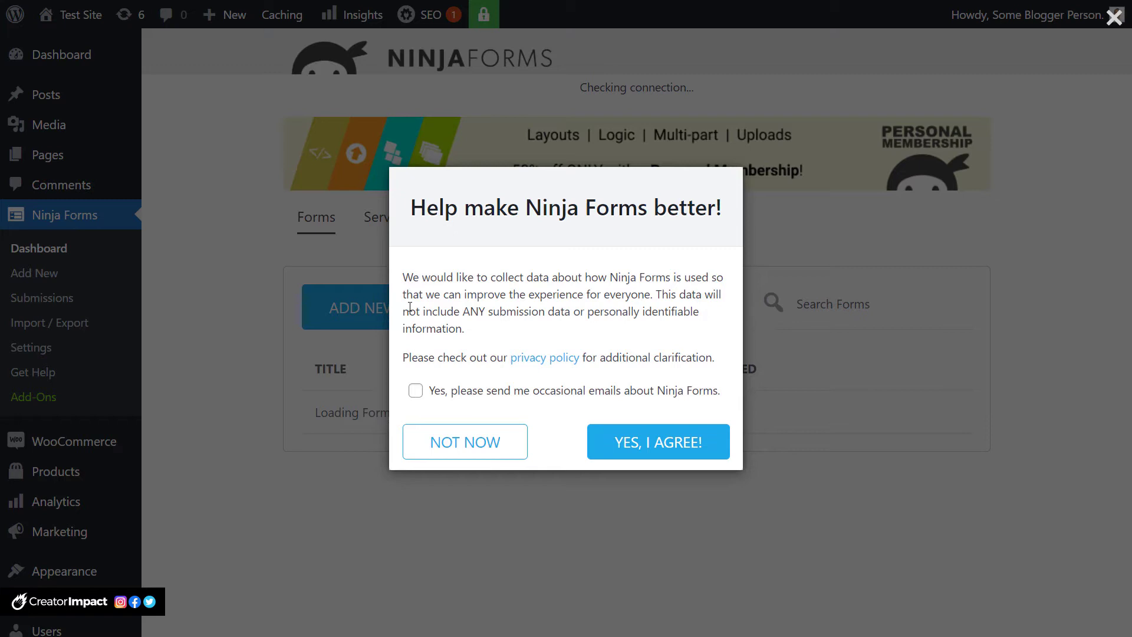
{"action": "left_click", "coordinate": [464, 442]}
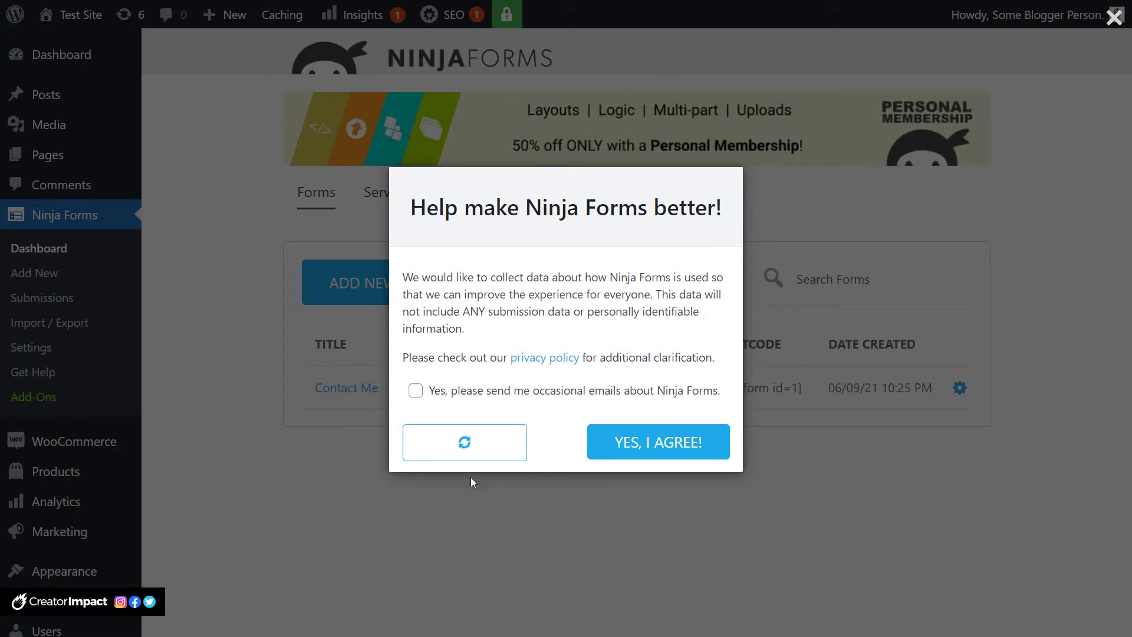
{"action": "left_click", "coordinate": [657, 441]}
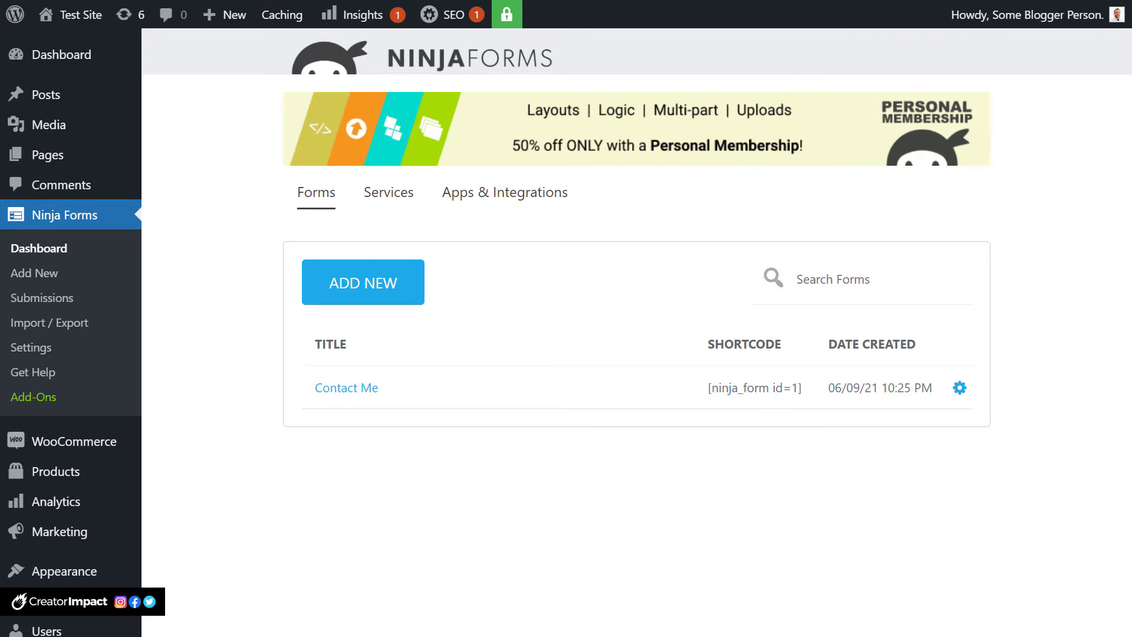
{"action": "mouse_move", "coordinate": [642, 576]}
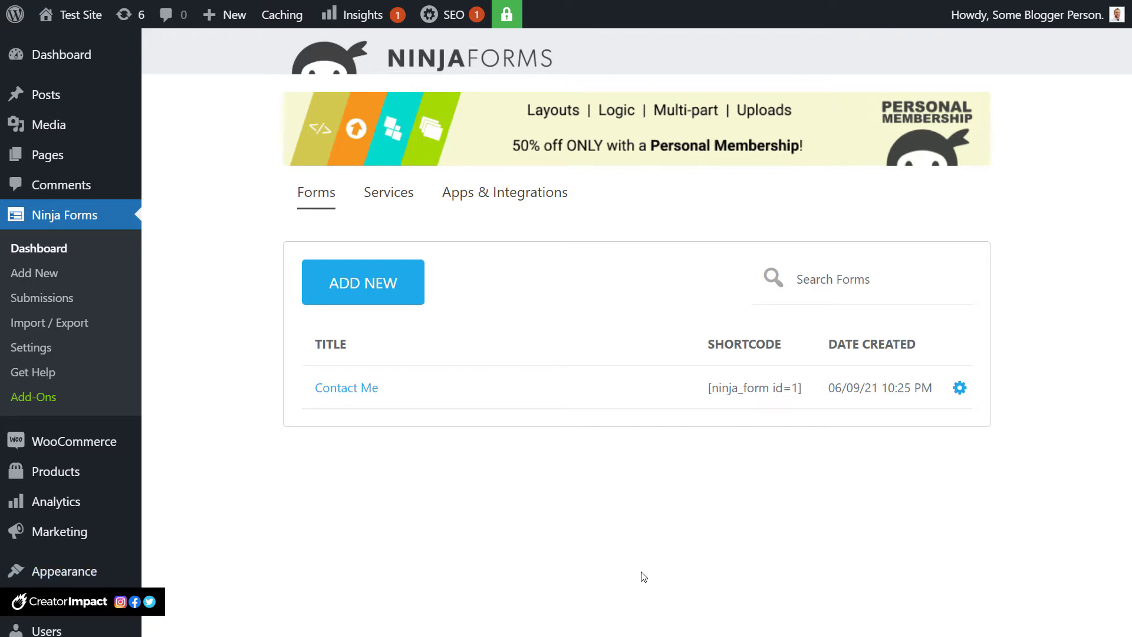
{"action": "mouse_move", "coordinate": [443, 359]}
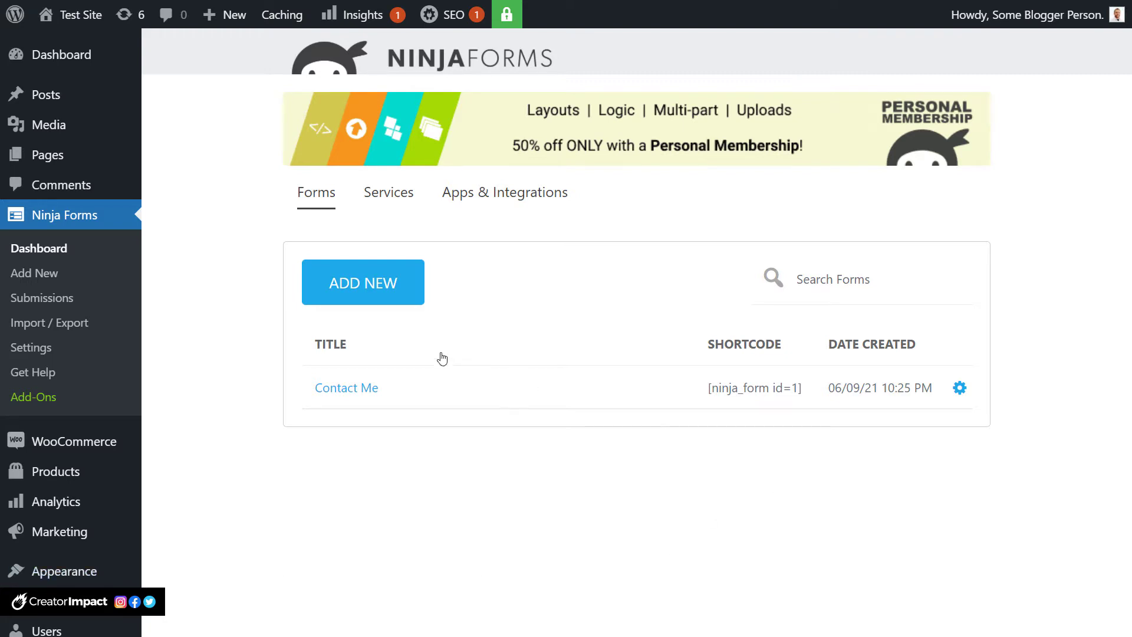
{"action": "mouse_move", "coordinate": [345, 388]}
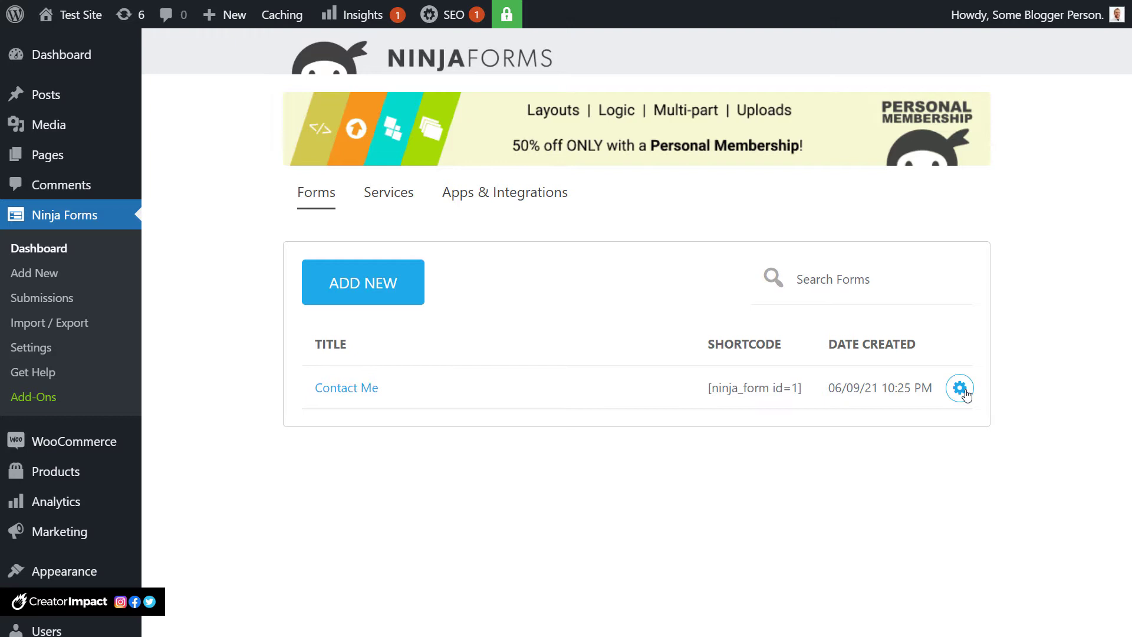
{"action": "left_click", "coordinate": [960, 388]}
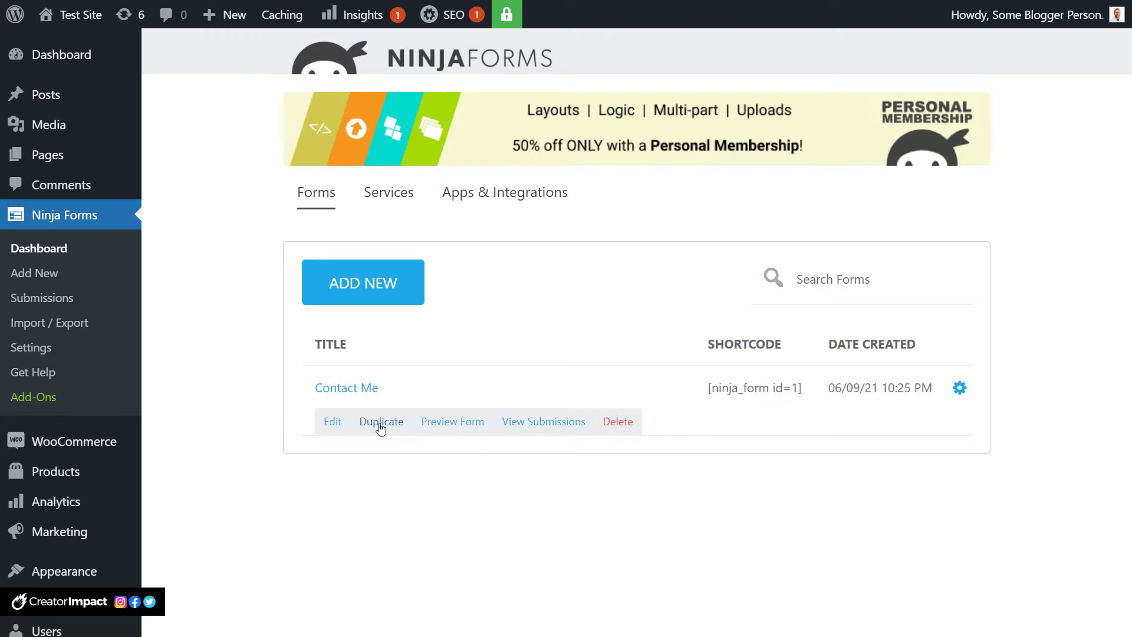
{"action": "mouse_move", "coordinate": [345, 397]}
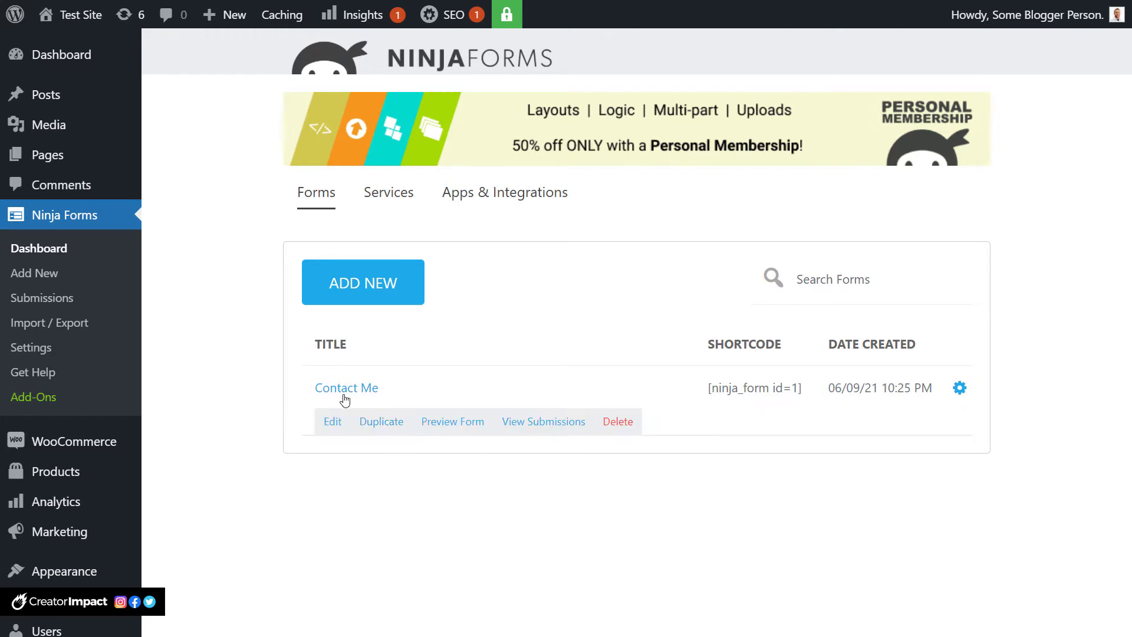
{"action": "mouse_move", "coordinate": [346, 388]}
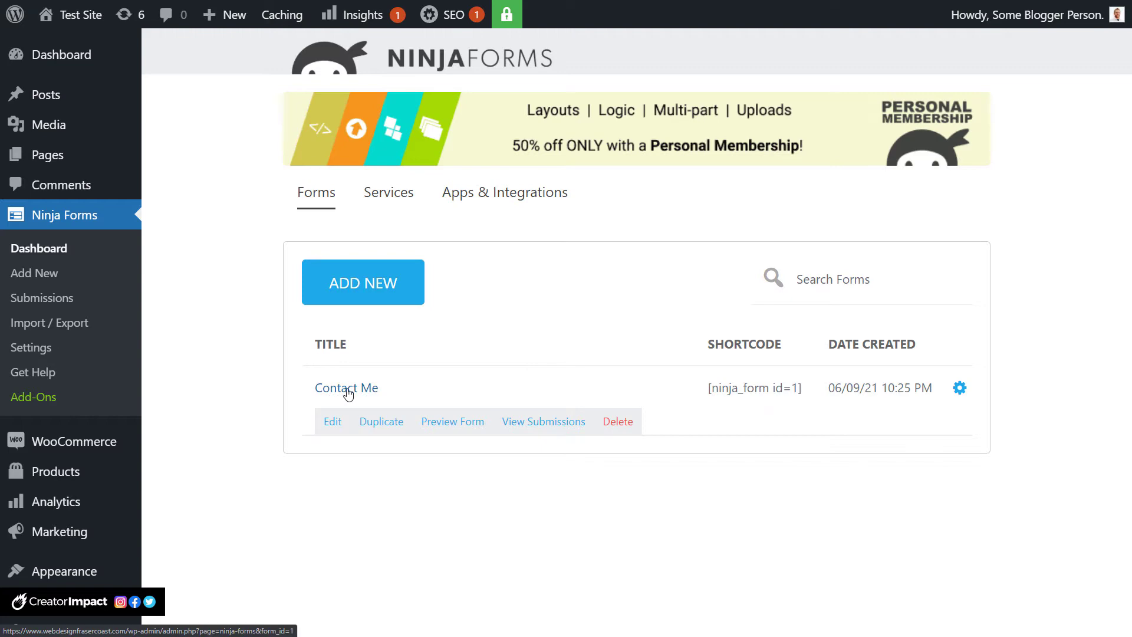
- Edit the Contact Me form and browse the add-fields catalogue for checkbox, select and radio tiles
{"action": "left_click", "coordinate": [345, 388]}
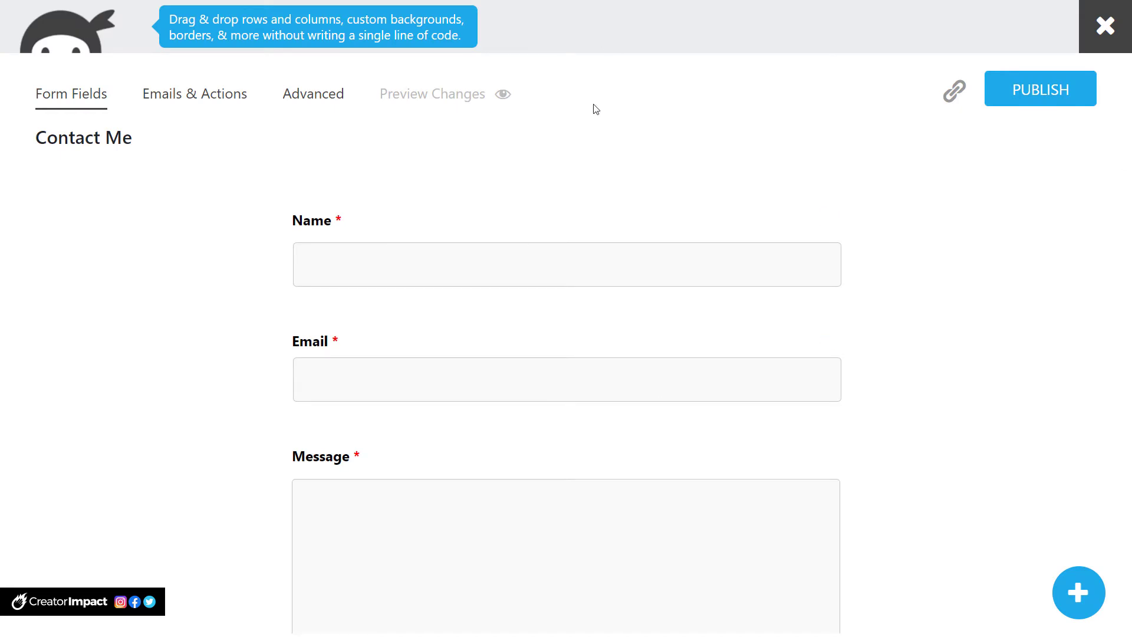
{"action": "scroll", "scroll_direction": "down", "scroll_amount": 3}
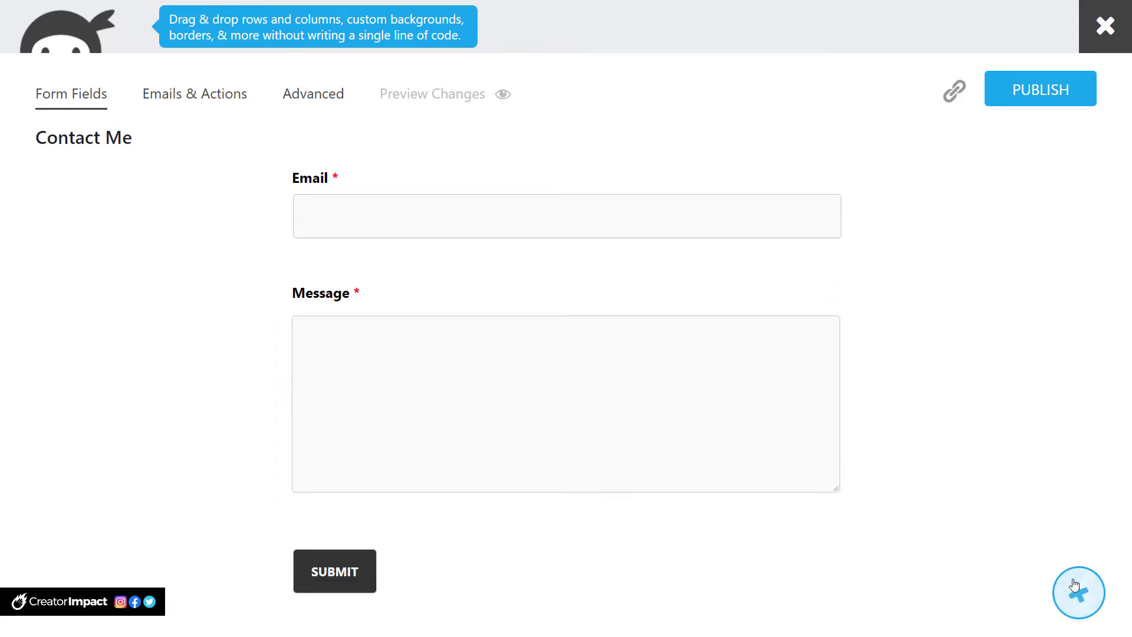
{"action": "left_click", "coordinate": [1079, 593]}
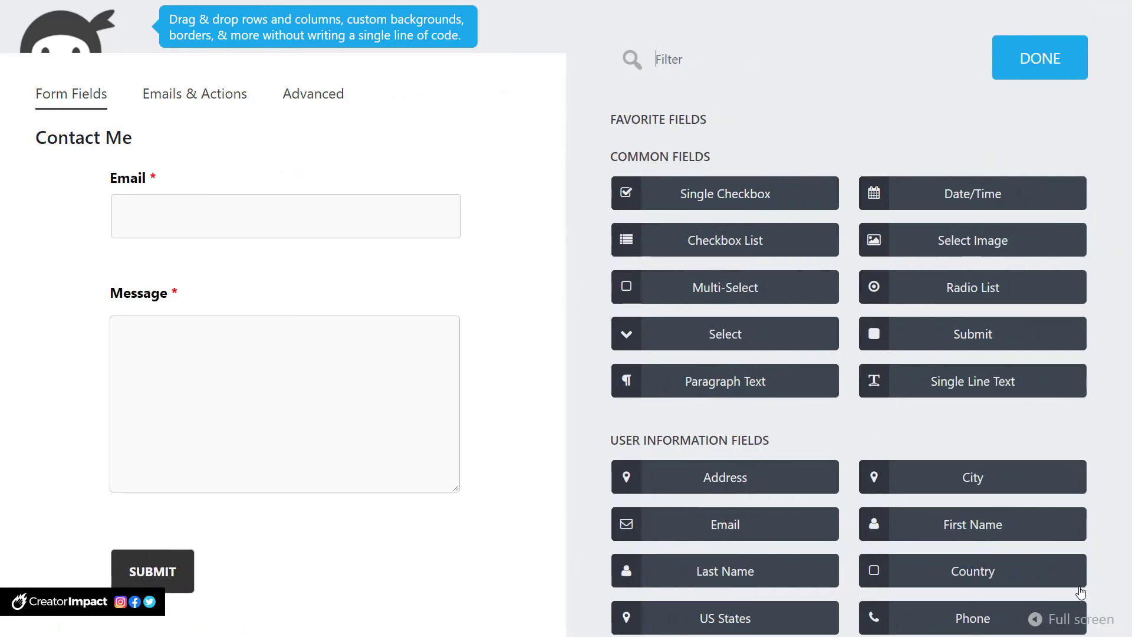
{"action": "mouse_move", "coordinate": [936, 266]}
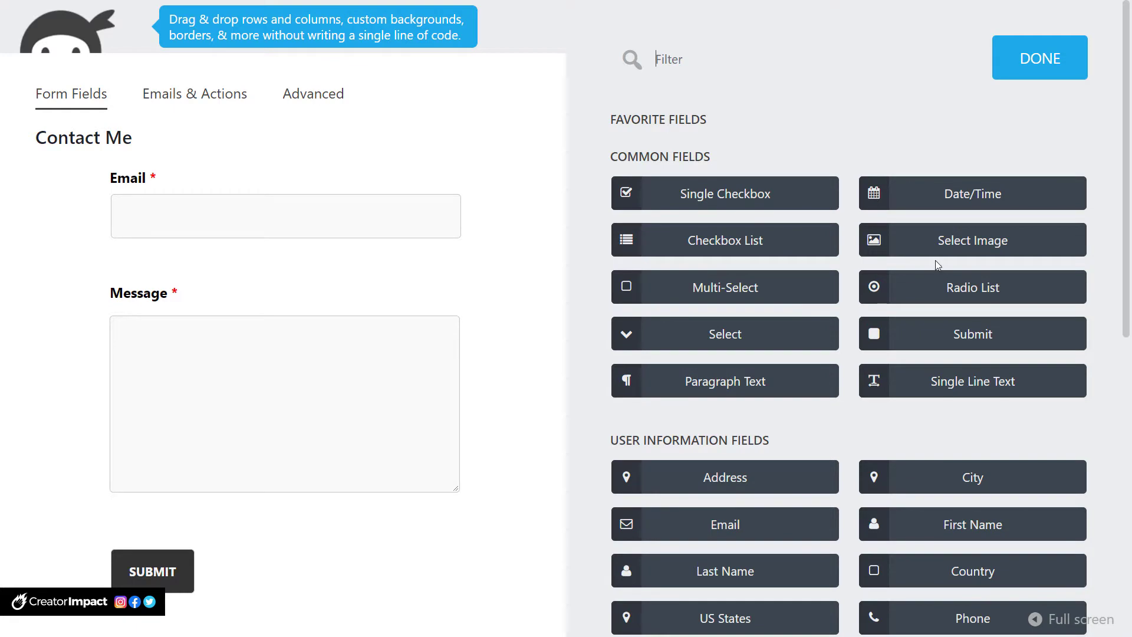
{"action": "mouse_move", "coordinate": [922, 350]}
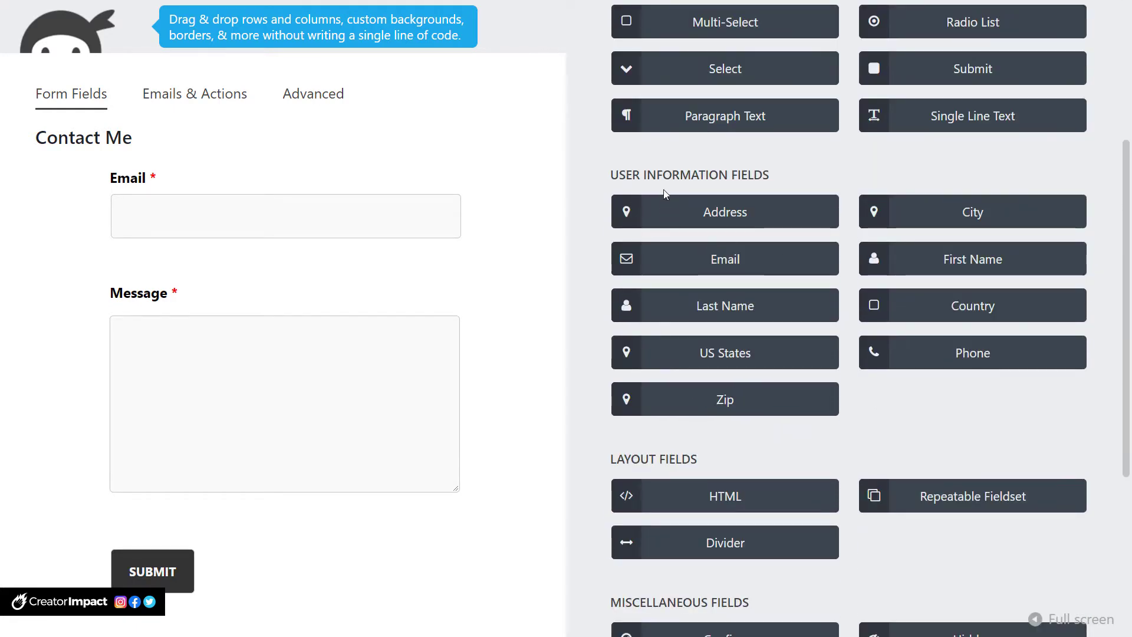
{"action": "mouse_move", "coordinate": [664, 317]}
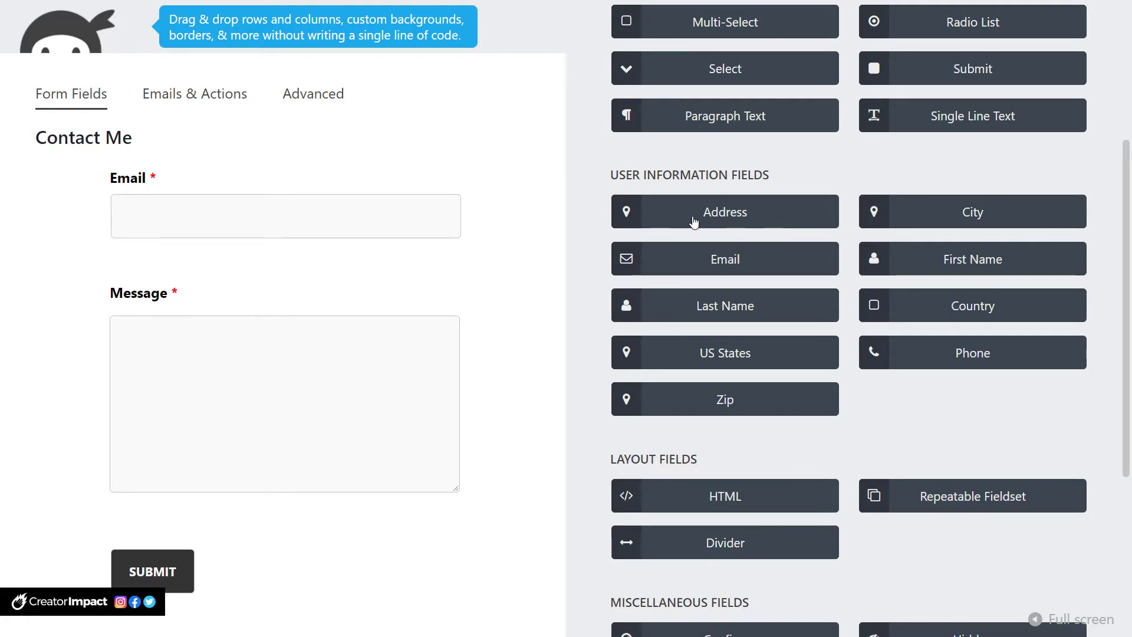
{"action": "mouse_move", "coordinate": [725, 309]}
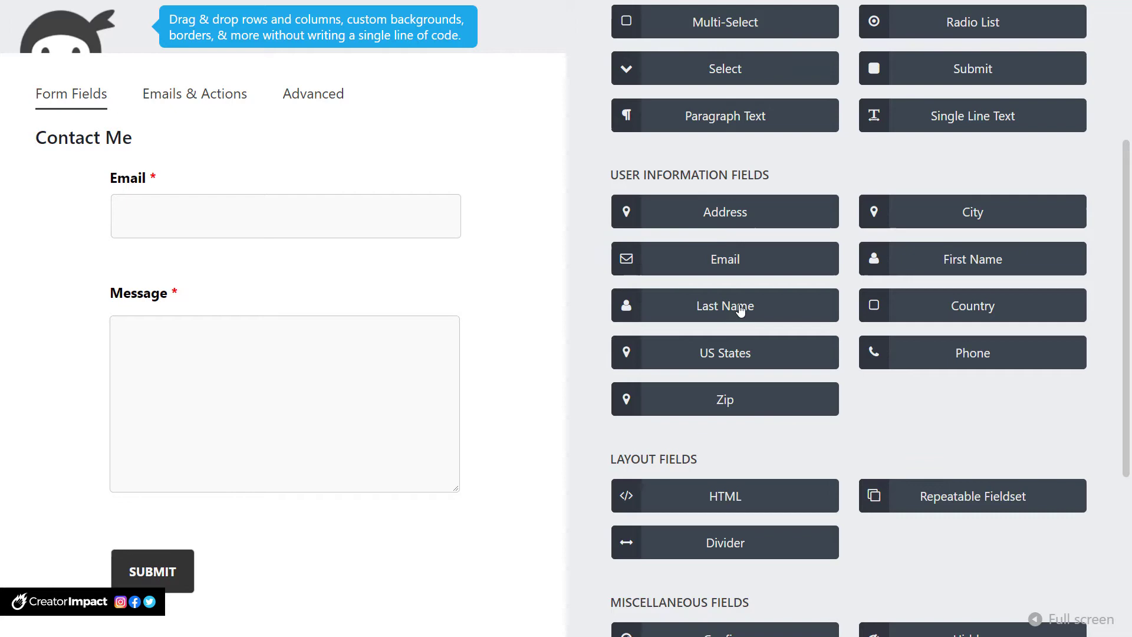
{"action": "scroll", "scroll_direction": "down", "scroll_amount": 3}
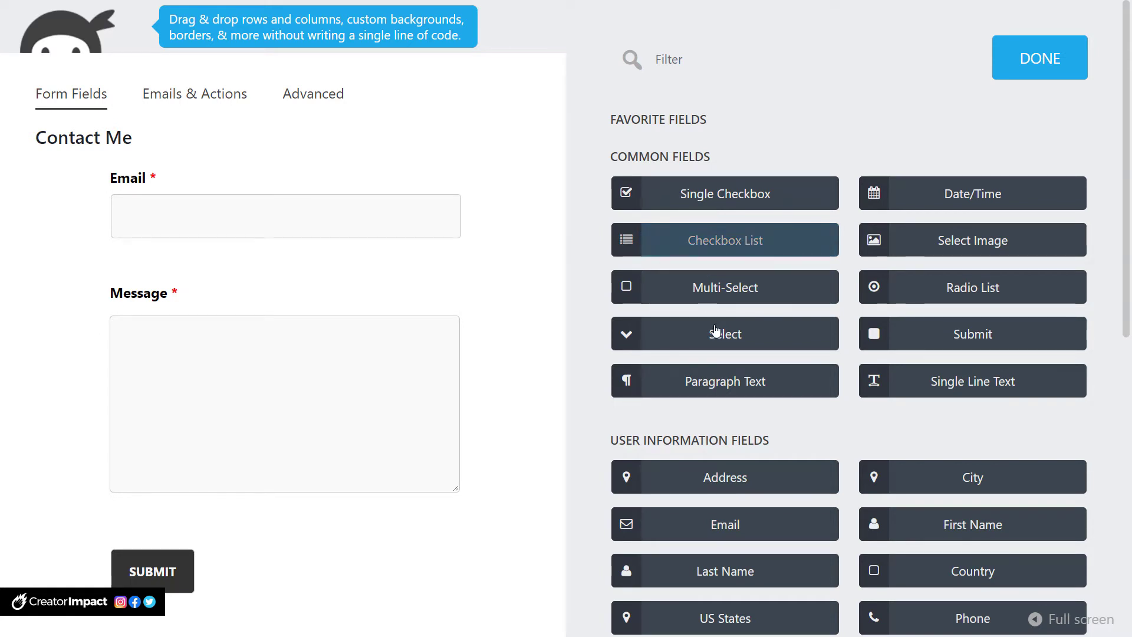
{"action": "mouse_move", "coordinate": [756, 338]}
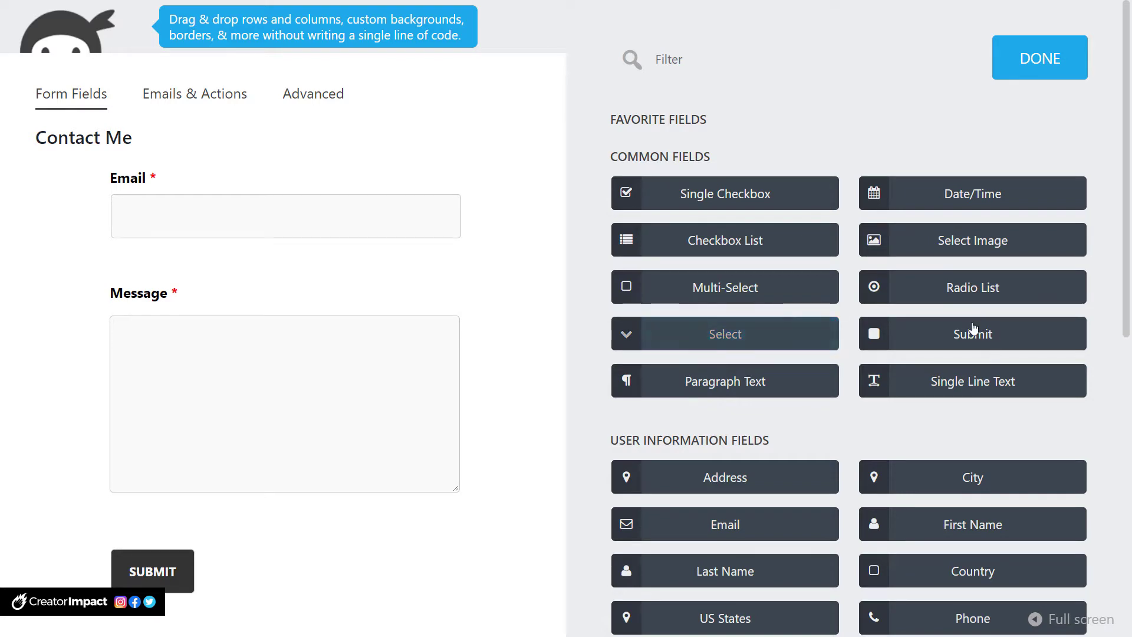
{"action": "mouse_move", "coordinate": [972, 287]}
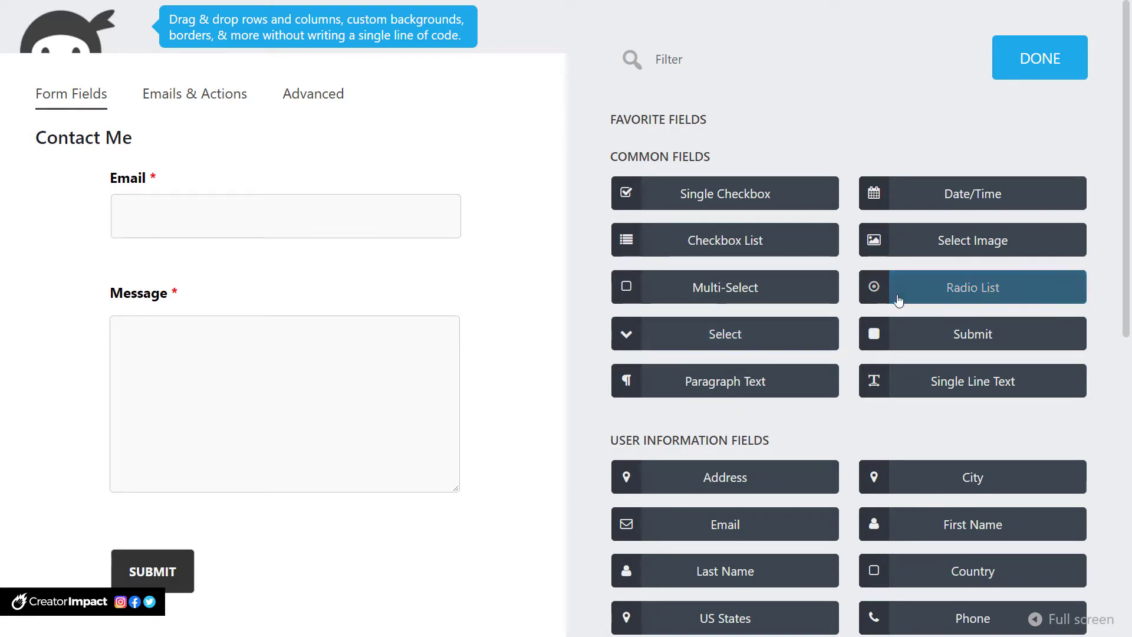
{"action": "scroll", "scroll_direction": "down", "scroll_amount": 3}
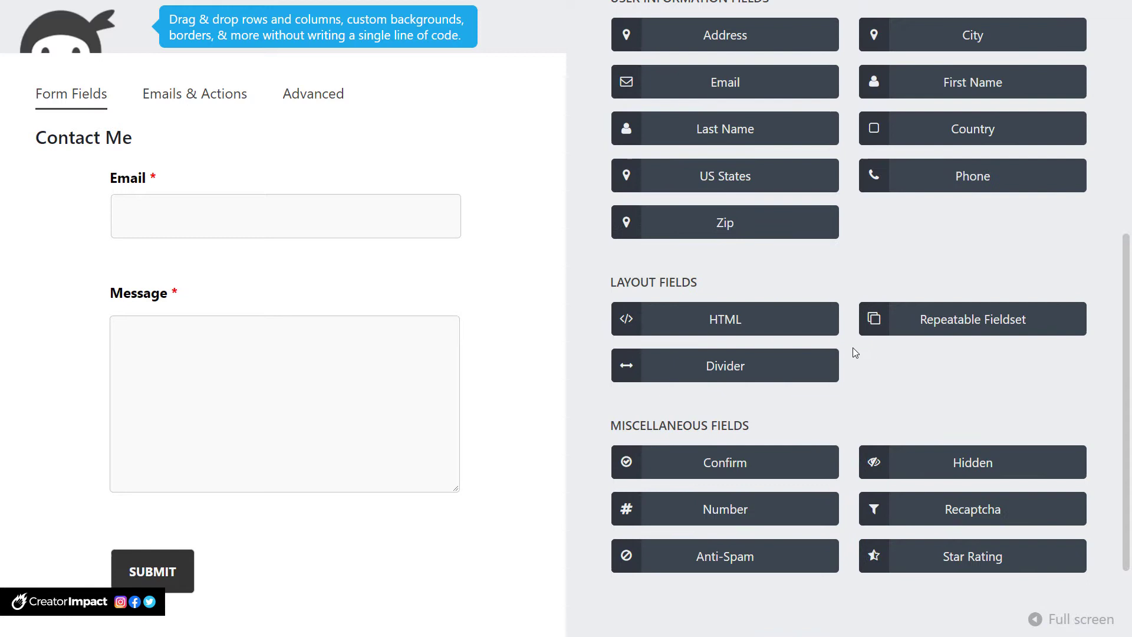
{"action": "mouse_move", "coordinate": [692, 521]}
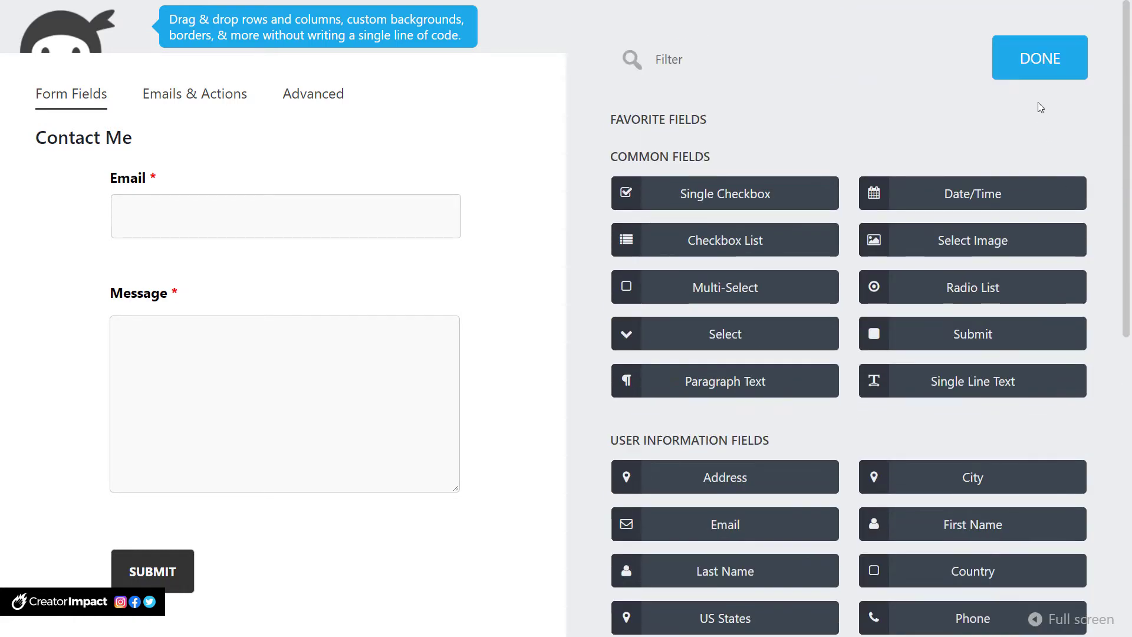
- Return to the form and arrange Phone after Name, with Message below the Number field
{"action": "left_click", "coordinate": [1040, 58]}
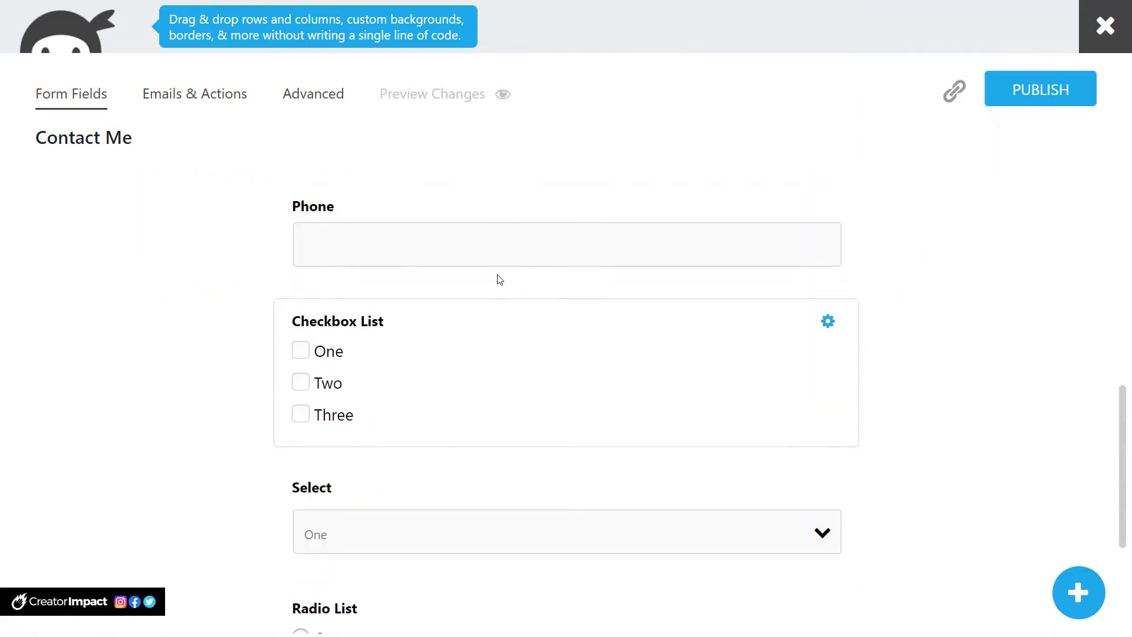
{"action": "scroll", "scroll_direction": "down", "scroll_amount": 3}
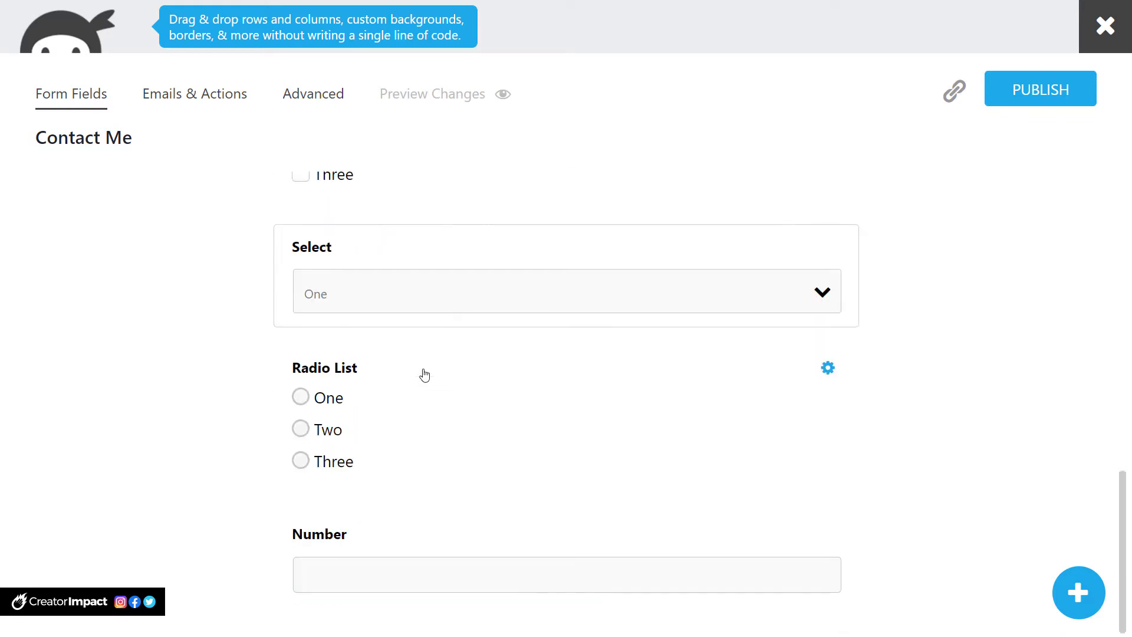
{"action": "scroll", "scroll_direction": "down", "scroll_amount": 3}
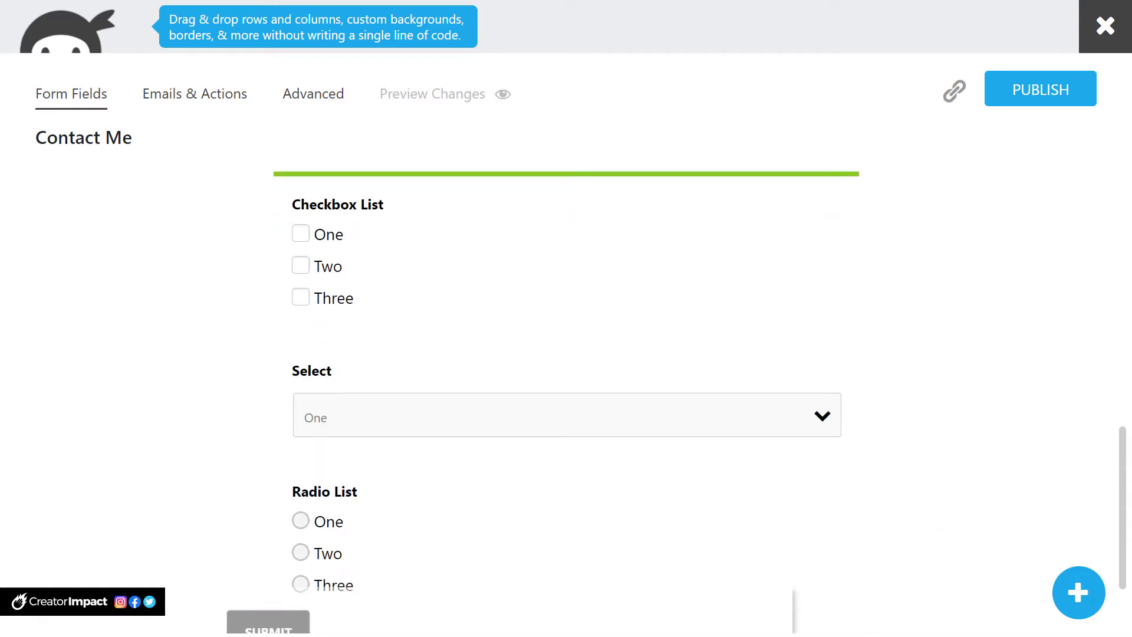
{"action": "scroll", "scroll_direction": "down", "scroll_amount": 3}
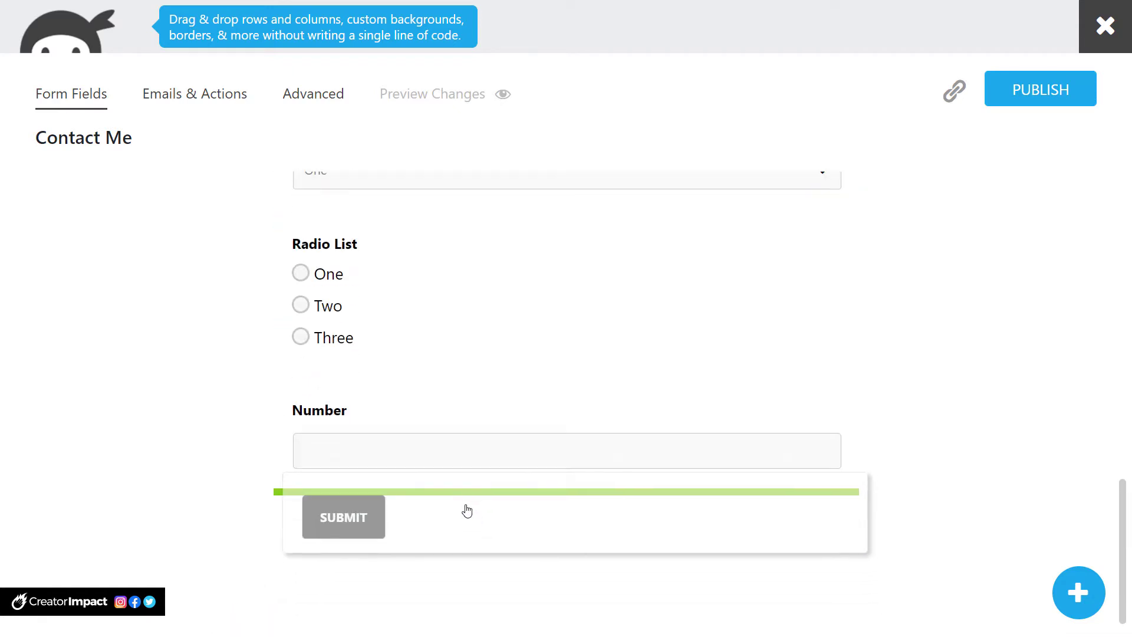
{"action": "scroll", "scroll_direction": "down", "scroll_amount": 3}
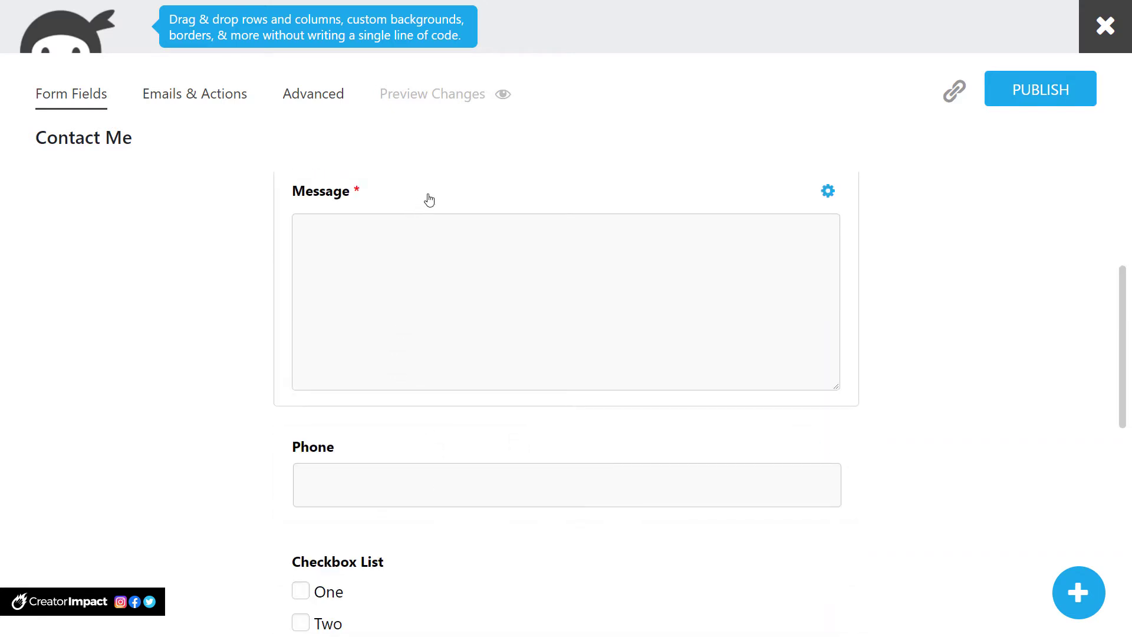
{"action": "scroll", "scroll_direction": "down", "scroll_amount": 3}
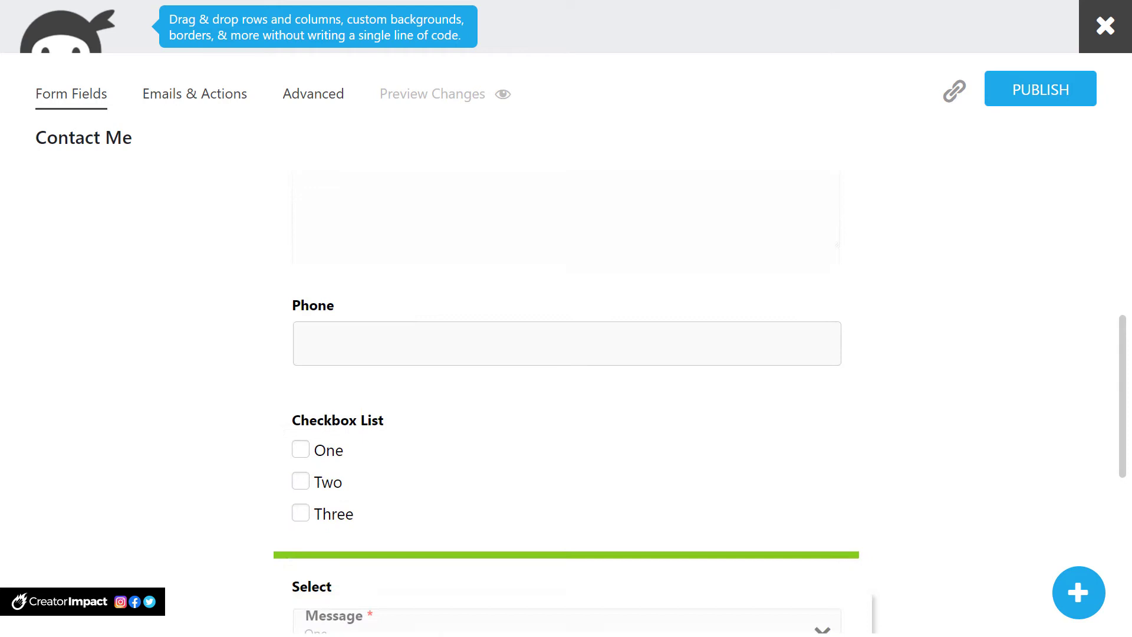
{"action": "scroll", "scroll_direction": "down", "scroll_amount": 3}
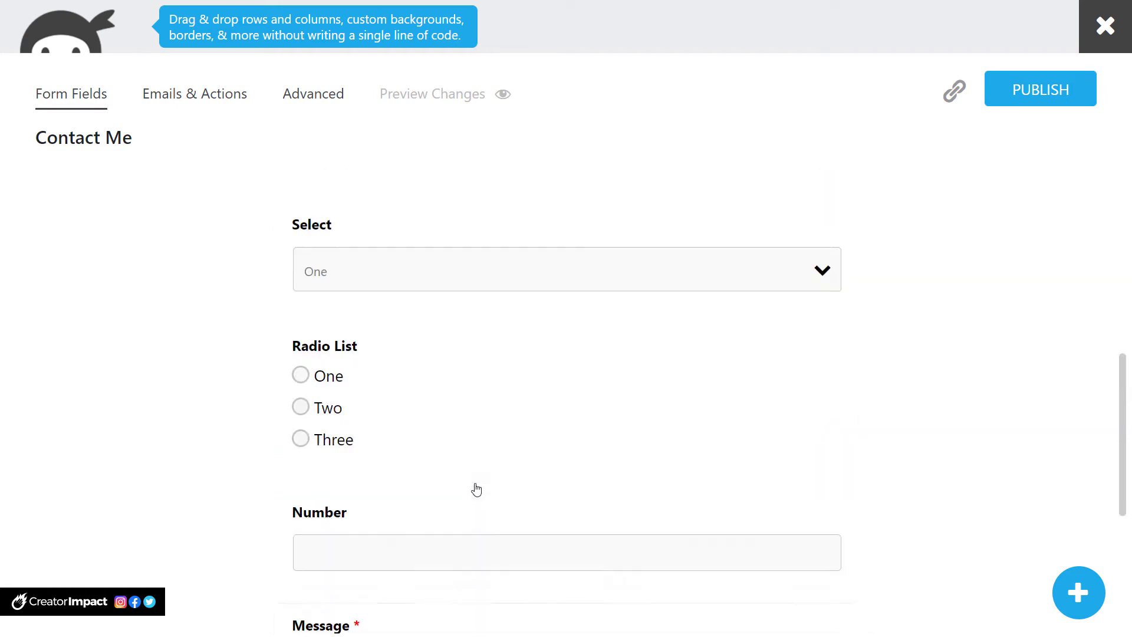
{"action": "scroll", "scroll_direction": "up", "scroll_amount": 3}
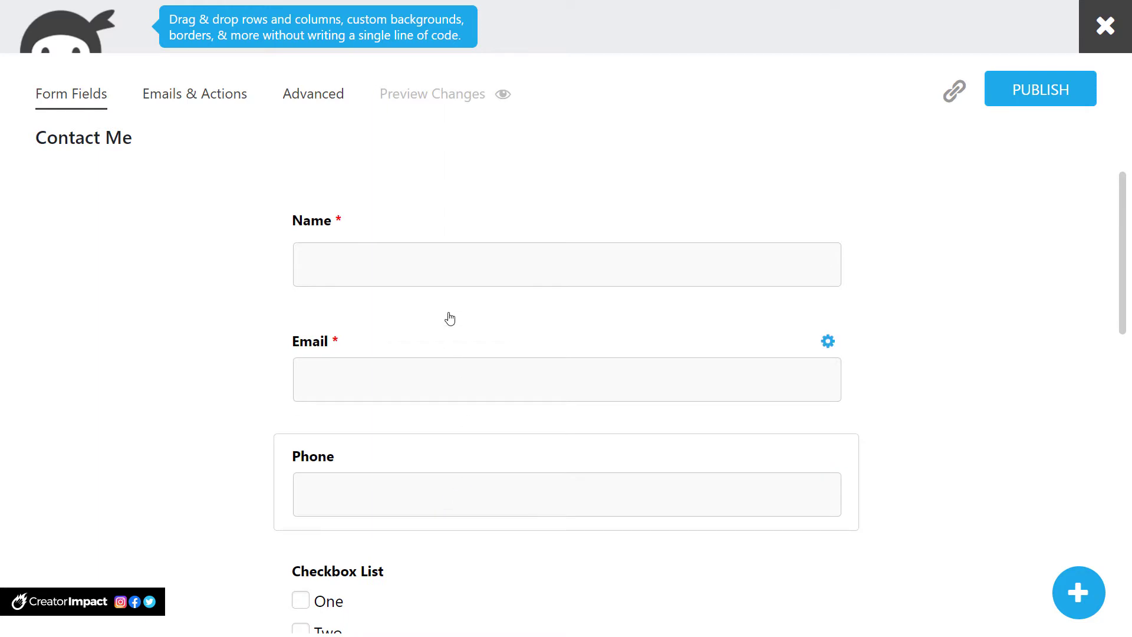
{"action": "mouse_move", "coordinate": [385, 461]}
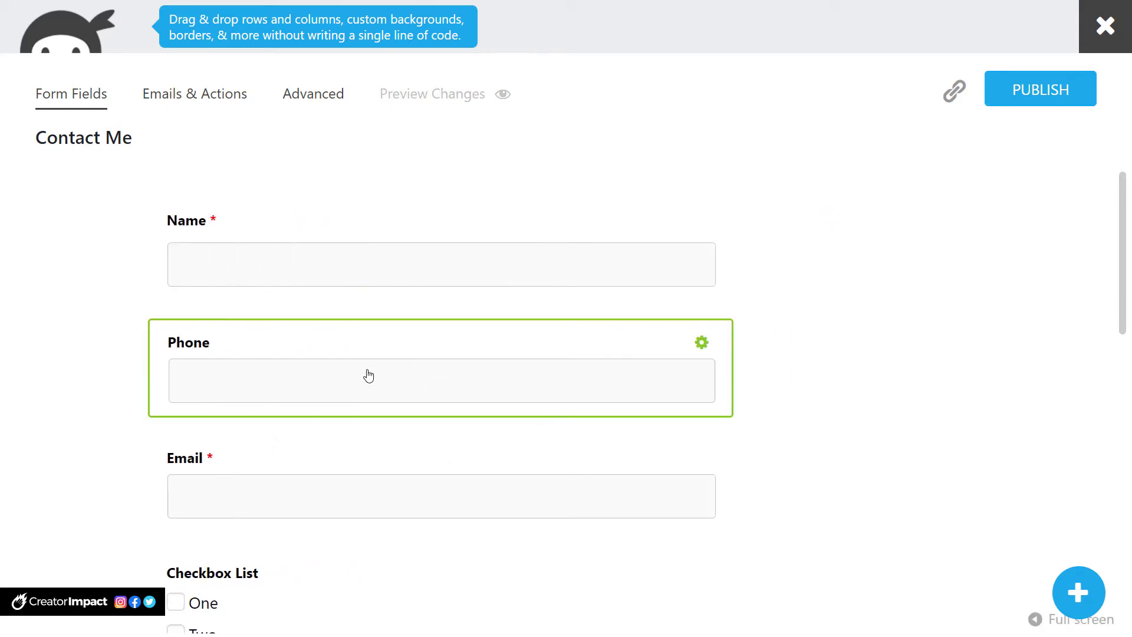
- Rename the Name field Full Name with placeholder John Smith
{"action": "left_click", "coordinate": [701, 342]}
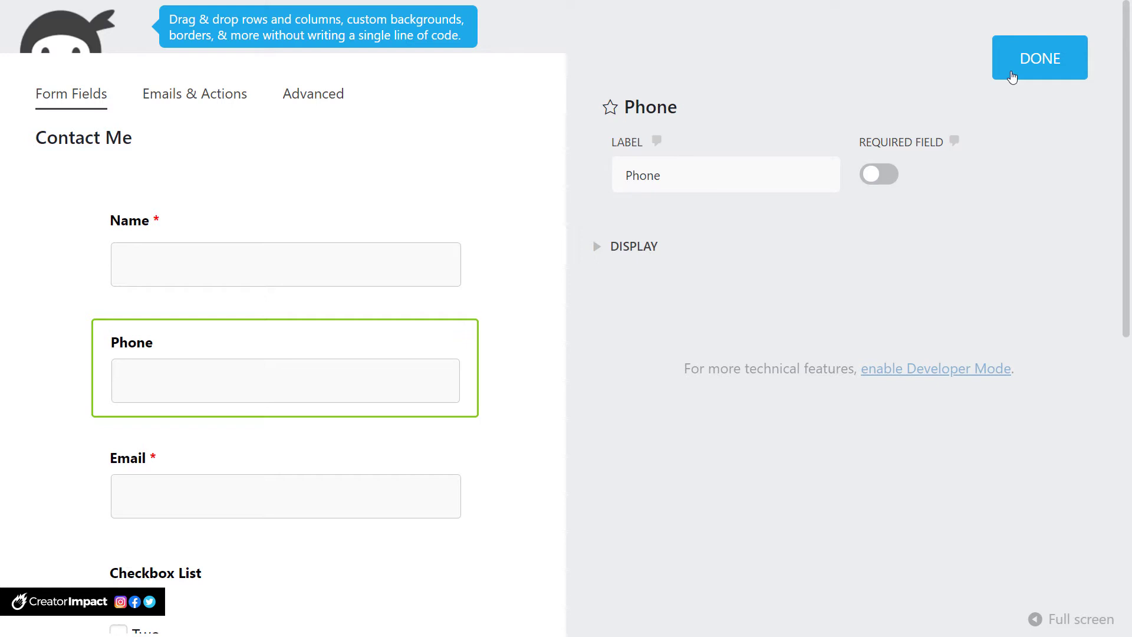
{"action": "left_click", "coordinate": [1040, 58]}
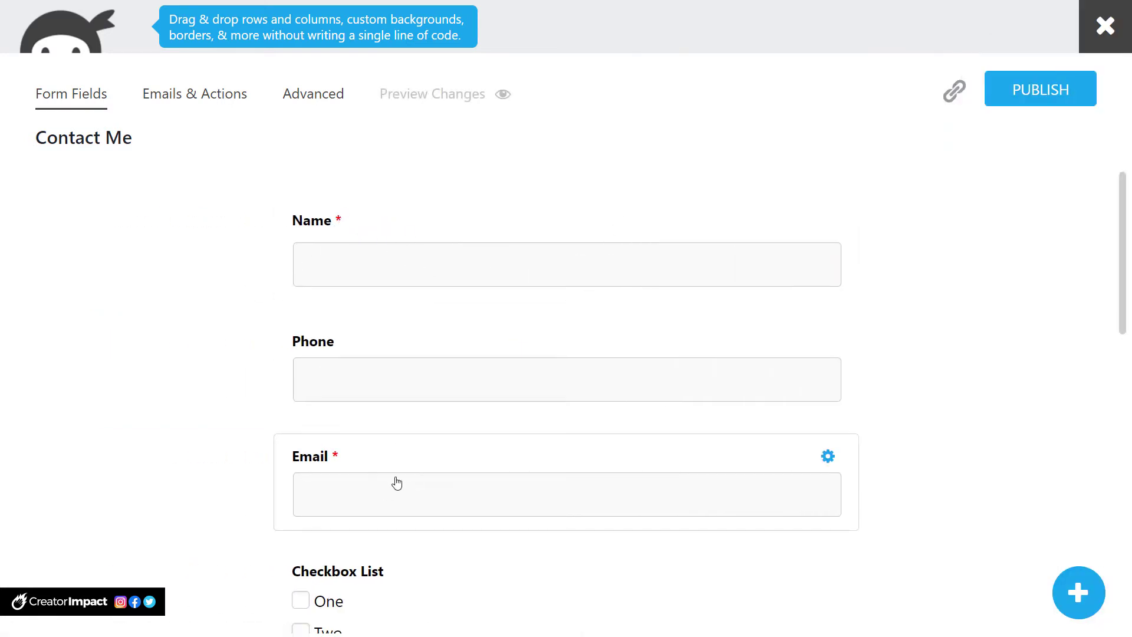
{"action": "scroll", "scroll_direction": "down", "scroll_amount": 3}
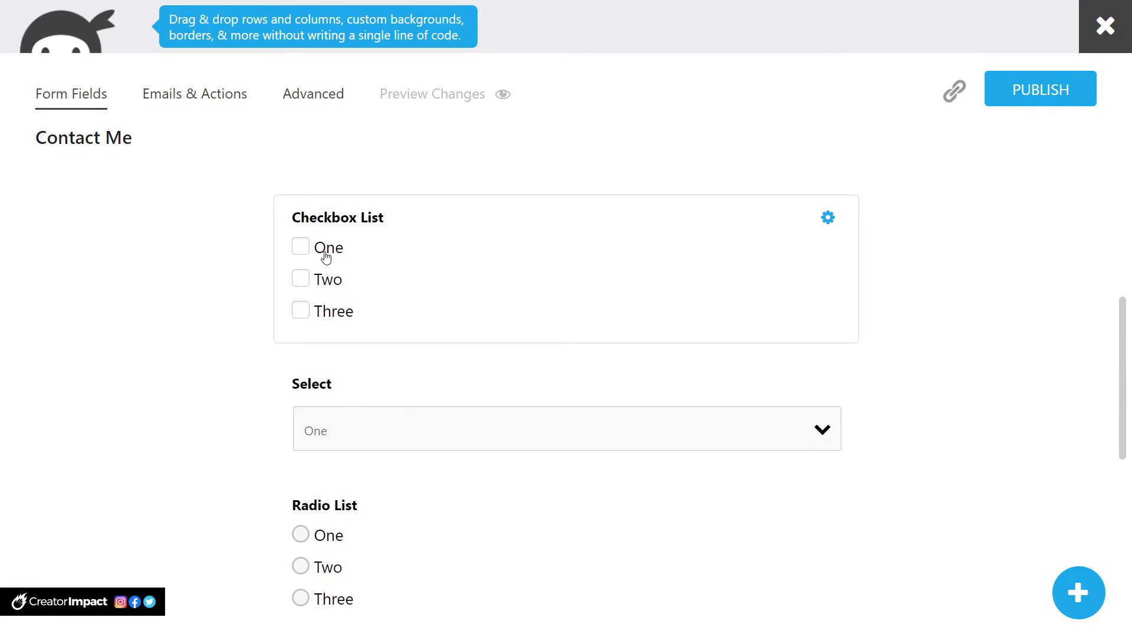
{"action": "left_click", "coordinate": [828, 217]}
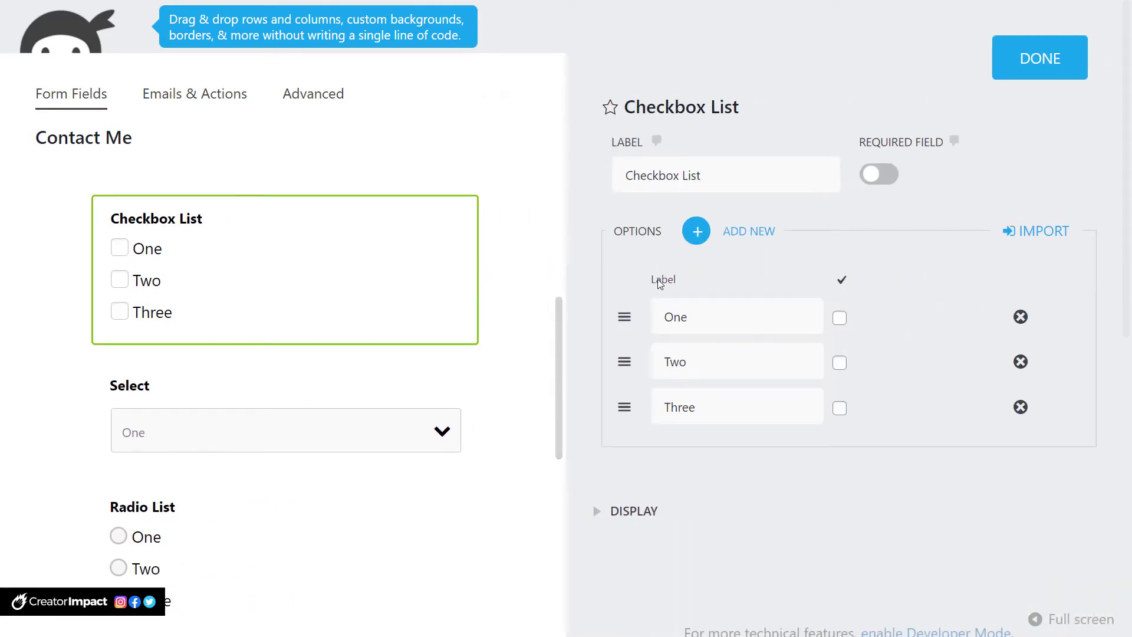
{"action": "left_click", "coordinate": [1039, 57]}
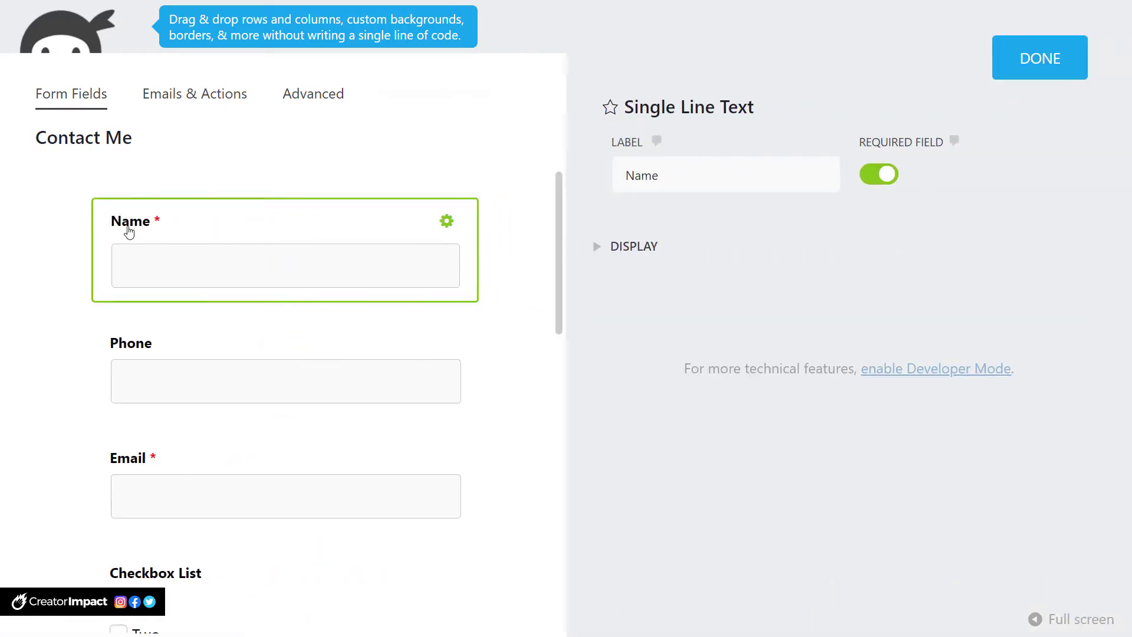
{"action": "left_click", "coordinate": [726, 174]}
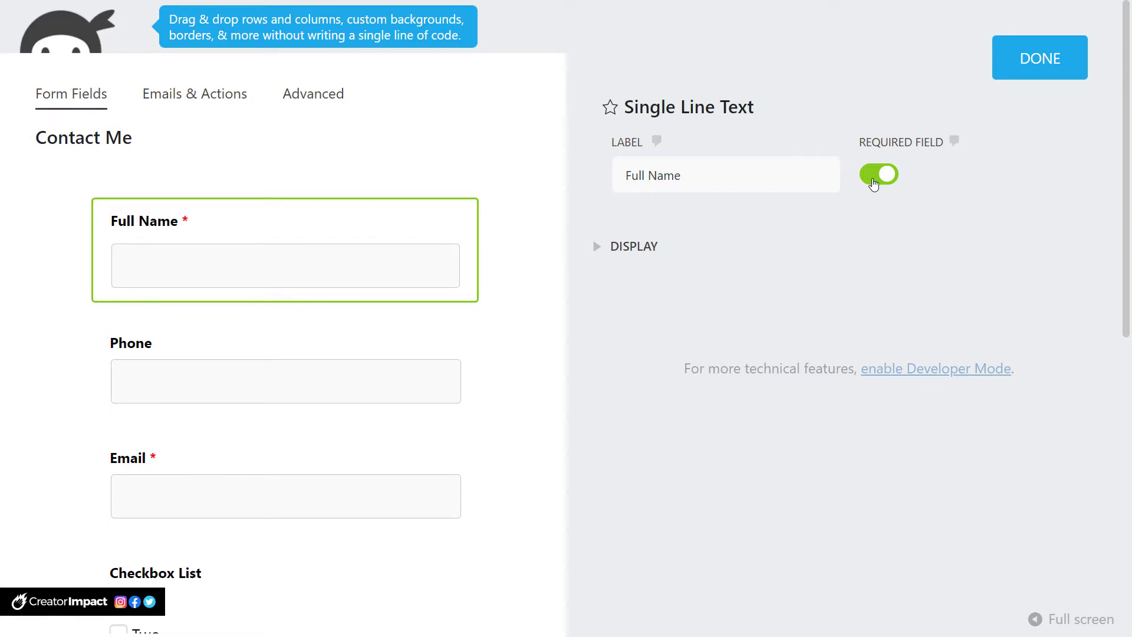
{"action": "left_click", "coordinate": [597, 246]}
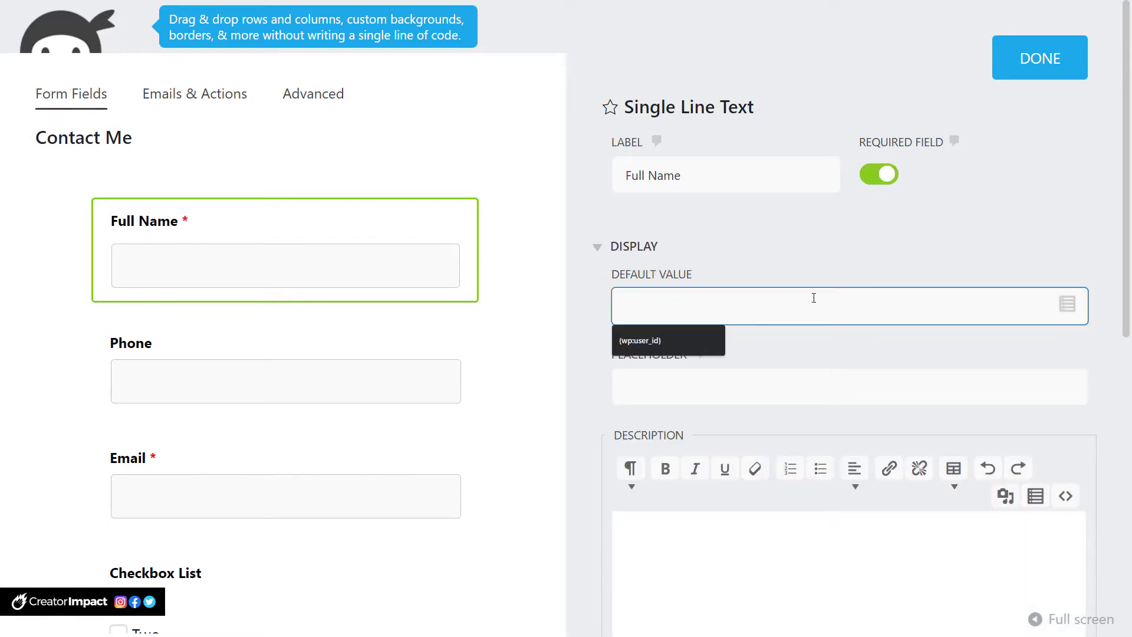
{"action": "type", "text": "John Smith"}
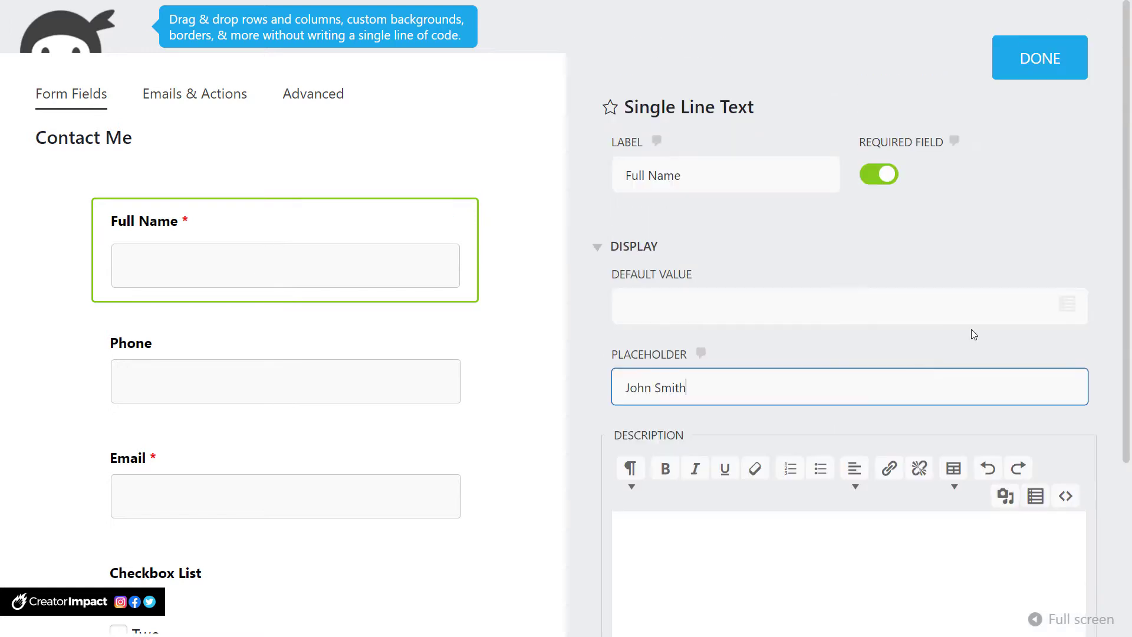
{"action": "left_click", "coordinate": [1039, 58]}
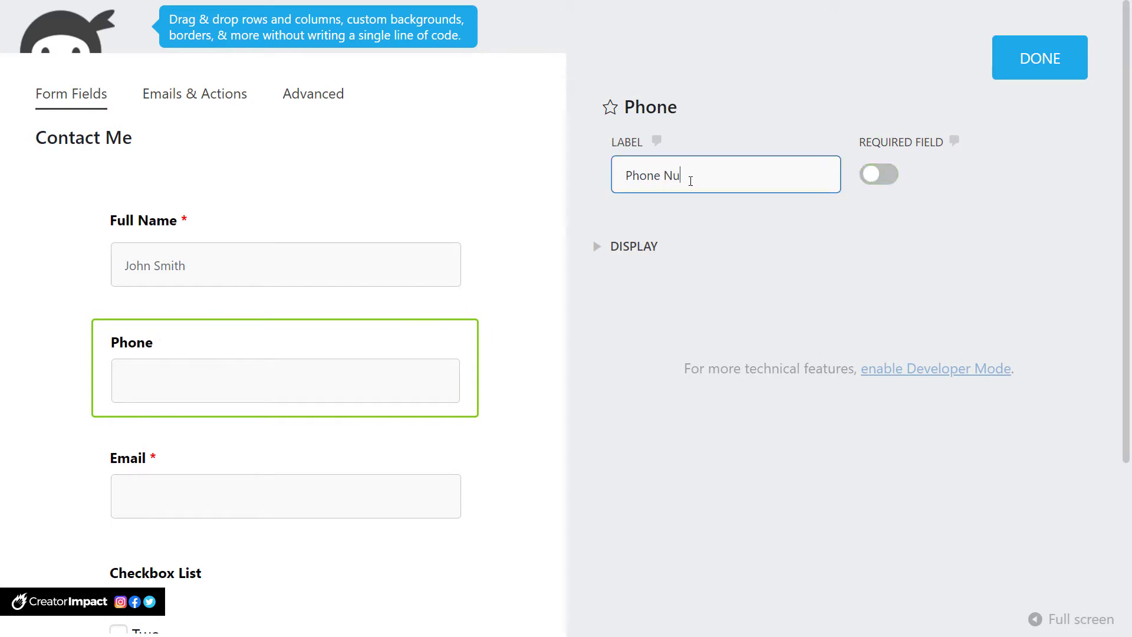
{"action": "left_click", "coordinate": [633, 246]}
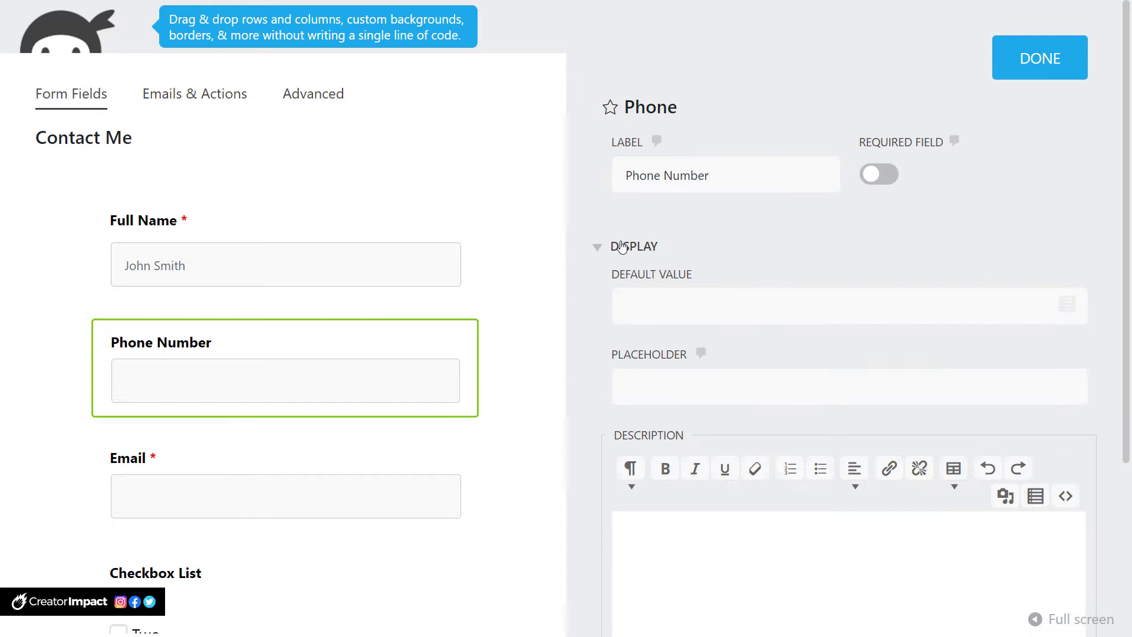
{"action": "left_click", "coordinate": [848, 386]}
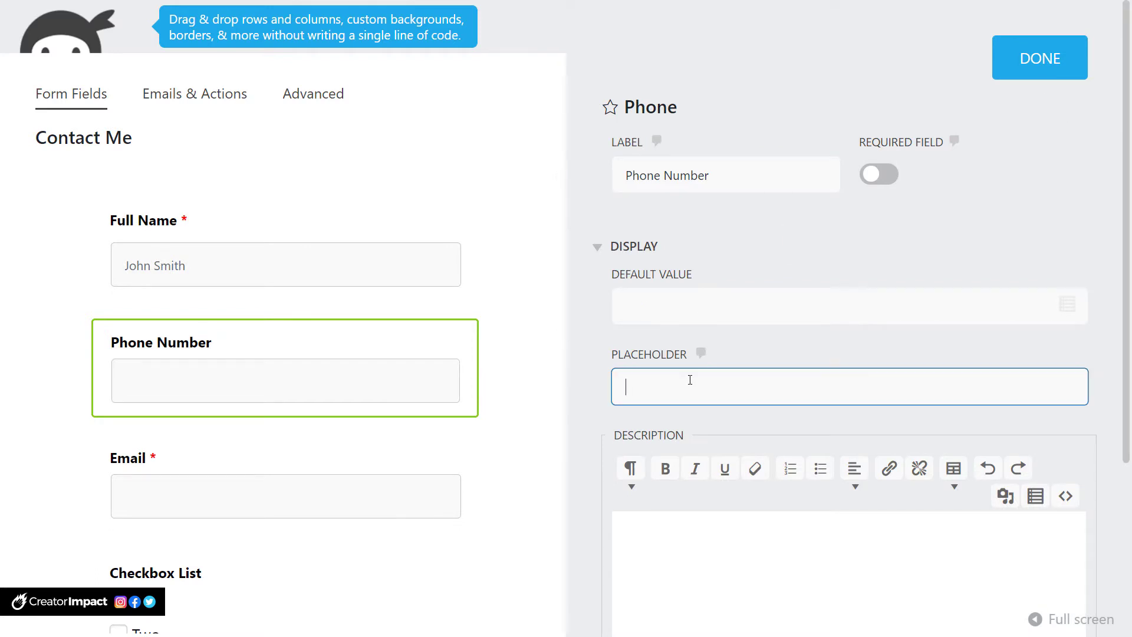
{"action": "type", "text": "0400 000"}
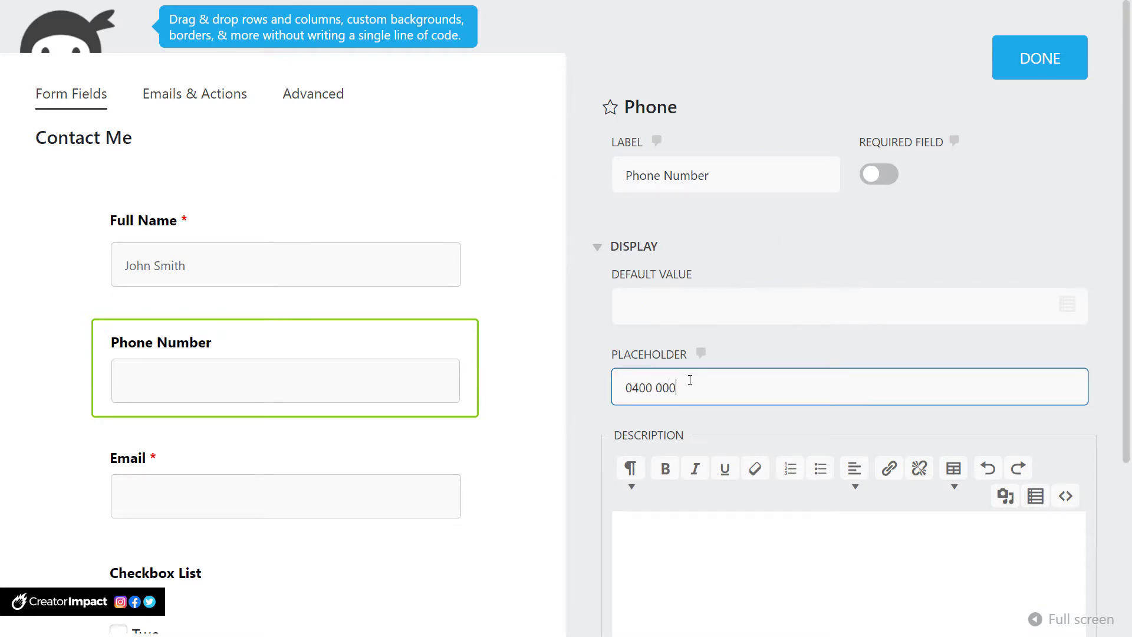
{"action": "left_click", "coordinate": [1039, 58]}
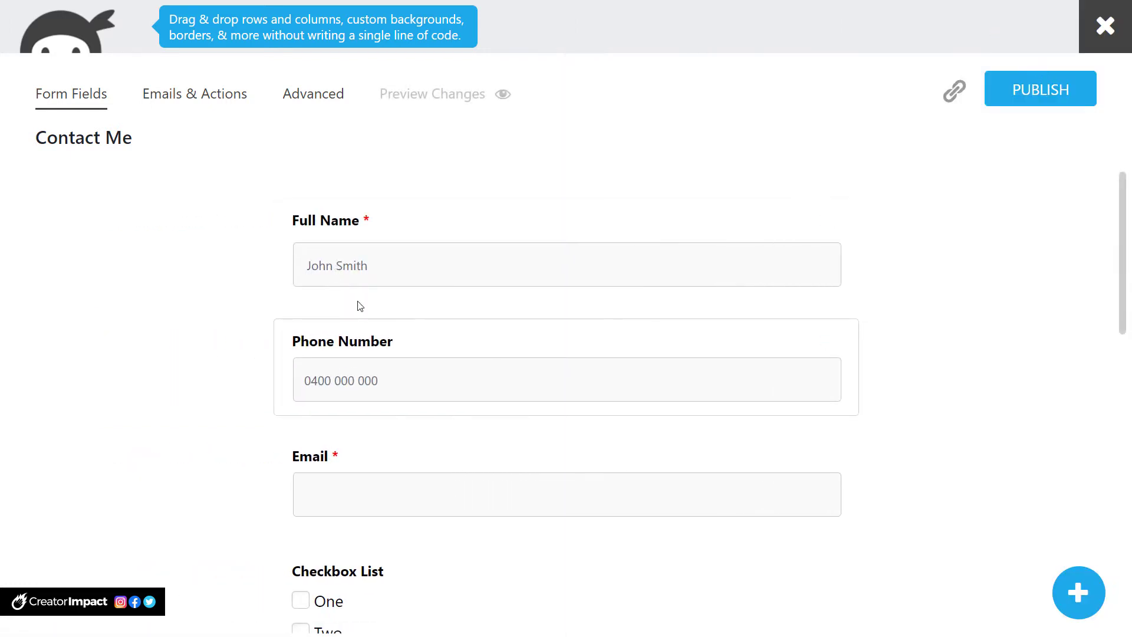
- Label the checkbox list 'What are you interested in' with Strength, Weight Loss and Rehab choices
{"action": "scroll", "scroll_direction": "down", "scroll_amount": 3}
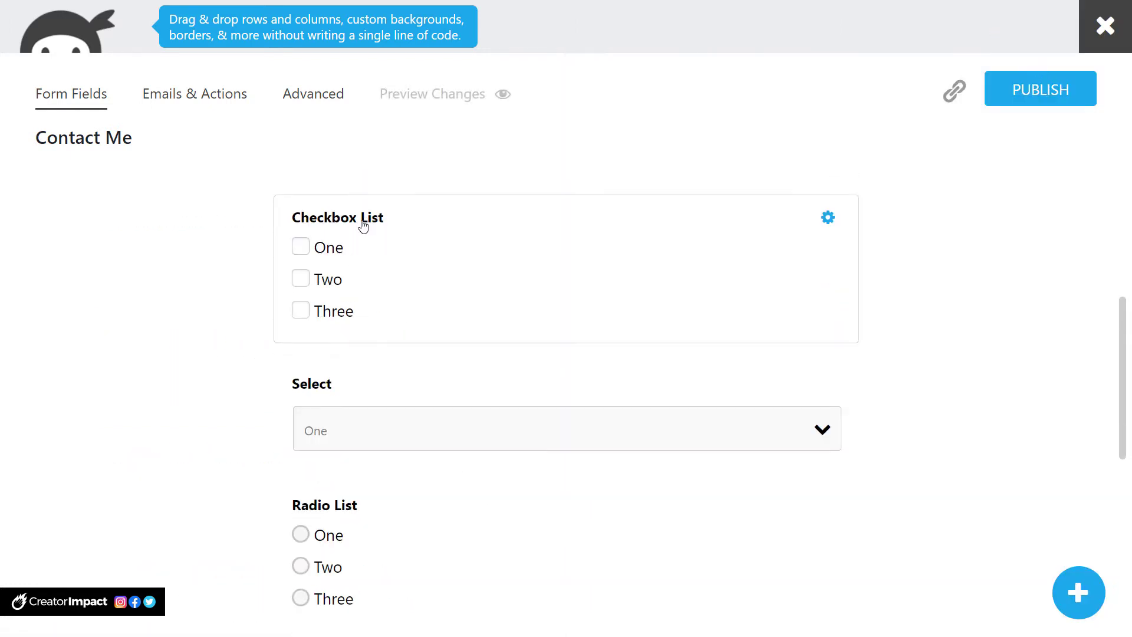
{"action": "left_click", "coordinate": [828, 217]}
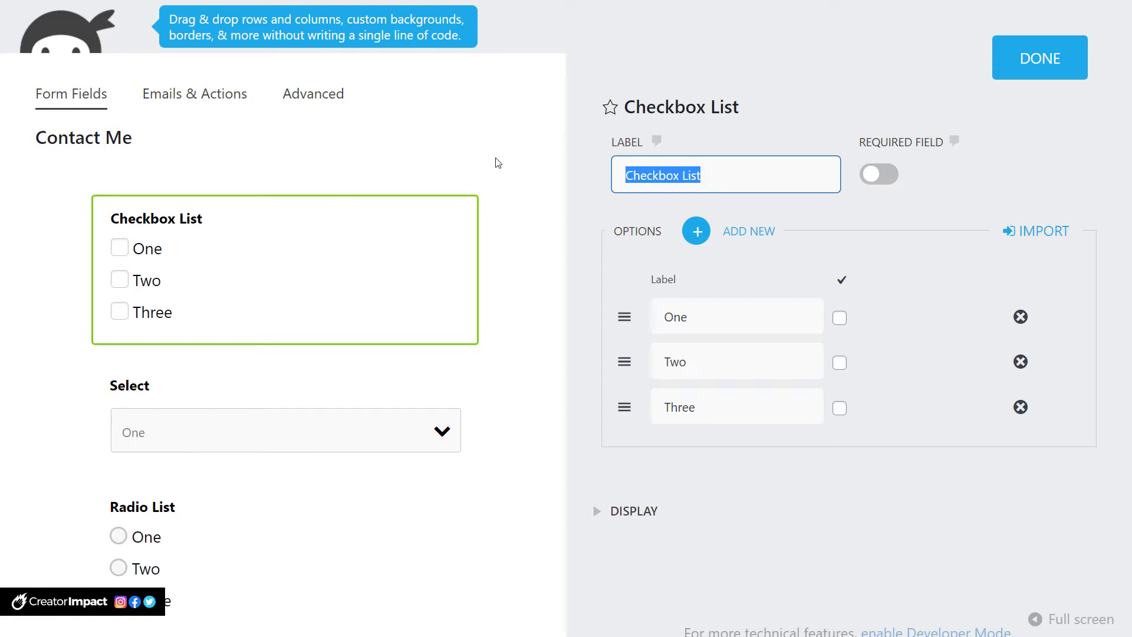
{"action": "type", "text": "What are you"}
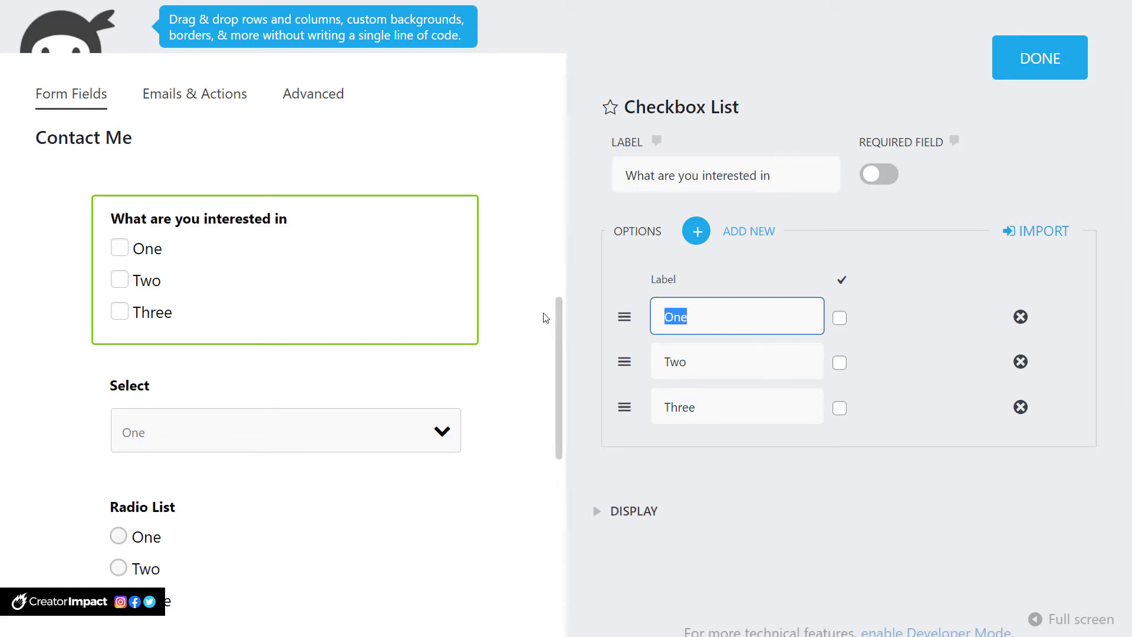
{"action": "type", "text": "Strength"}
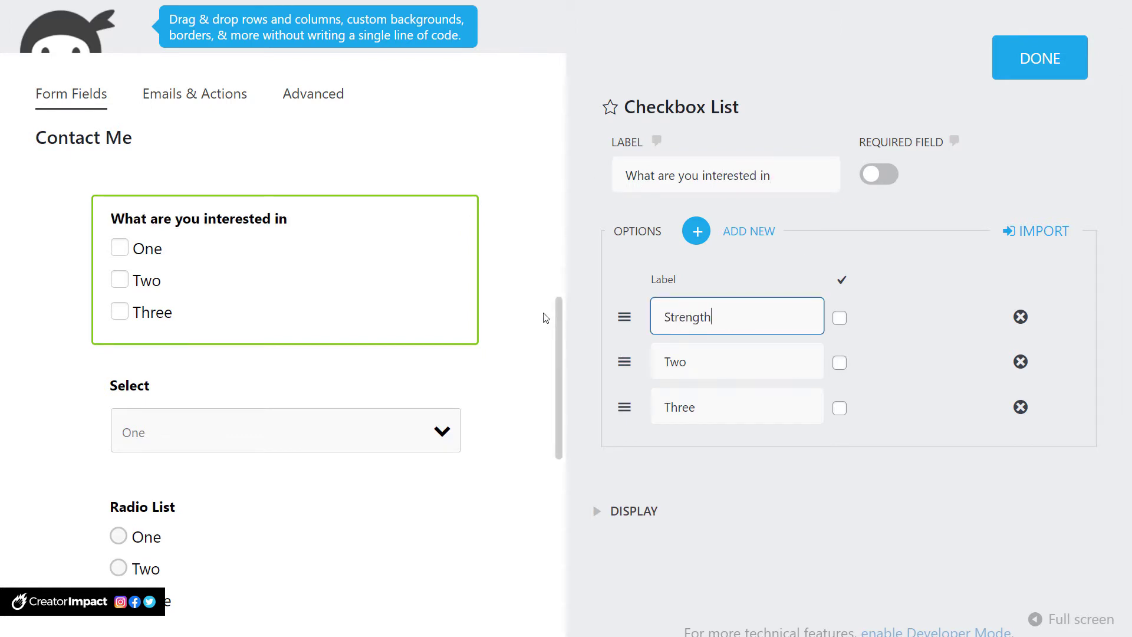
{"action": "type", "text": "Weight"}
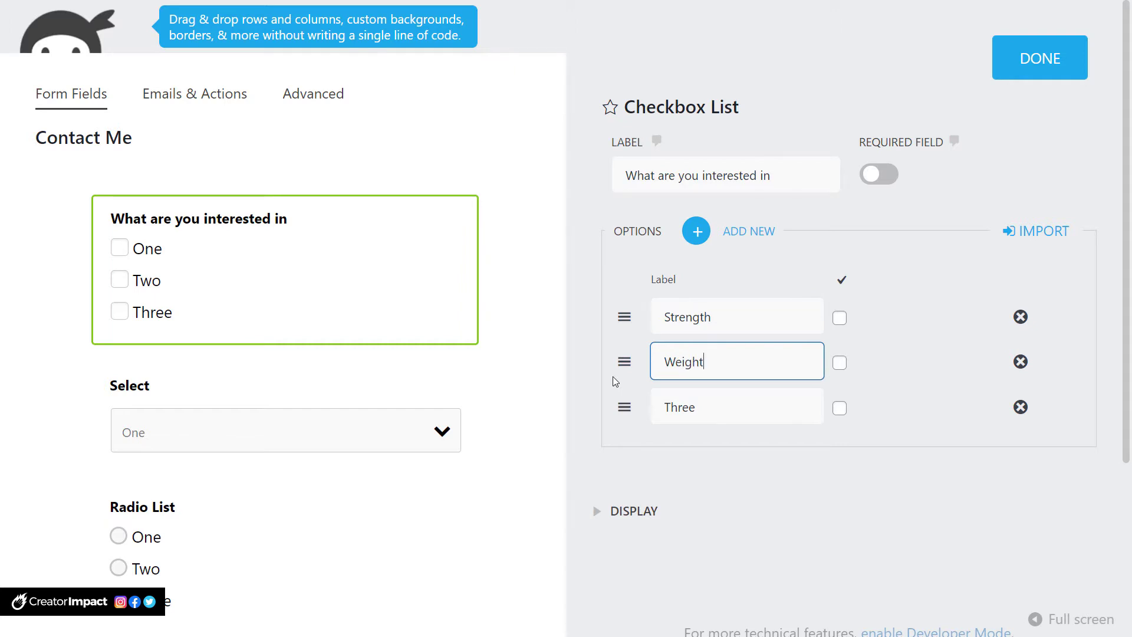
{"action": "type", "text": "Loss"}
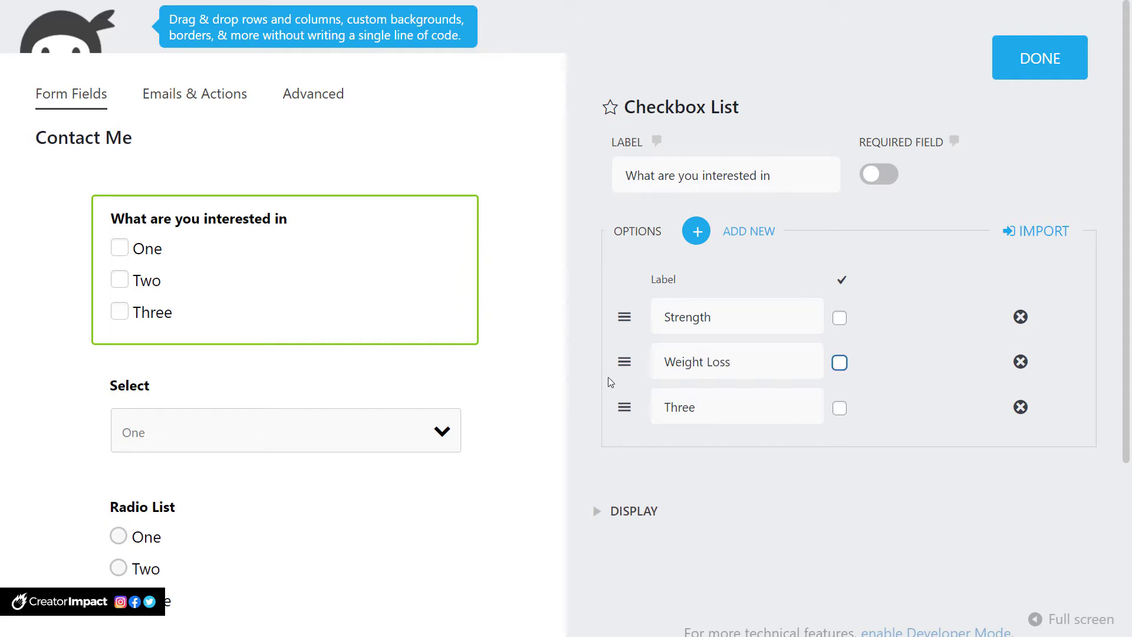
{"action": "type", "text": "Reh"}
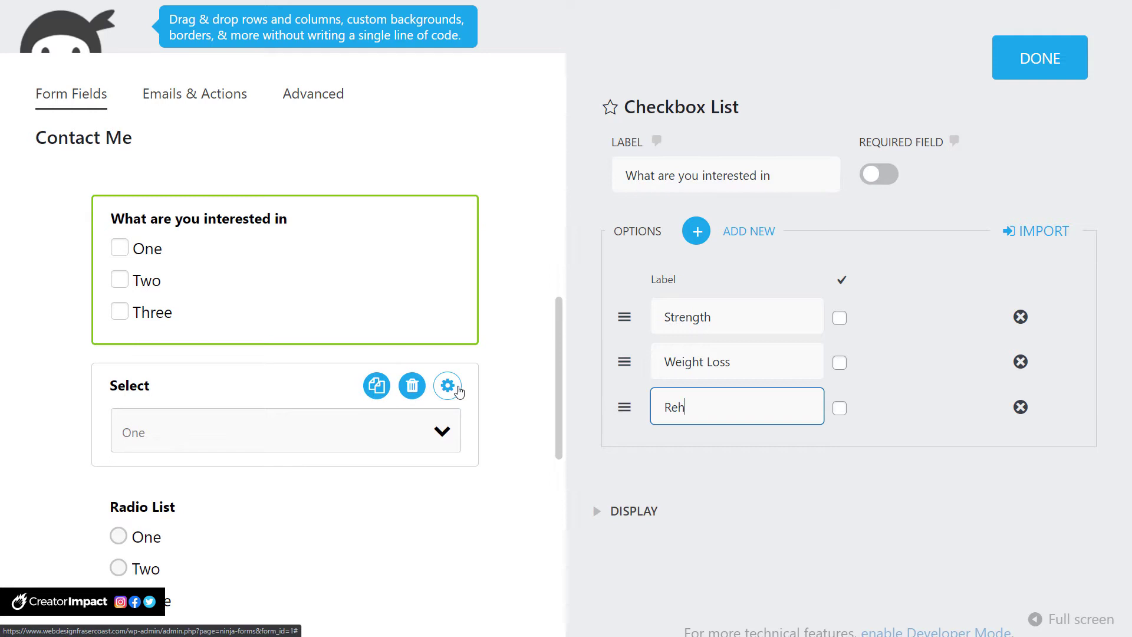
{"action": "type", "text": "ab"}
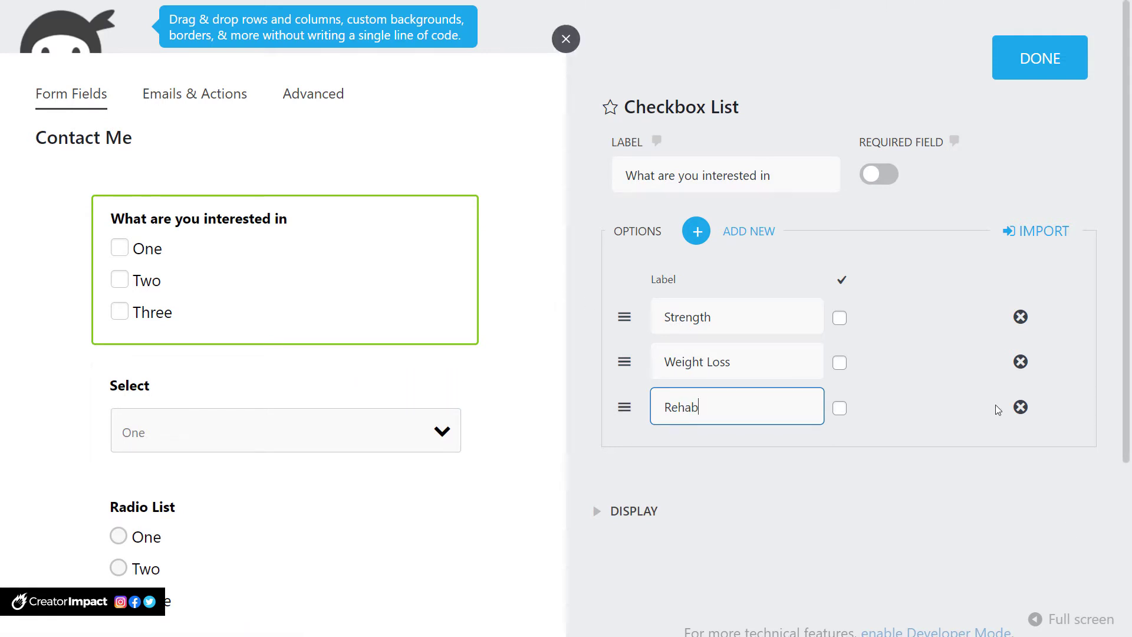
{"action": "mouse_move", "coordinate": [829, 392]}
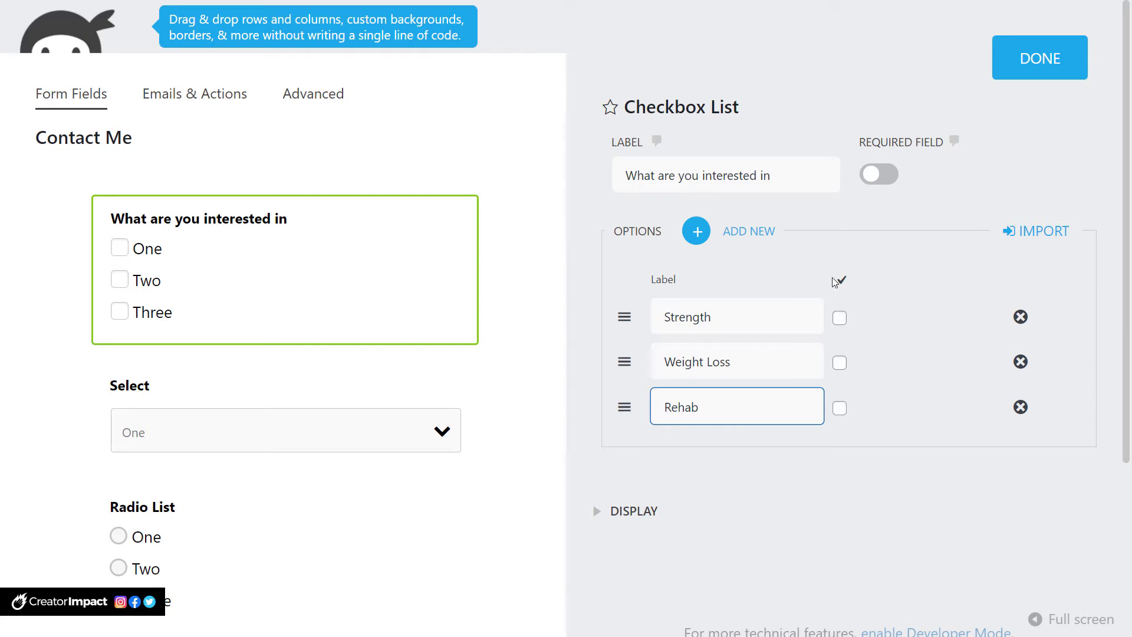
{"action": "mouse_move", "coordinate": [526, 194]}
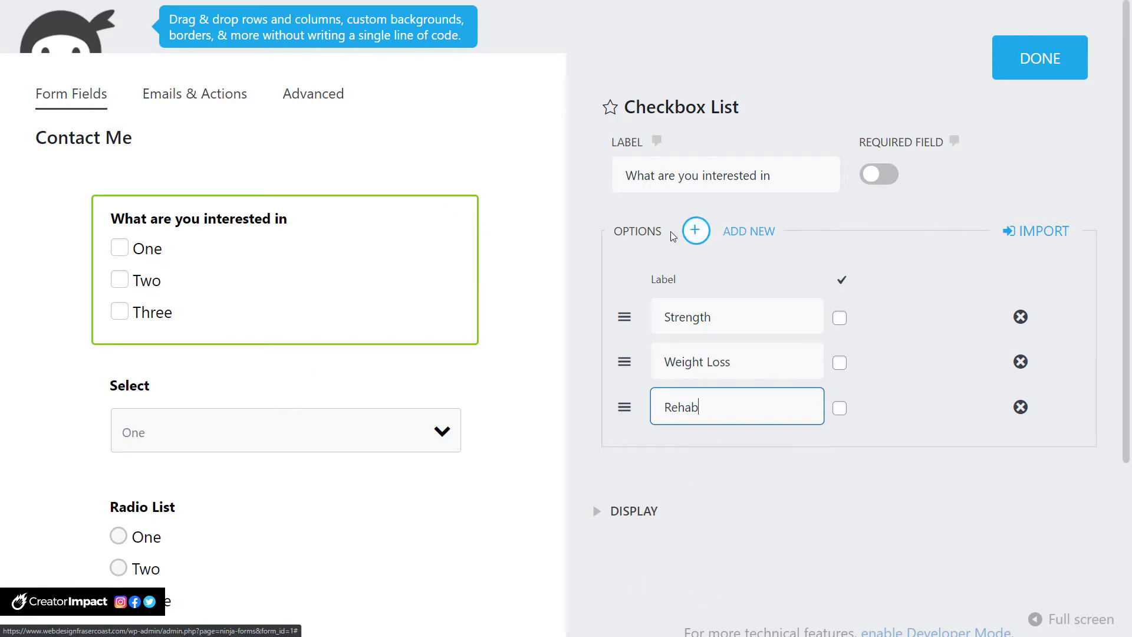
- Add an Other choice and make the interests question required
{"action": "left_click", "coordinate": [696, 229]}
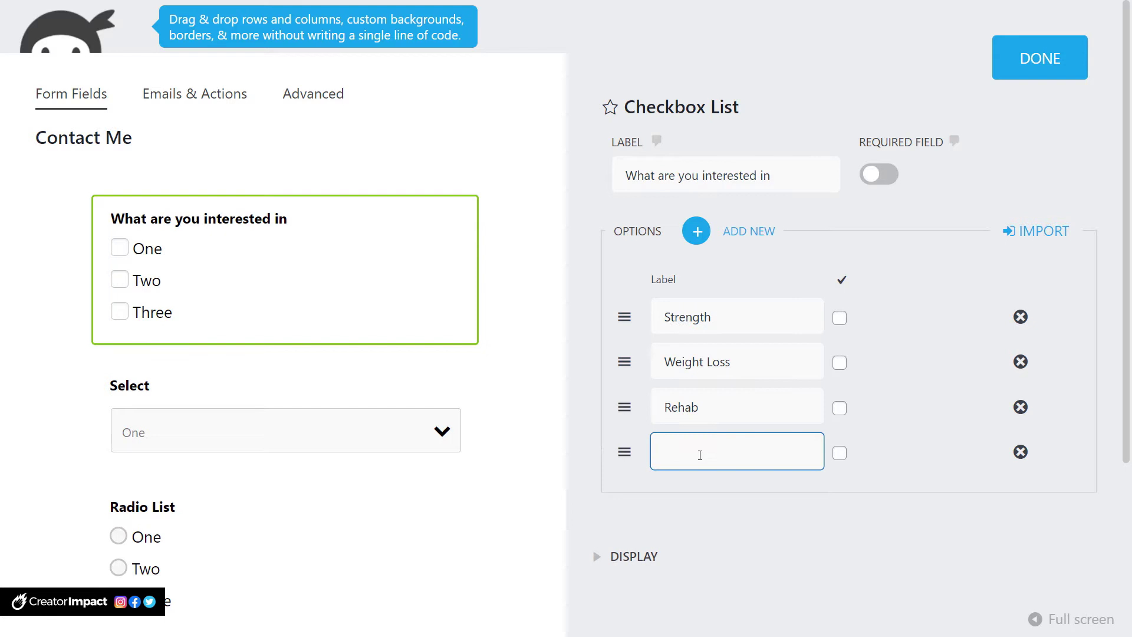
{"action": "type", "text": "Other"}
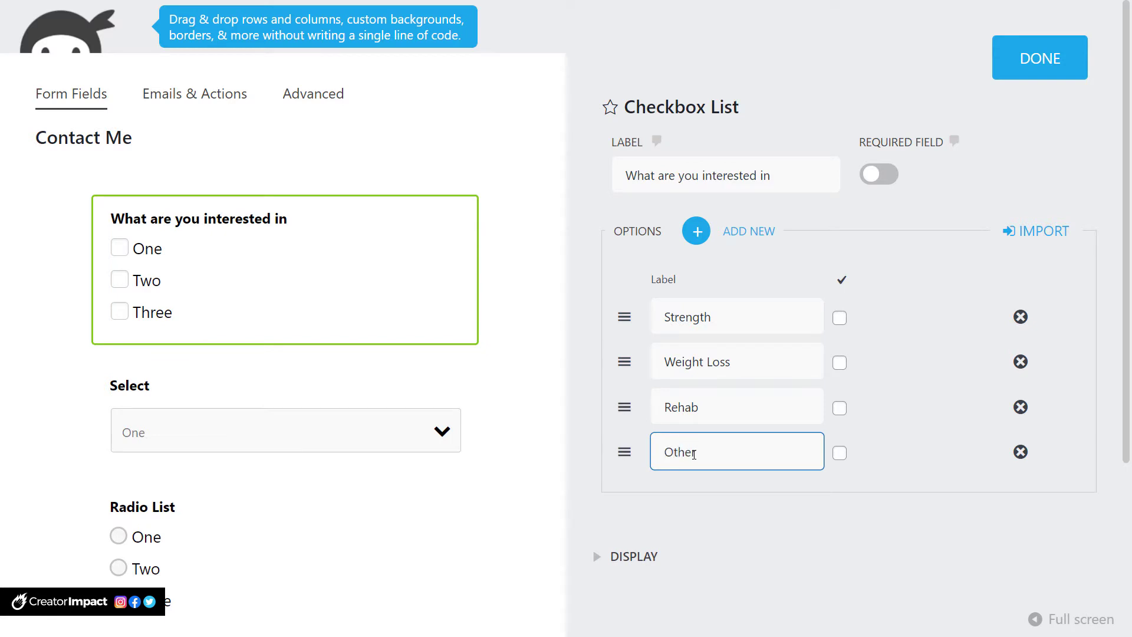
{"action": "left_click", "coordinate": [879, 174]}
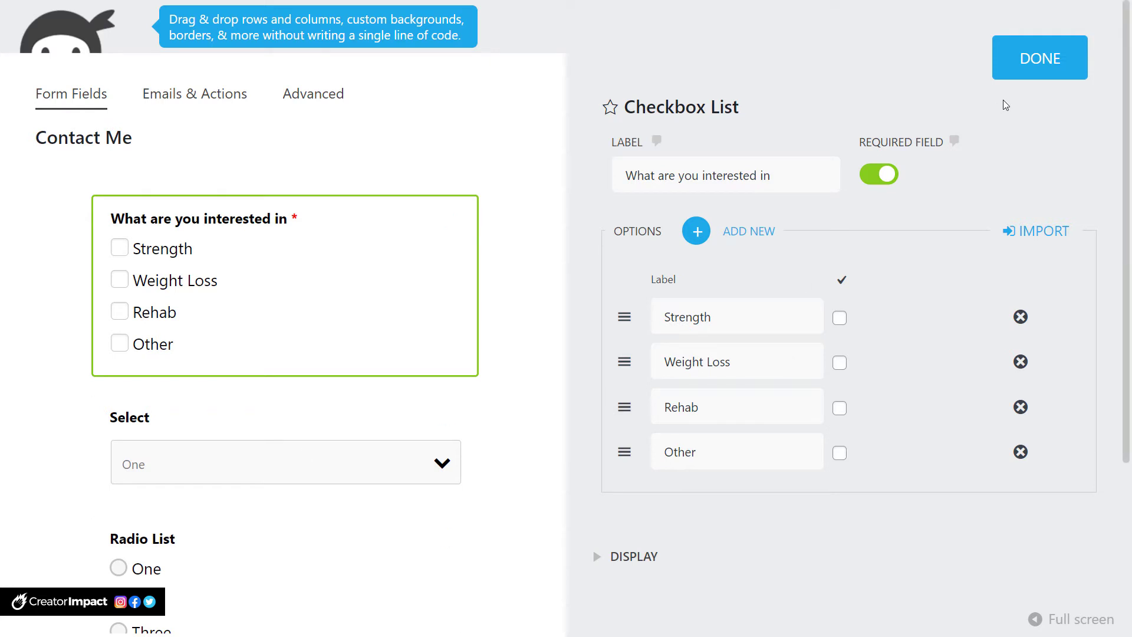
{"action": "left_click", "coordinate": [1039, 58]}
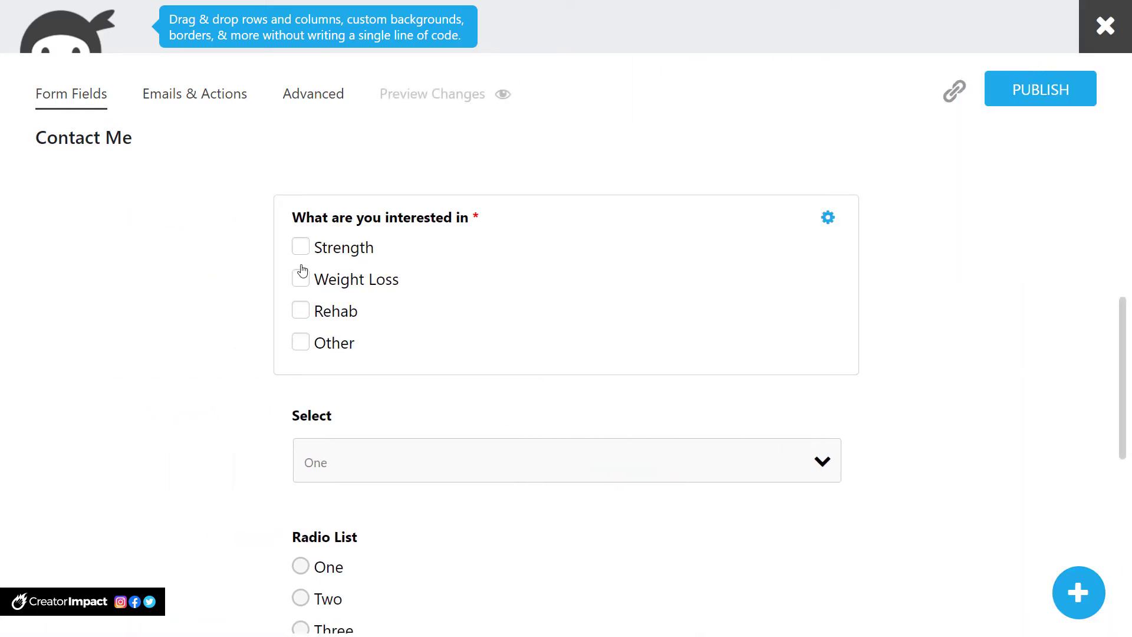
{"action": "mouse_move", "coordinate": [367, 425]}
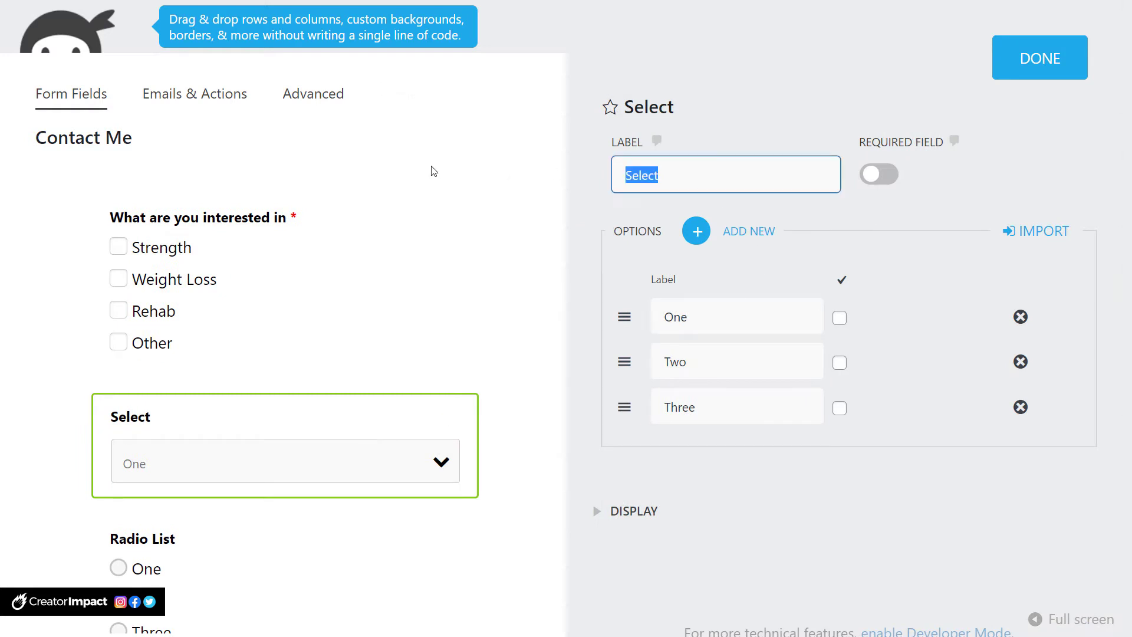
- Label the select 'Which Location do you wish to join' with Brisbane, Melbourne, Sydney, required
{"action": "type", "text": "Whe"}
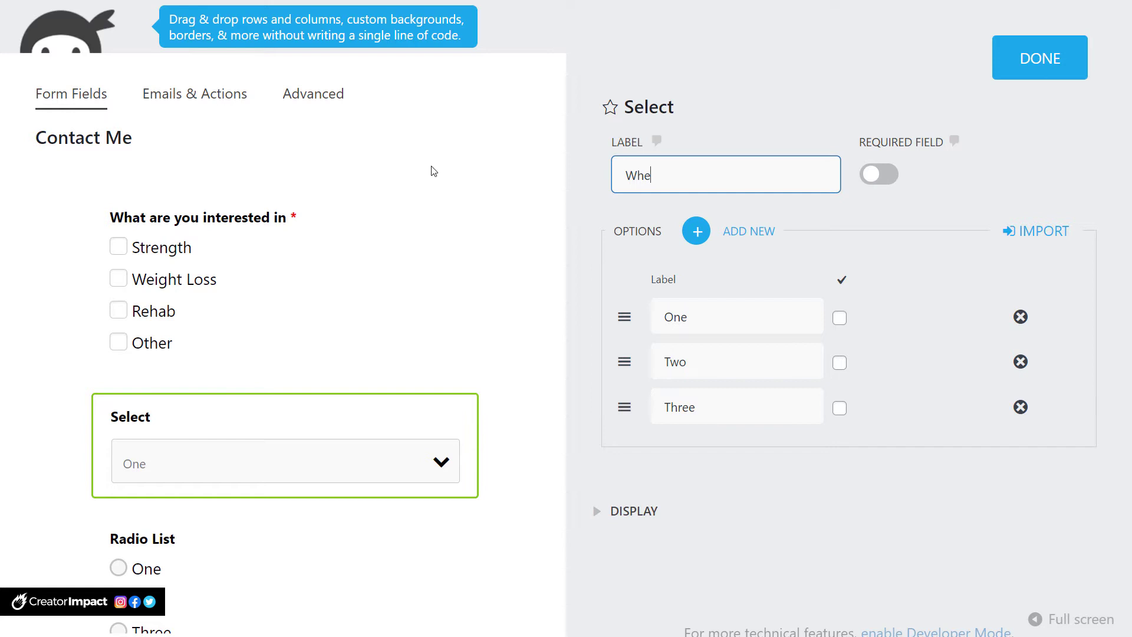
{"action": "type", "text": "Which Location"}
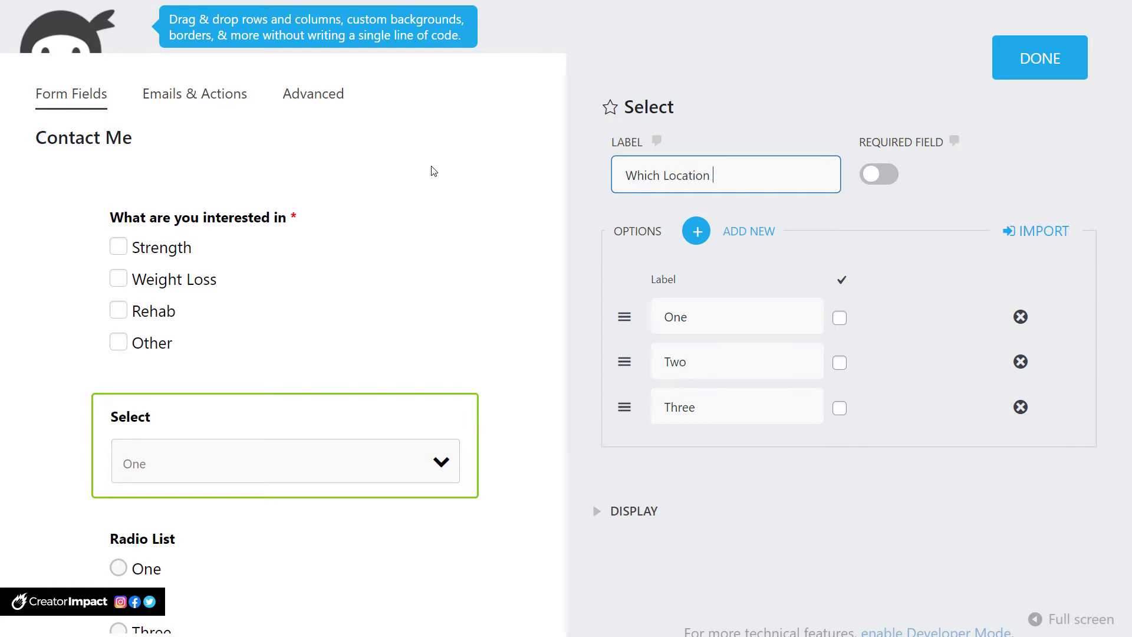
{"action": "type", "text": "do you wish to joiu"}
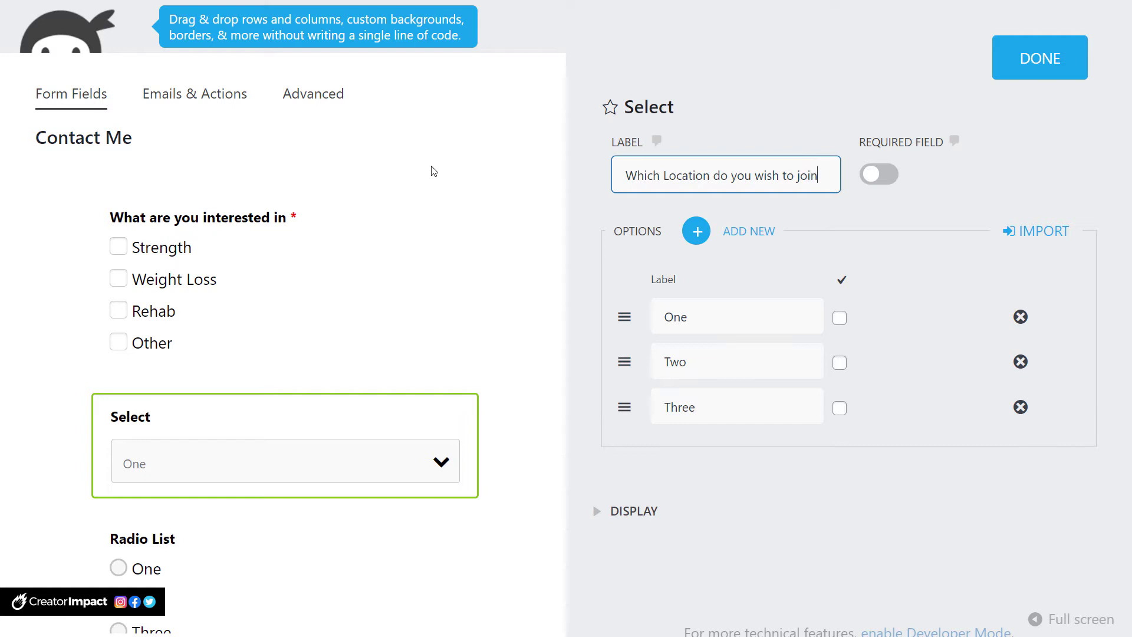
{"action": "left_click", "coordinate": [736, 316]}
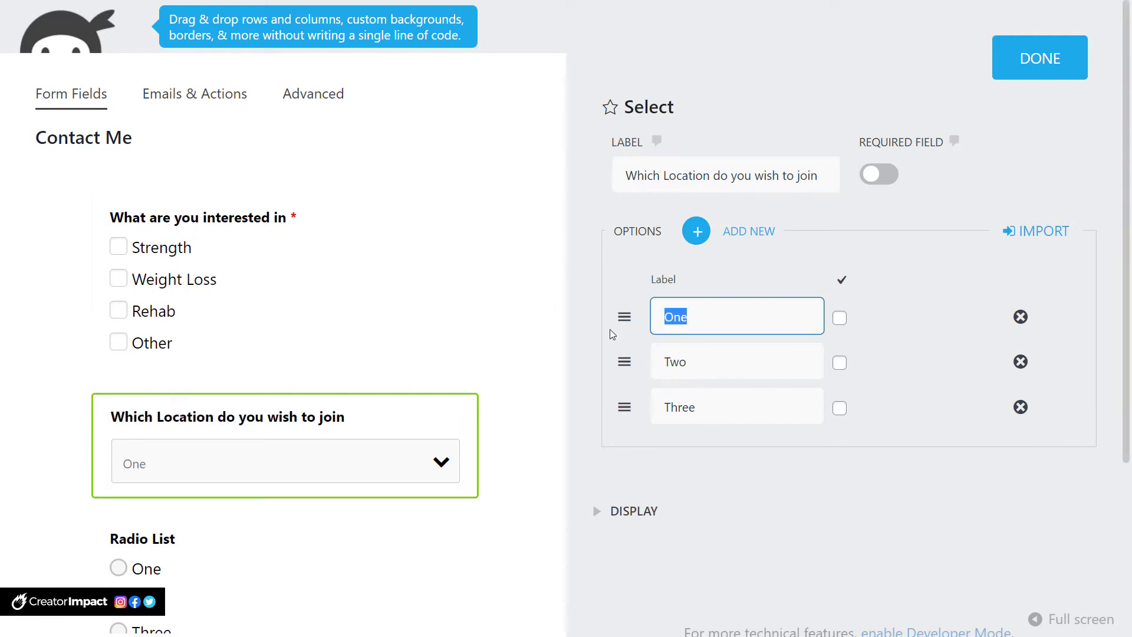
{"action": "type", "text": "Brisbane"}
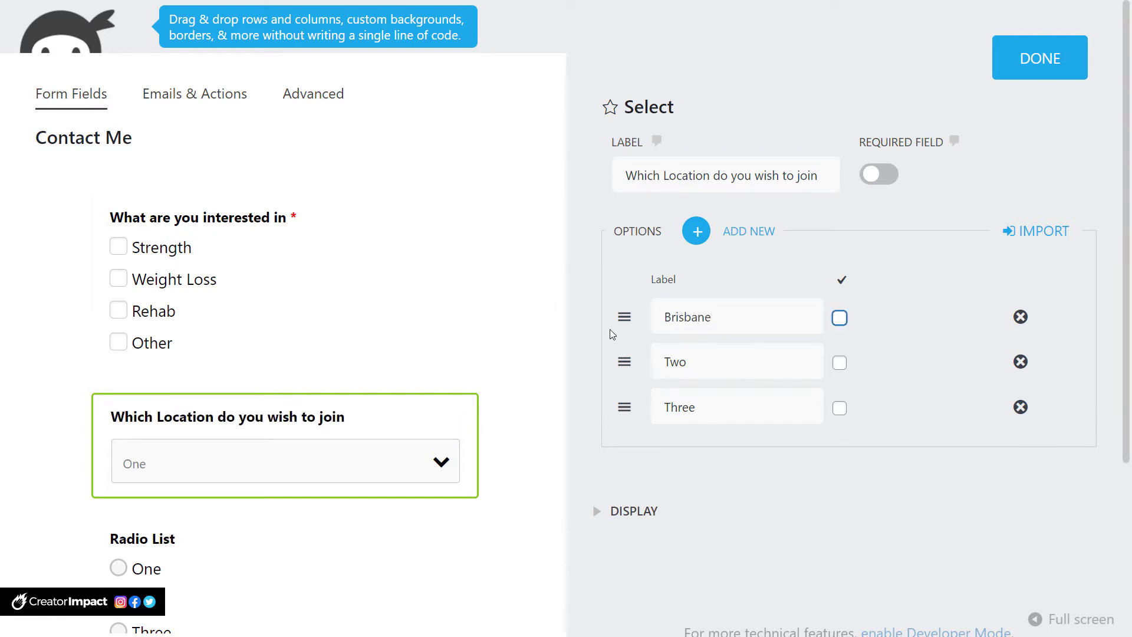
{"action": "type", "text": "Melbourne"}
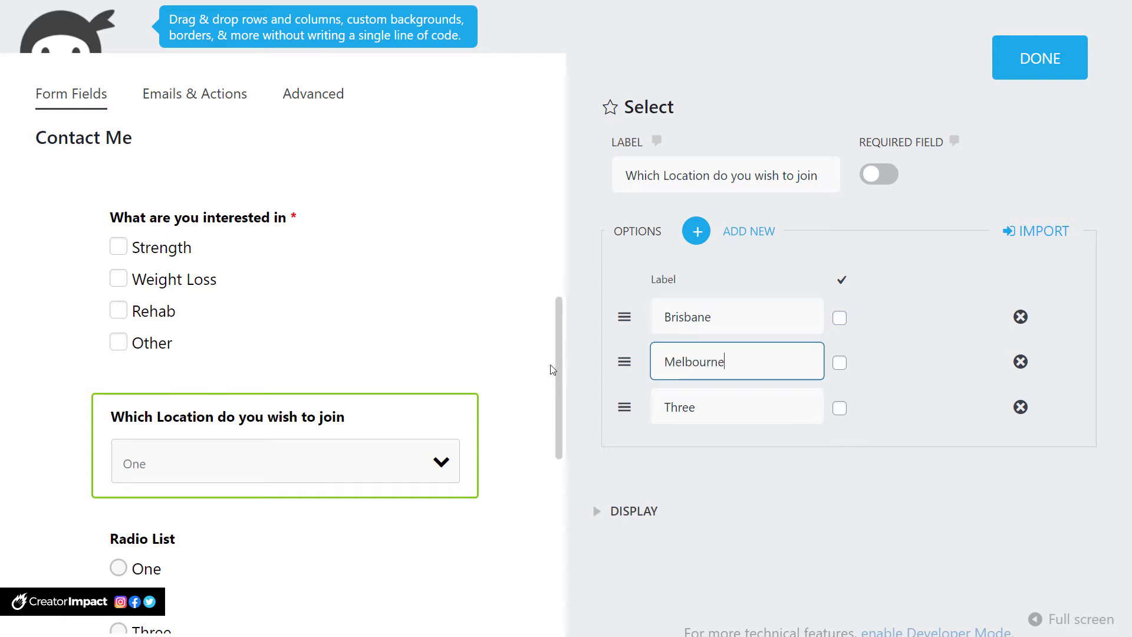
{"action": "type", "text": "Sydney"}
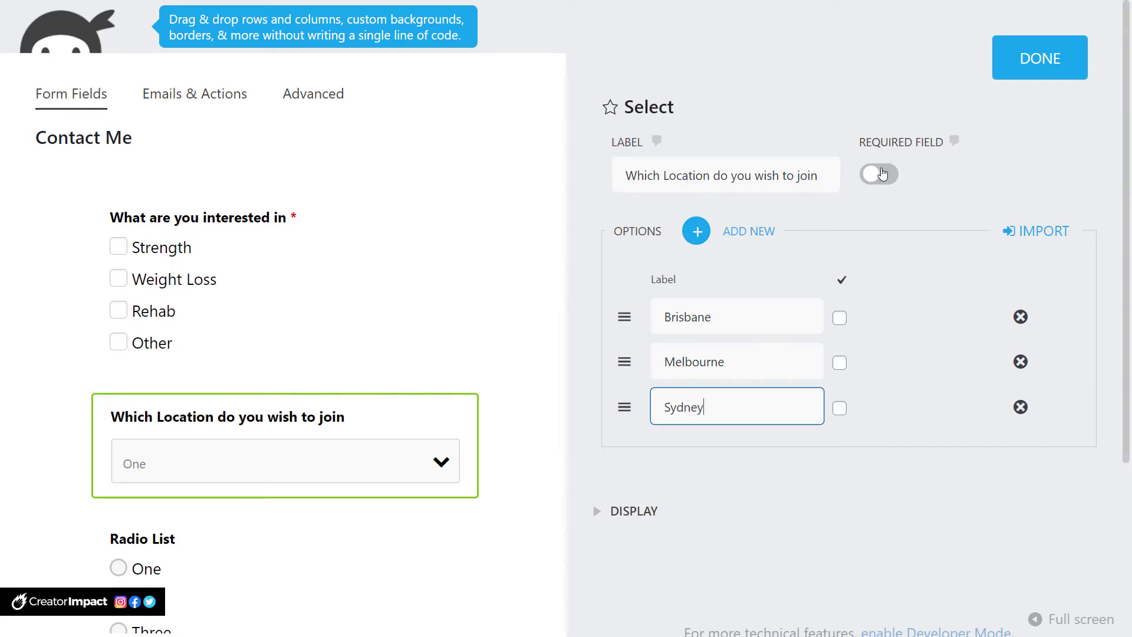
{"action": "left_click", "coordinate": [878, 175]}
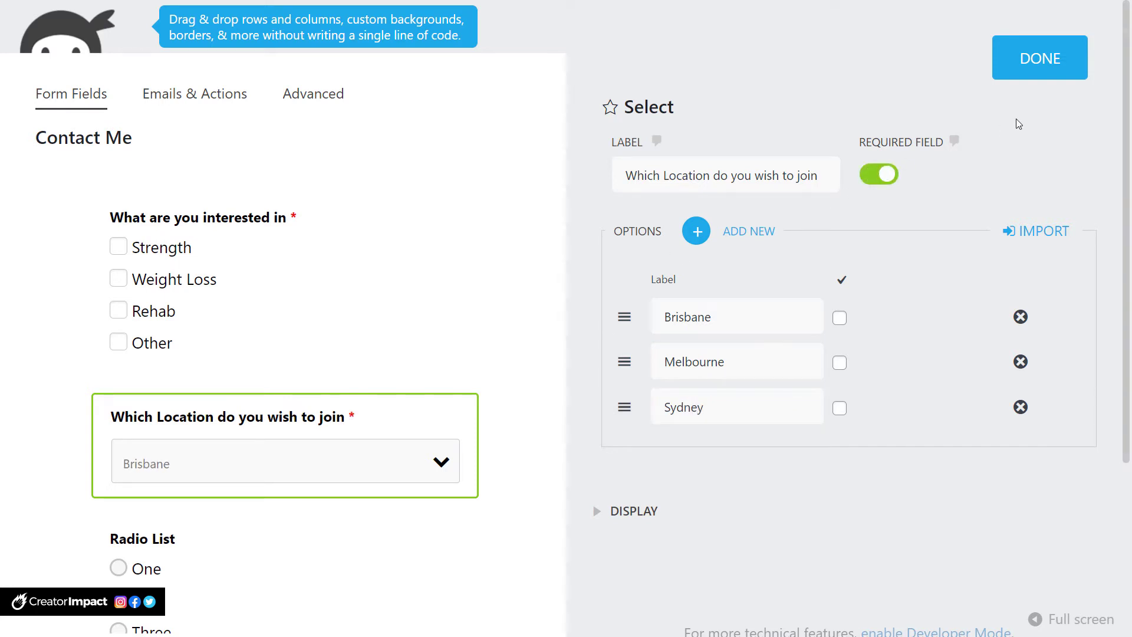
{"action": "left_click", "coordinate": [1041, 58]}
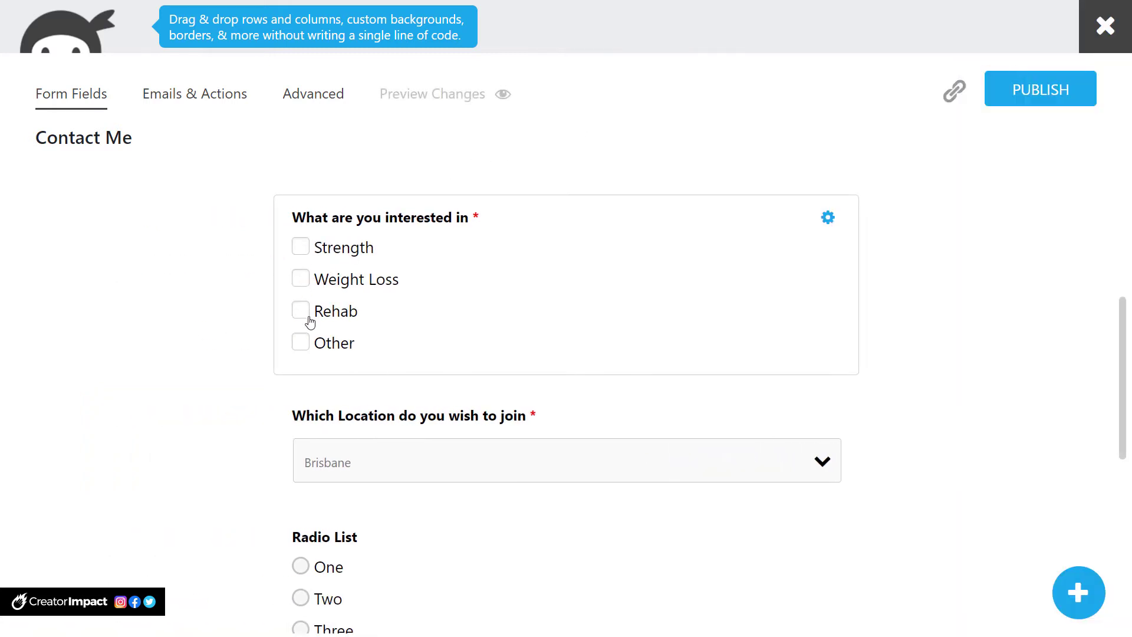
- Label the radio list 'What time of day do you visit?'
{"action": "scroll", "scroll_direction": "down", "scroll_amount": 3}
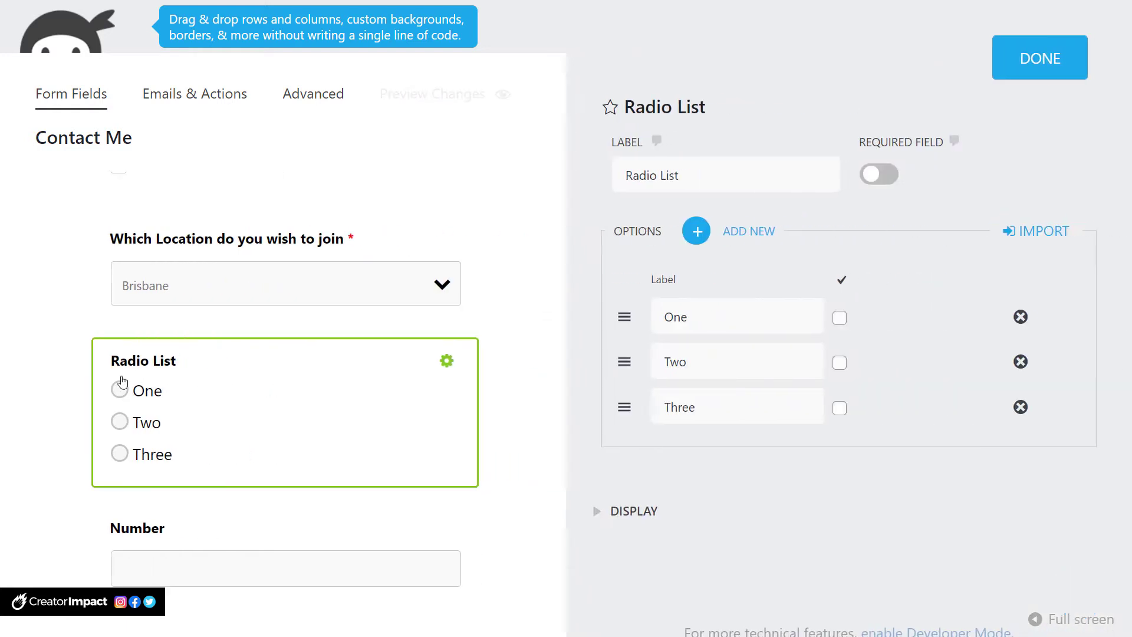
{"action": "left_click", "coordinate": [725, 175]}
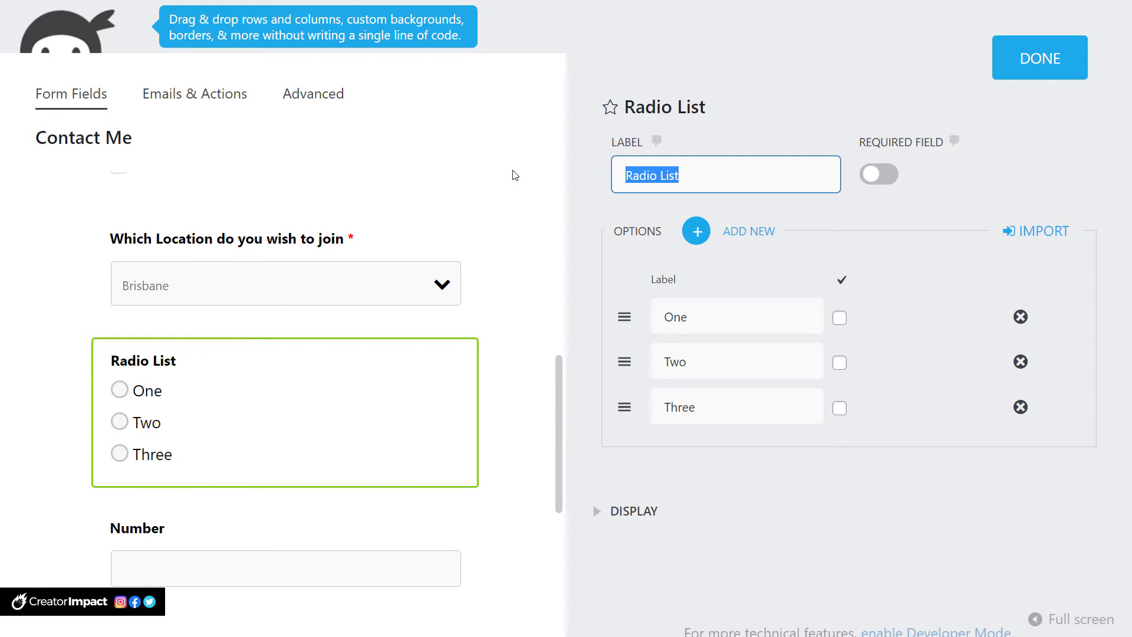
{"action": "type", "text": "W"}
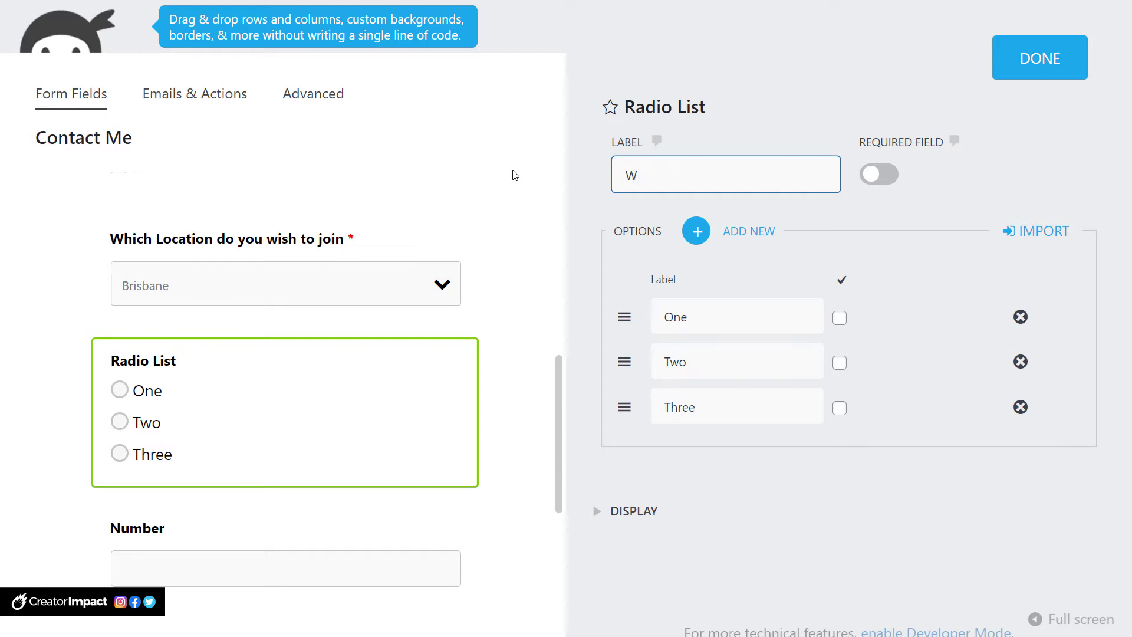
{"action": "type", "text": "hat time of day"}
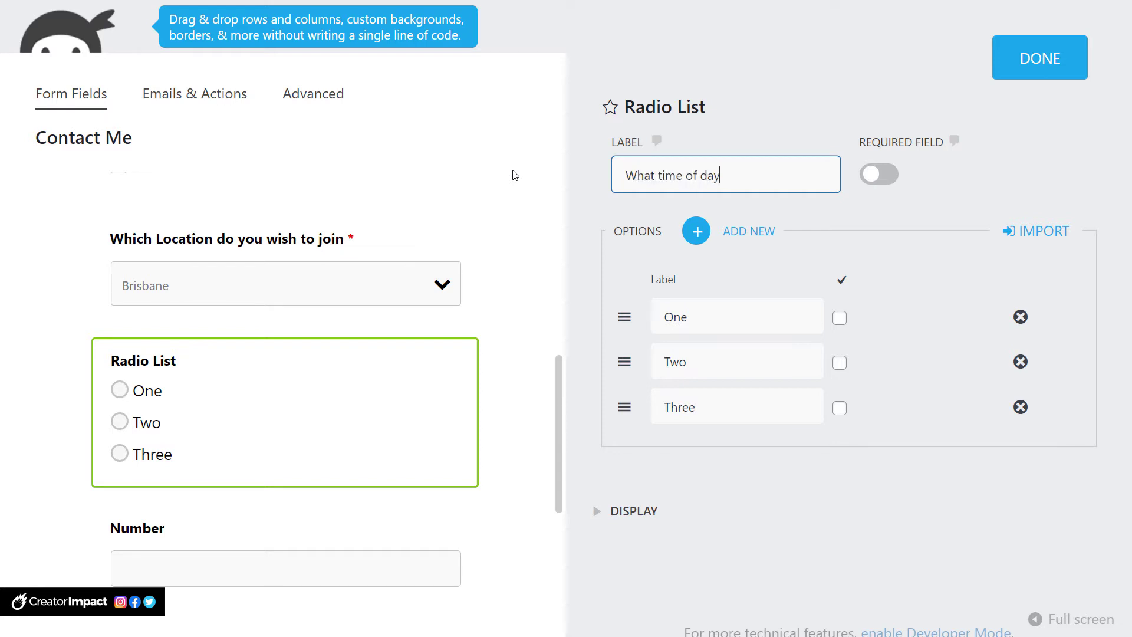
{"action": "type", "text": "do yo"}
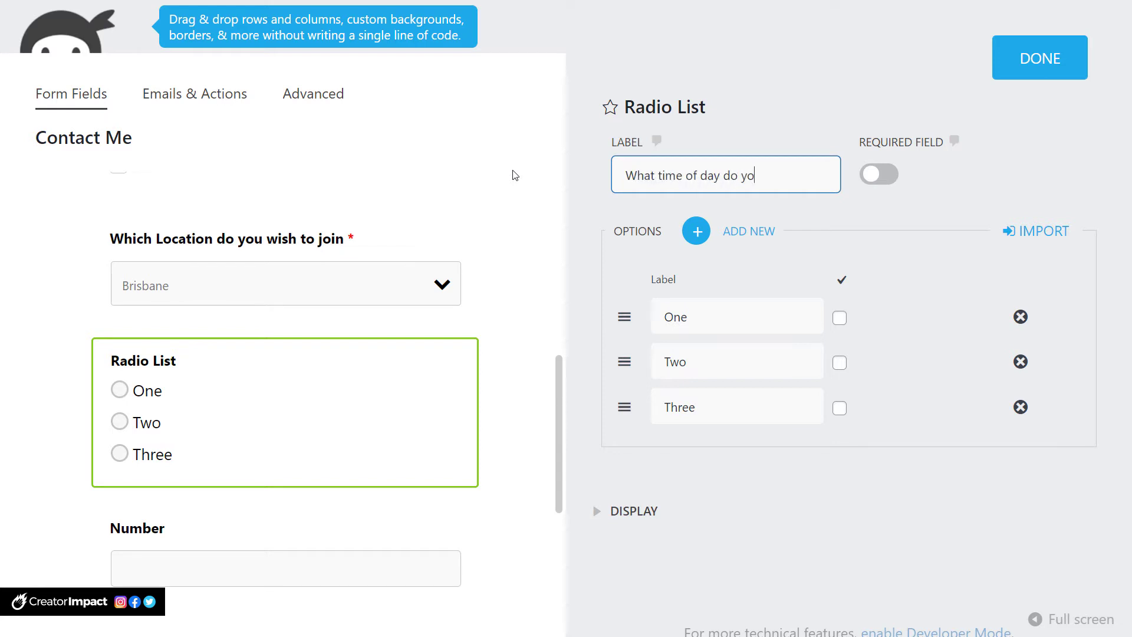
{"action": "type", "text": "u visit?"}
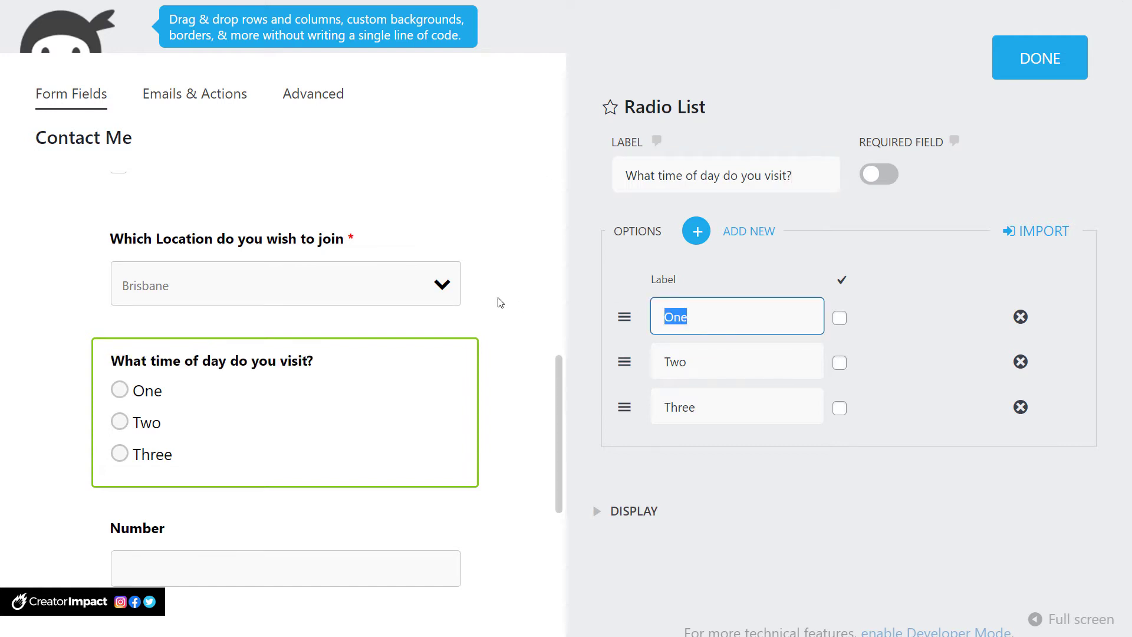
- Set its choices to Morning before 11am, 11am - 2pm and Afternoon after 2pm
{"action": "type", "text": "Morning before"}
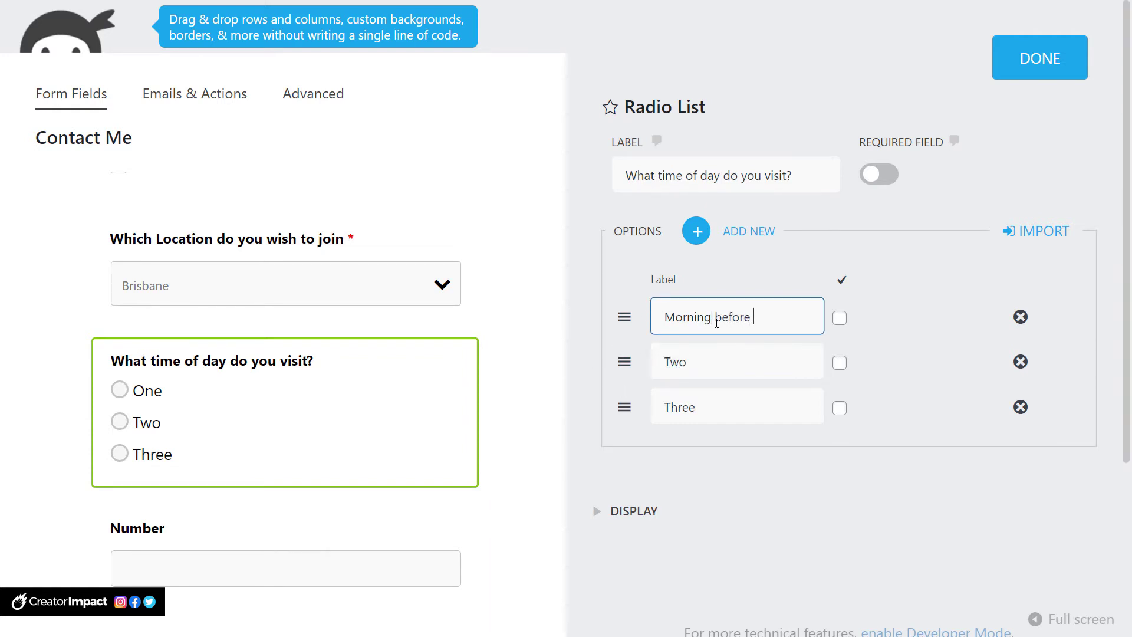
{"action": "type", "text": "11am"}
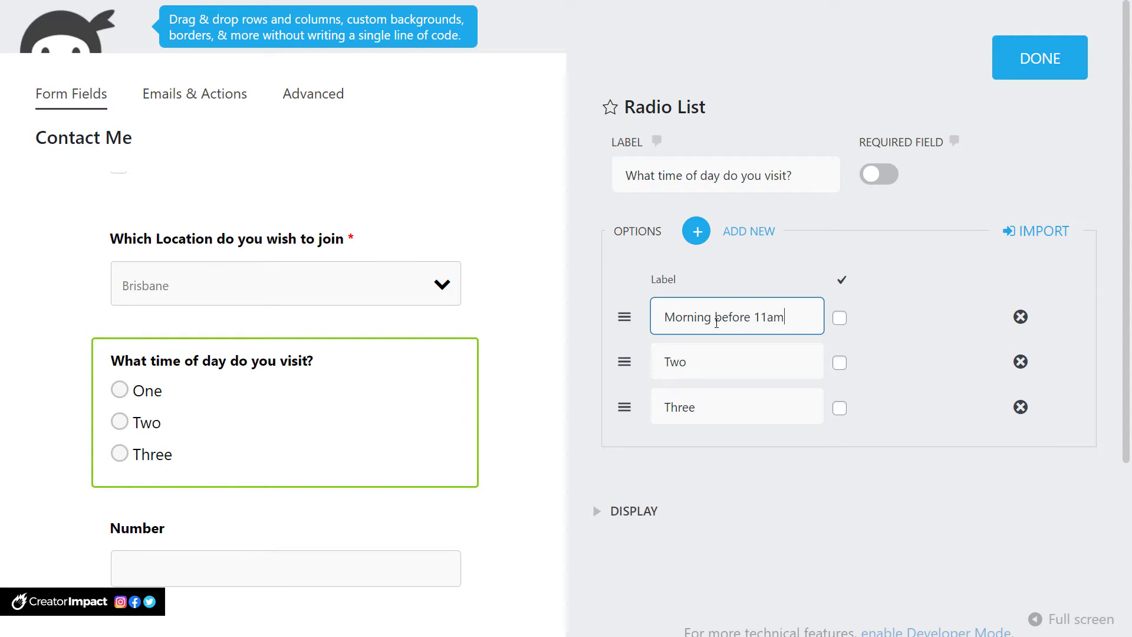
{"action": "type", "text": "11am - 2pm"}
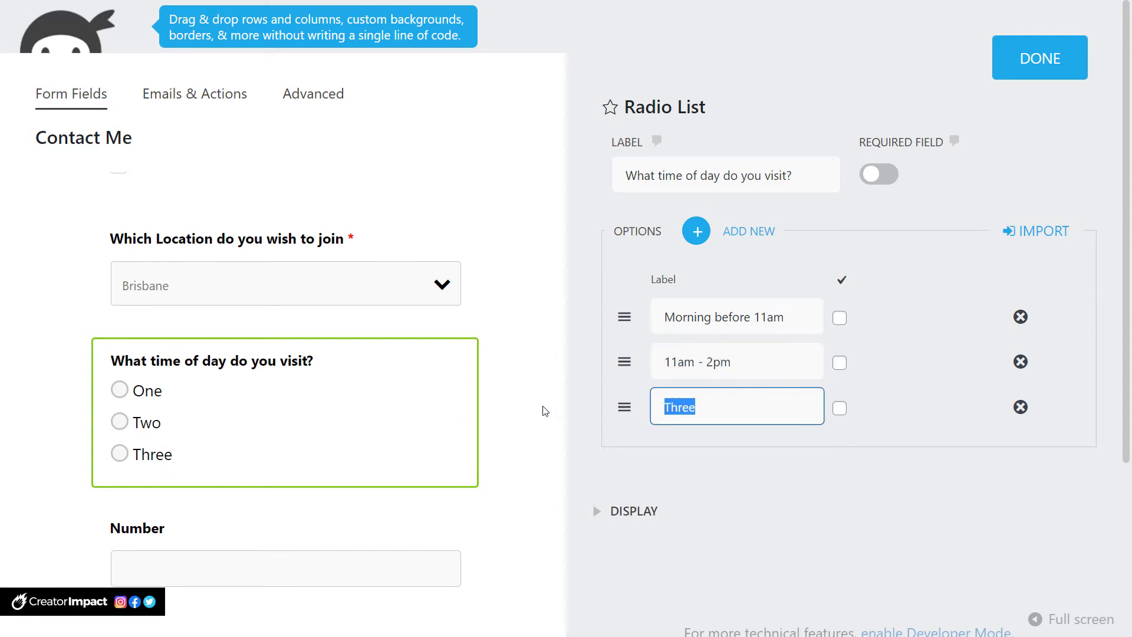
{"action": "type", "text": "Afterno"}
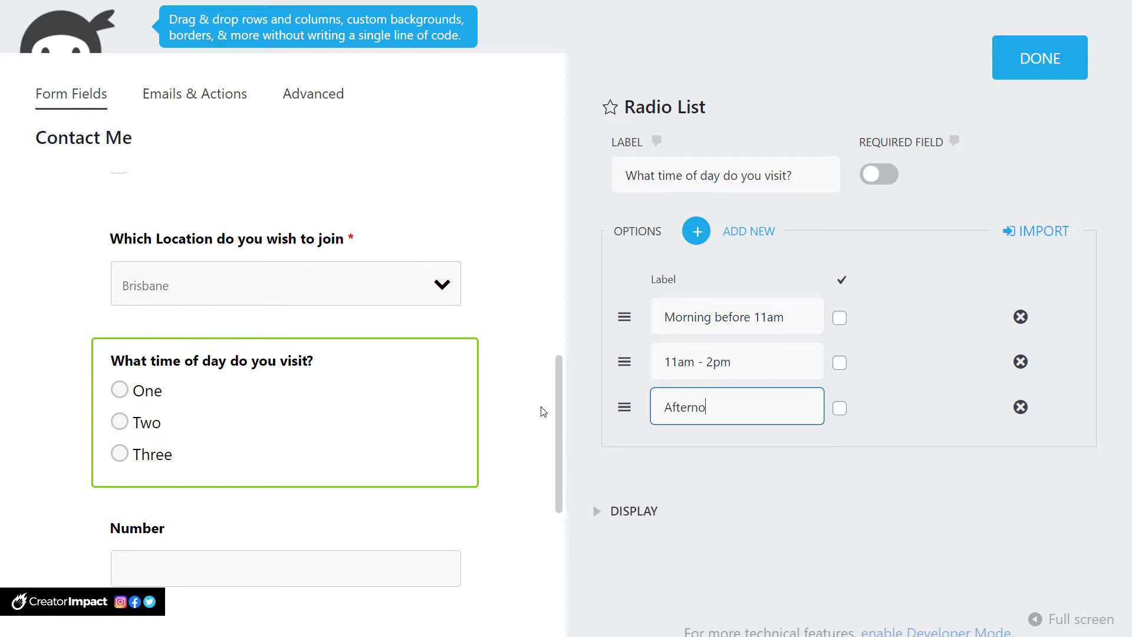
{"action": "type", "text": "on after 2pm"}
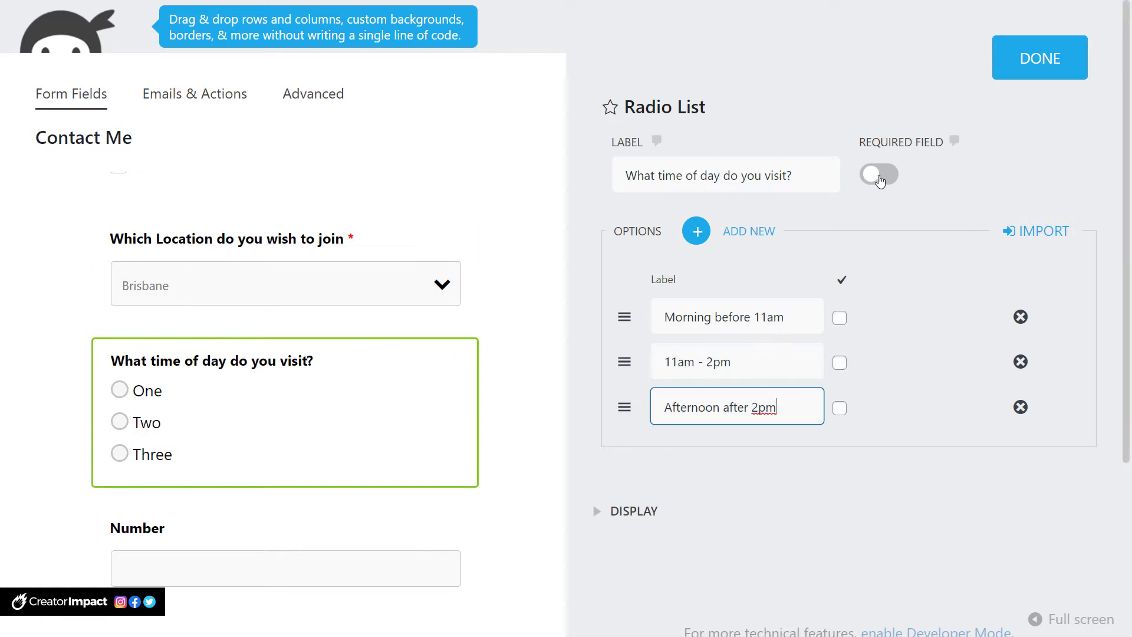
{"action": "left_click", "coordinate": [1039, 57]}
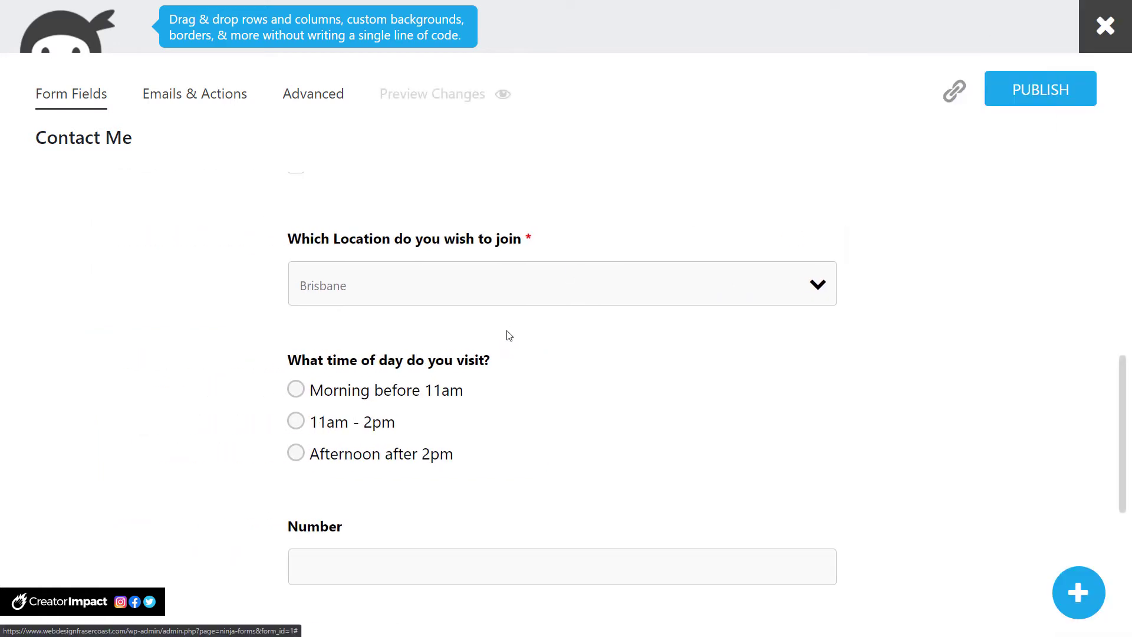
- Label the number field 'Number of days per week you'd like to train' with min 1, max 6
{"action": "scroll", "scroll_direction": "down", "scroll_amount": 3}
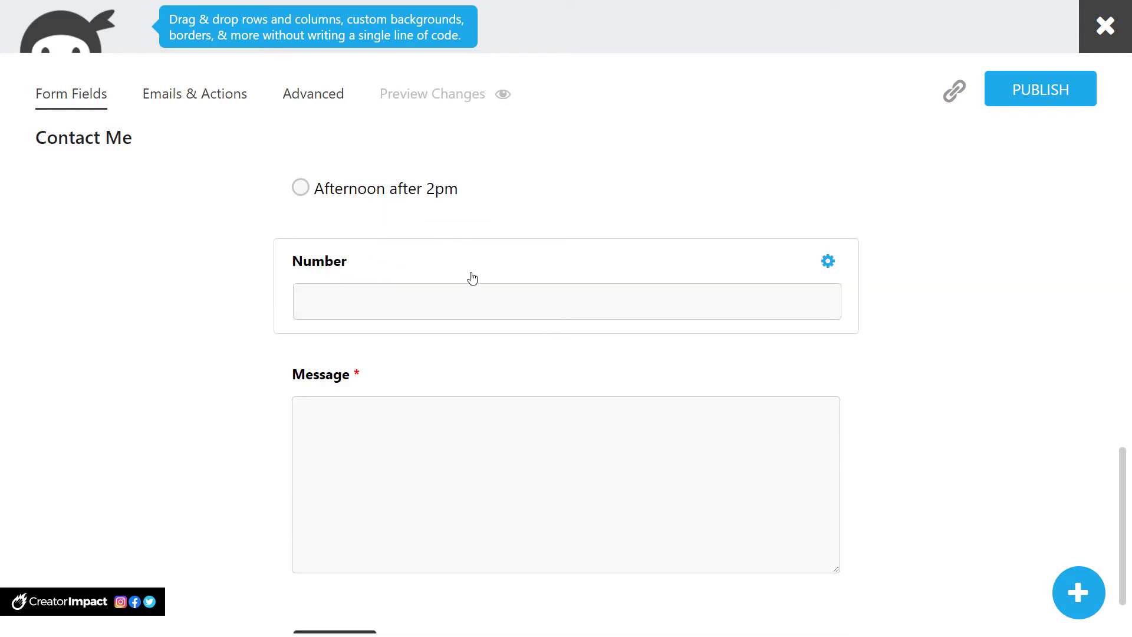
{"action": "left_click", "coordinate": [828, 261]}
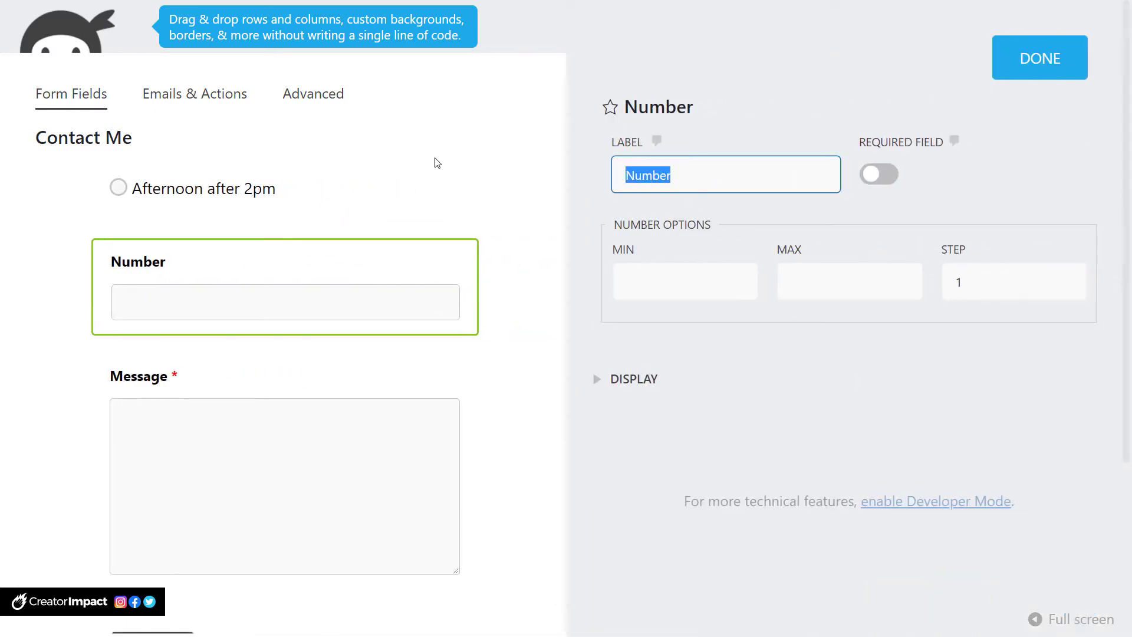
{"action": "type", "text": "NUmber of"}
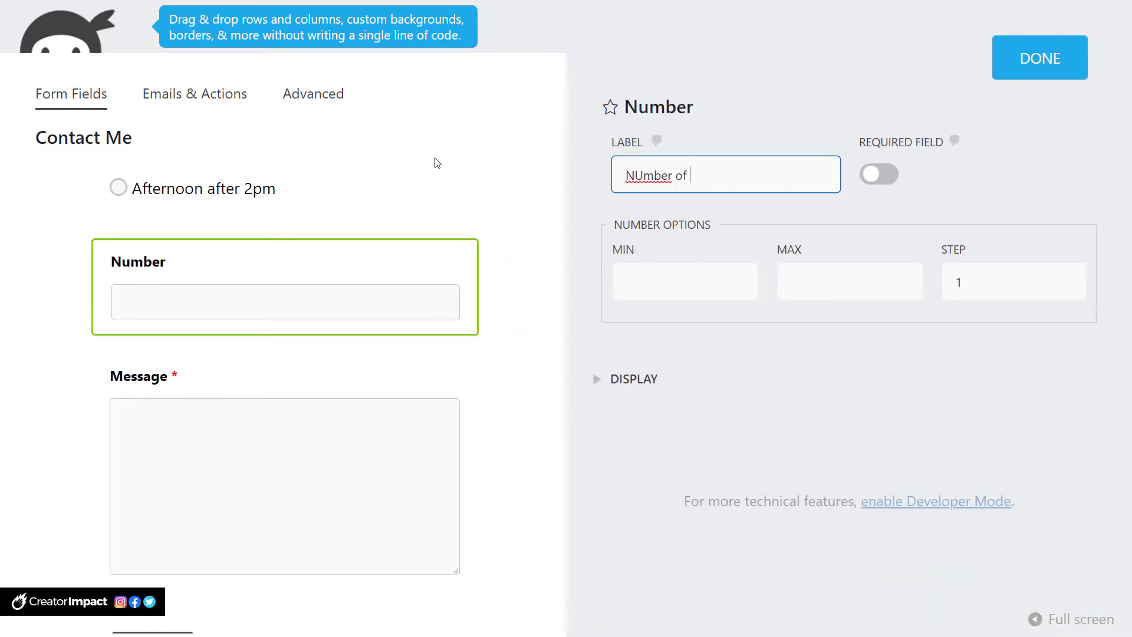
{"action": "type", "text": "days per week you"}
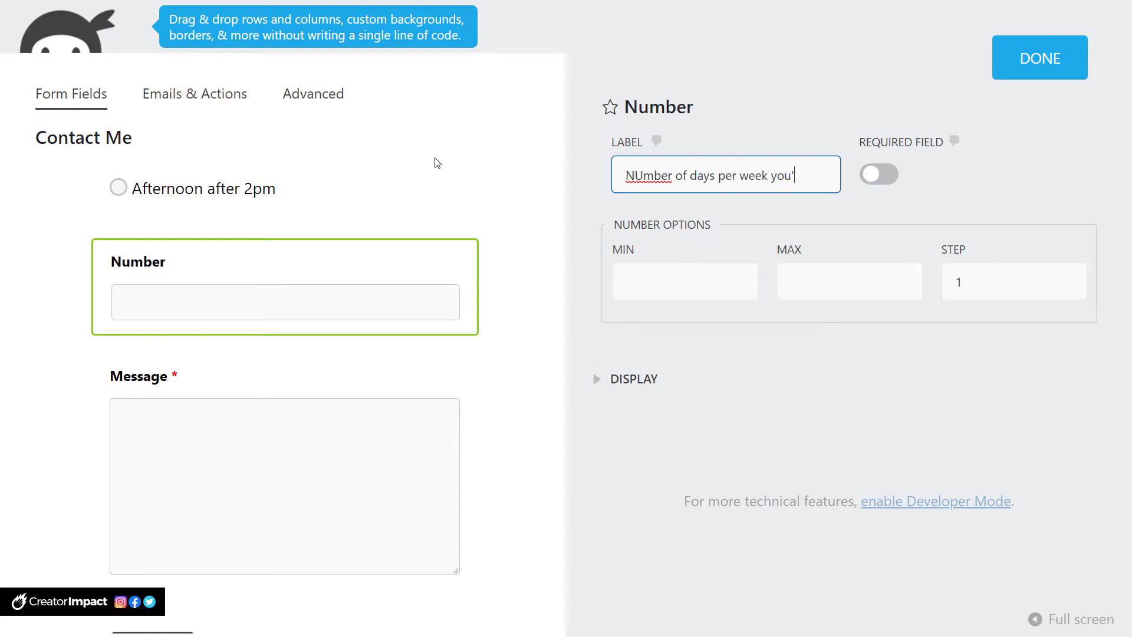
{"action": "type", "text": "'d like to train"}
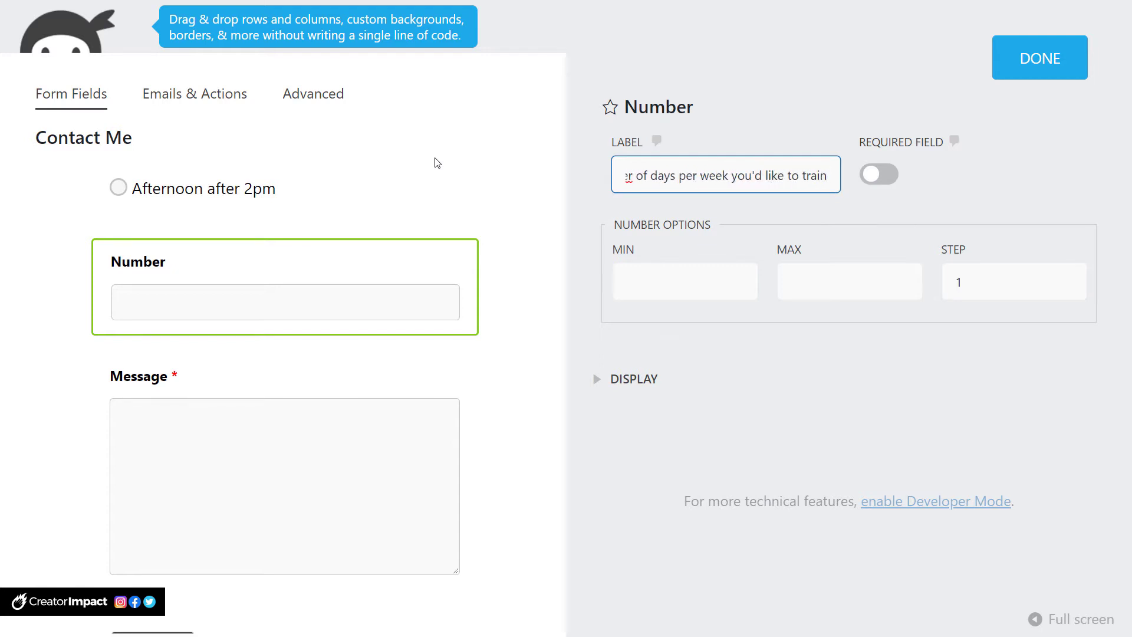
{"action": "left_click", "coordinate": [684, 281]}
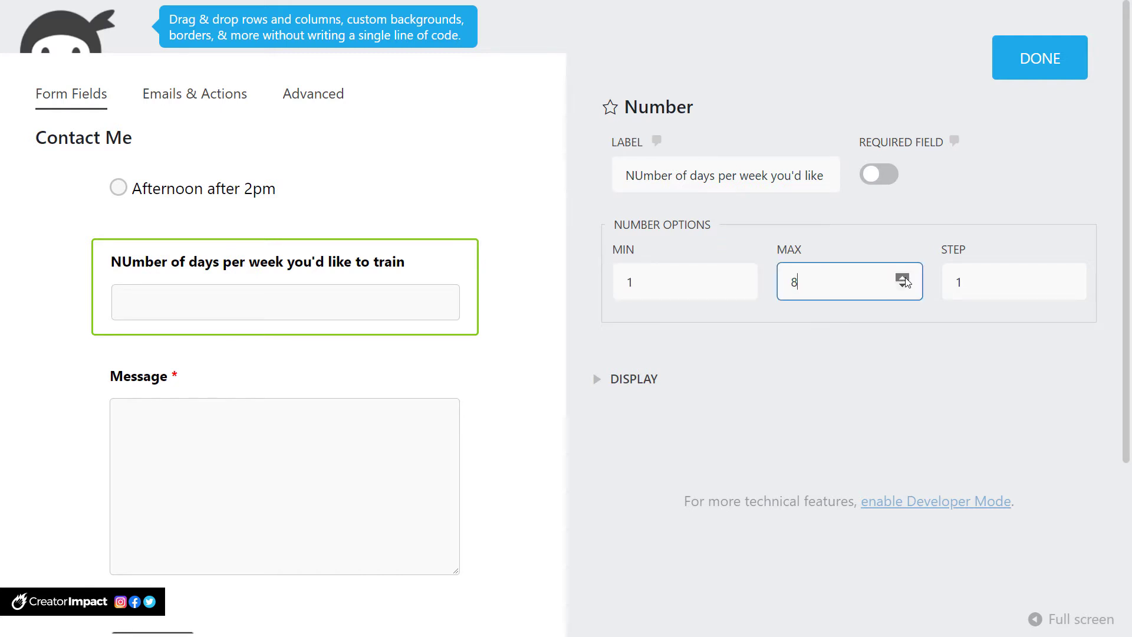
{"action": "left_click", "coordinate": [907, 288]}
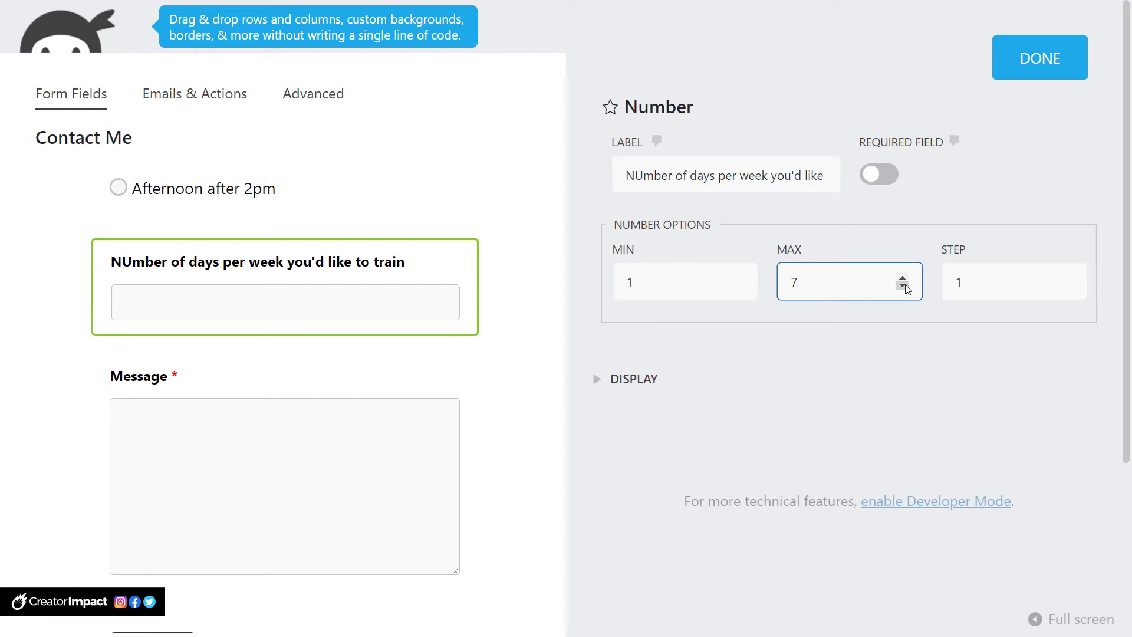
{"action": "left_click", "coordinate": [907, 288]}
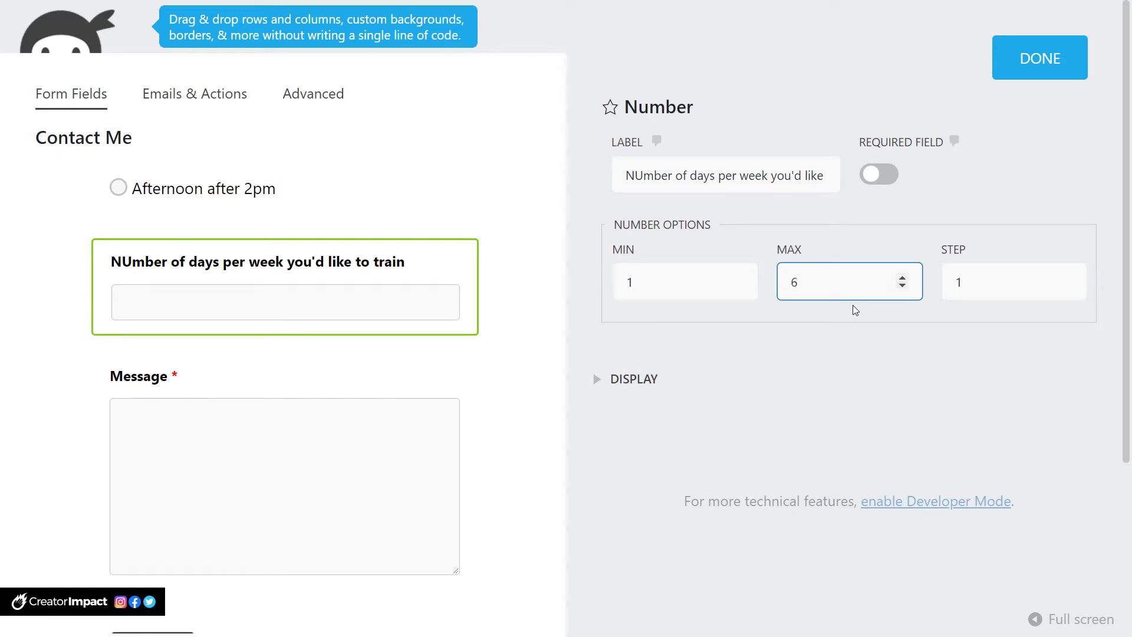
{"action": "mouse_move", "coordinate": [166, 278]}
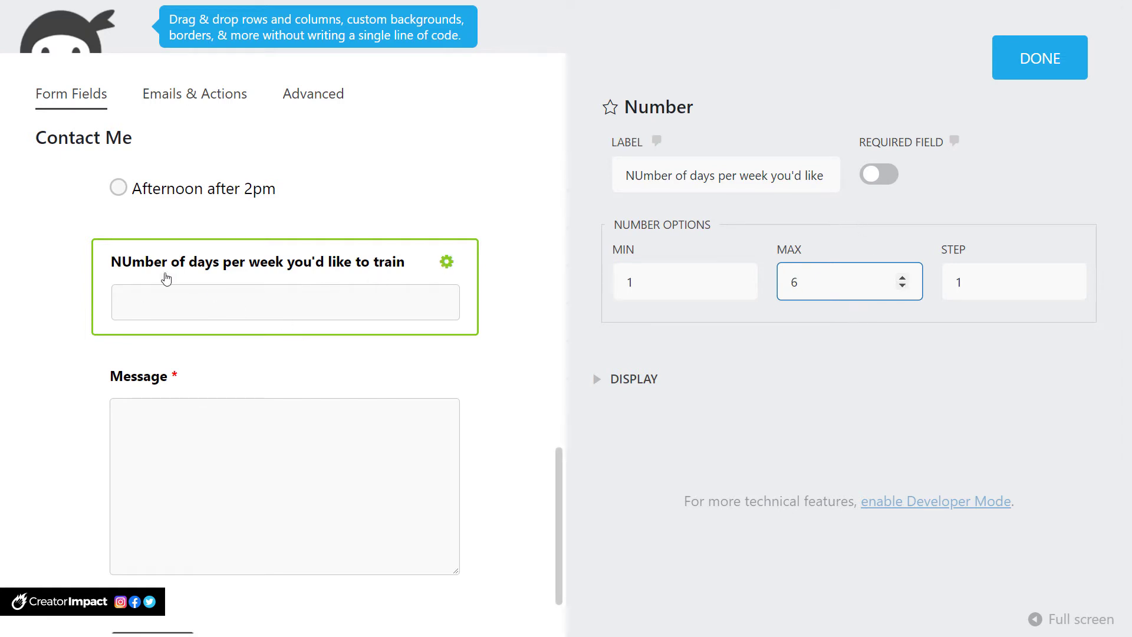
{"action": "left_click", "coordinate": [726, 174]}
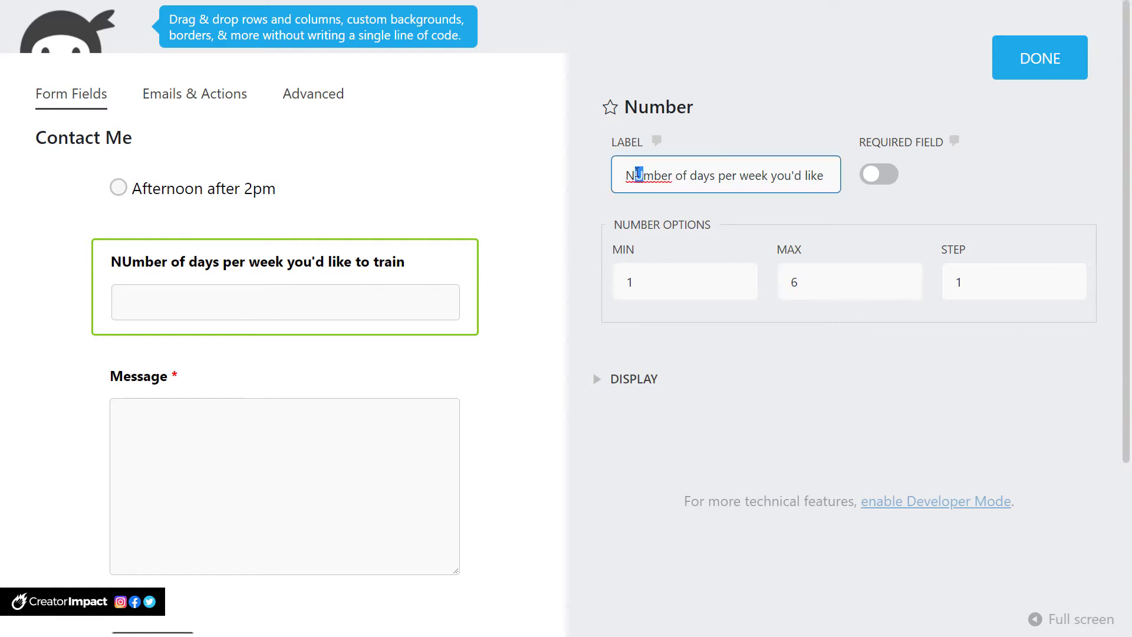
- Rename the message field Additional Information
{"action": "left_click", "coordinate": [1039, 58]}
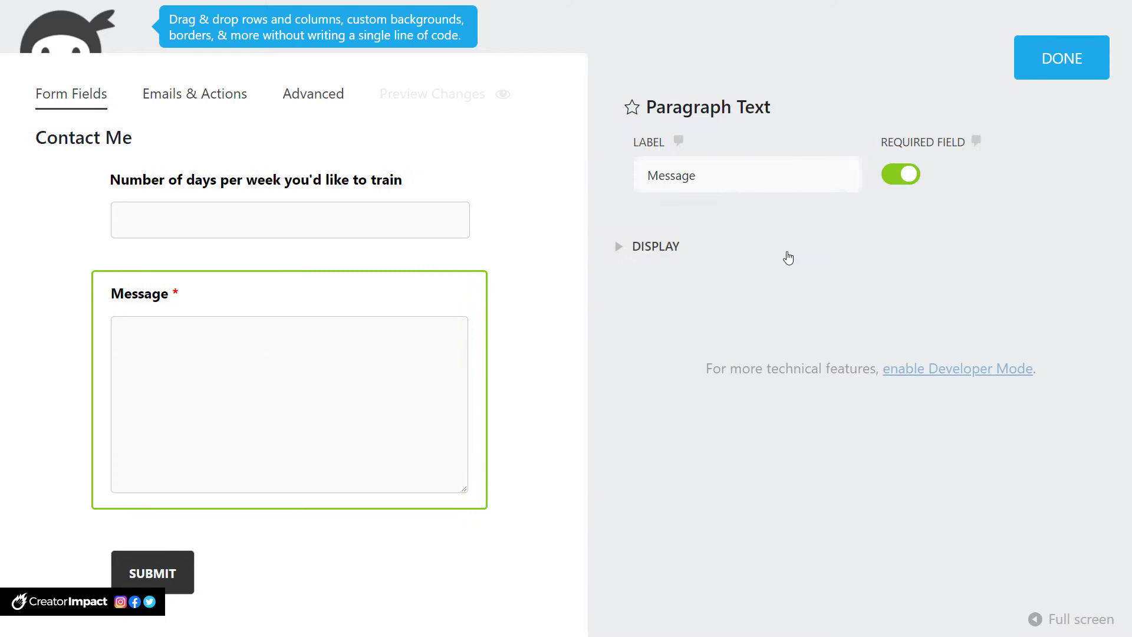
{"action": "type", "text": "Additional Informatio"}
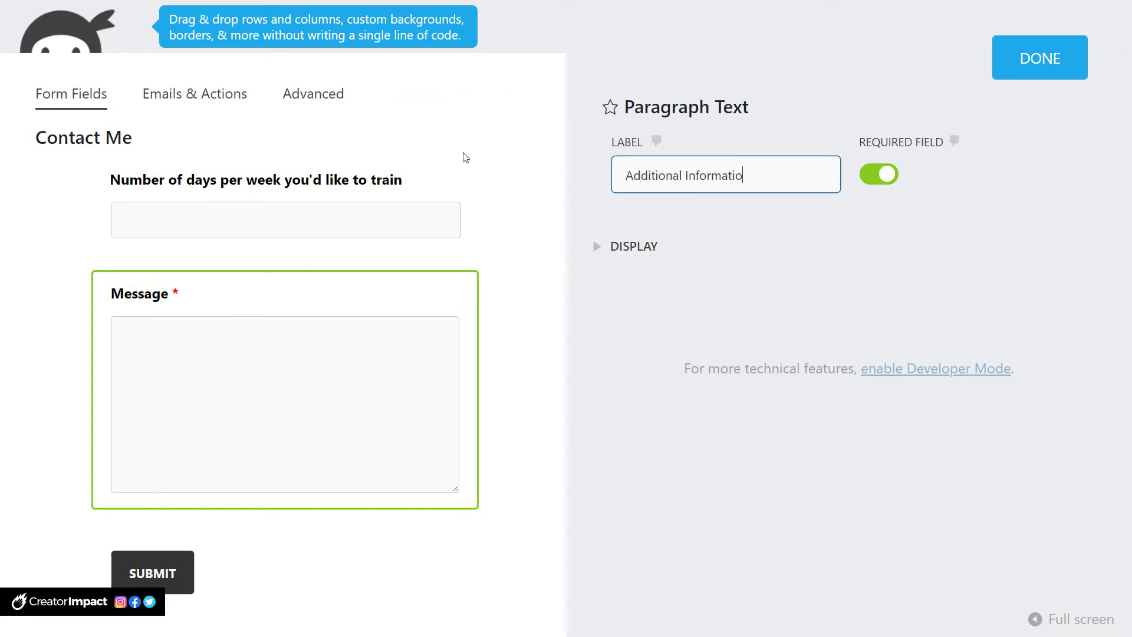
{"action": "left_click", "coordinate": [1039, 58]}
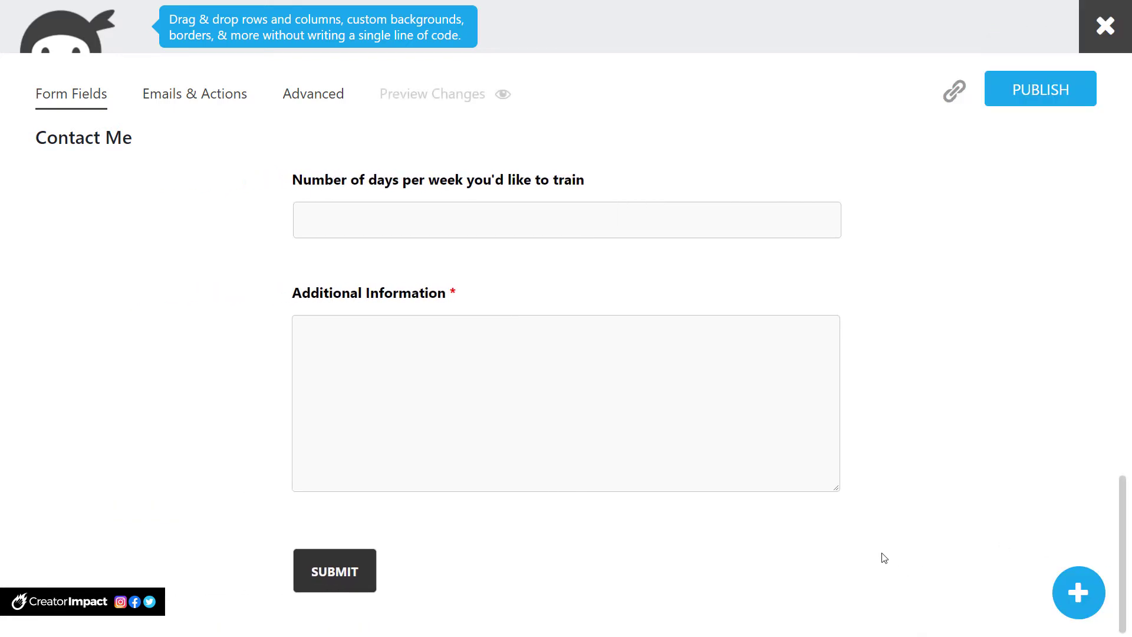
- Scroll through the finished fields and publish the Contact Me form
{"action": "scroll", "scroll_direction": "up", "scroll_amount": 3}
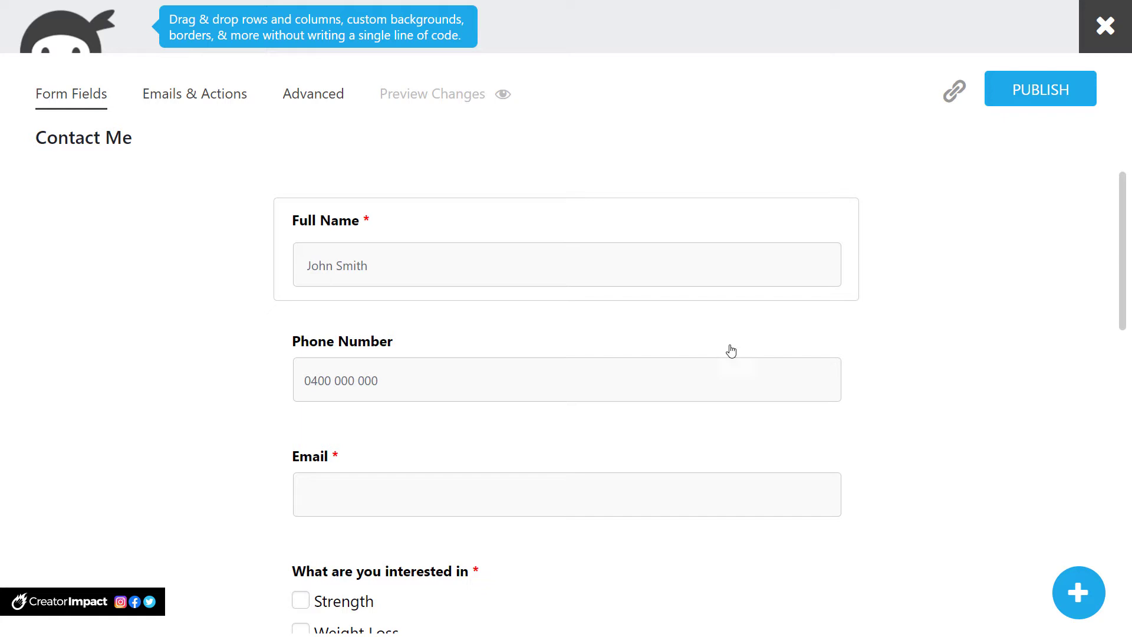
{"action": "scroll", "scroll_direction": "down", "scroll_amount": 3}
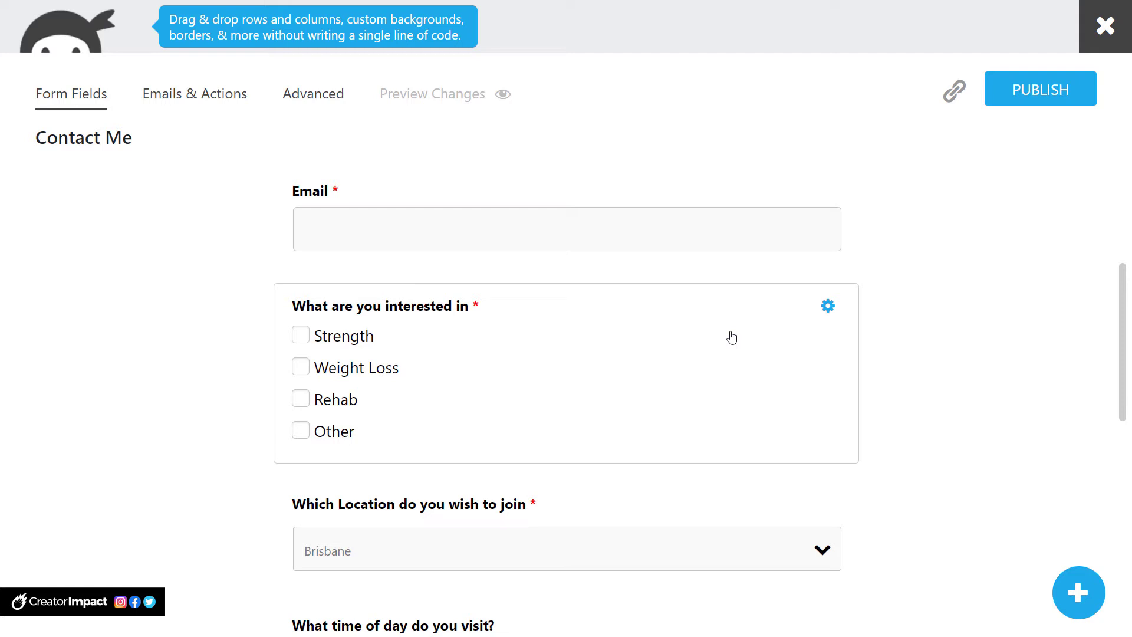
{"action": "scroll", "scroll_direction": "down", "scroll_amount": 3}
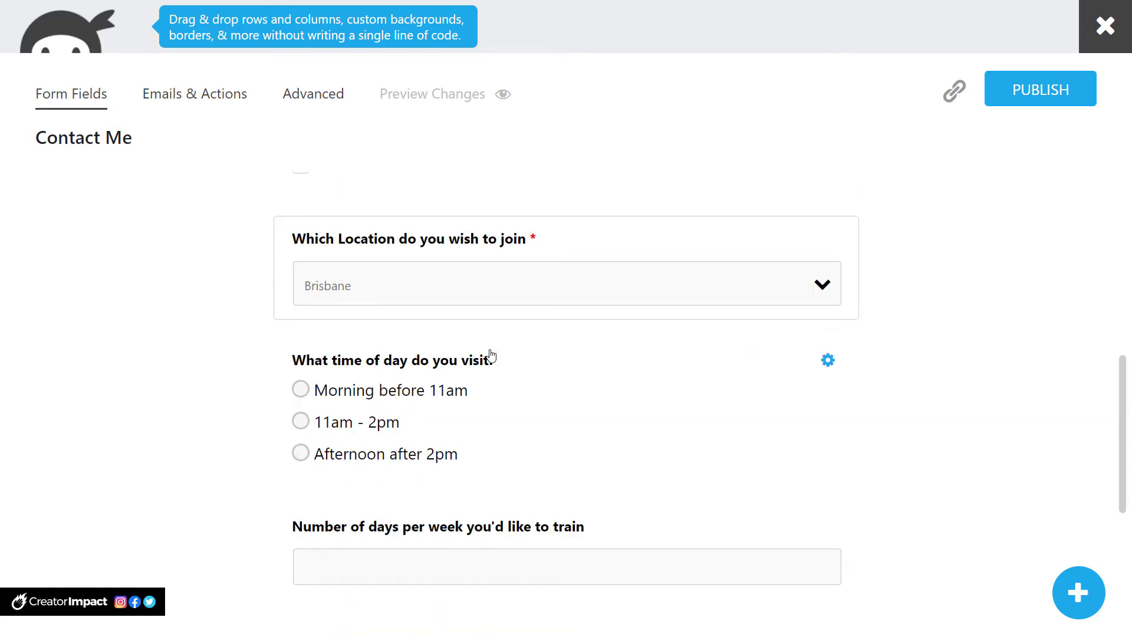
{"action": "scroll", "scroll_direction": "down", "scroll_amount": 3}
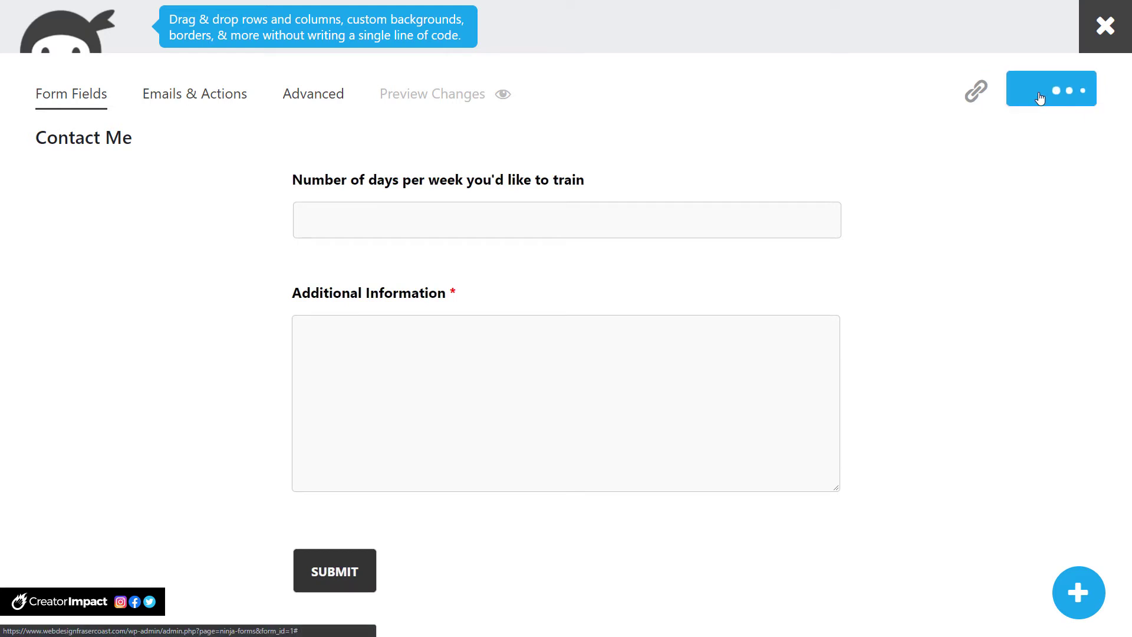
{"action": "left_click", "coordinate": [1051, 89]}
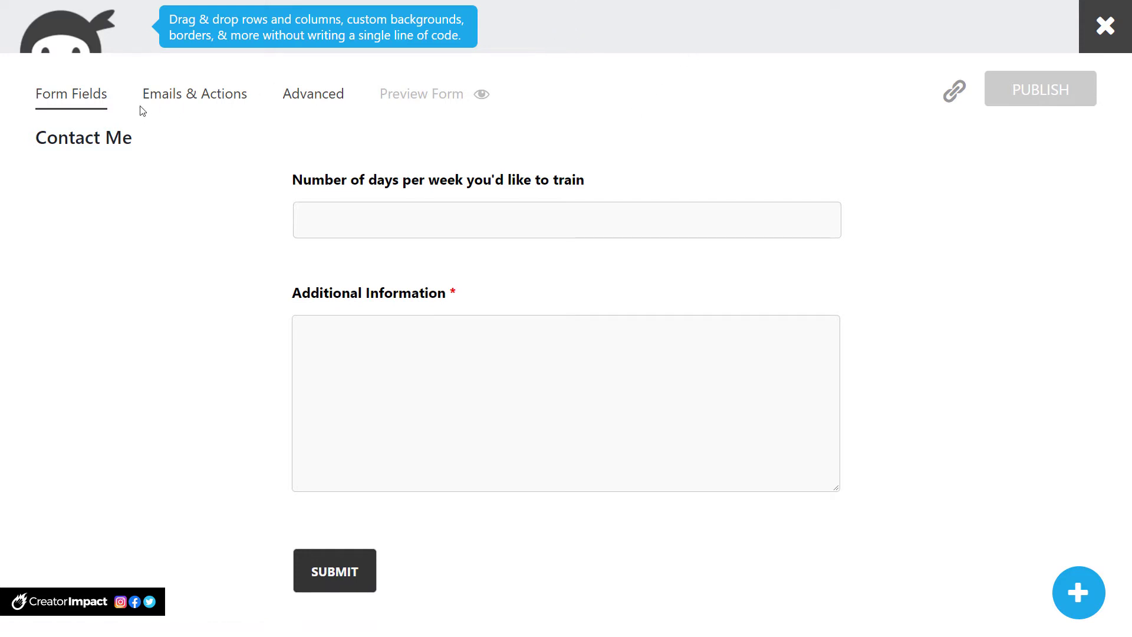
- Show the form's Emails & Actions list and edit the Email Confirmation action
{"action": "left_click", "coordinate": [193, 94]}
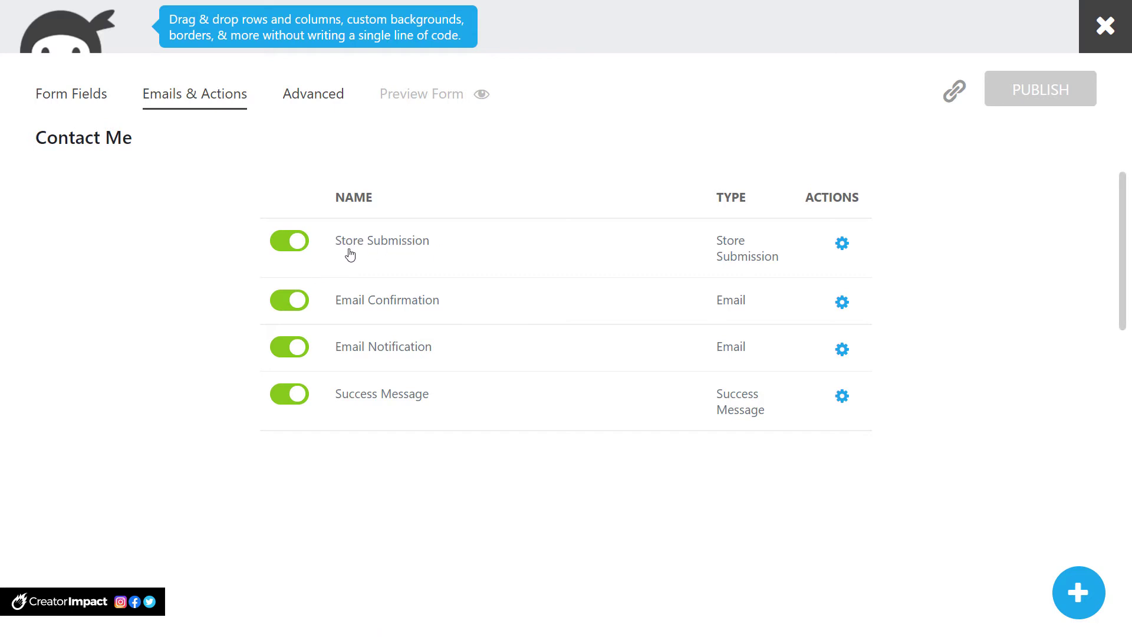
{"action": "mouse_move", "coordinate": [405, 250]}
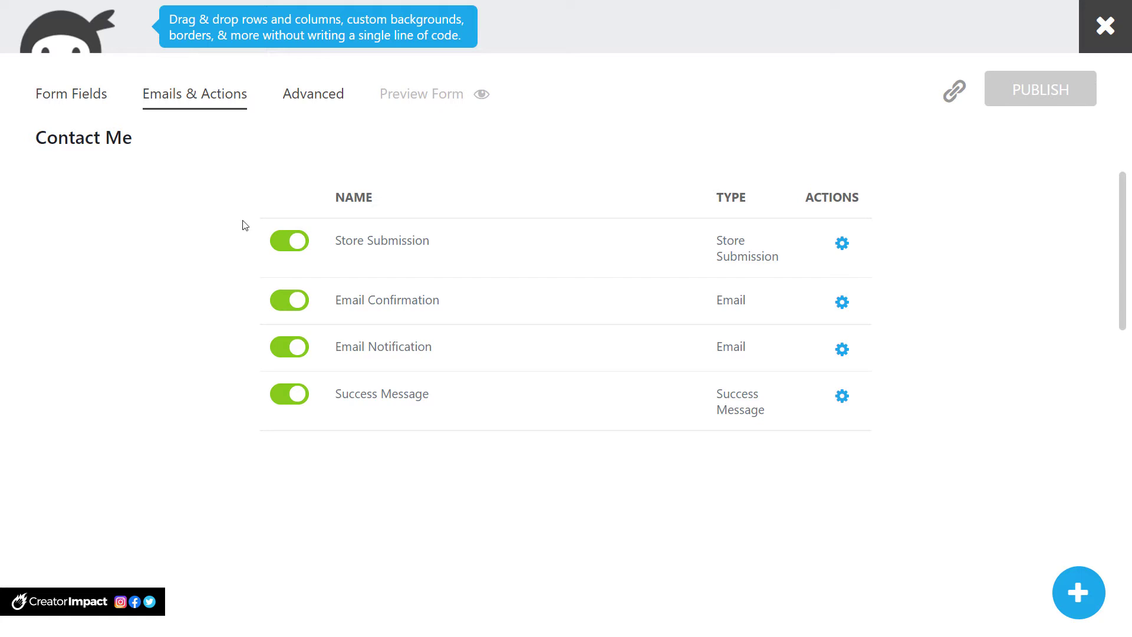
{"action": "mouse_move", "coordinate": [384, 291]}
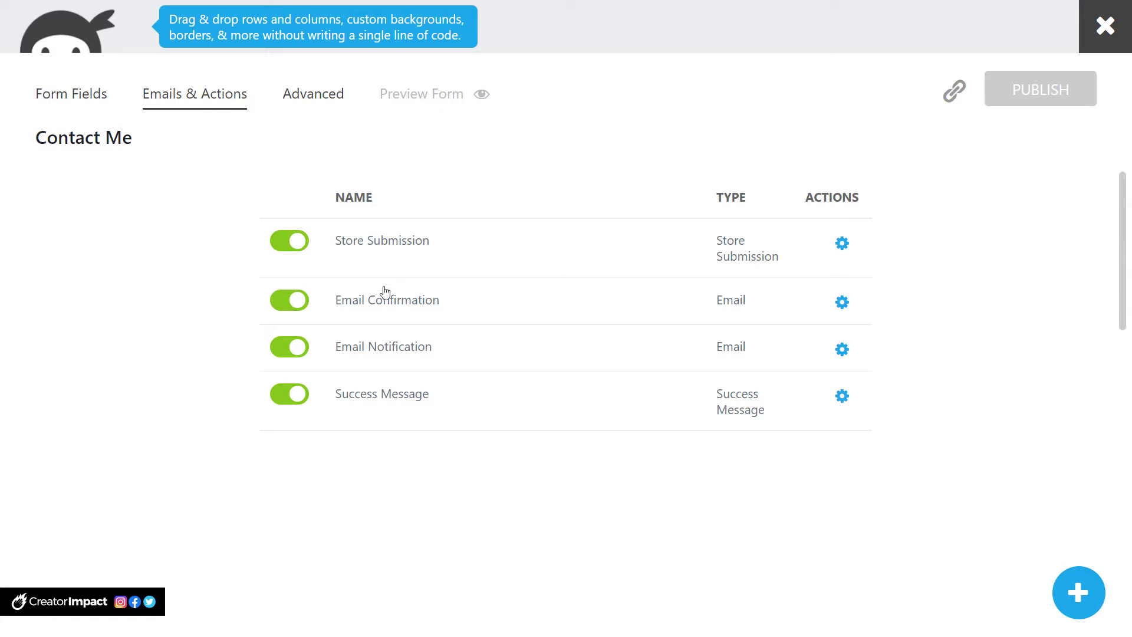
{"action": "mouse_move", "coordinate": [455, 306]}
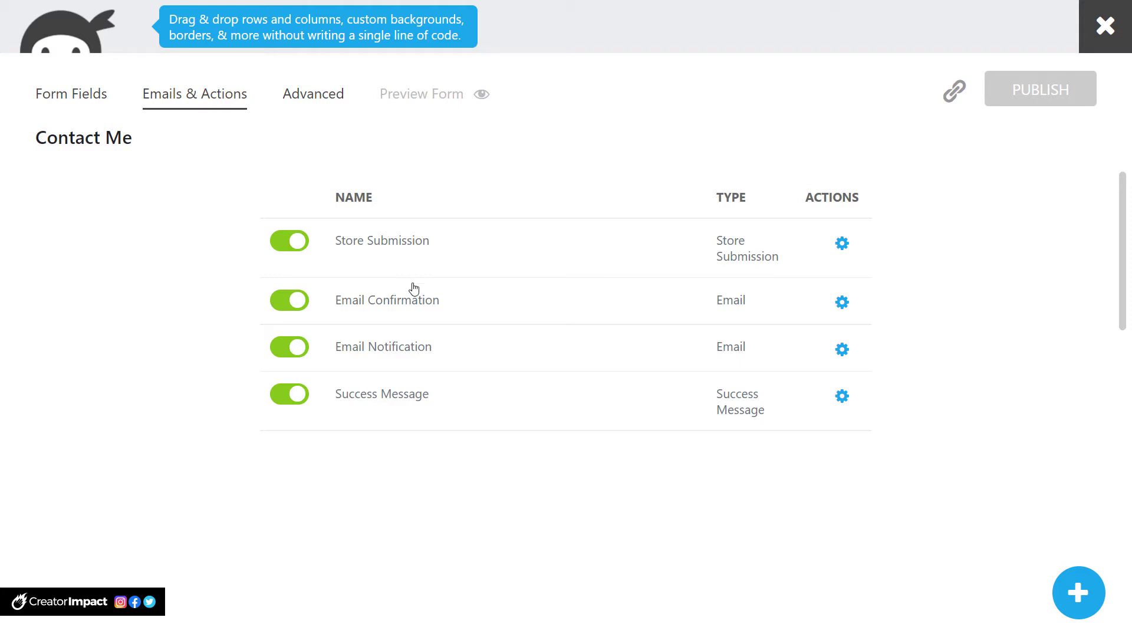
{"action": "mouse_move", "coordinate": [506, 298]}
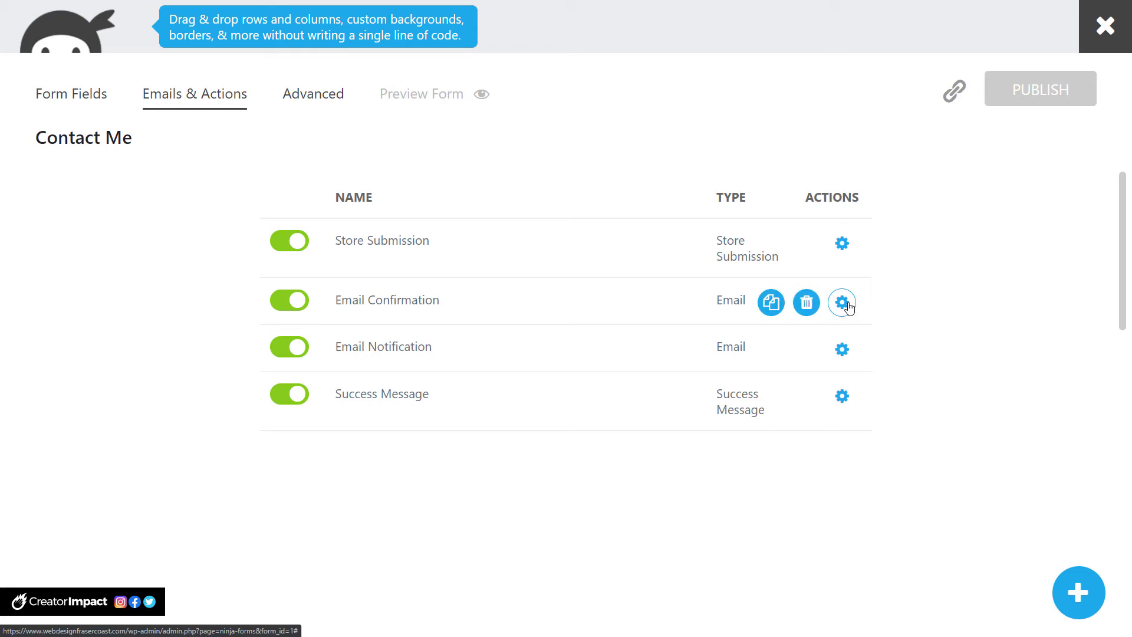
{"action": "left_click", "coordinate": [841, 302]}
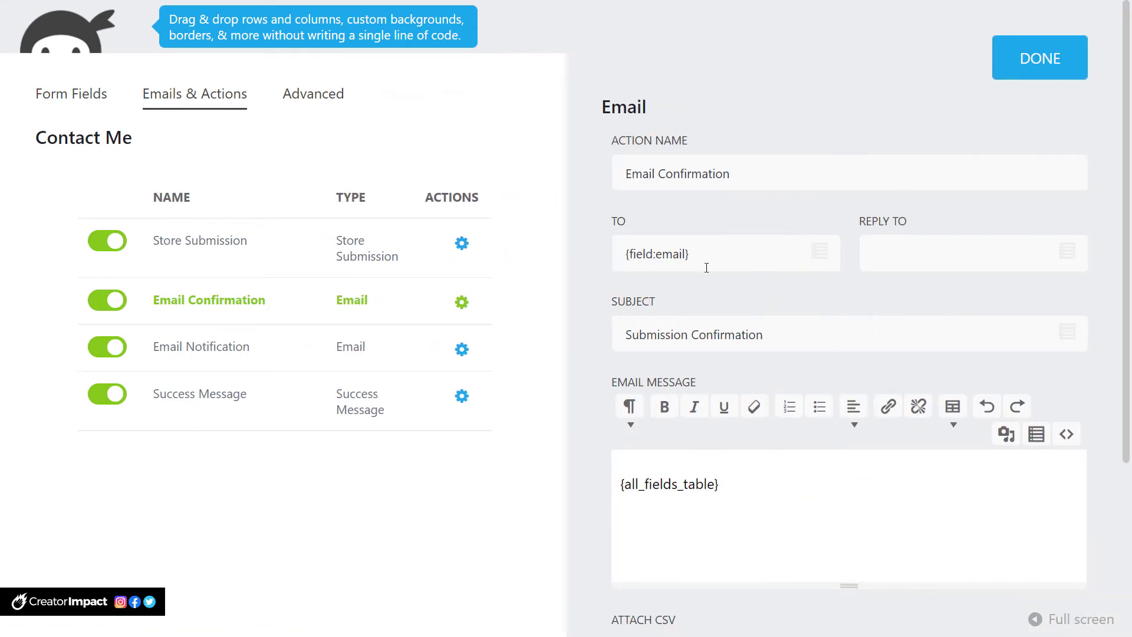
- Begin the confirmation email message with 'Here is the information you submitted:' above the fields table
{"action": "double_click", "coordinate": [654, 254]}
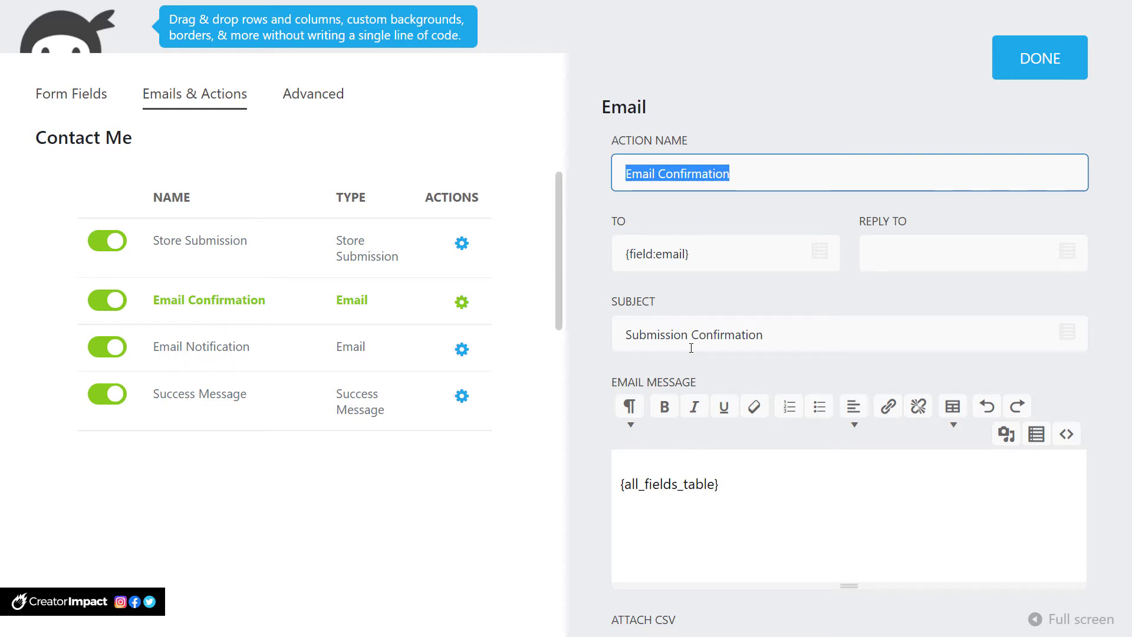
{"action": "scroll", "scroll_direction": "down", "scroll_amount": 3}
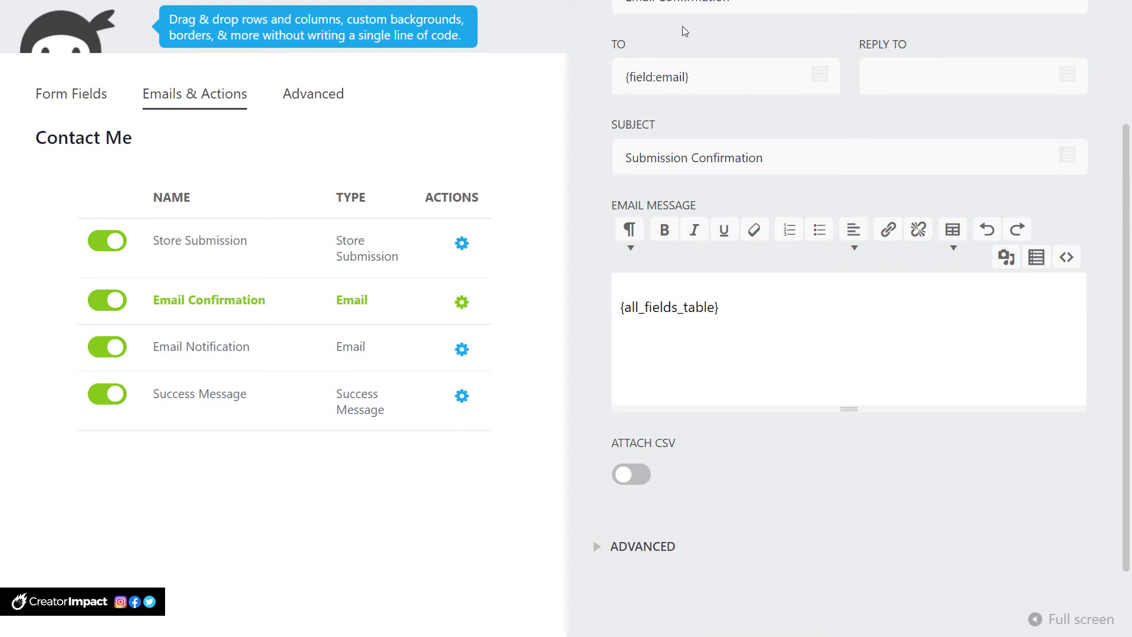
{"action": "scroll", "scroll_direction": "down", "scroll_amount": 3}
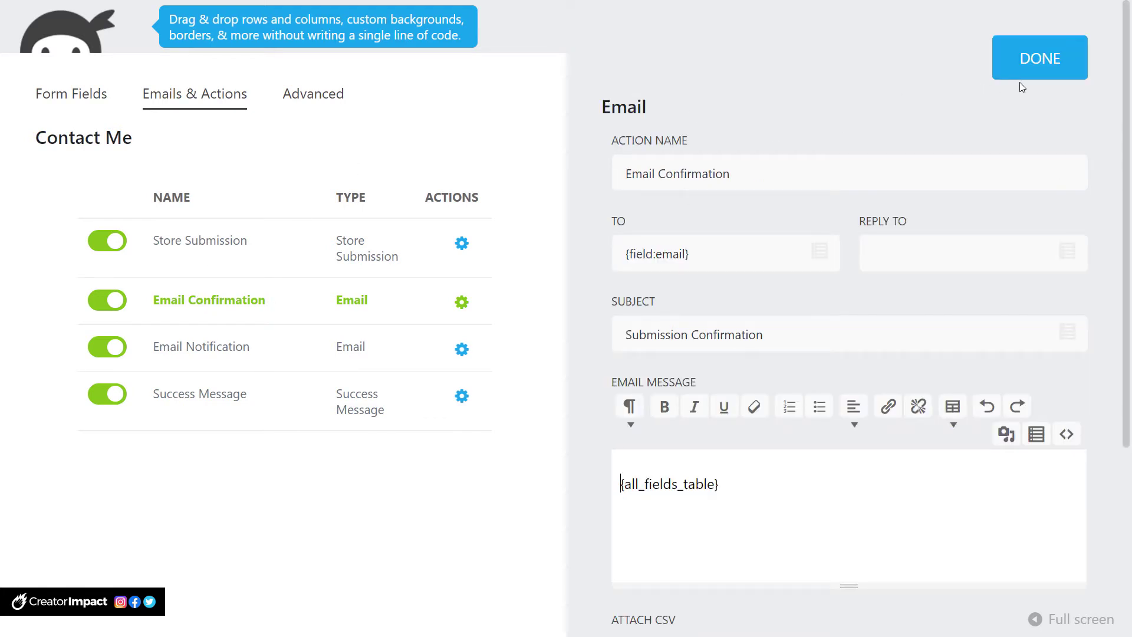
{"action": "scroll", "scroll_direction": "down", "scroll_amount": 3}
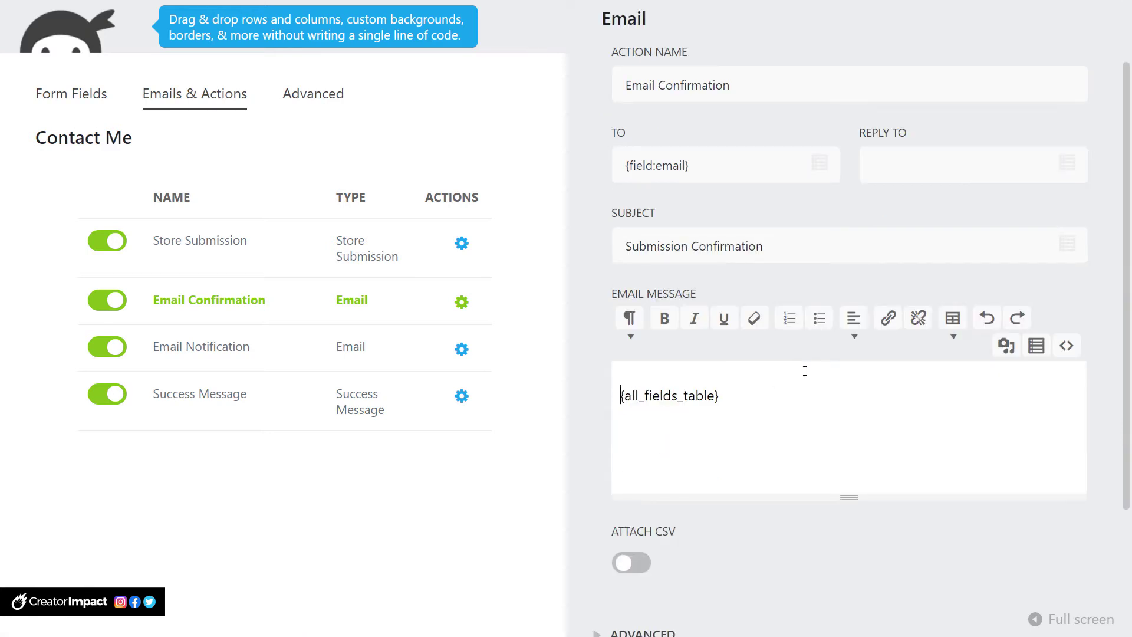
{"action": "type", "text": "Her eis the in"}
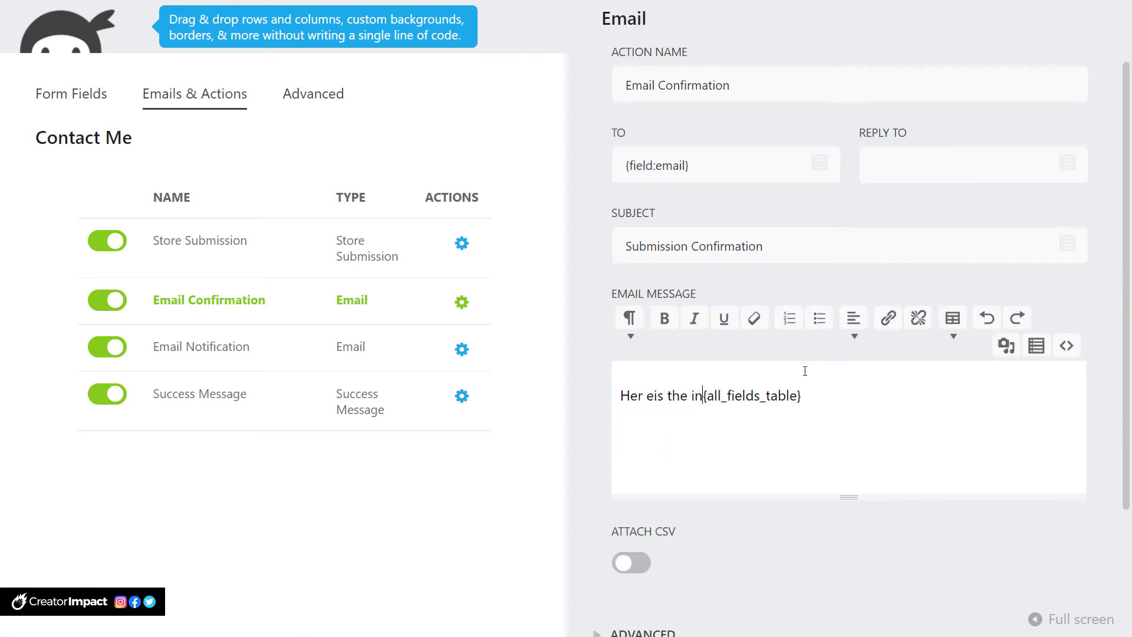
{"action": "type", "text": "formation yous"}
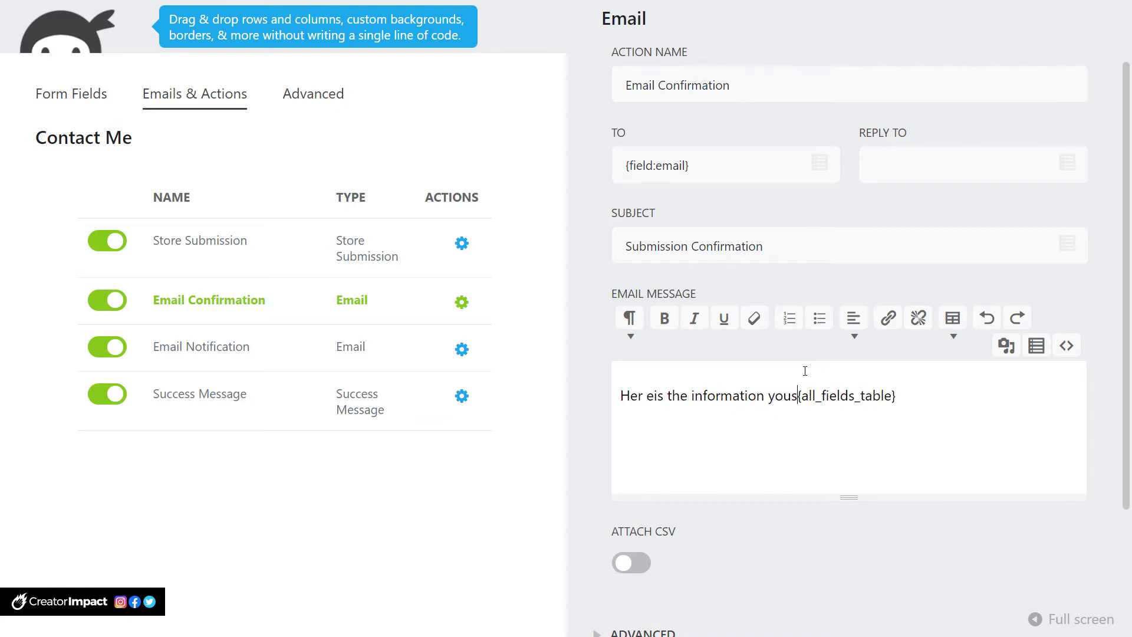
{"action": "type", "text": "ubmitted:"}
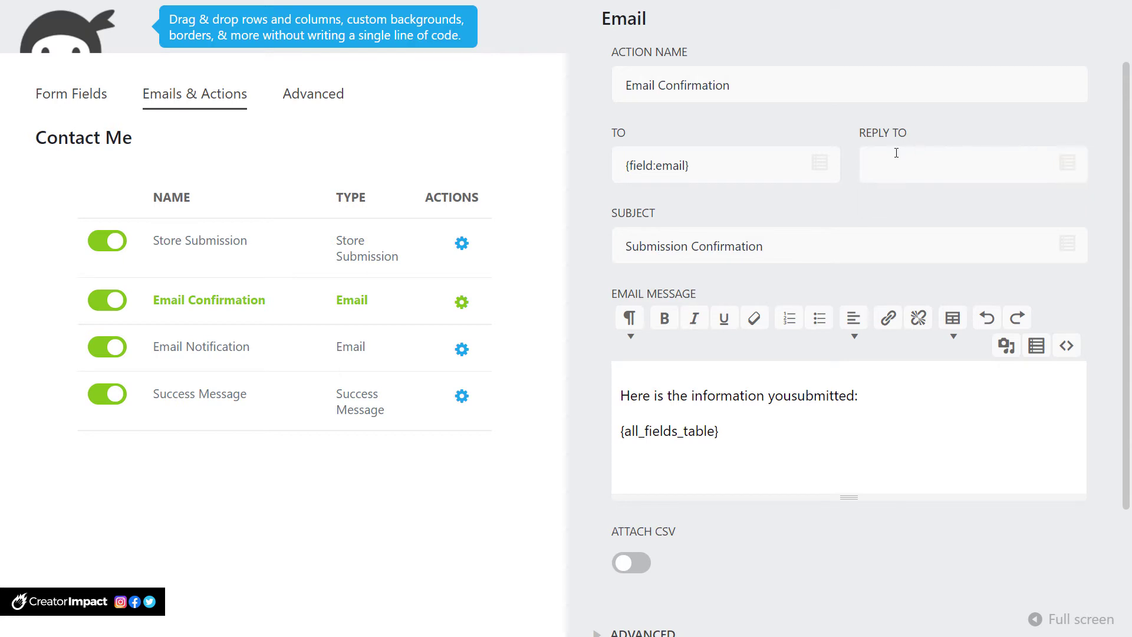
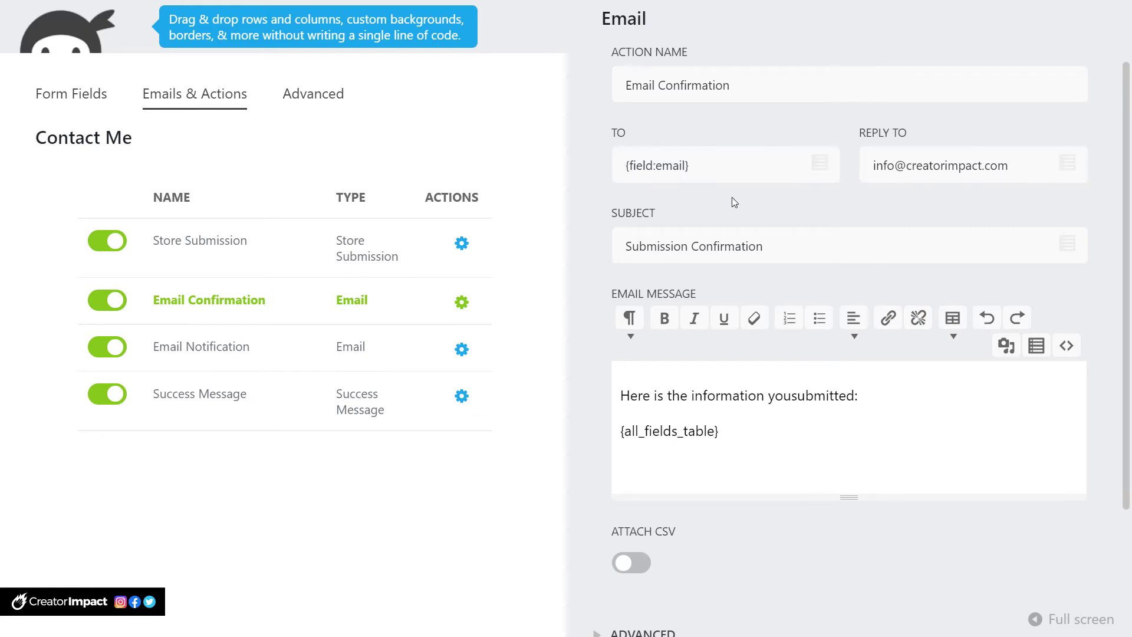
{"action": "scroll", "scroll_direction": "down", "scroll_amount": 3}
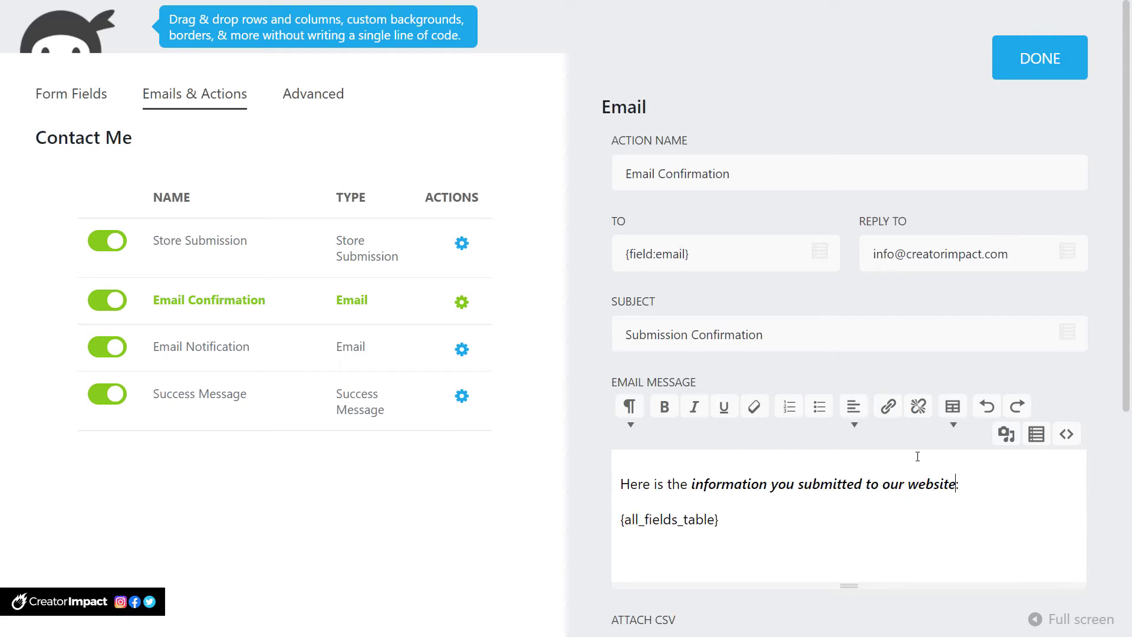
{"action": "double_click", "coordinate": [934, 483]}
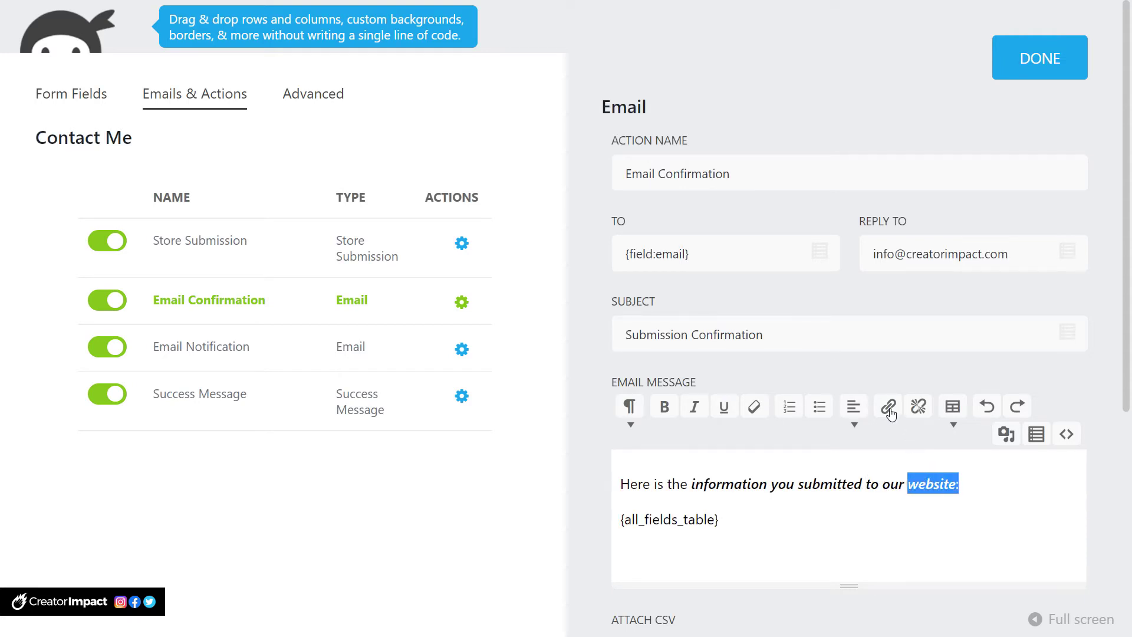
{"action": "left_click", "coordinate": [887, 406]}
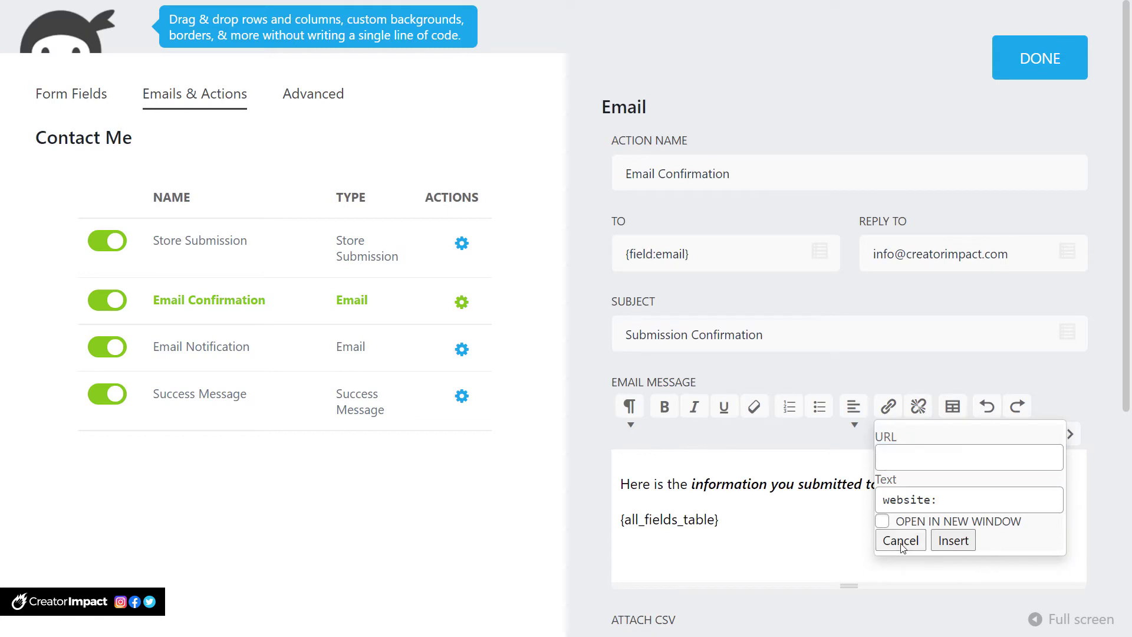
{"action": "left_click", "coordinate": [900, 540]}
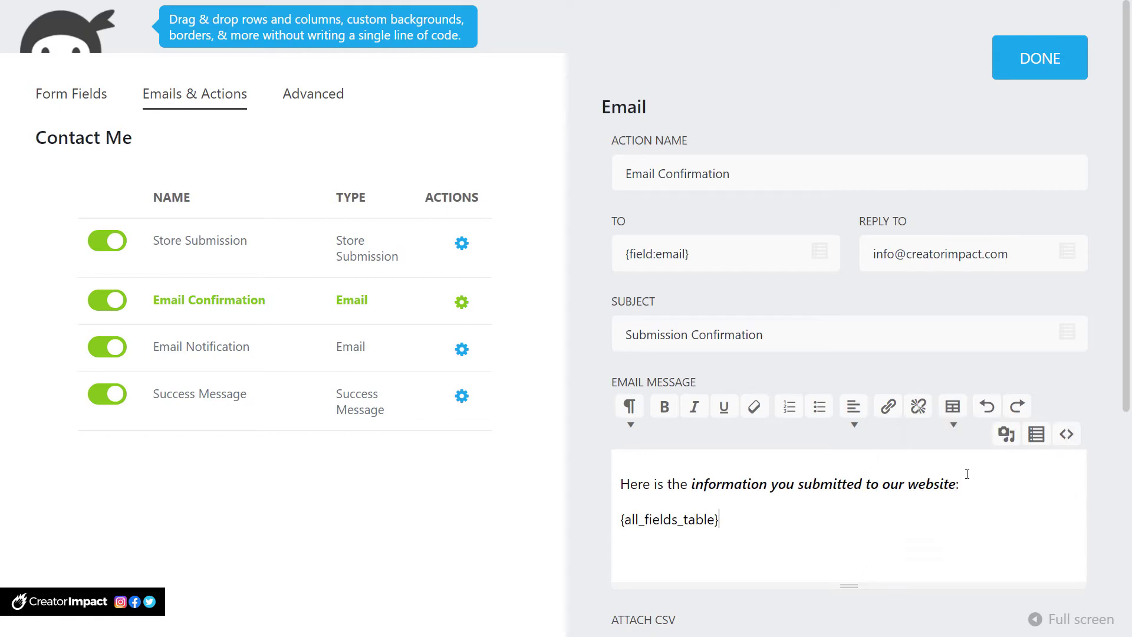
{"action": "mouse_move", "coordinate": [497, 474]}
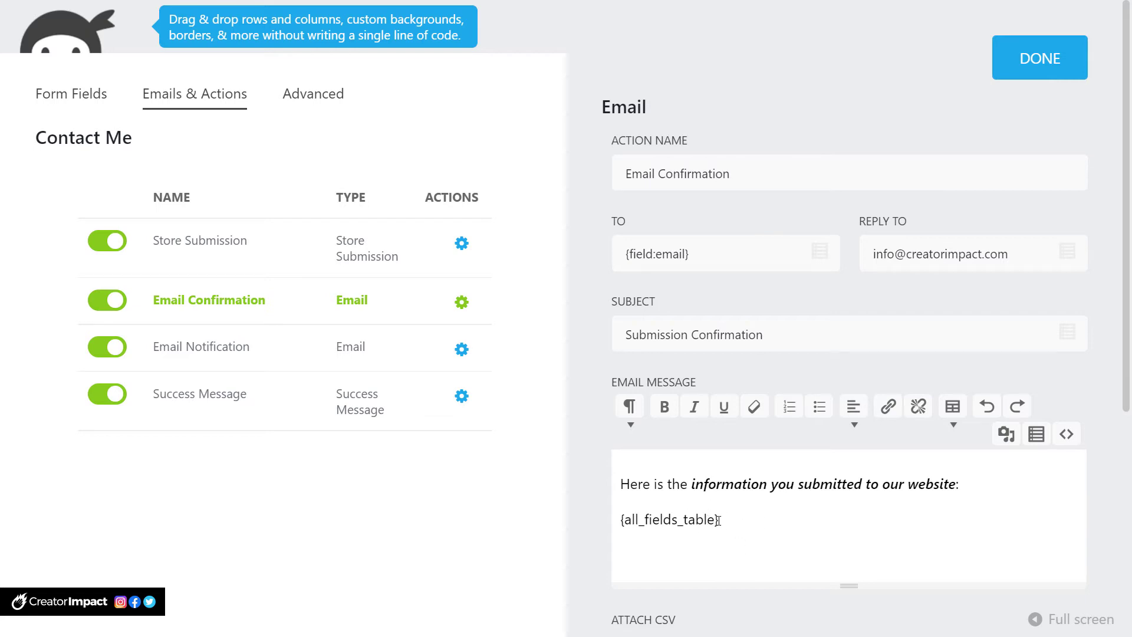
{"action": "double_click", "coordinate": [668, 519]}
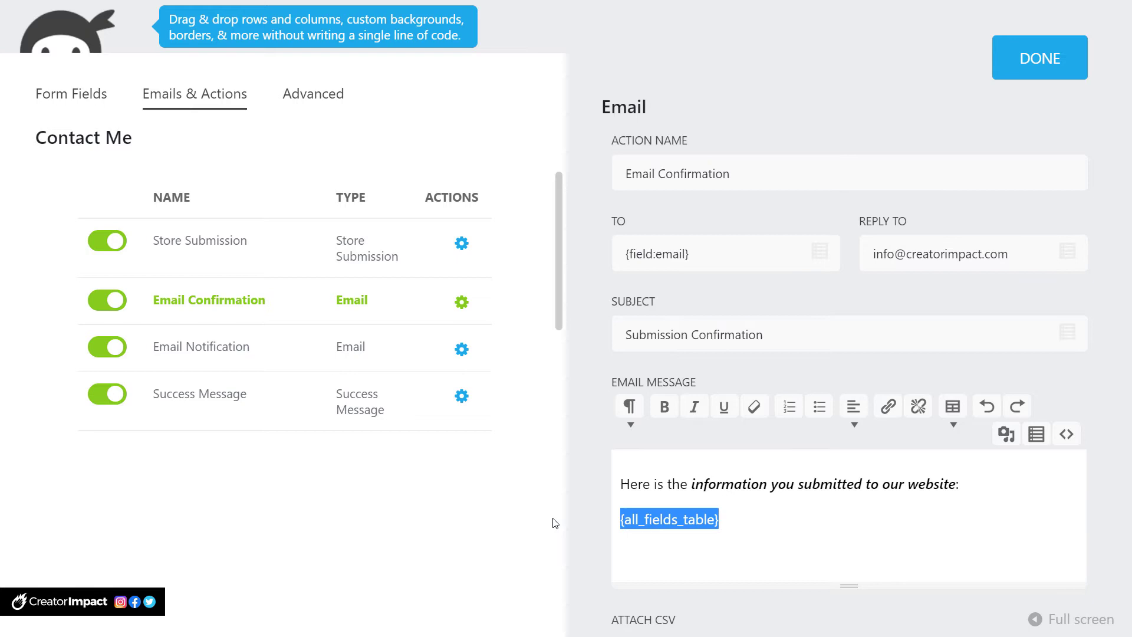
{"action": "left_click", "coordinate": [736, 519]}
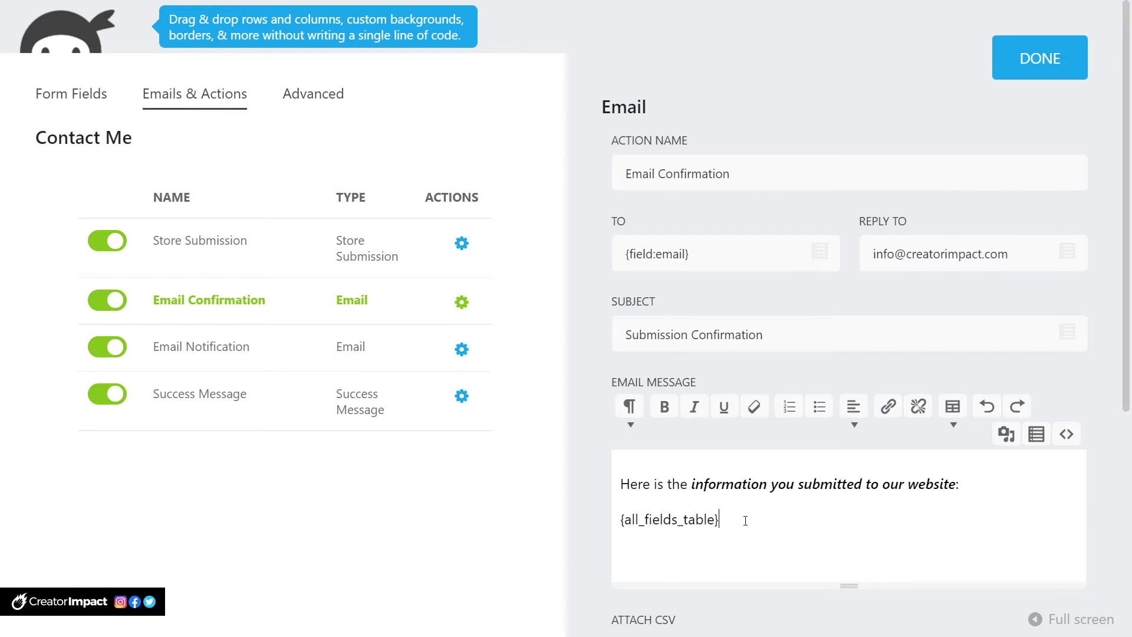
{"action": "type", "text": "Name"}
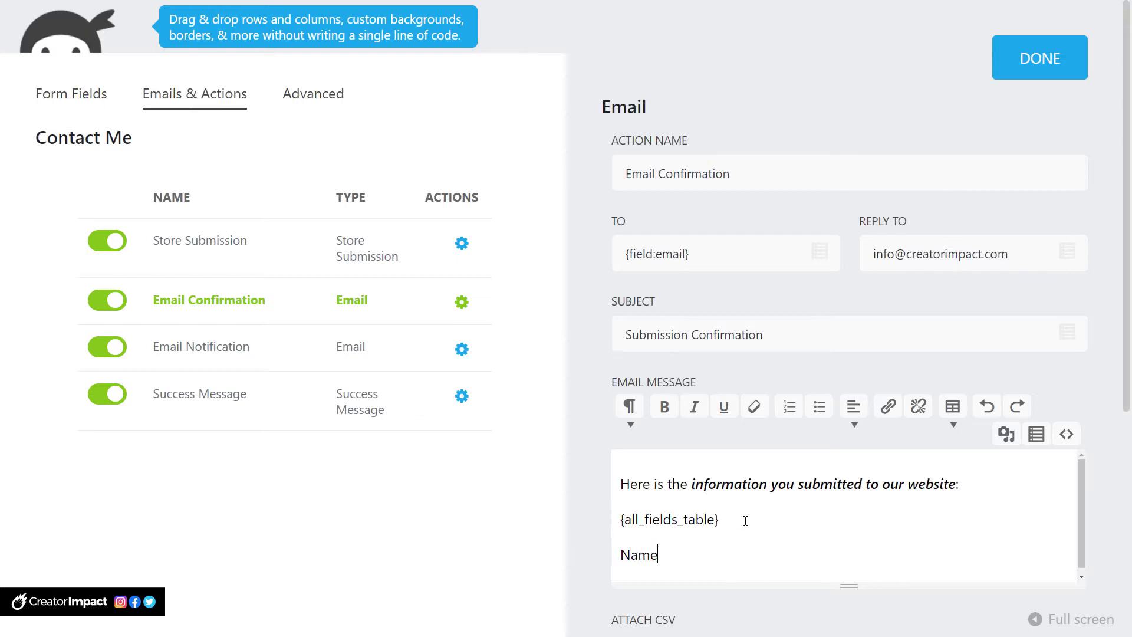
{"action": "type", "text": ":"}
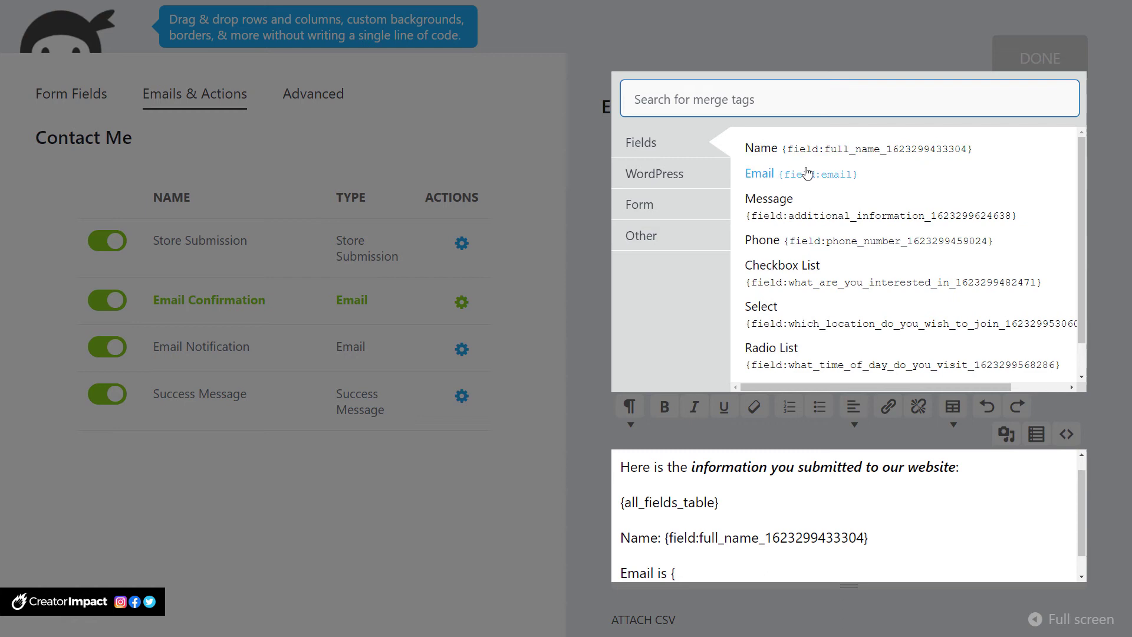
{"action": "left_click", "coordinate": [758, 173]}
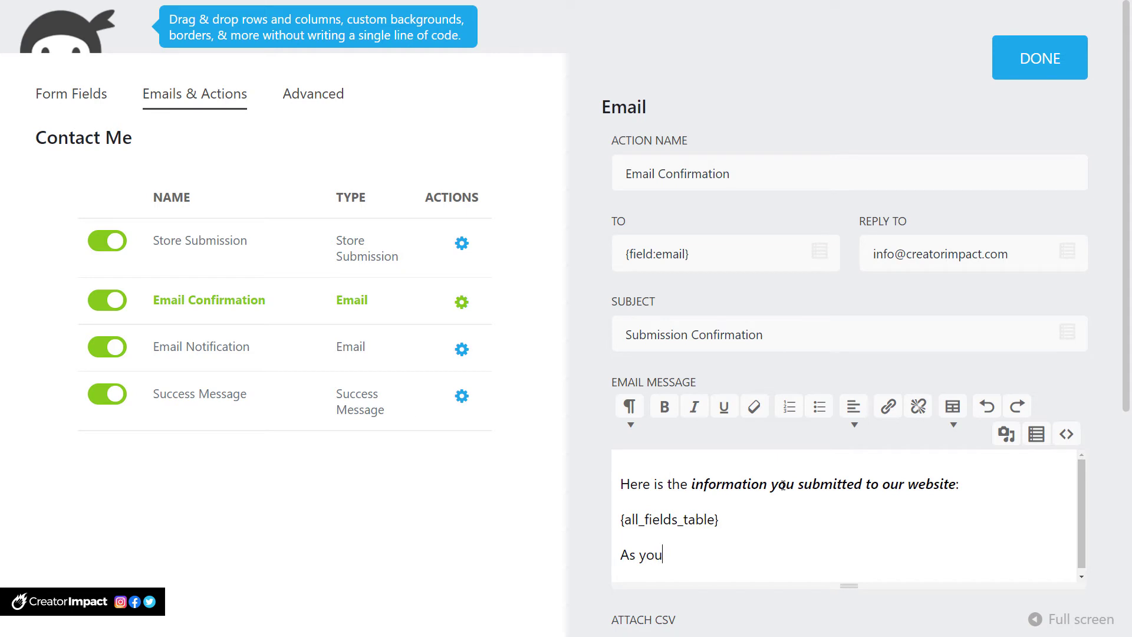
{"action": "type", "text": "WordPress user"}
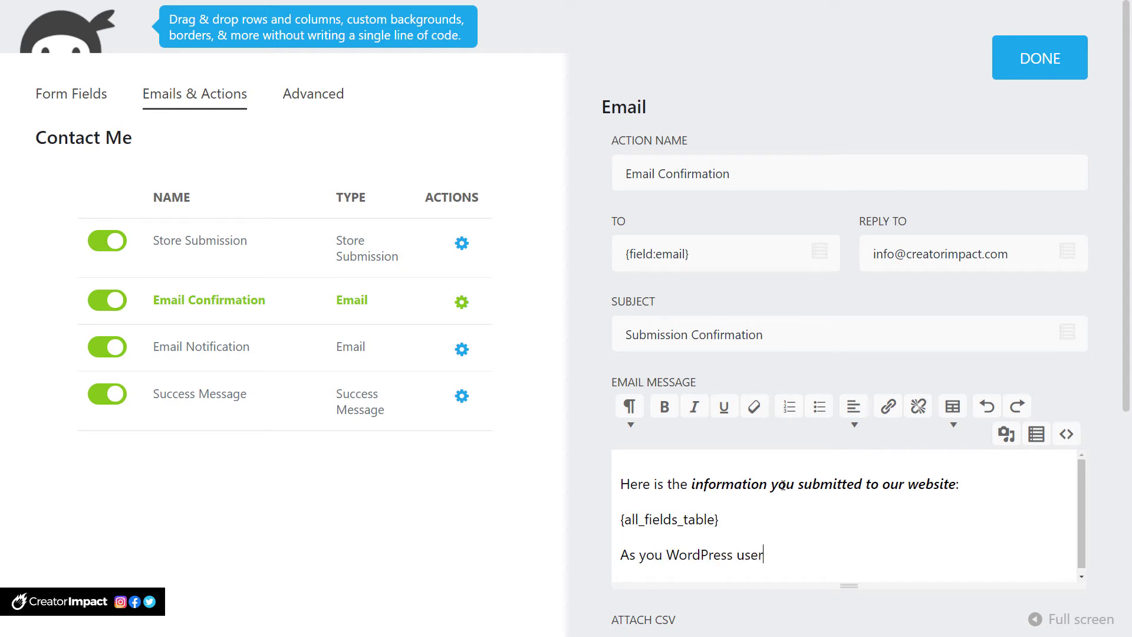
{"action": "type", "text": "name is:"}
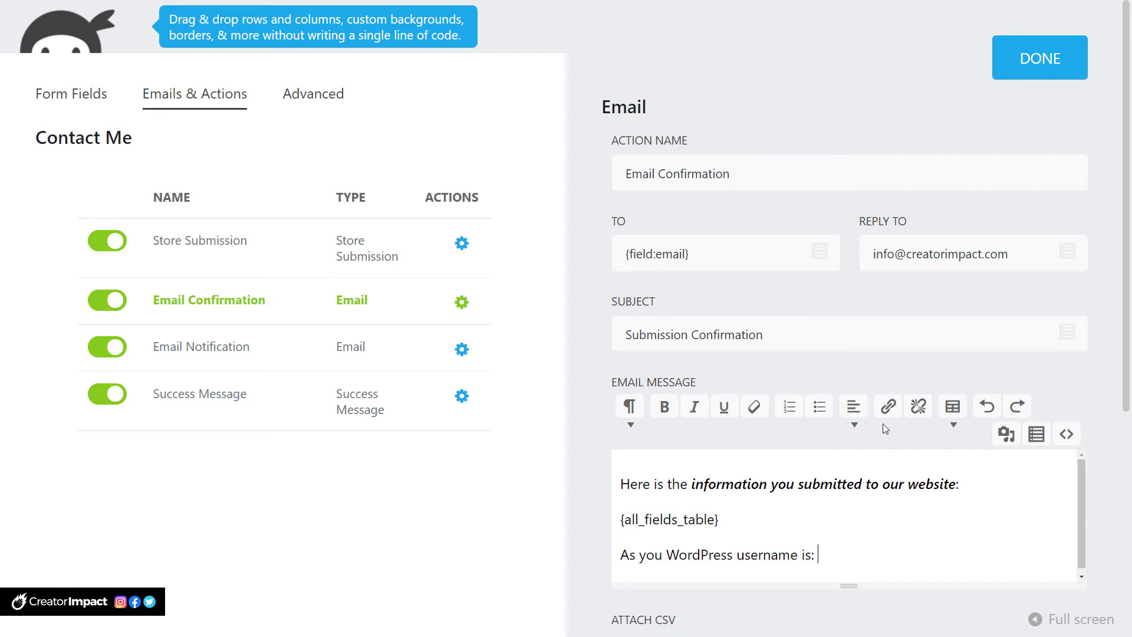
{"action": "type", "text": "{"}
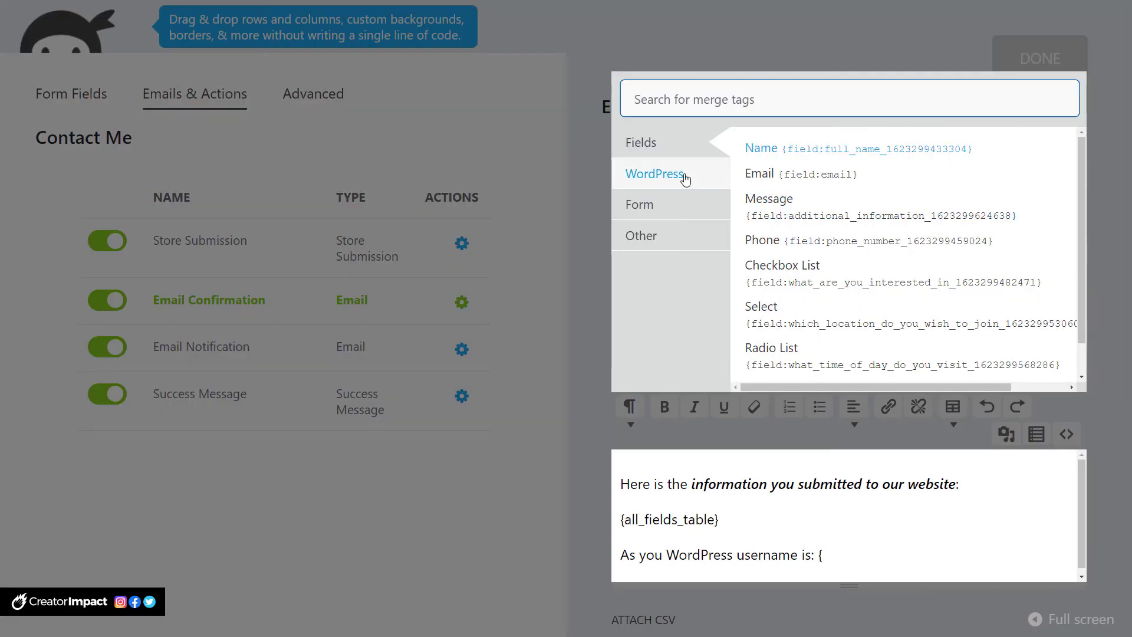
{"action": "left_click", "coordinate": [654, 174]}
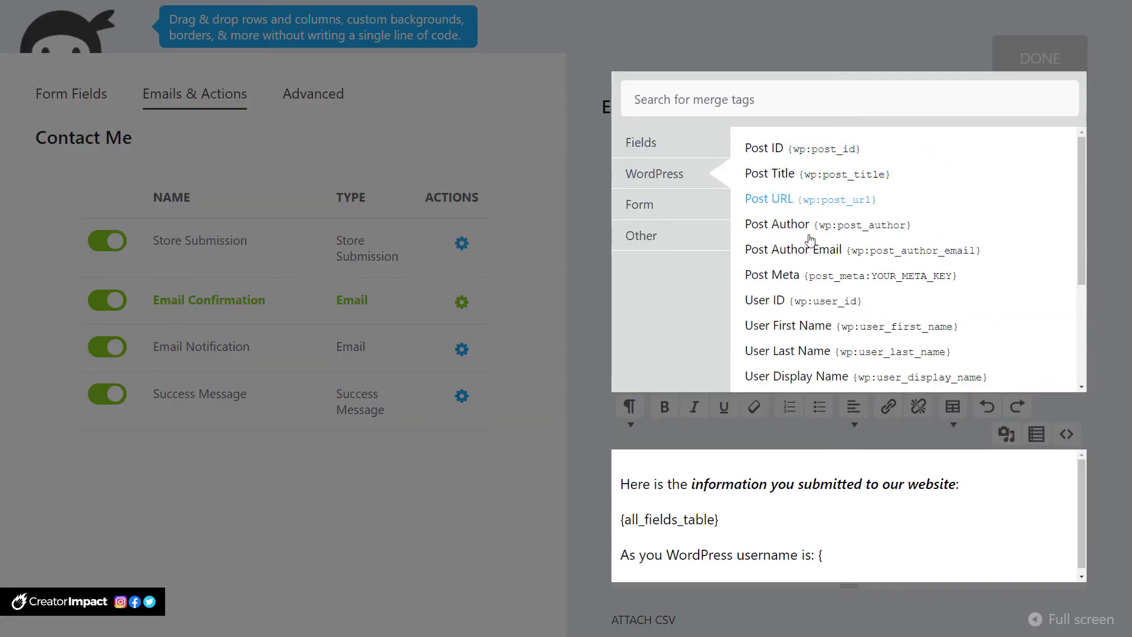
{"action": "scroll", "scroll_direction": "down", "scroll_amount": 3}
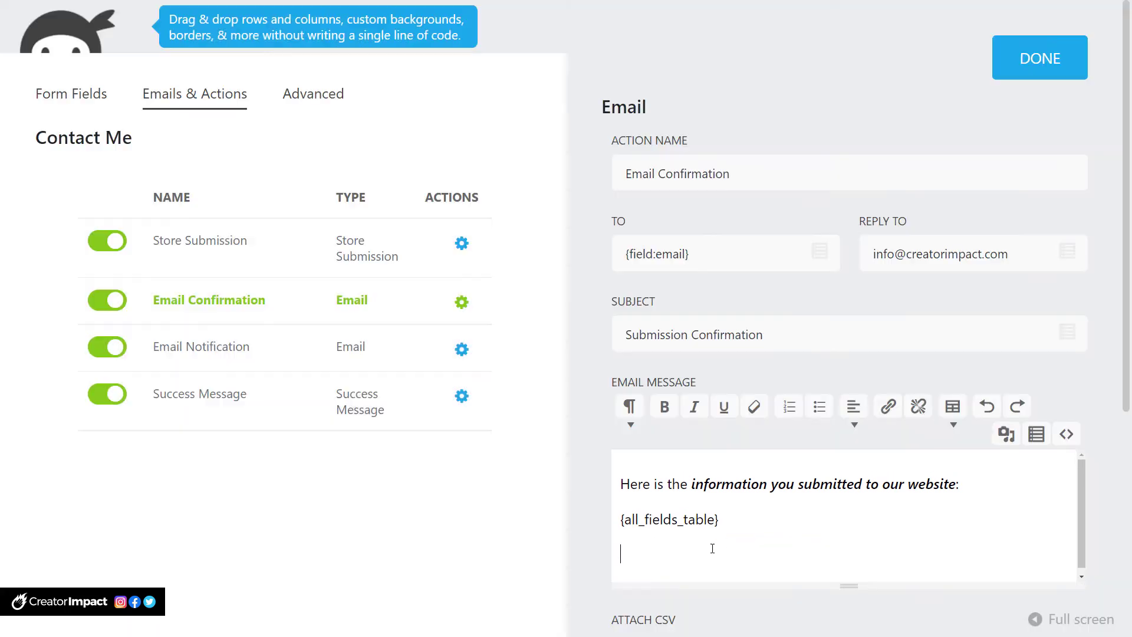
{"action": "type", "text": "Sen"}
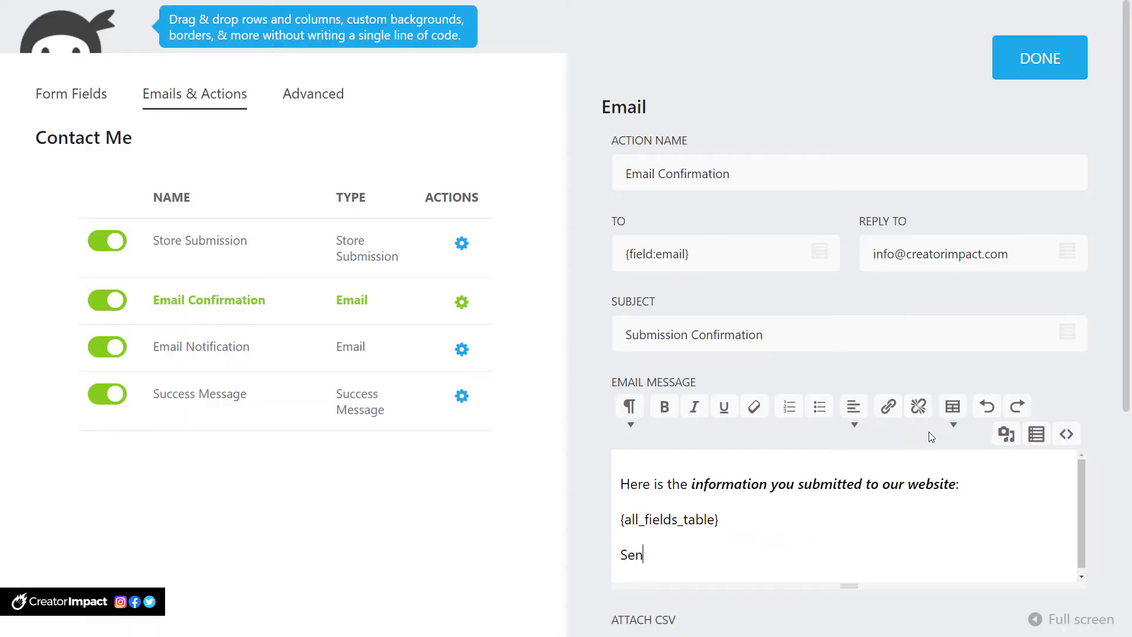
{"action": "type", "text": "t from: {"}
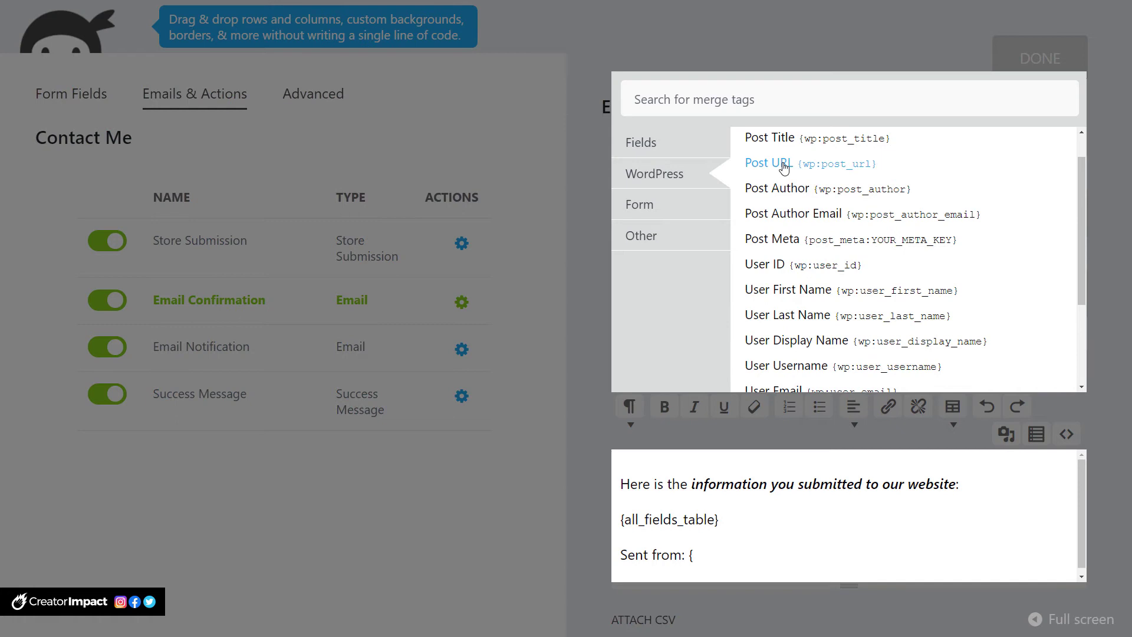
{"action": "left_click", "coordinate": [768, 163]}
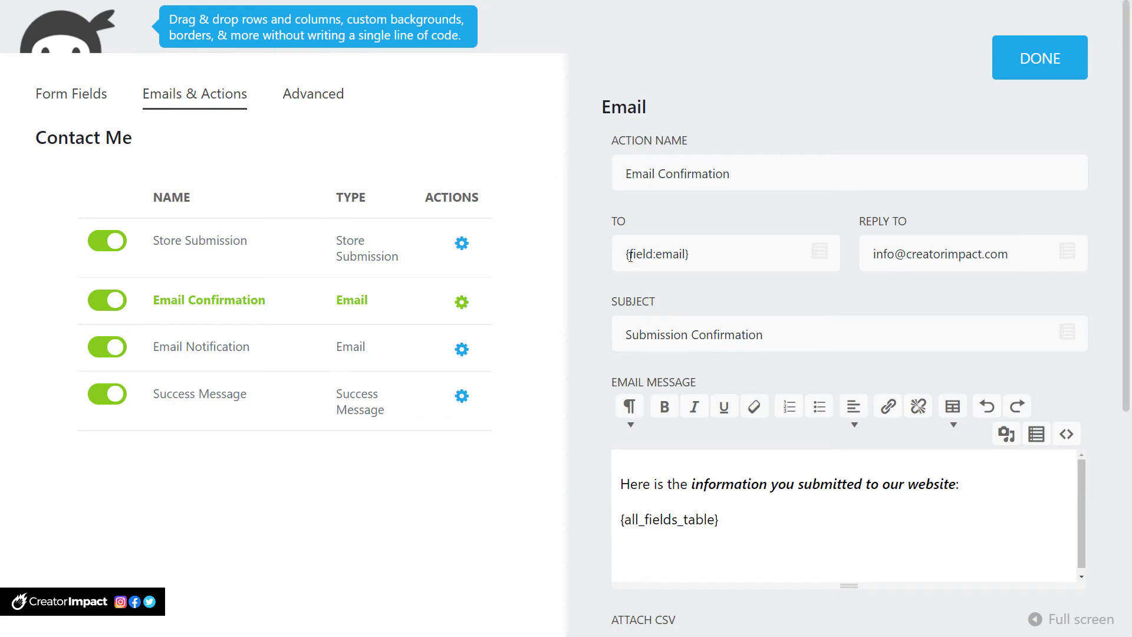
{"action": "left_click", "coordinate": [1039, 58]}
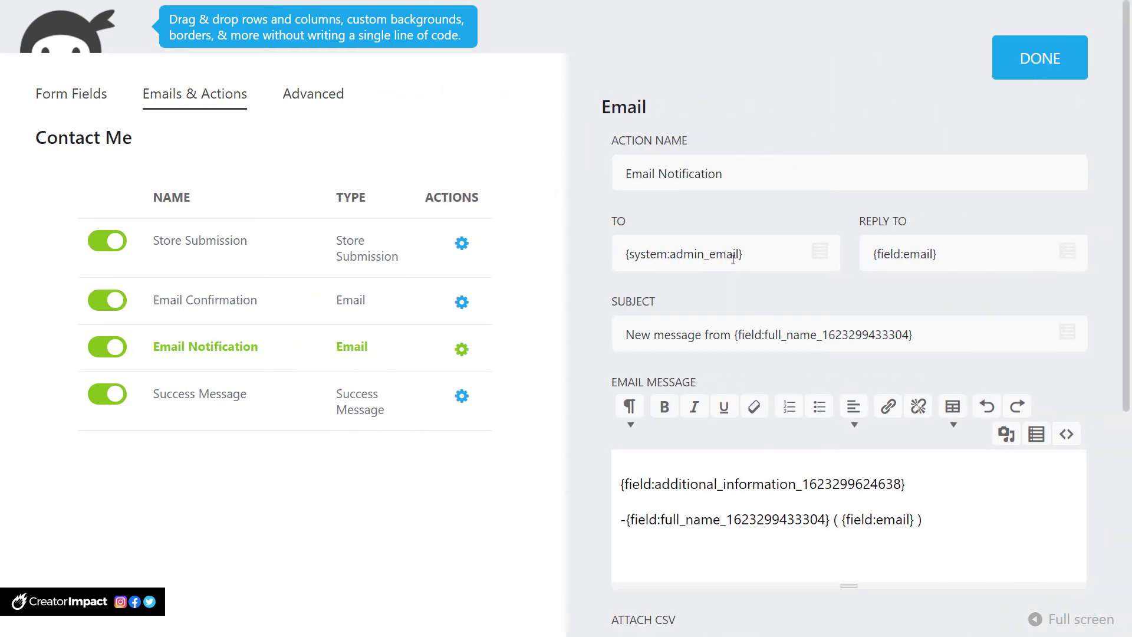
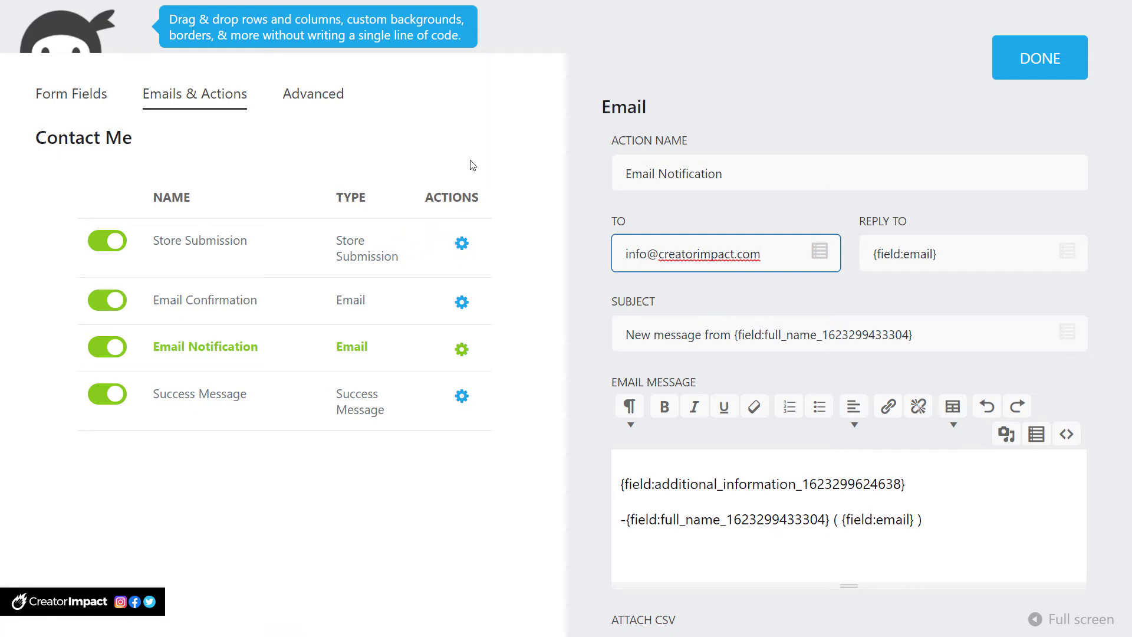
{"action": "mouse_move", "coordinate": [506, 166]}
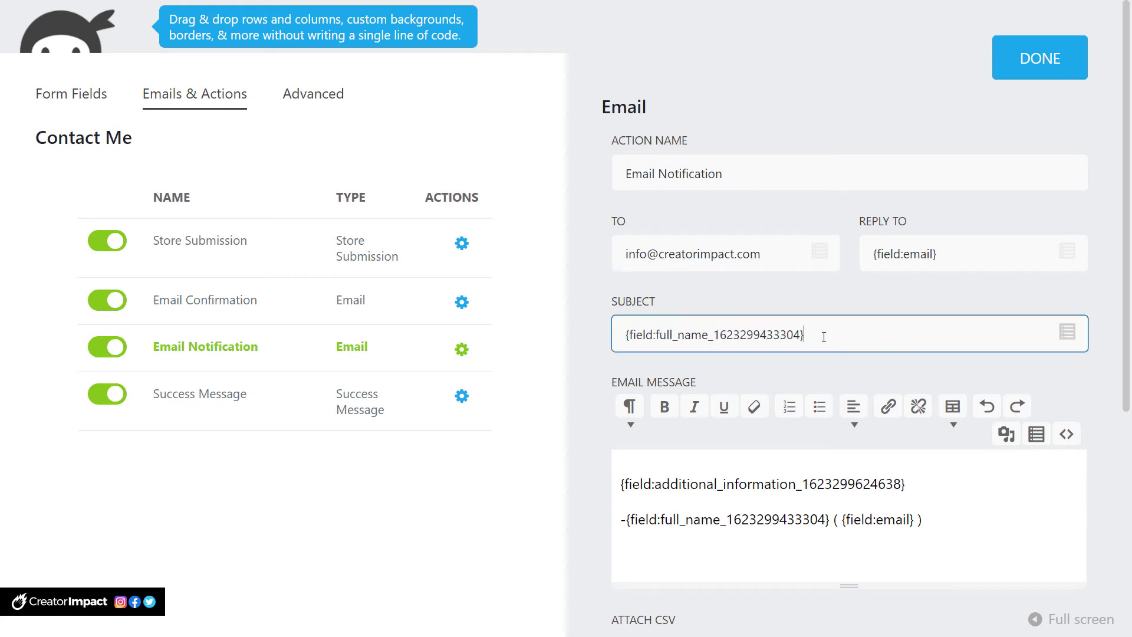
{"action": "type", "text": "has senrt"}
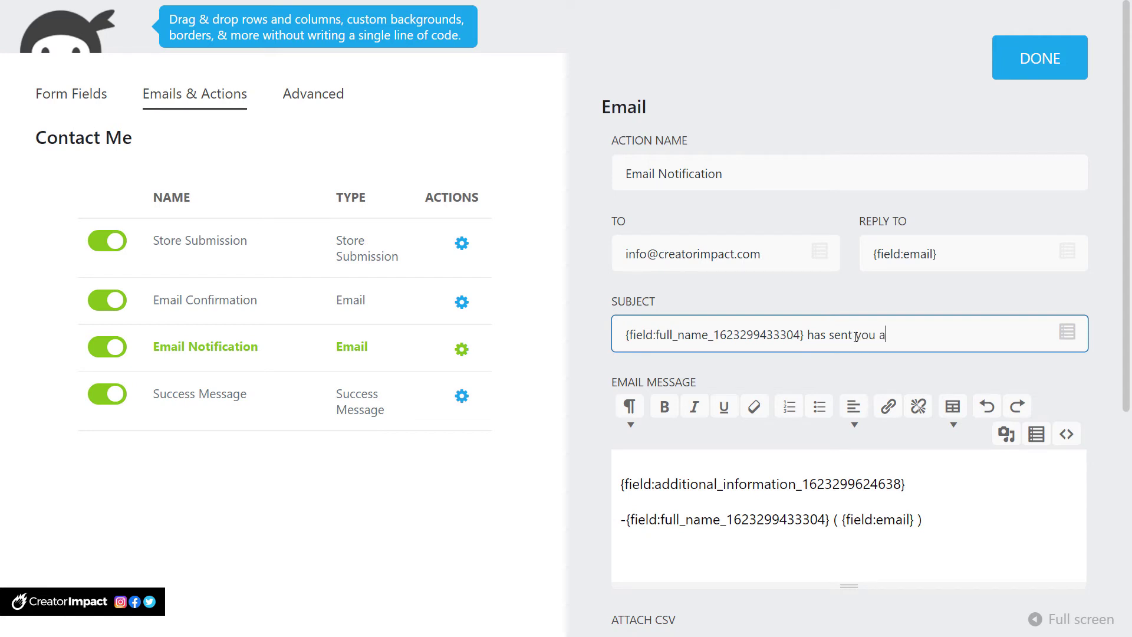
{"action": "type", "text": "message!"}
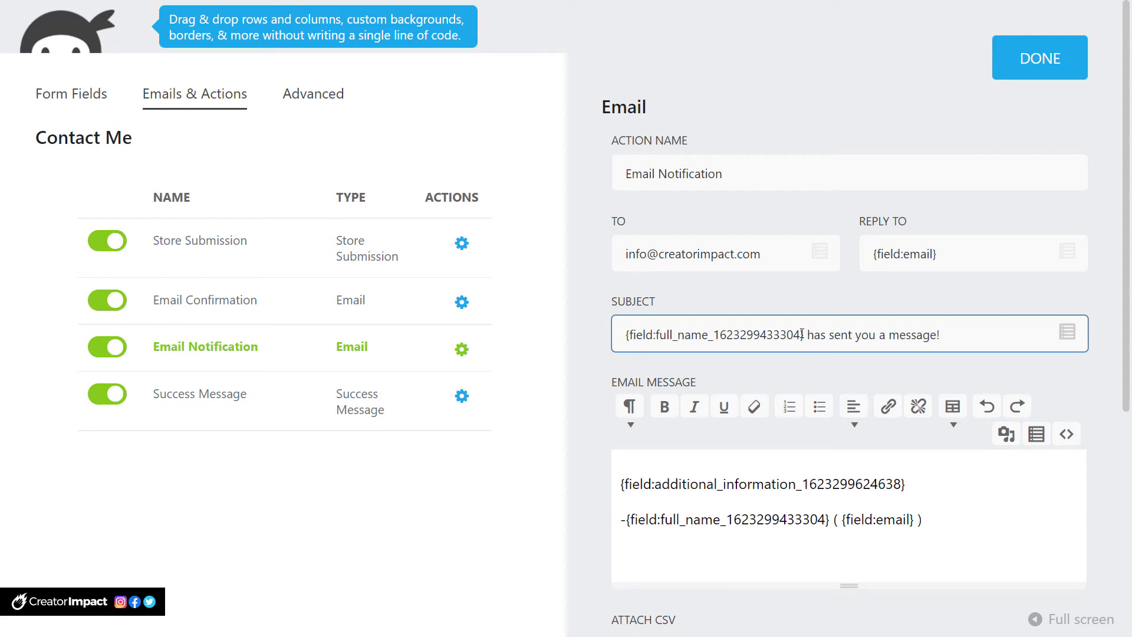
{"action": "double_click", "coordinate": [711, 334]}
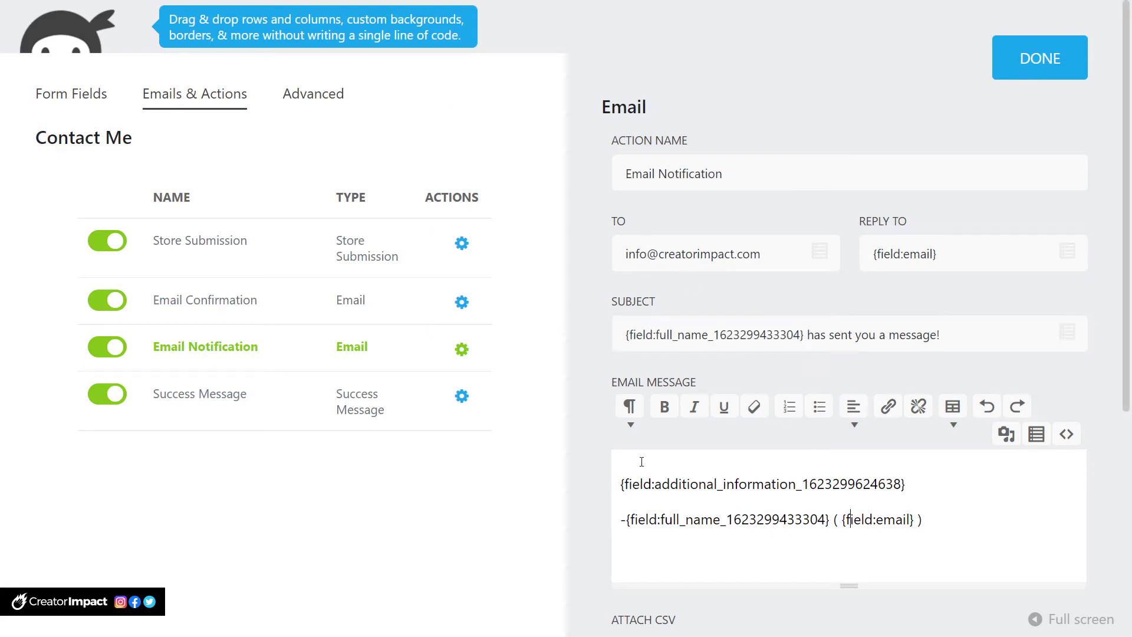
- Replace the notification message body with the {all_fields_table} merge tag
{"action": "left_click_drag", "start_coordinate": [626, 519], "coordinate": [701, 519]}
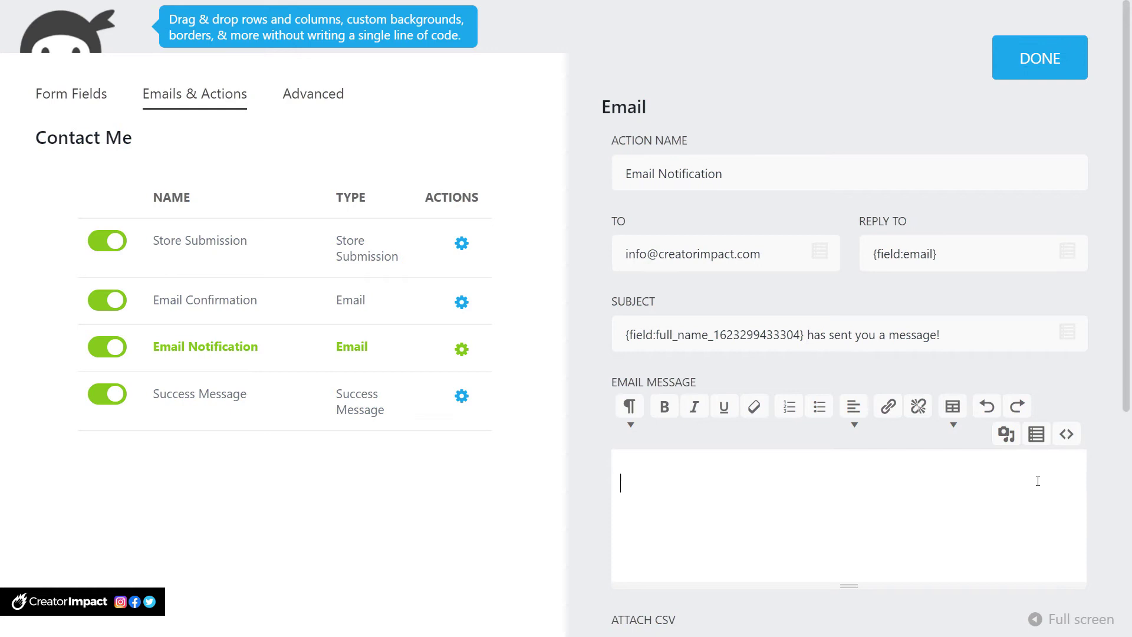
{"action": "left_click", "coordinate": [1037, 434]}
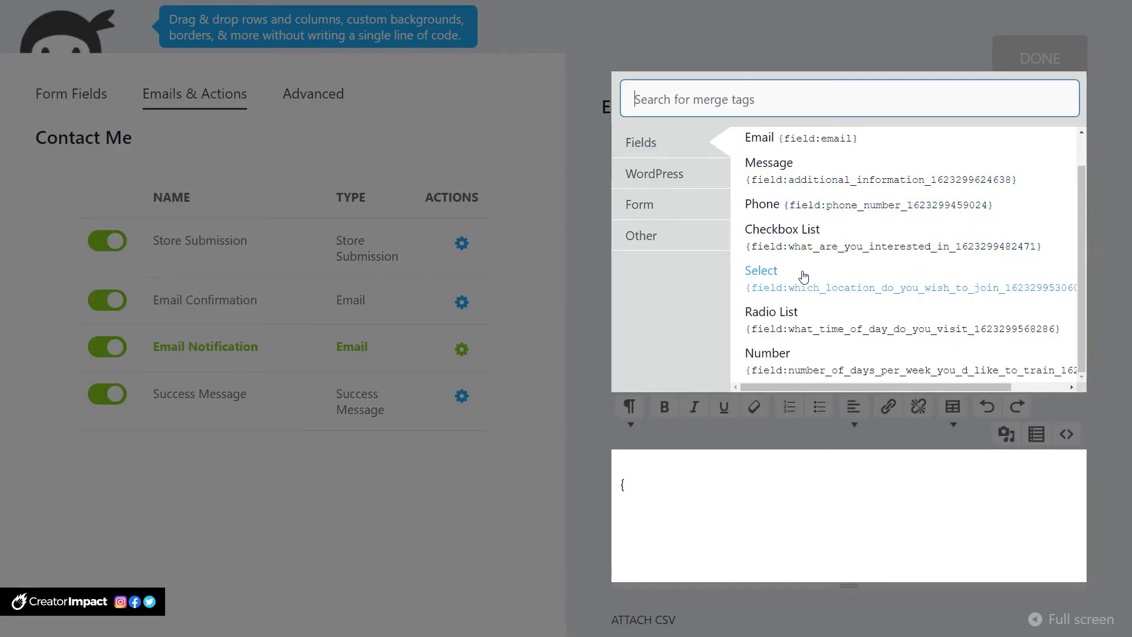
{"action": "left_click", "coordinate": [641, 236]}
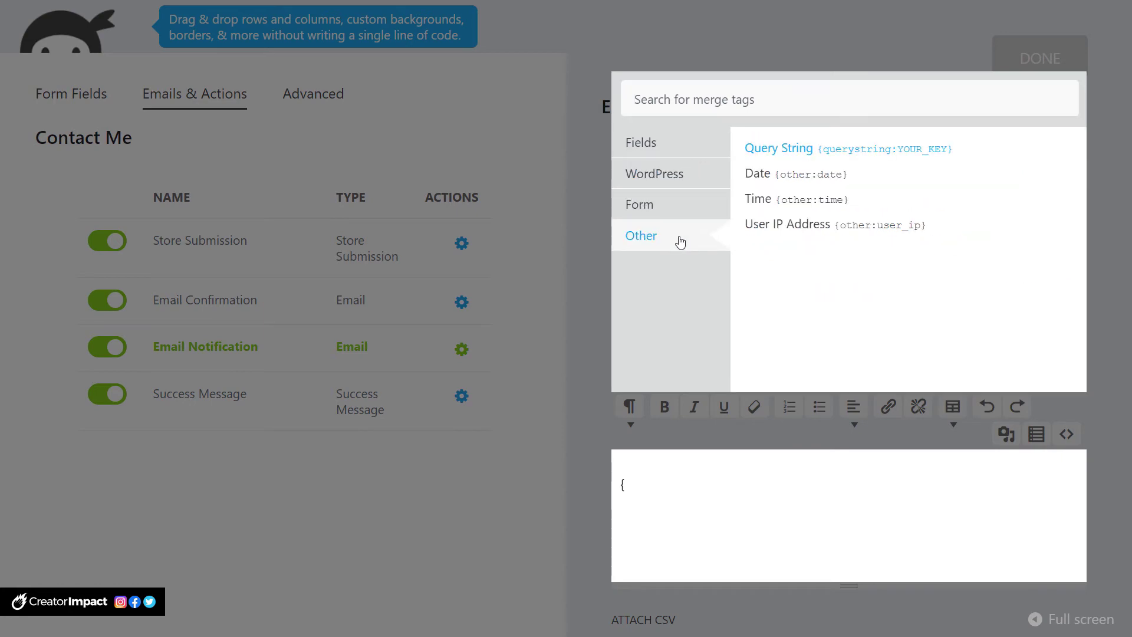
{"action": "left_click", "coordinate": [639, 204]}
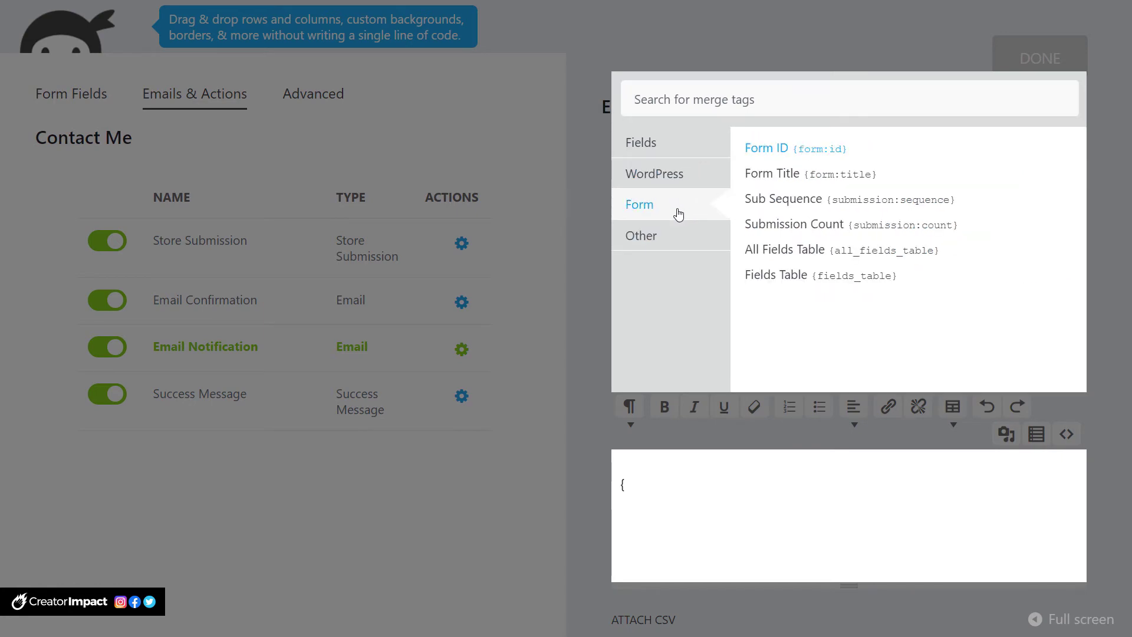
{"action": "left_click", "coordinate": [784, 250]}
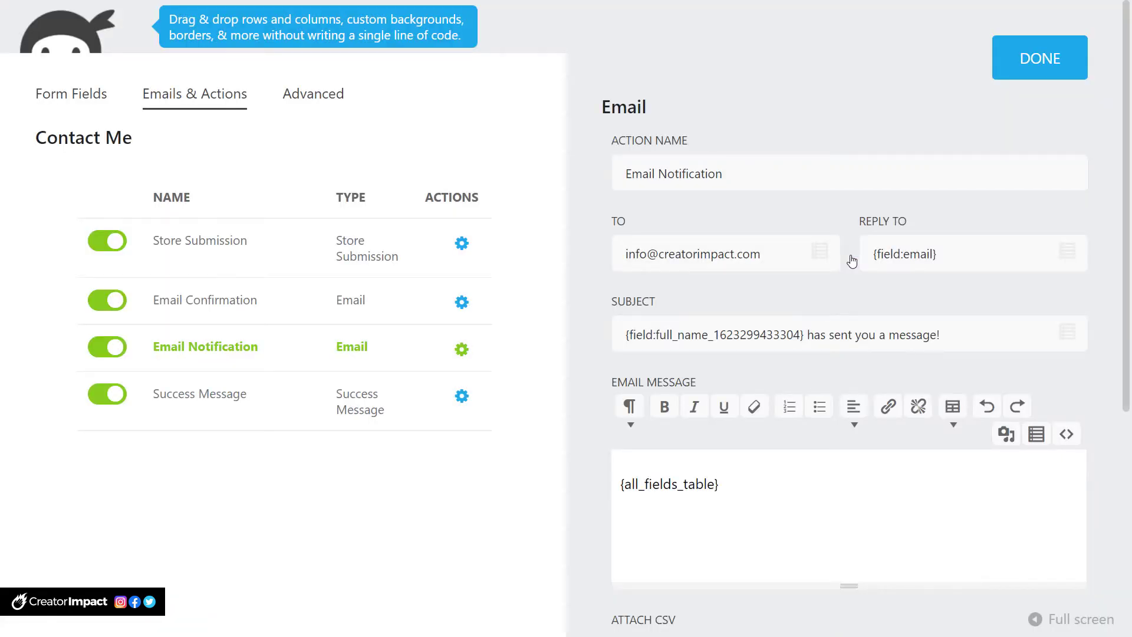
{"action": "scroll", "scroll_direction": "down", "scroll_amount": 3}
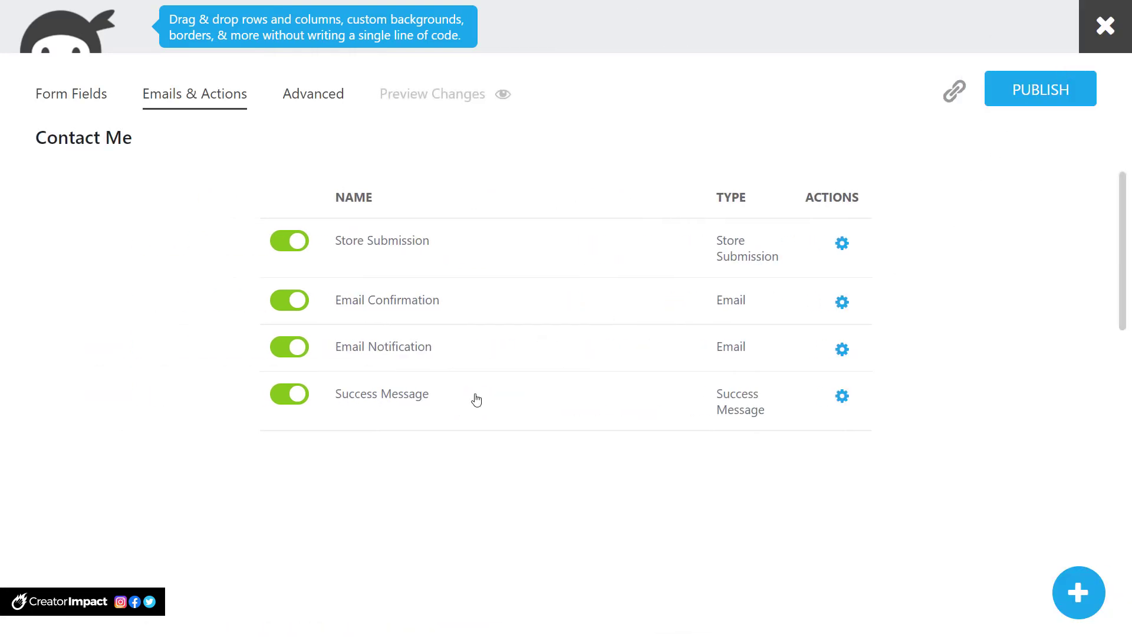
{"action": "left_click", "coordinate": [841, 396]}
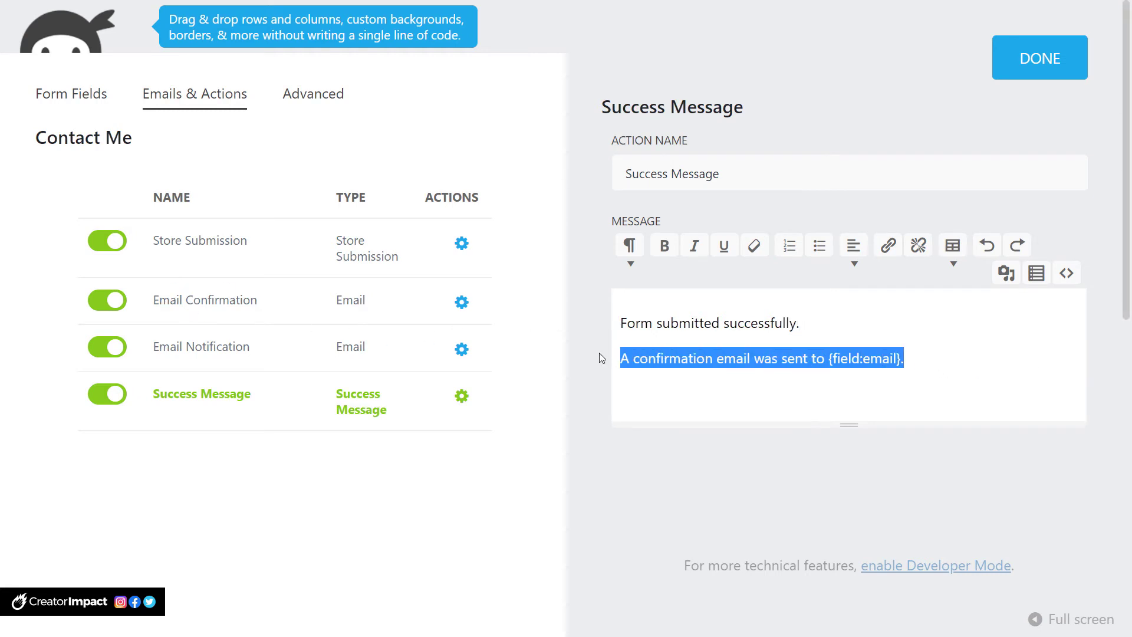
- Reword the success message to 'Form submitted successfully, we will get back to you ASAP.' and finish
{"action": "key", "text": "Delete"}
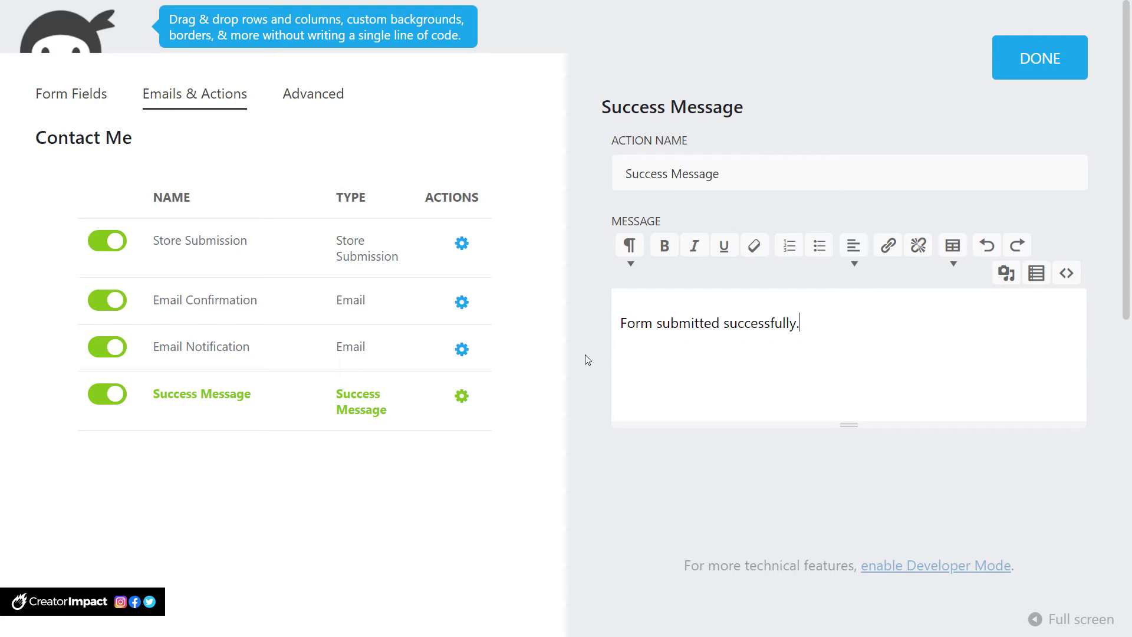
{"action": "type", "text": ", we will get"}
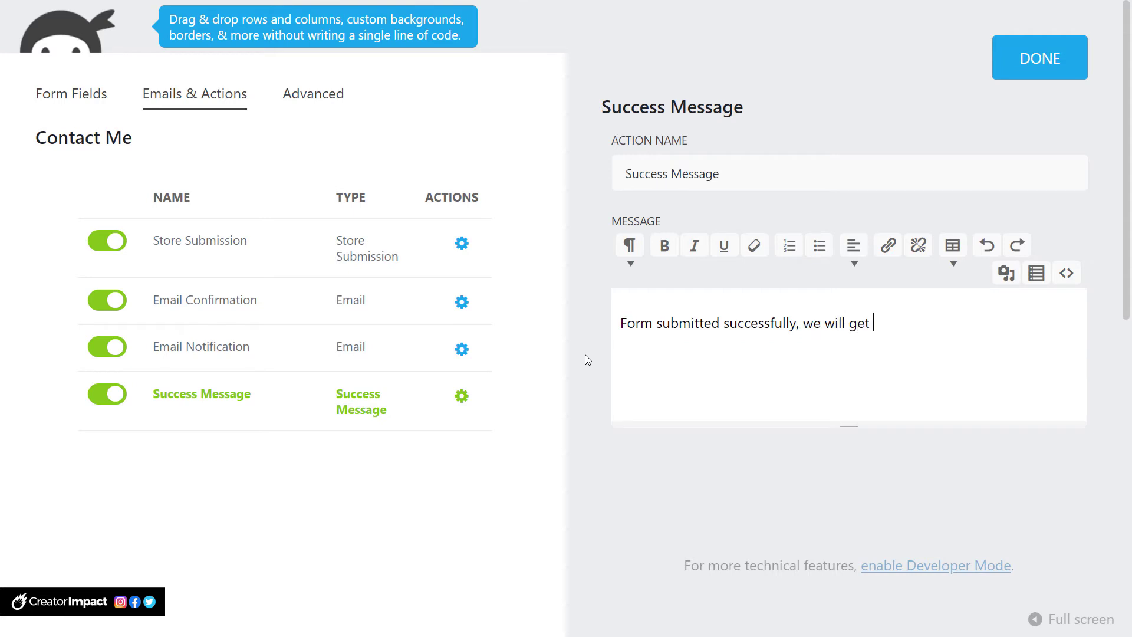
{"action": "type", "text": "back to you"}
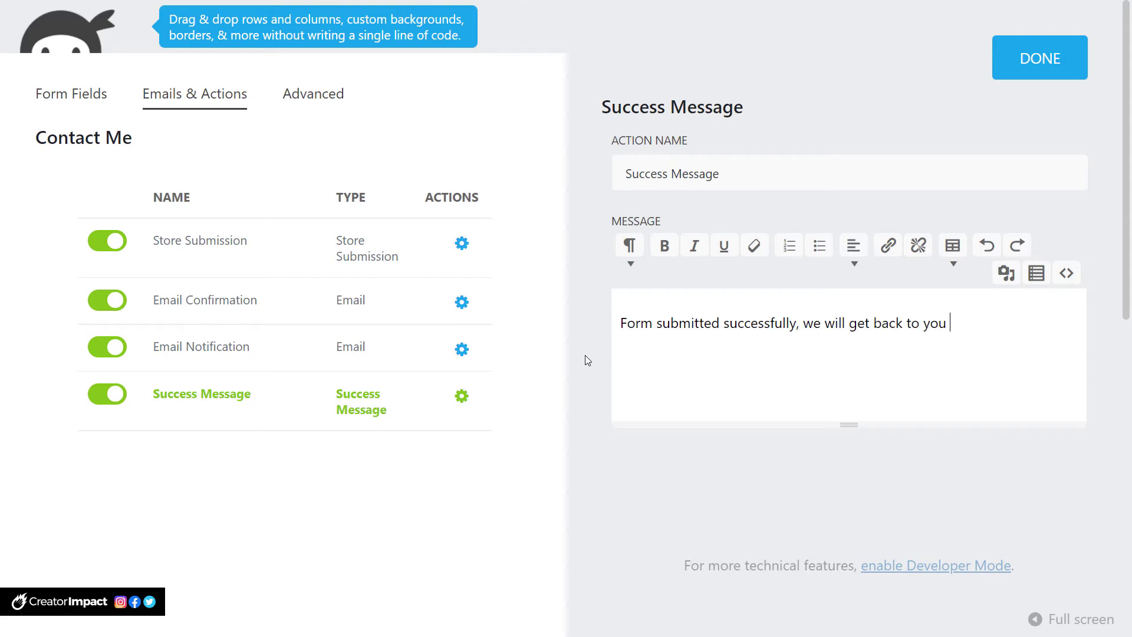
{"action": "type", "text": "s"}
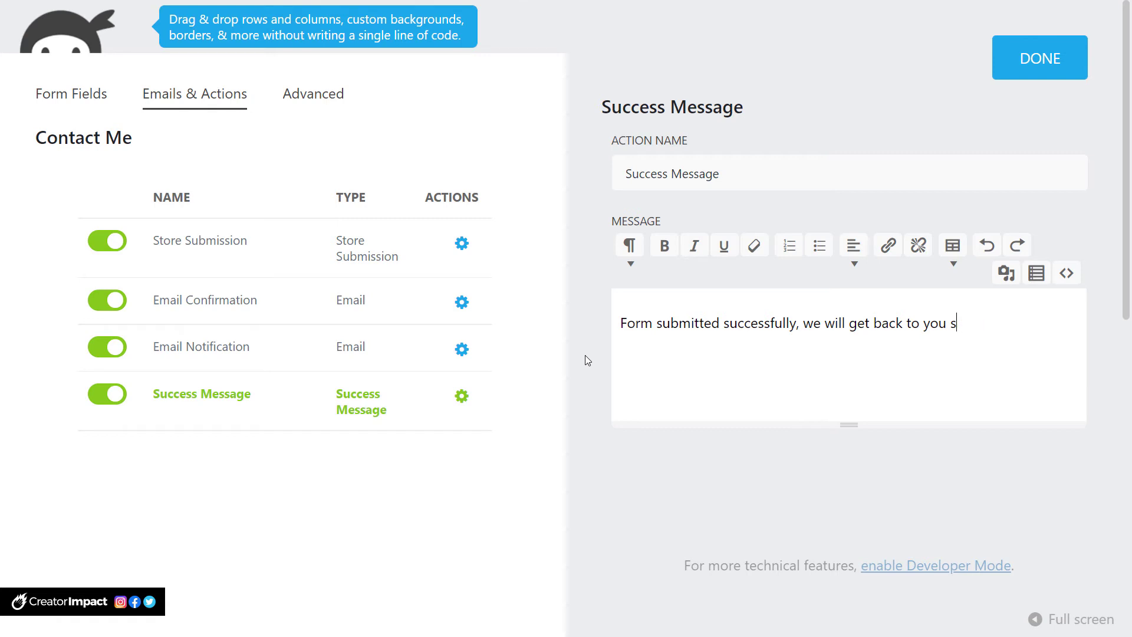
{"action": "type", "text": "ASAP."}
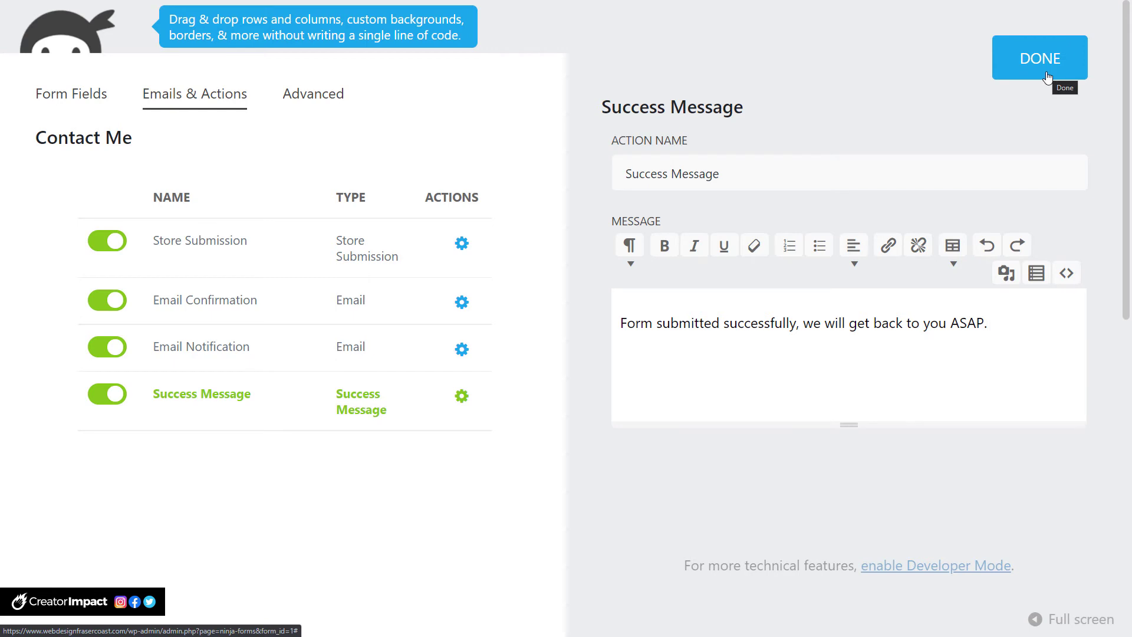
{"action": "left_click", "coordinate": [1040, 57]}
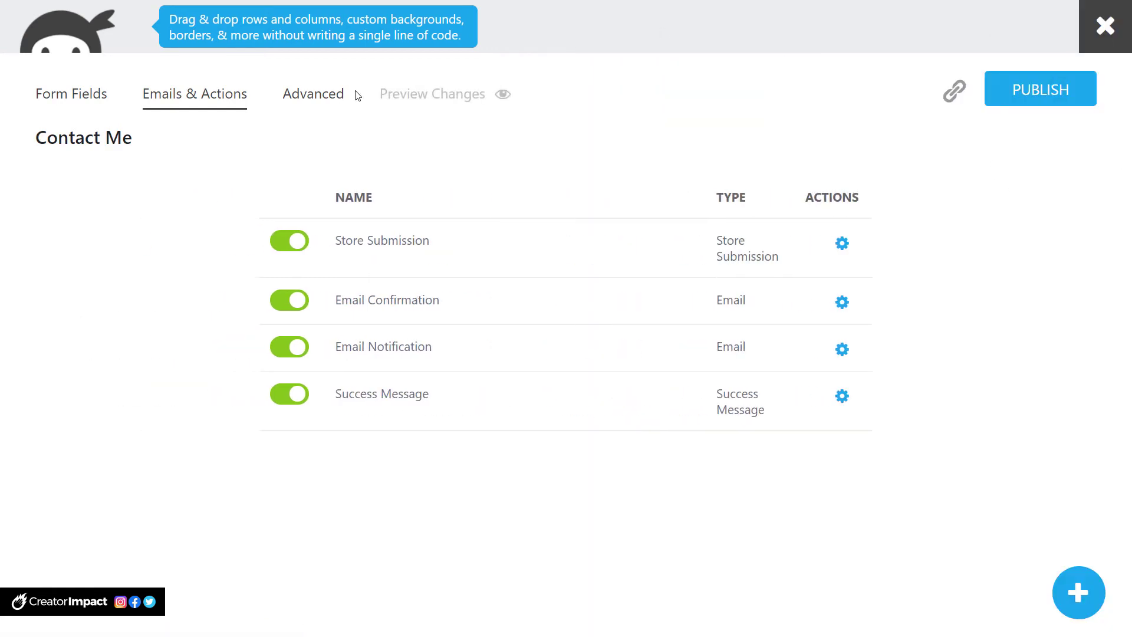
- Rename the form title to Send us a Message in the Advanced display settings
{"action": "left_click", "coordinate": [312, 94]}
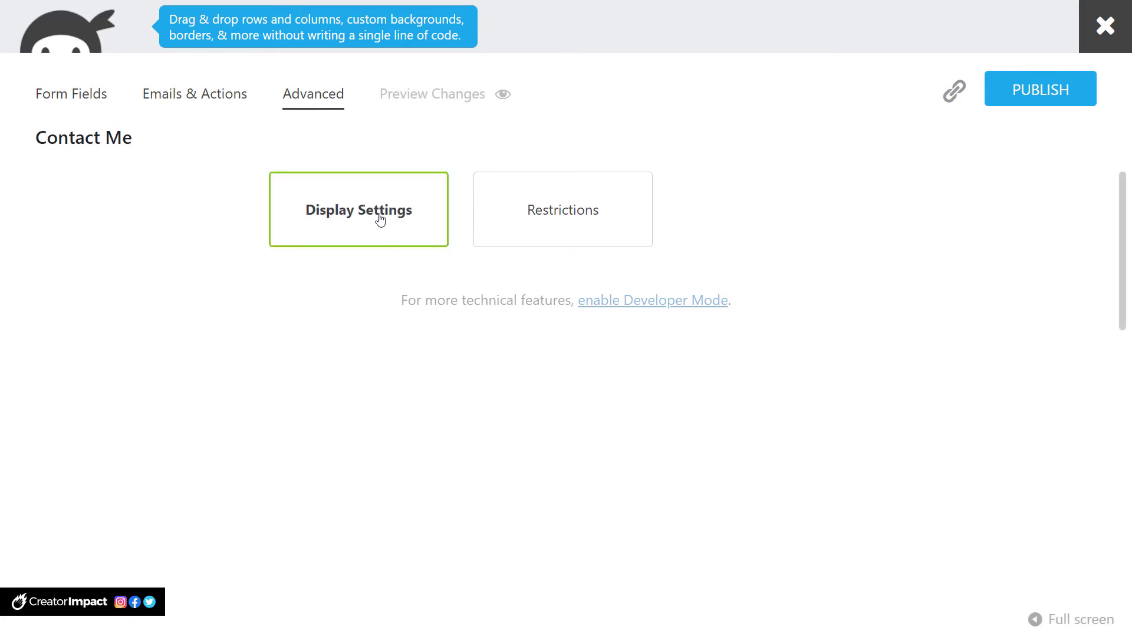
{"action": "left_click", "coordinate": [359, 210]}
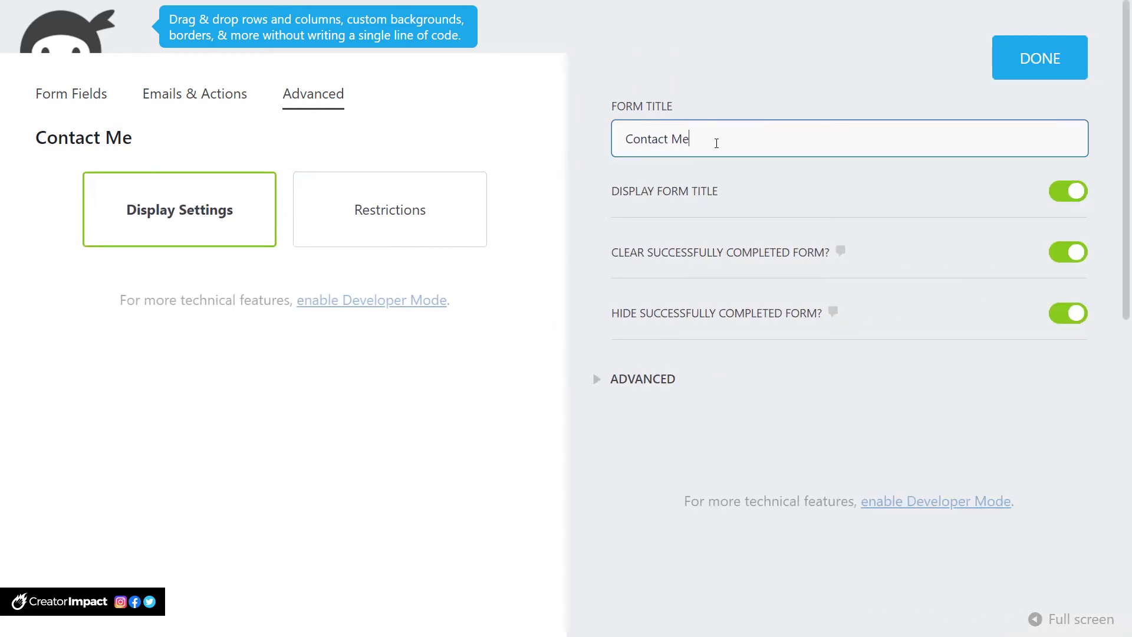
{"action": "left_click", "coordinate": [1068, 191]}
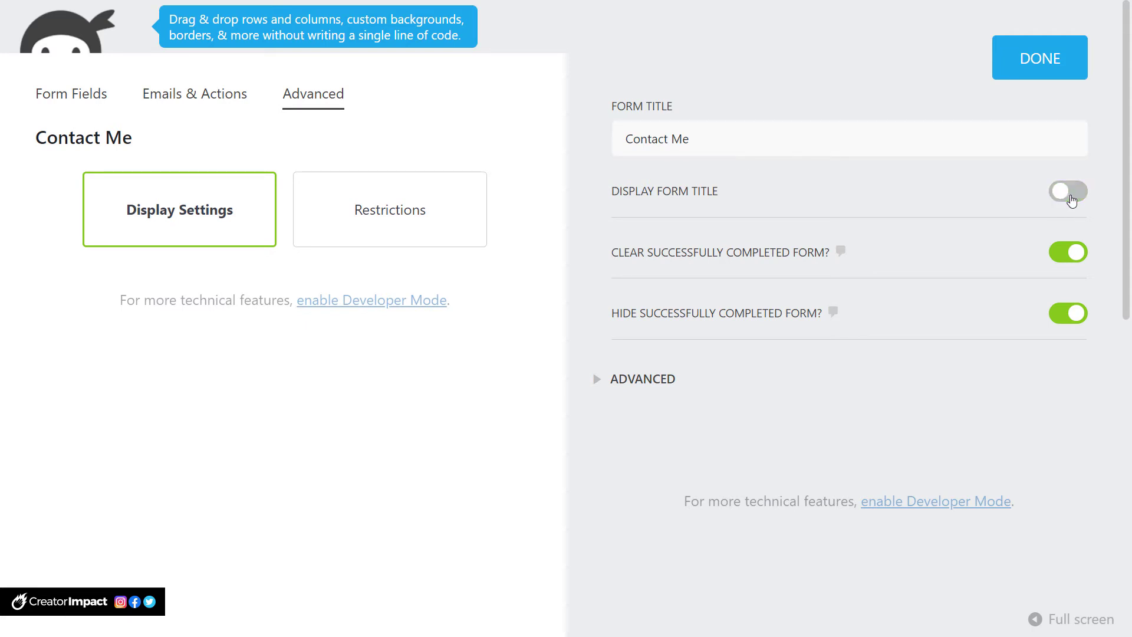
{"action": "type", "text": "Send us"}
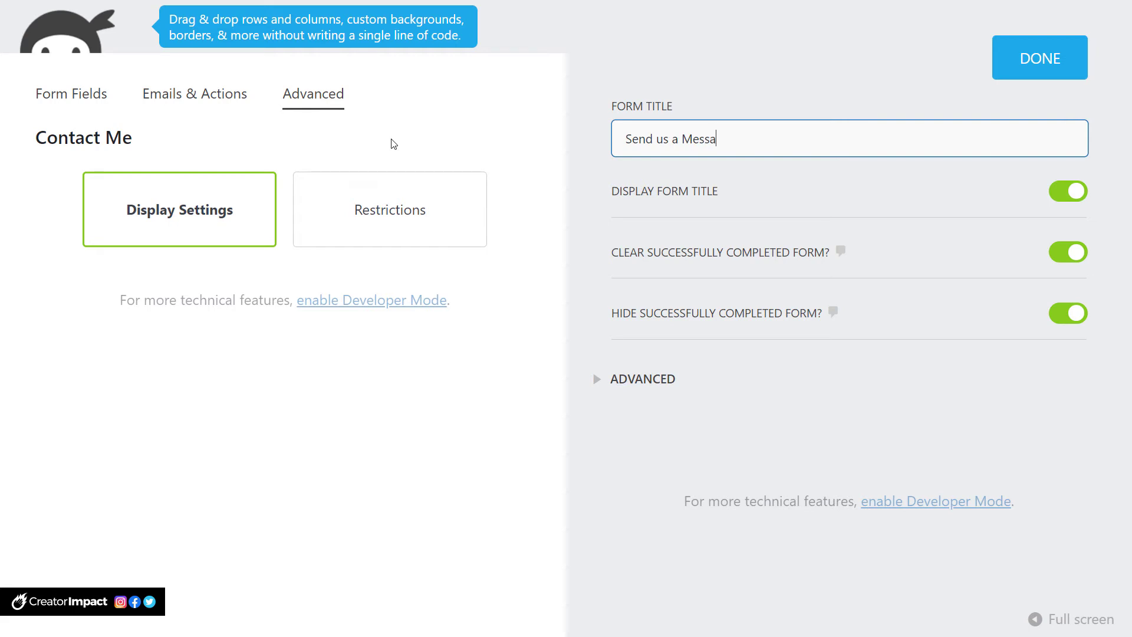
{"action": "type", "text": "ge"}
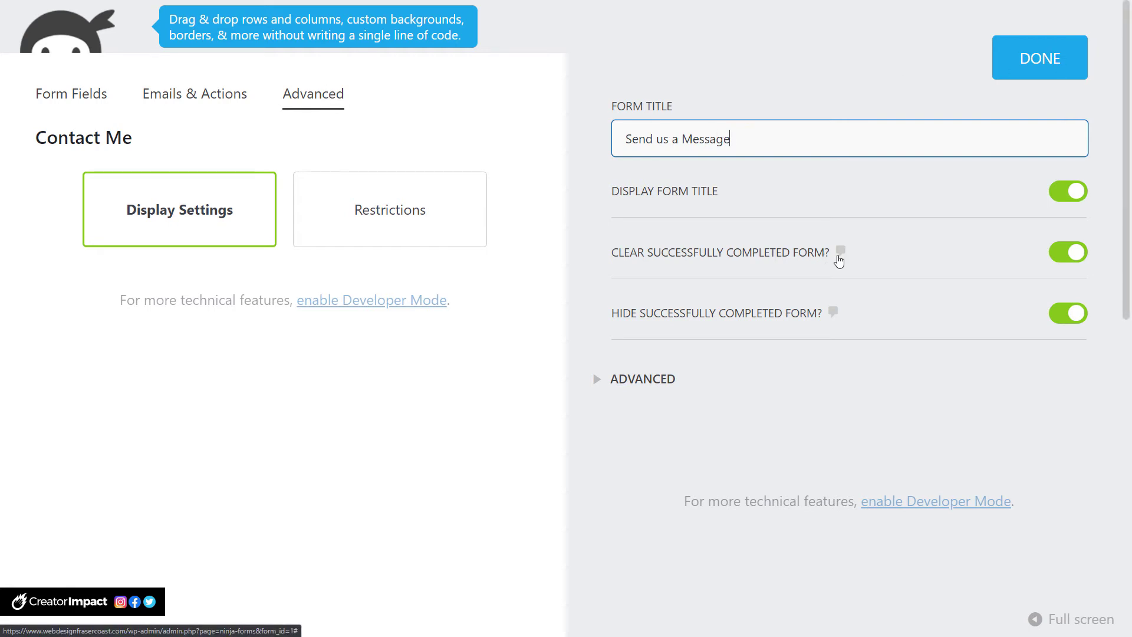
{"action": "mouse_move", "coordinate": [1046, 308]}
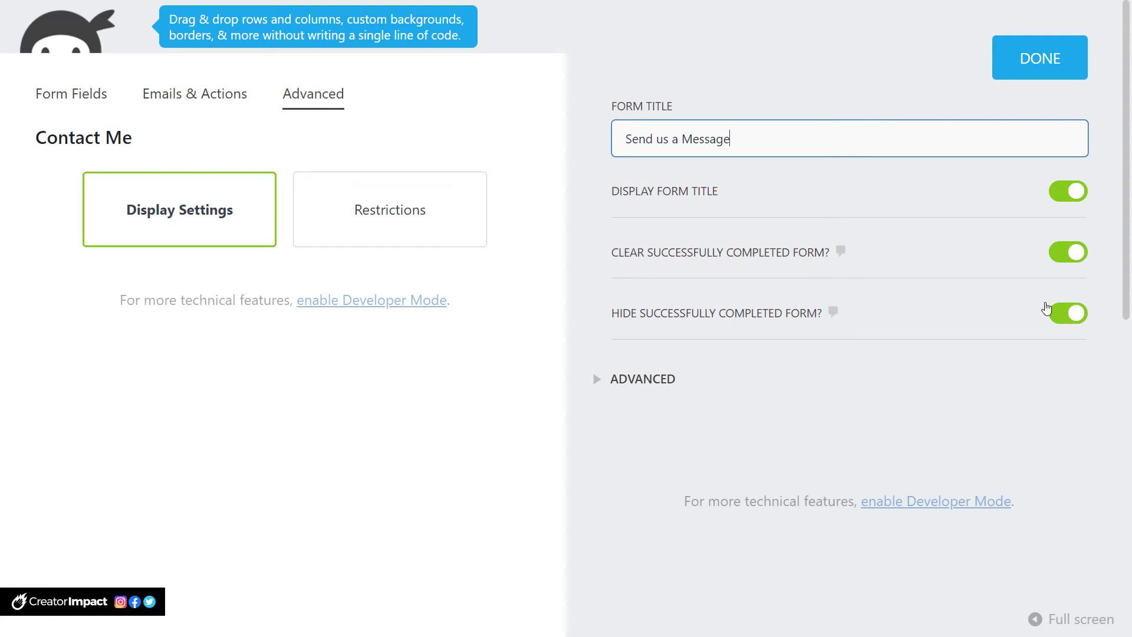
- Keep the form clearing and hiding after completion, labels Above Element, then publish
{"action": "left_click", "coordinate": [1069, 313]}
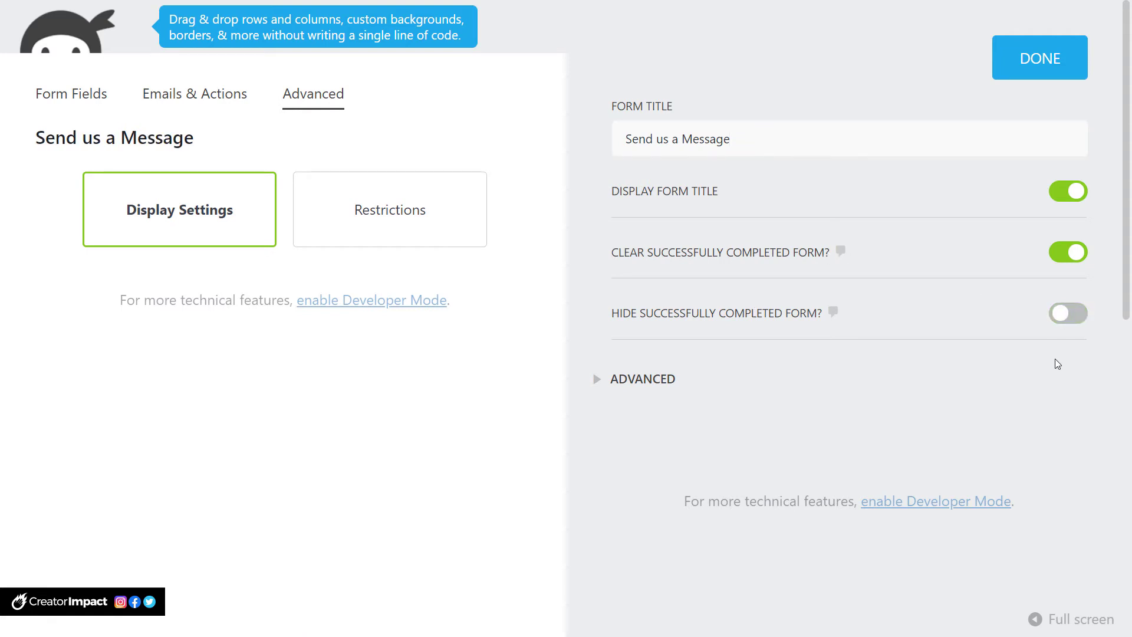
{"action": "left_click", "coordinate": [1068, 253]}
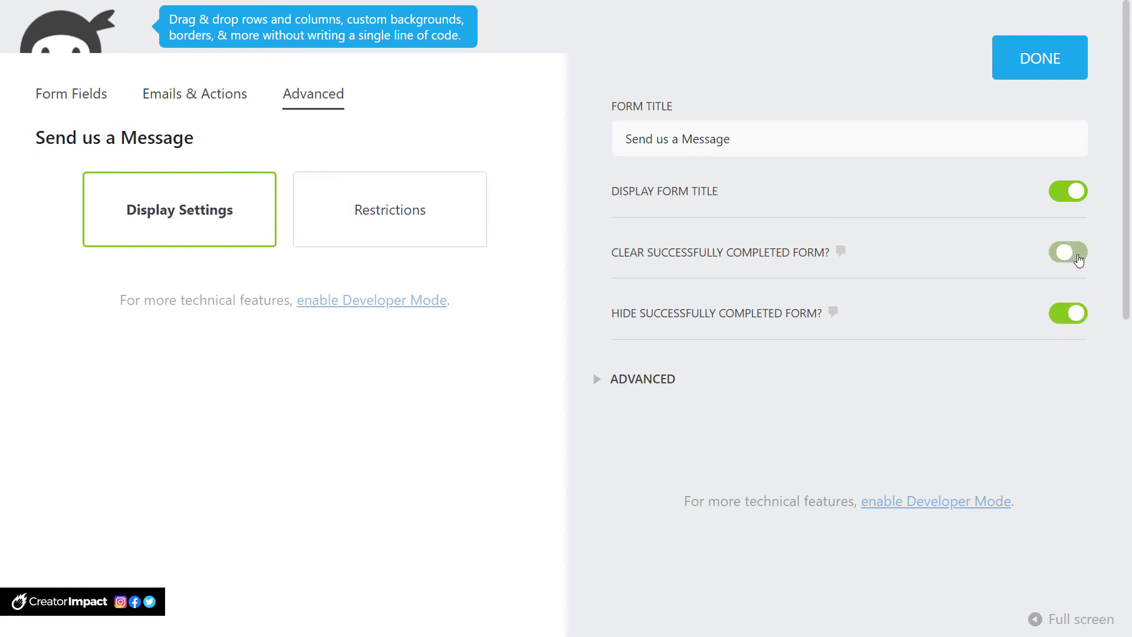
{"action": "left_click", "coordinate": [1067, 252]}
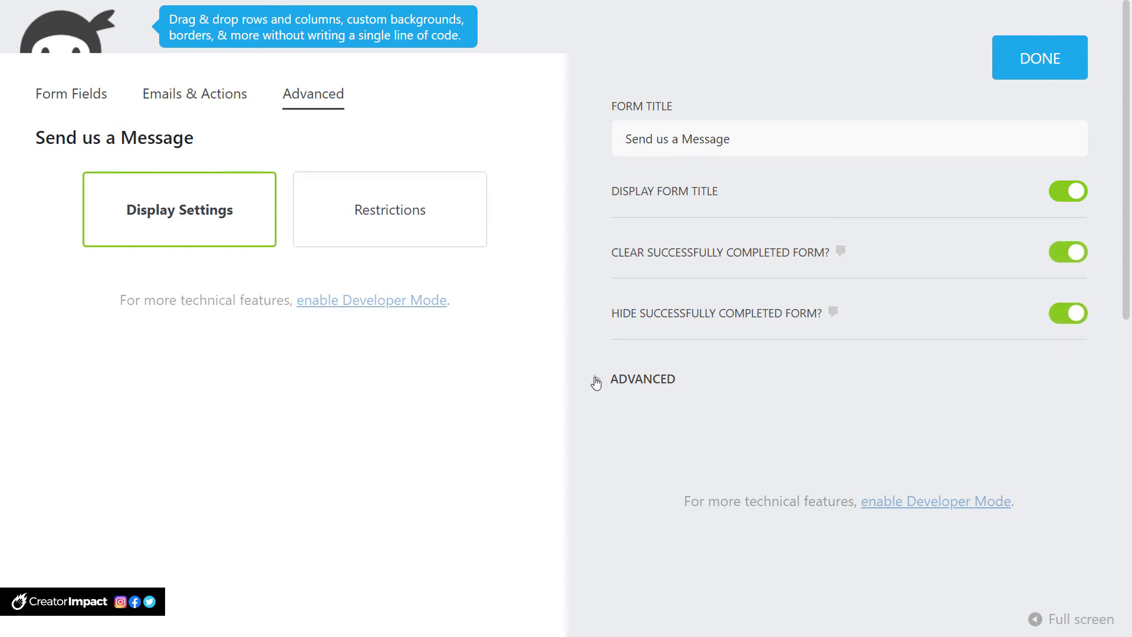
{"action": "left_click", "coordinate": [641, 379]}
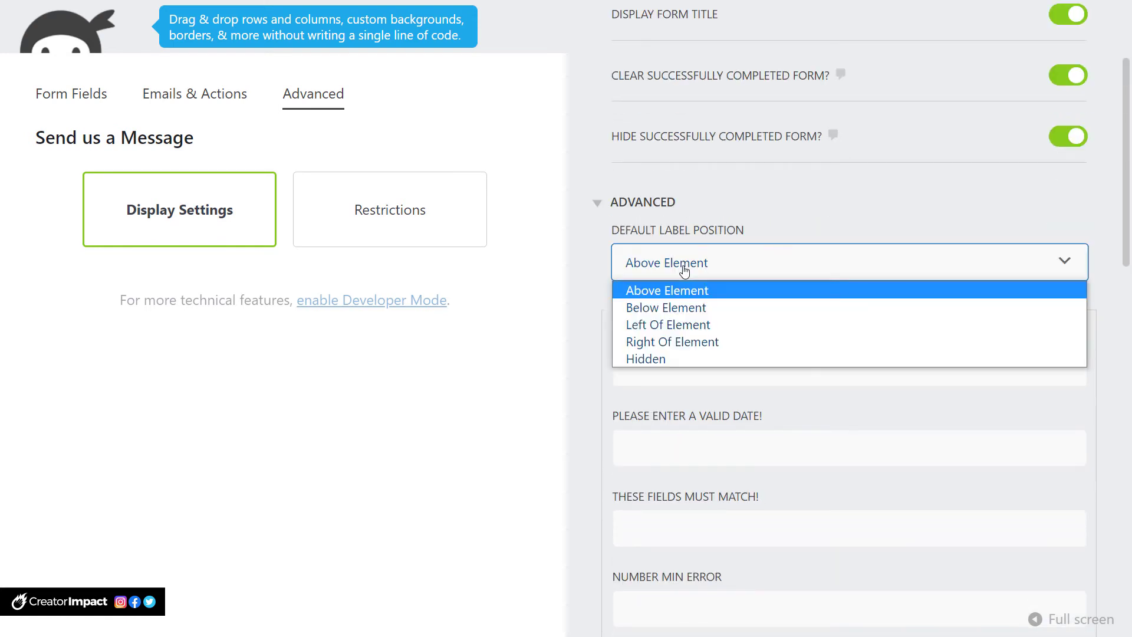
{"action": "mouse_move", "coordinate": [781, 210]}
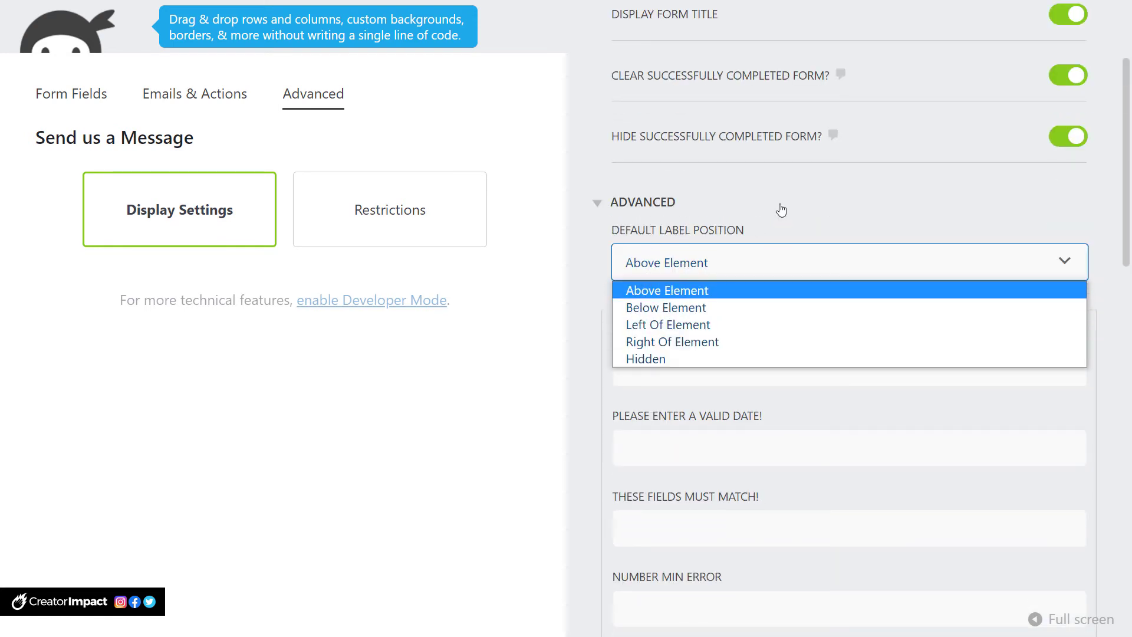
{"action": "left_click", "coordinate": [665, 290]}
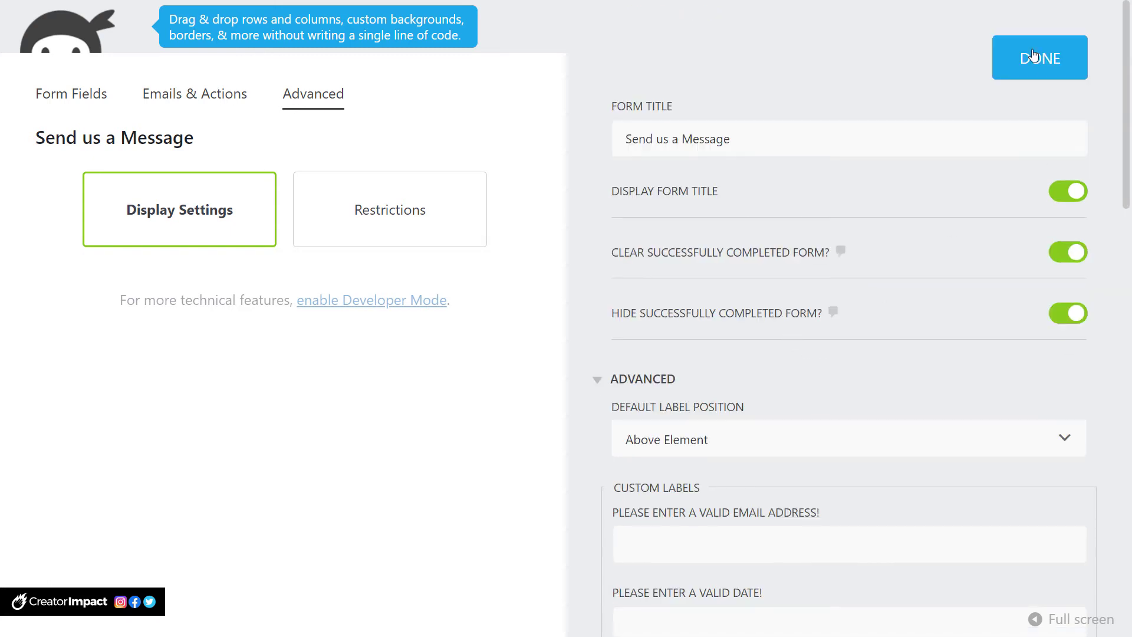
{"action": "left_click", "coordinate": [1039, 58]}
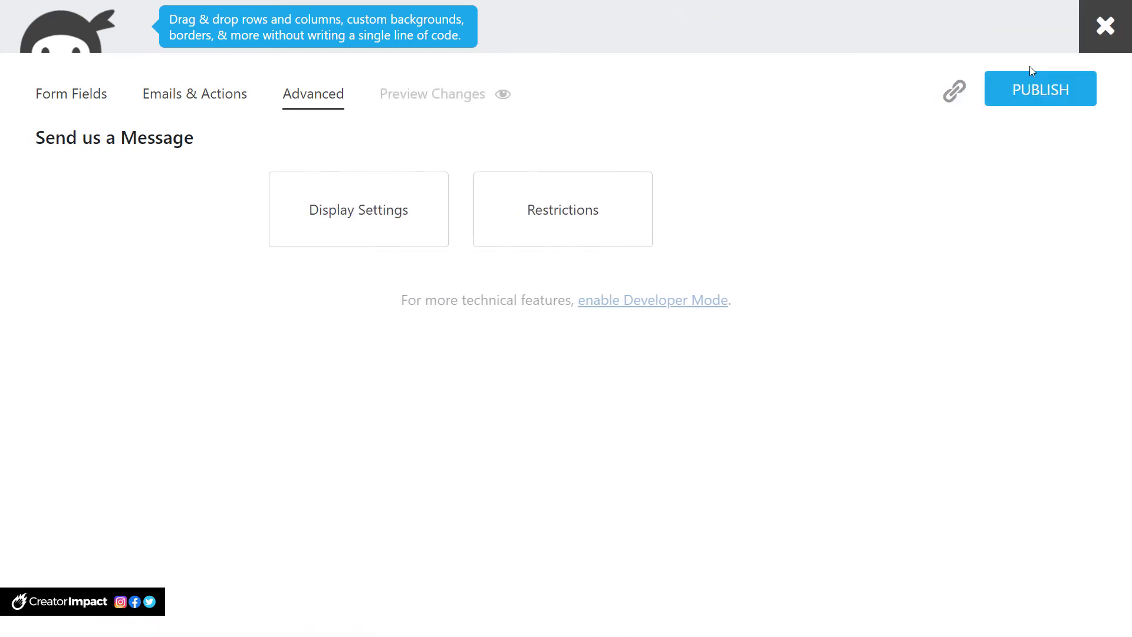
{"action": "mouse_move", "coordinate": [1070, 105]}
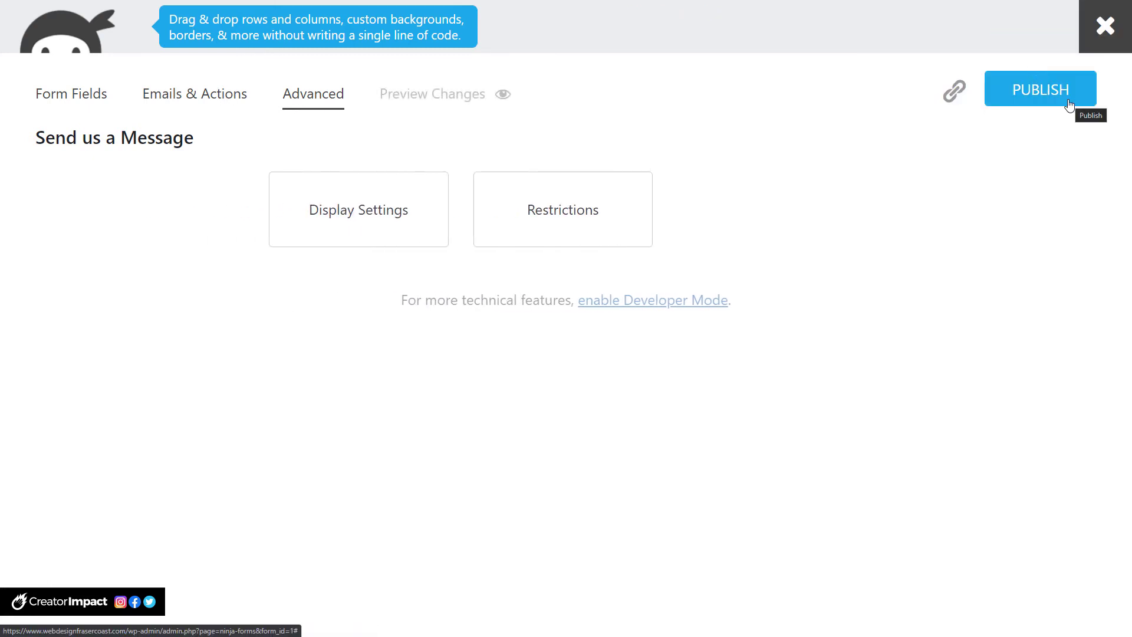
{"action": "left_click", "coordinate": [1040, 88]}
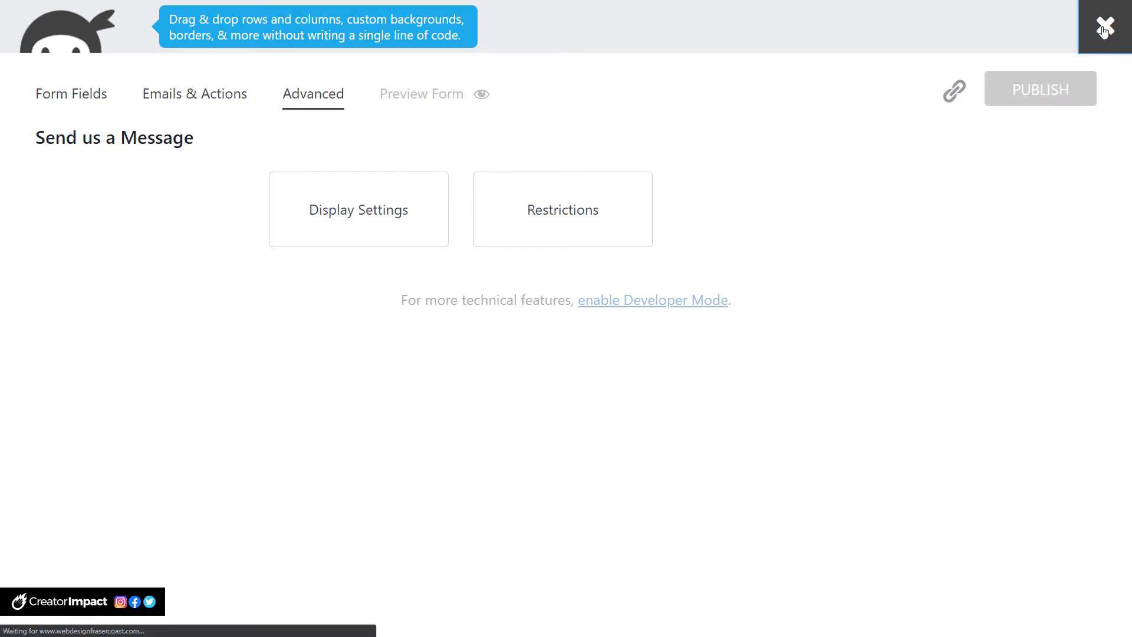
- Close the builder and select the [ninja_form id=1] shortcode in the Forms list
{"action": "left_click", "coordinate": [1104, 28]}
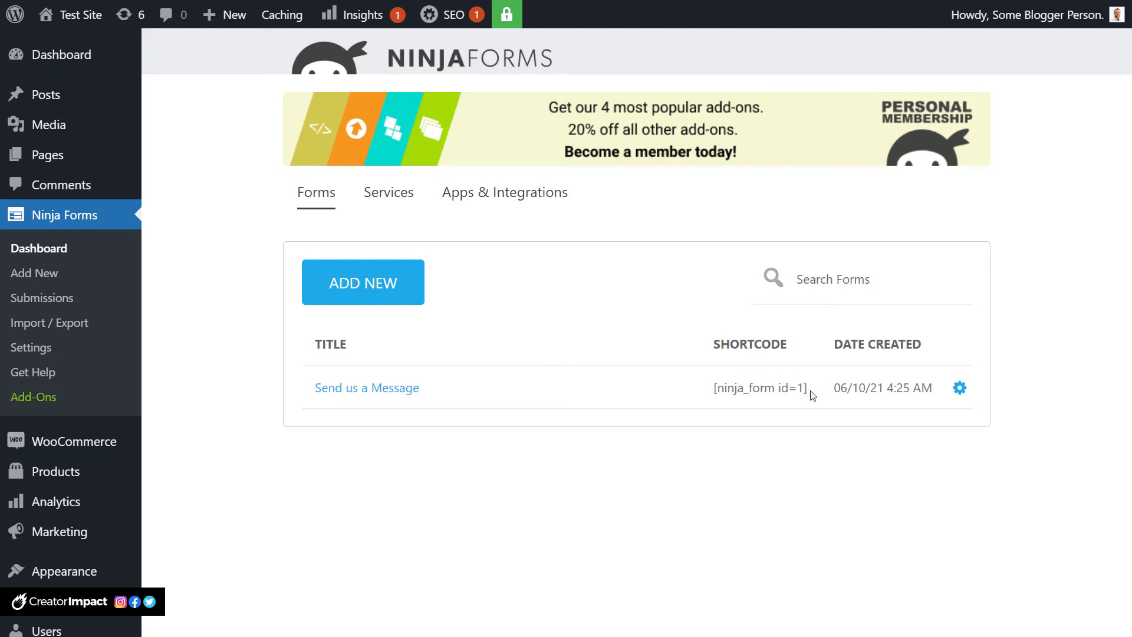
{"action": "double_click", "coordinate": [758, 388]}
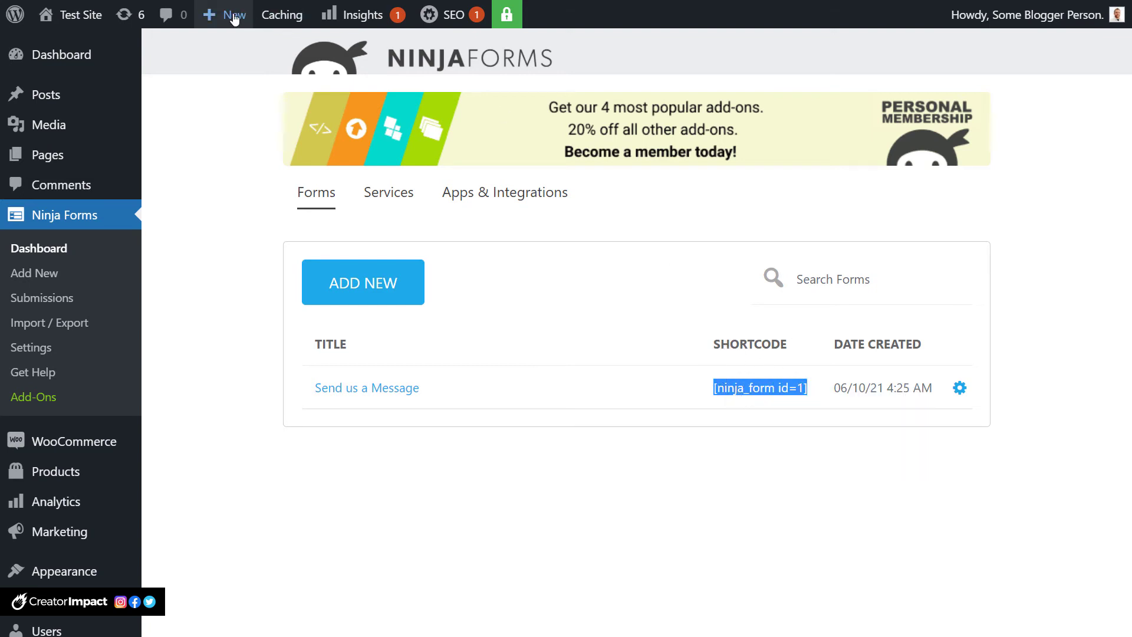
- Create a Contact Form page holding a Shortcode block with [ninja_form id=1]
{"action": "left_click", "coordinate": [233, 14]}
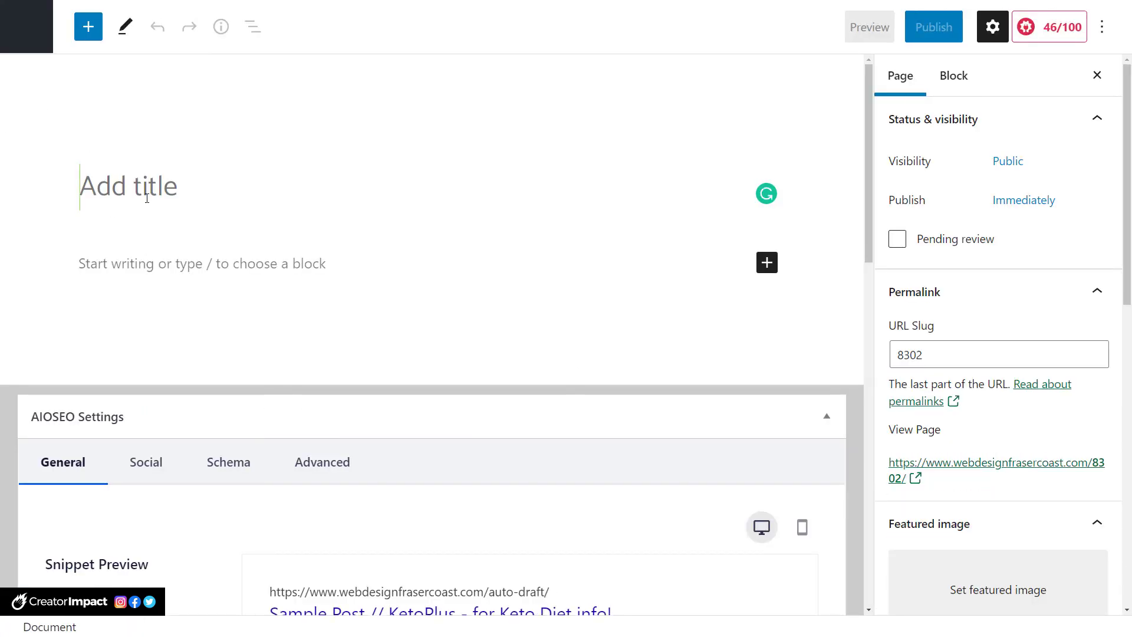
{"action": "type", "text": "Contact Form"}
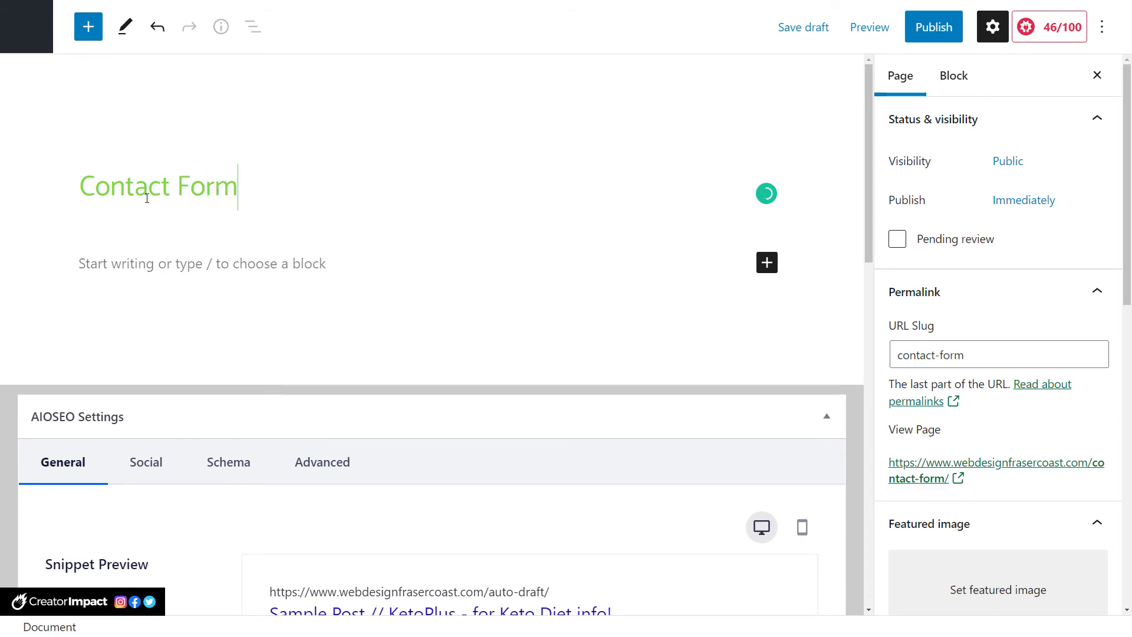
{"action": "left_click", "coordinate": [333, 263]}
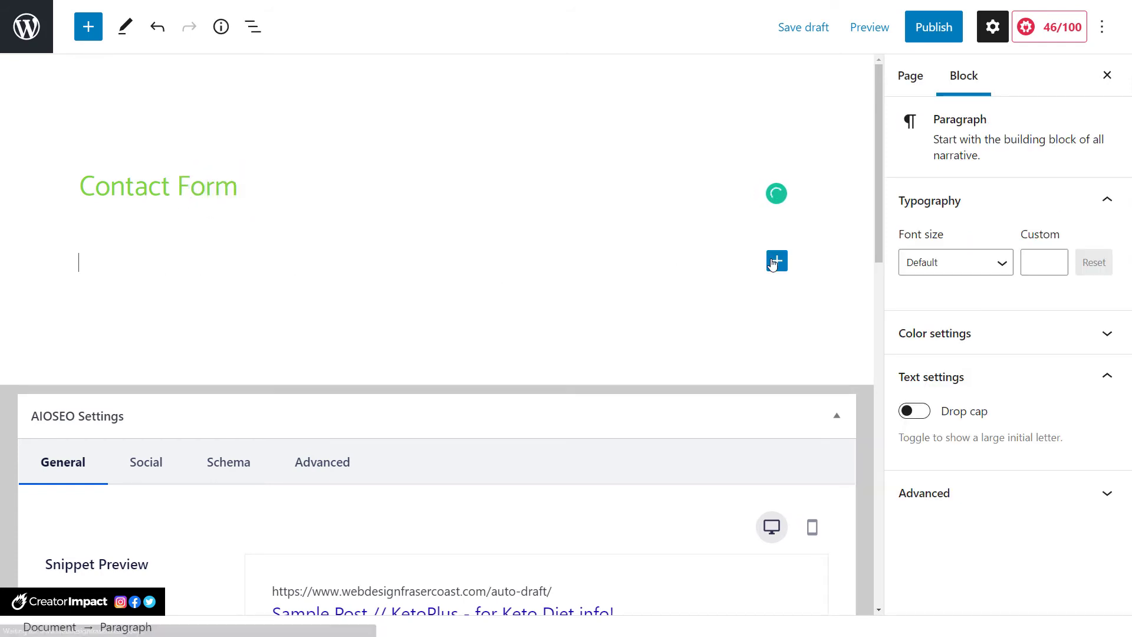
{"action": "left_click", "coordinate": [776, 261]}
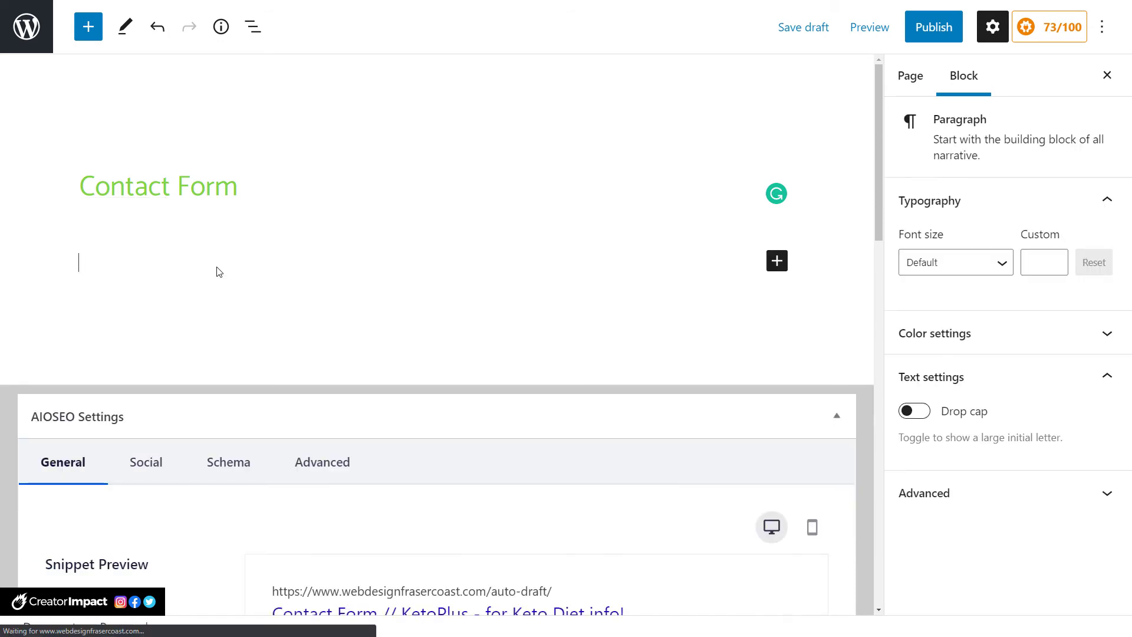
{"action": "left_click", "coordinate": [776, 261]}
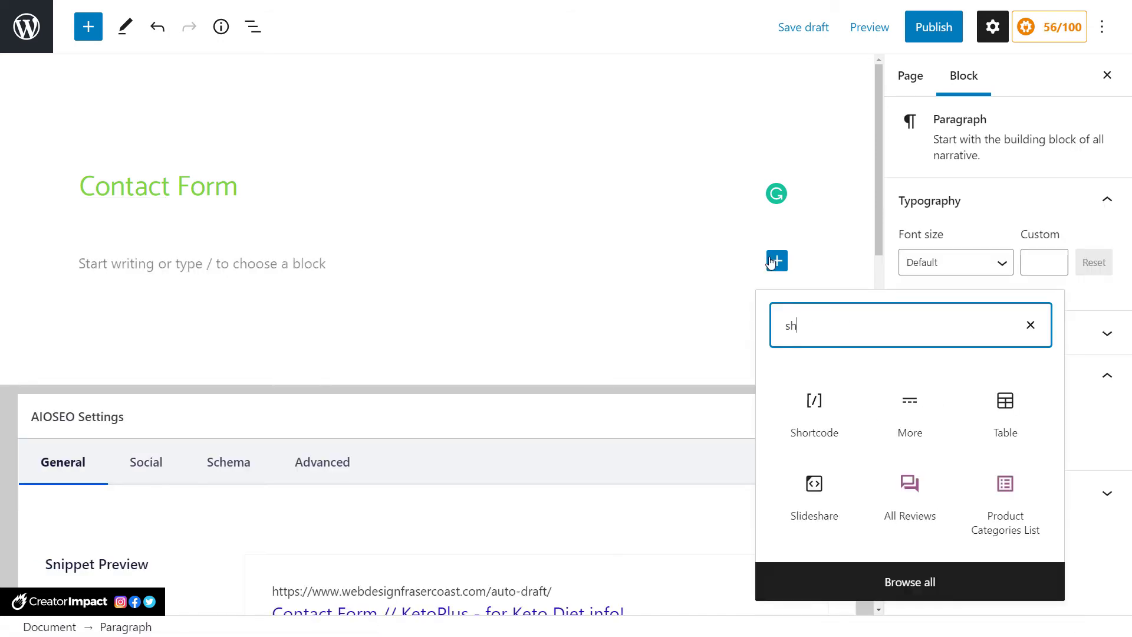
{"action": "left_click", "coordinate": [814, 410]}
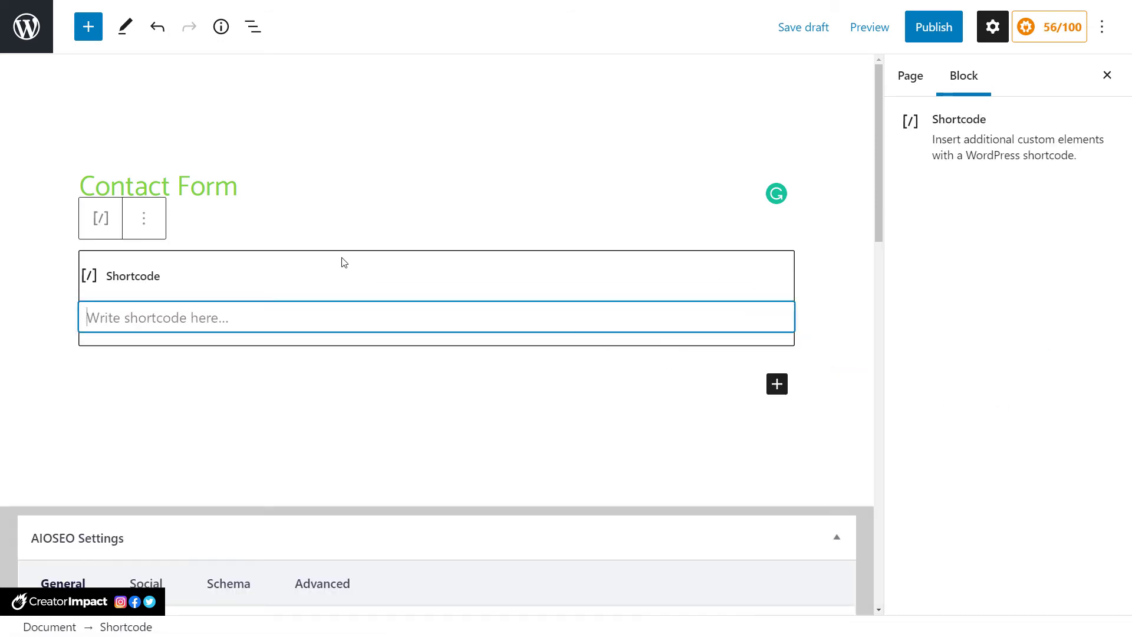
{"action": "type", "text": "[ninja_form id=1]"}
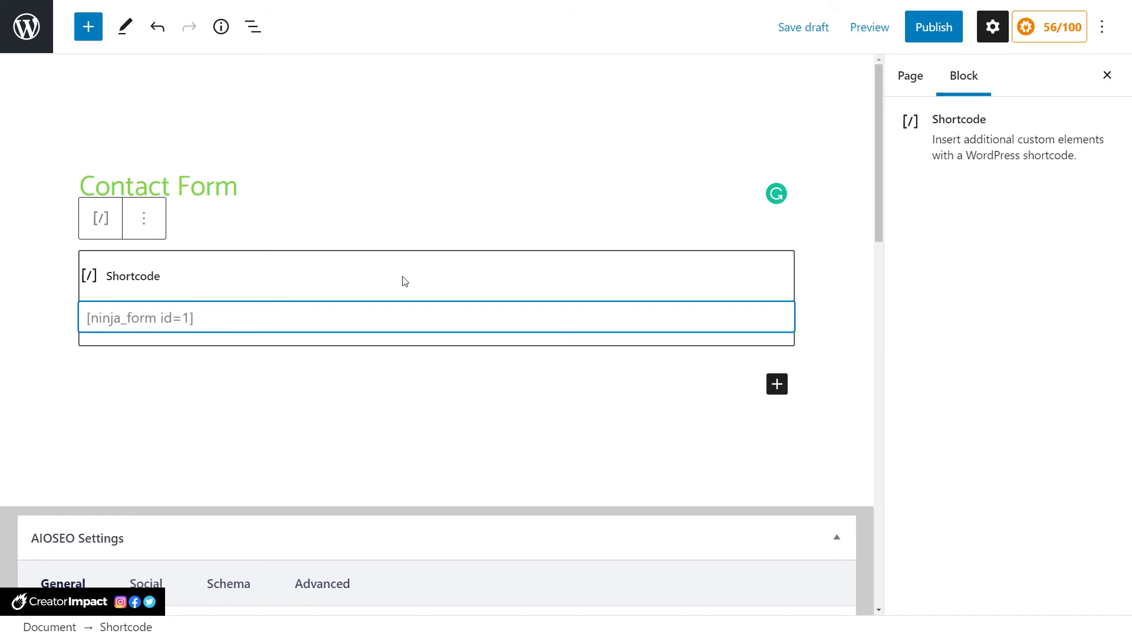
- Publish the Contact Form page and view it live on the site
{"action": "left_click", "coordinate": [931, 27]}
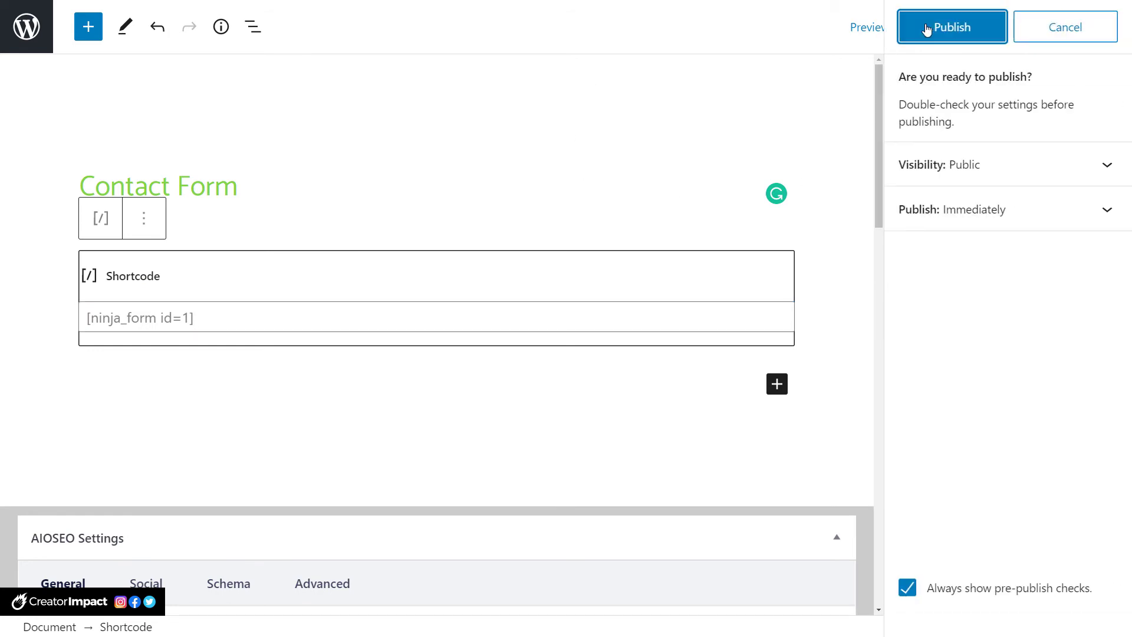
{"action": "left_click", "coordinate": [952, 28]}
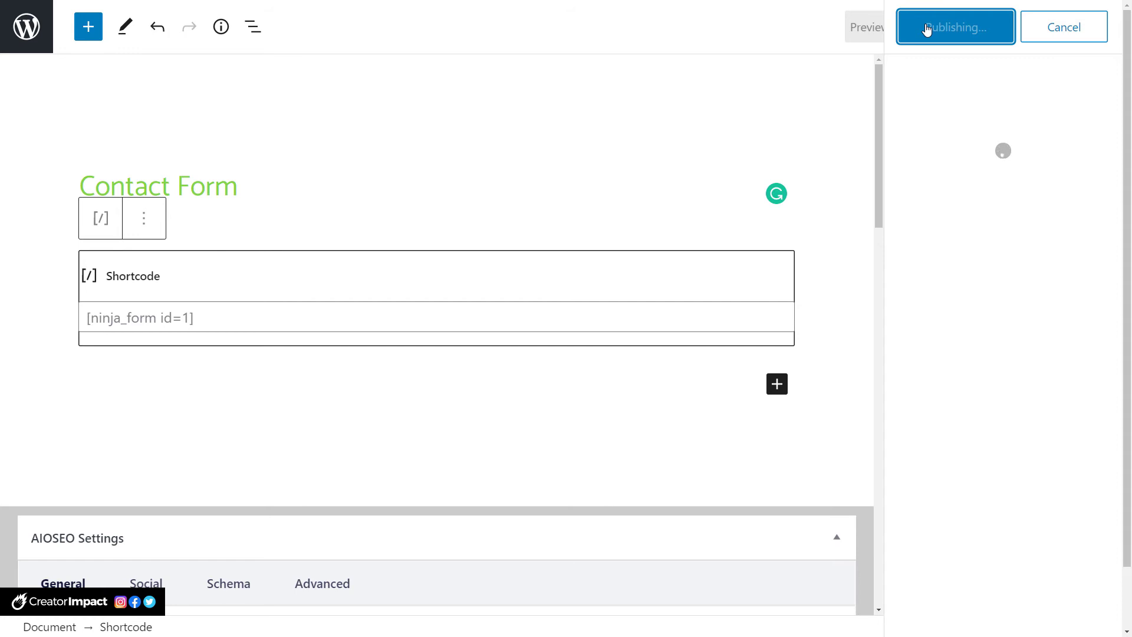
{"action": "left_click", "coordinate": [954, 28]}
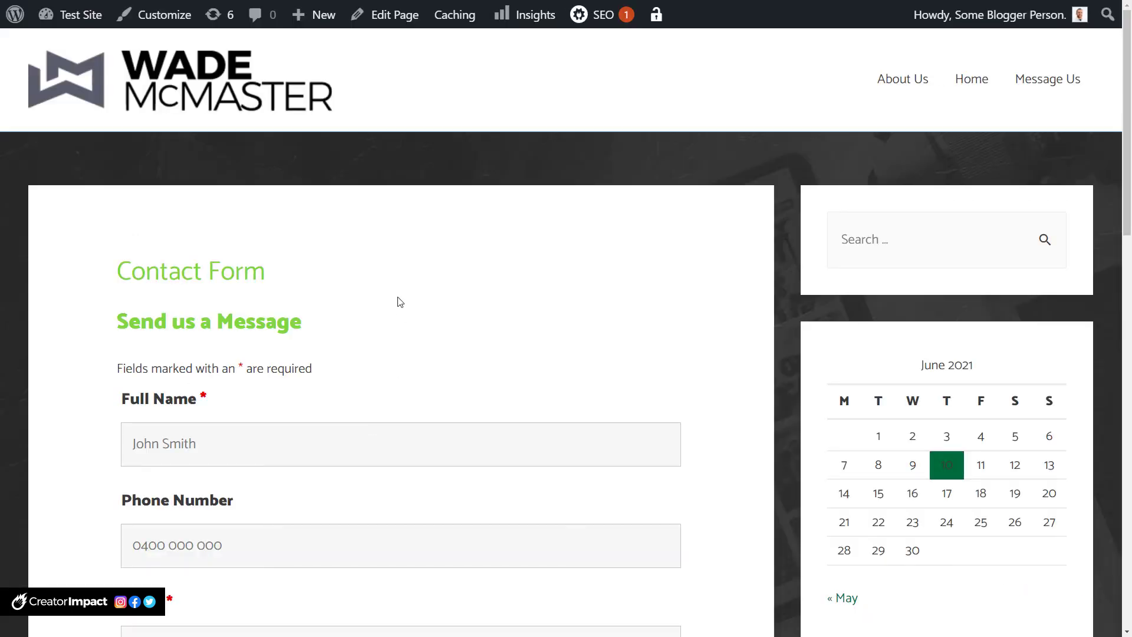
- Fill the live form with Melbourne as location and an Additional Information note, then submit it
{"action": "scroll", "scroll_direction": "down", "scroll_amount": 3}
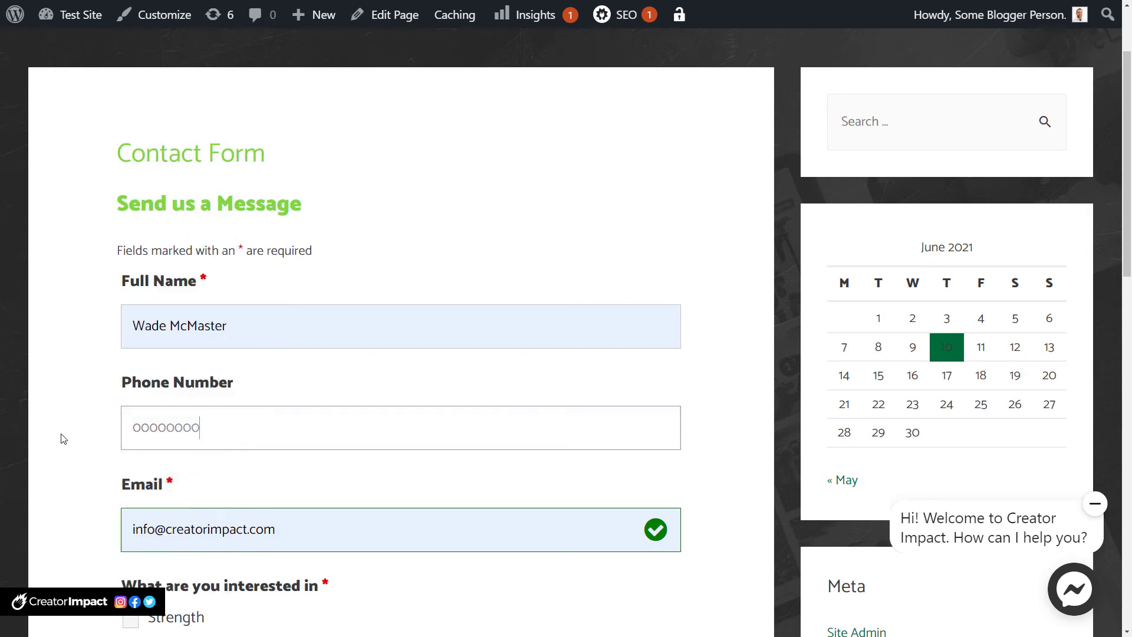
{"action": "scroll", "scroll_direction": "down", "scroll_amount": 3}
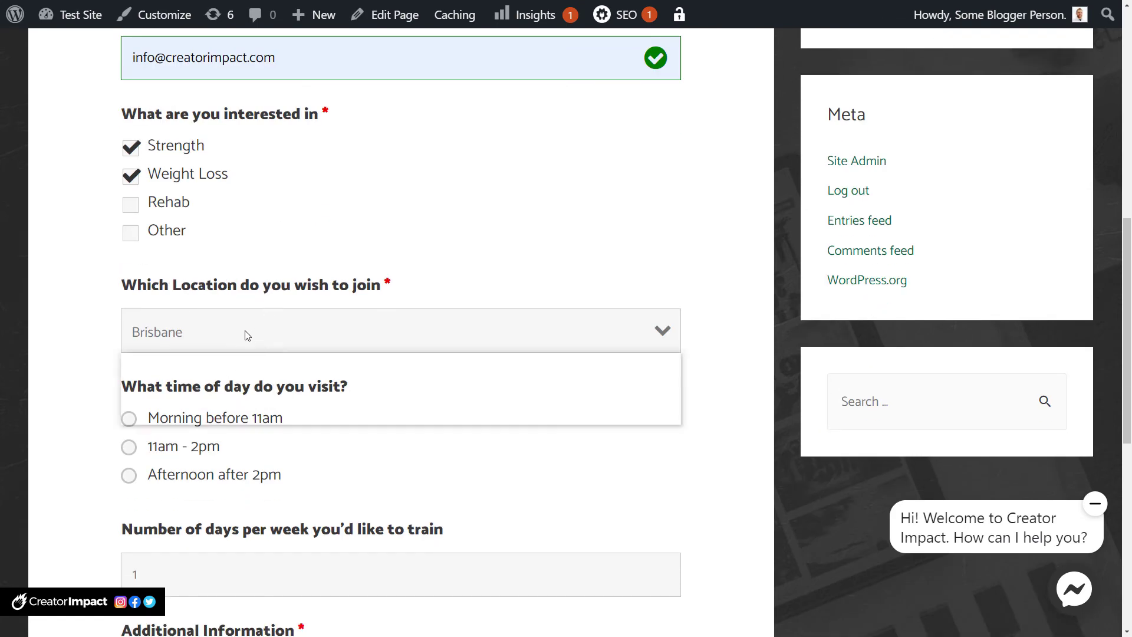
{"action": "left_click", "coordinate": [400, 330]}
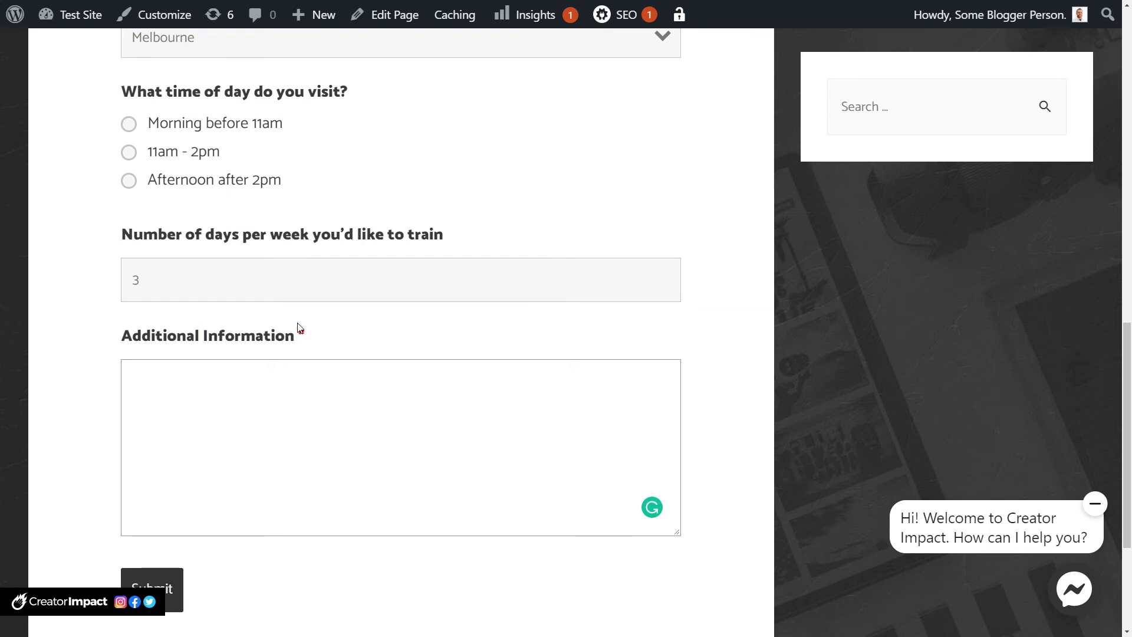
{"action": "mouse_move", "coordinate": [301, 334]}
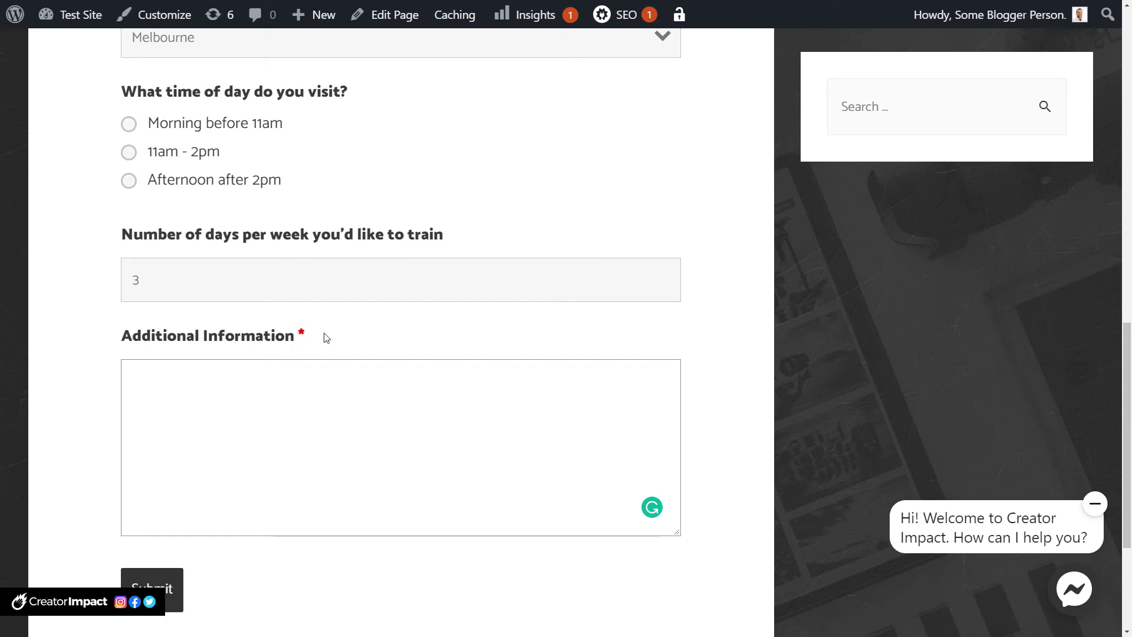
{"action": "scroll", "scroll_direction": "down", "scroll_amount": 3}
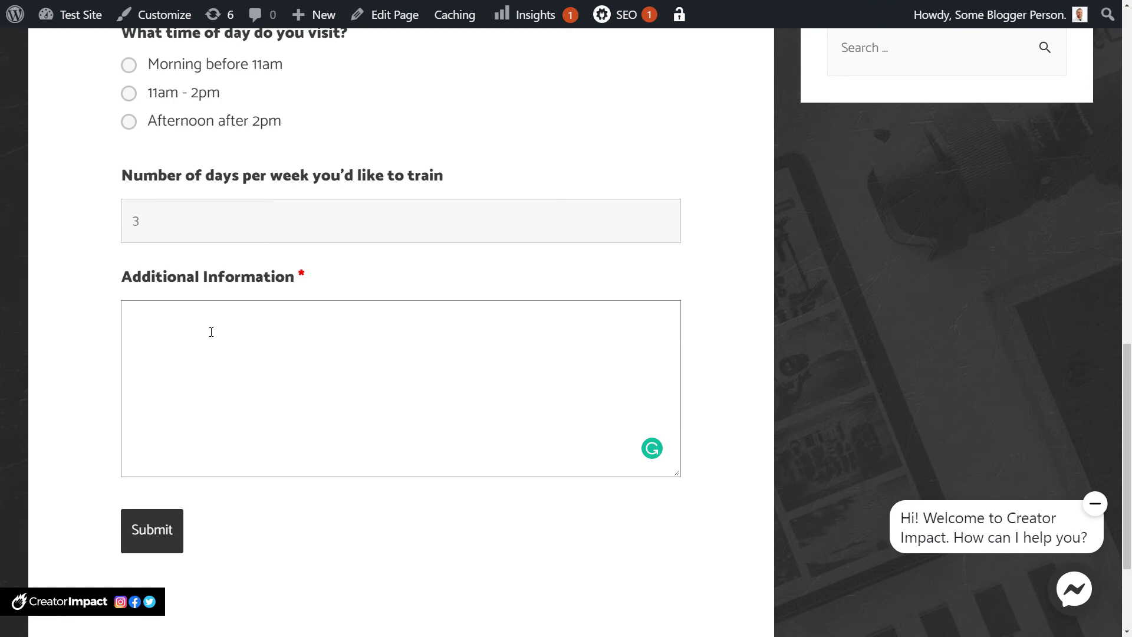
{"action": "left_click", "coordinate": [134, 325]}
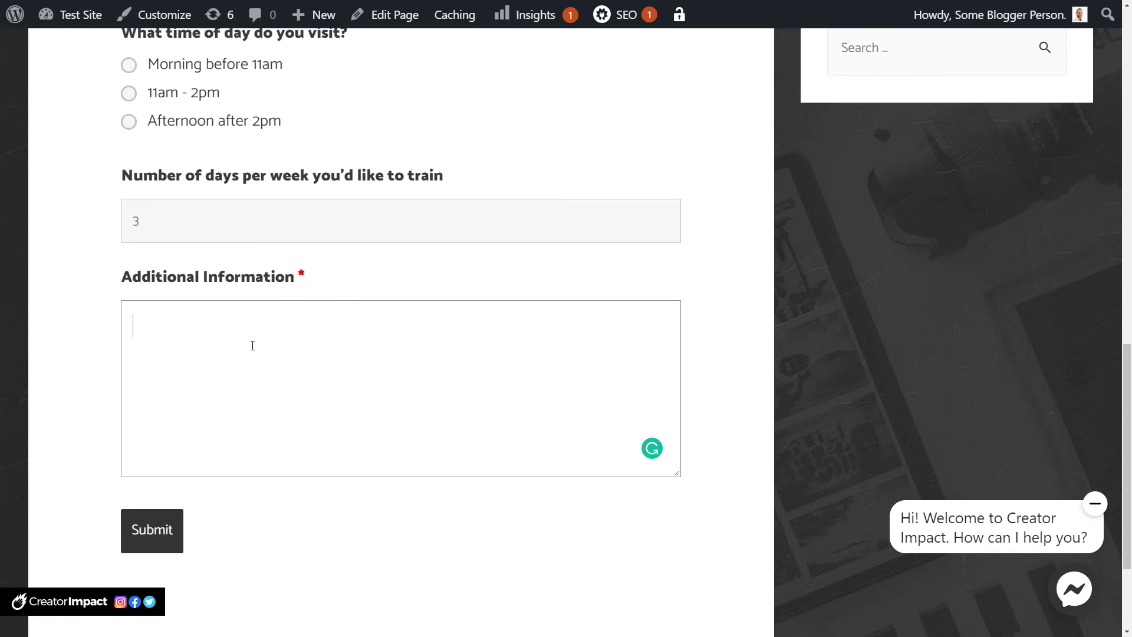
{"action": "type", "text": "Hi, I need info."}
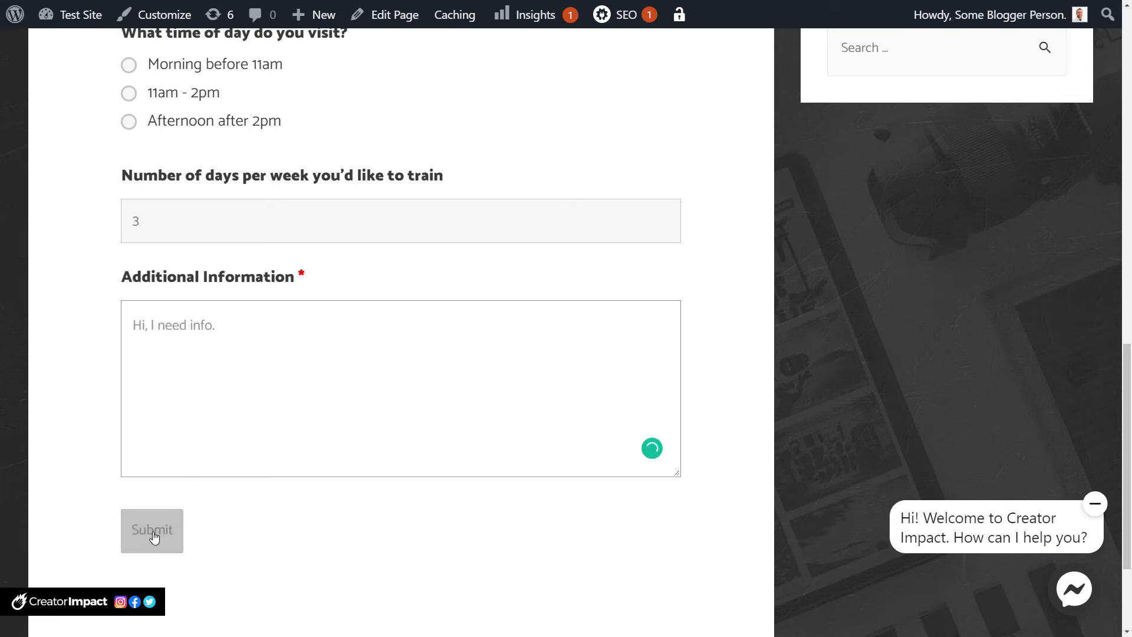
{"action": "left_click", "coordinate": [152, 531]}
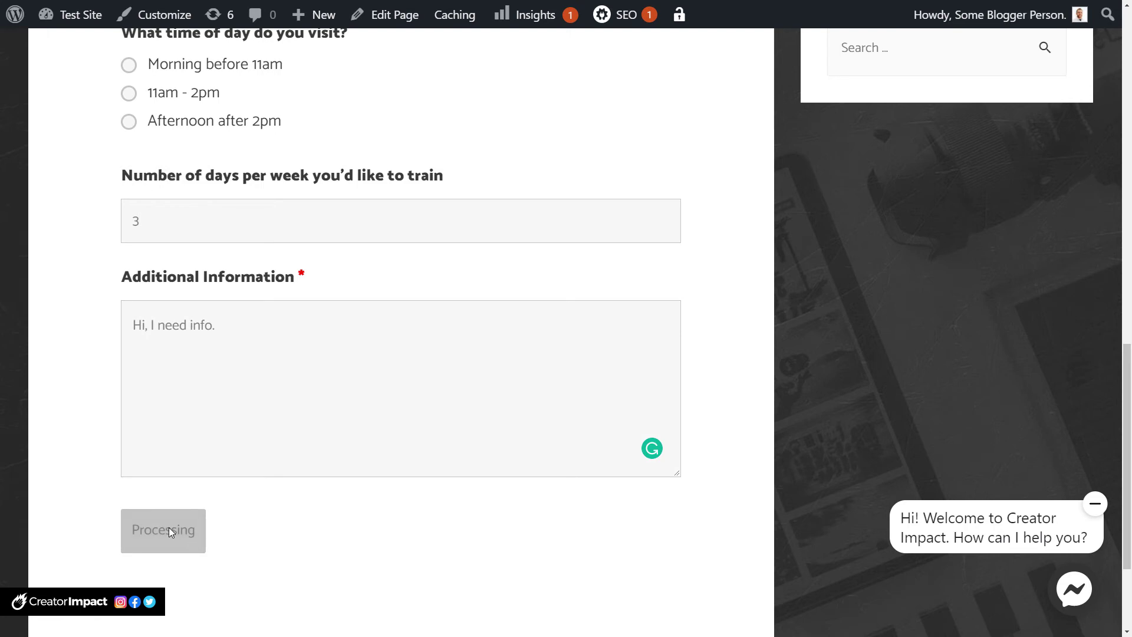
{"action": "left_click", "coordinate": [163, 530]}
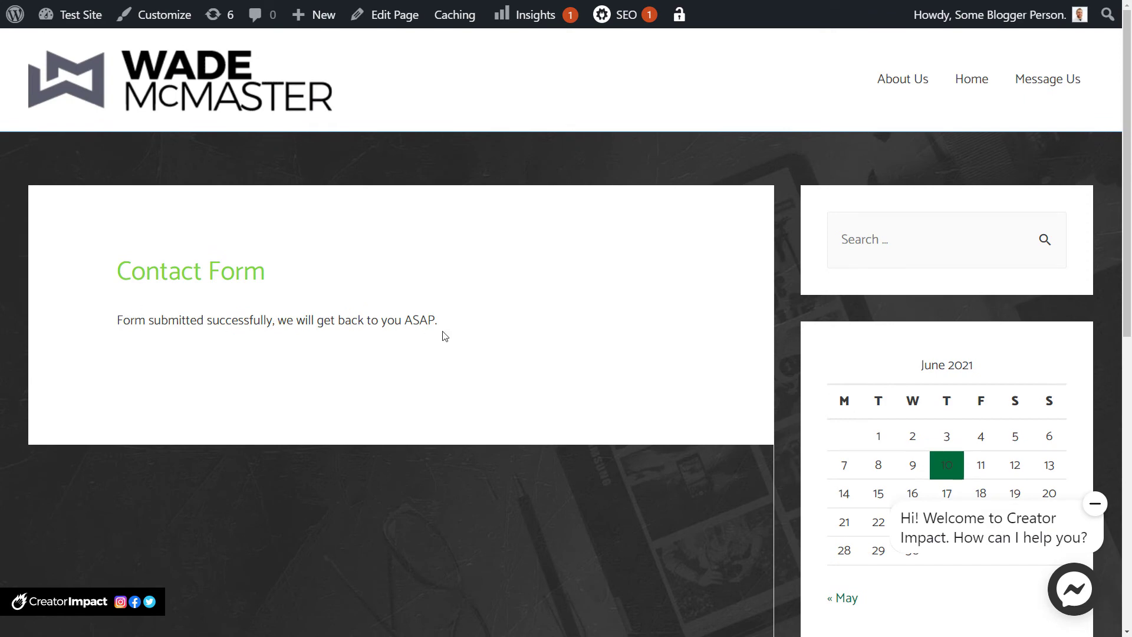
- From the admin dashboard, list submissions for the Send us a Message form
{"action": "left_click", "coordinate": [79, 14]}
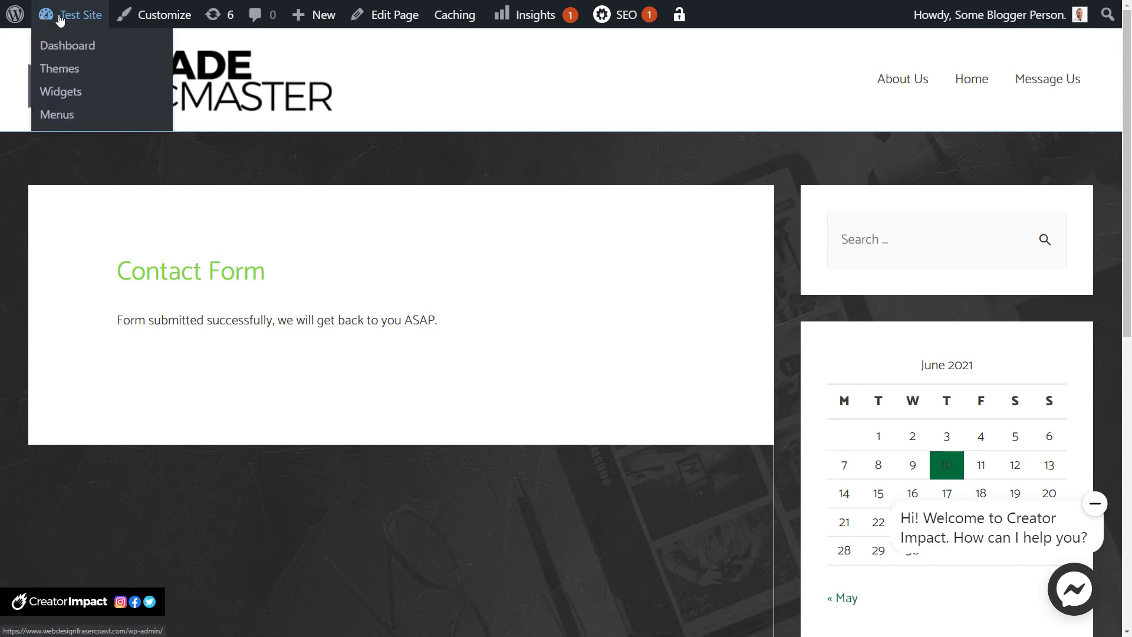
{"action": "left_click", "coordinate": [67, 45]}
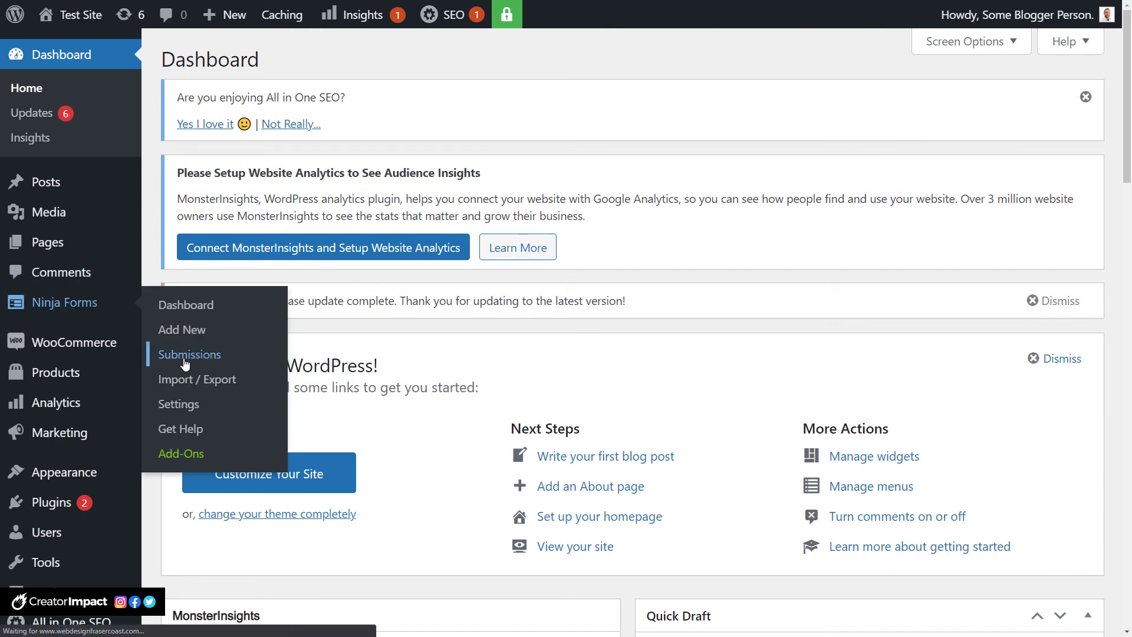
{"action": "left_click", "coordinate": [189, 354]}
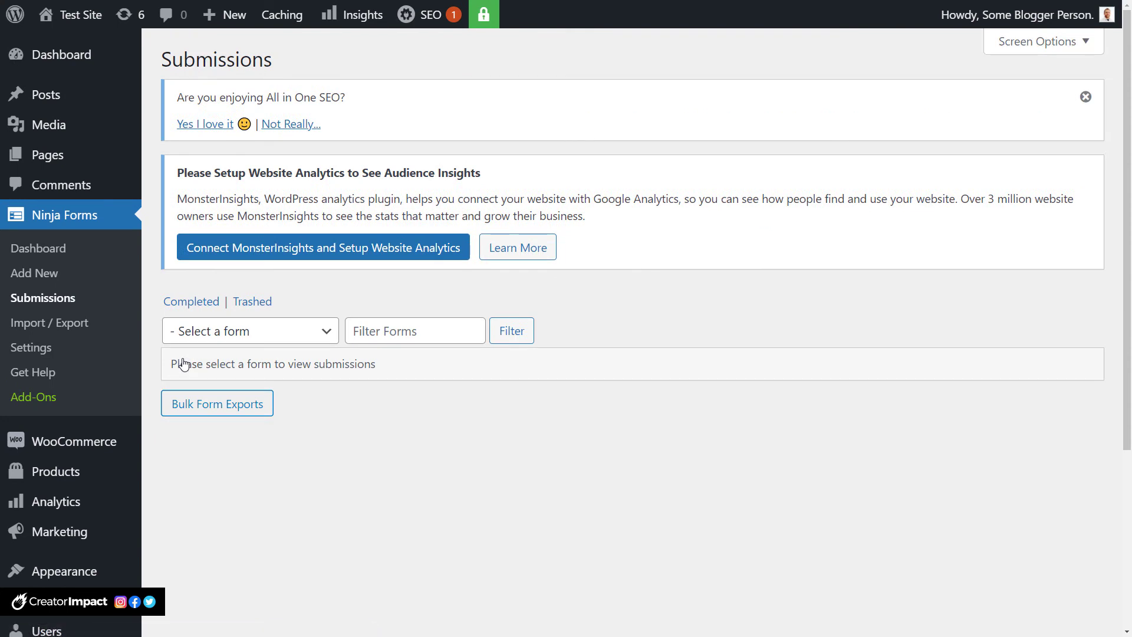
{"action": "left_click", "coordinate": [249, 330]}
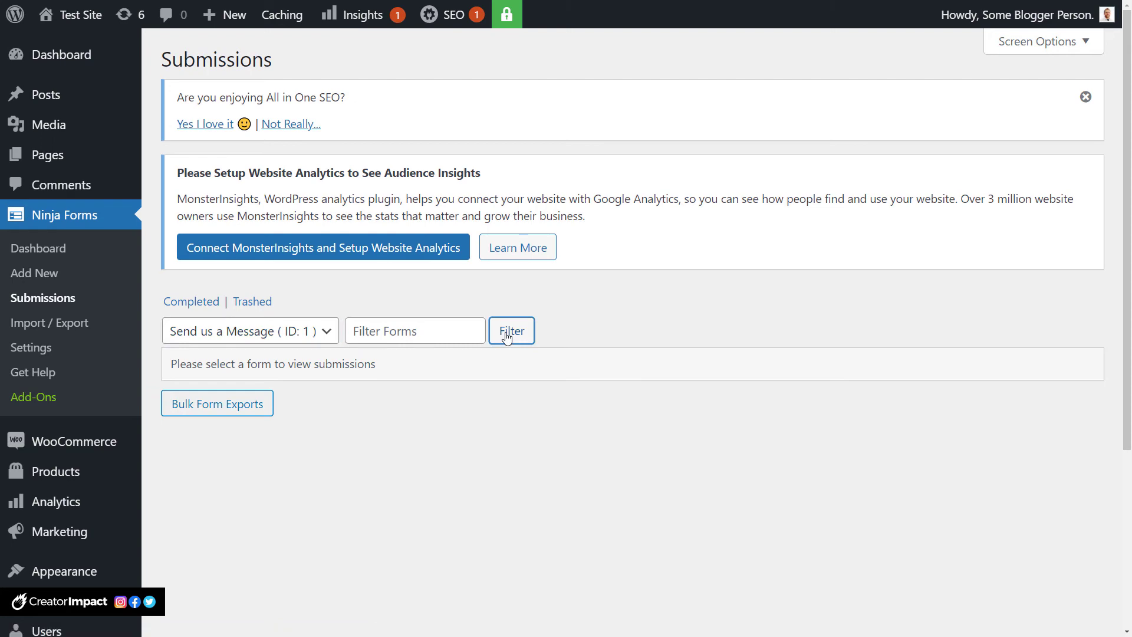
{"action": "left_click", "coordinate": [511, 330]}
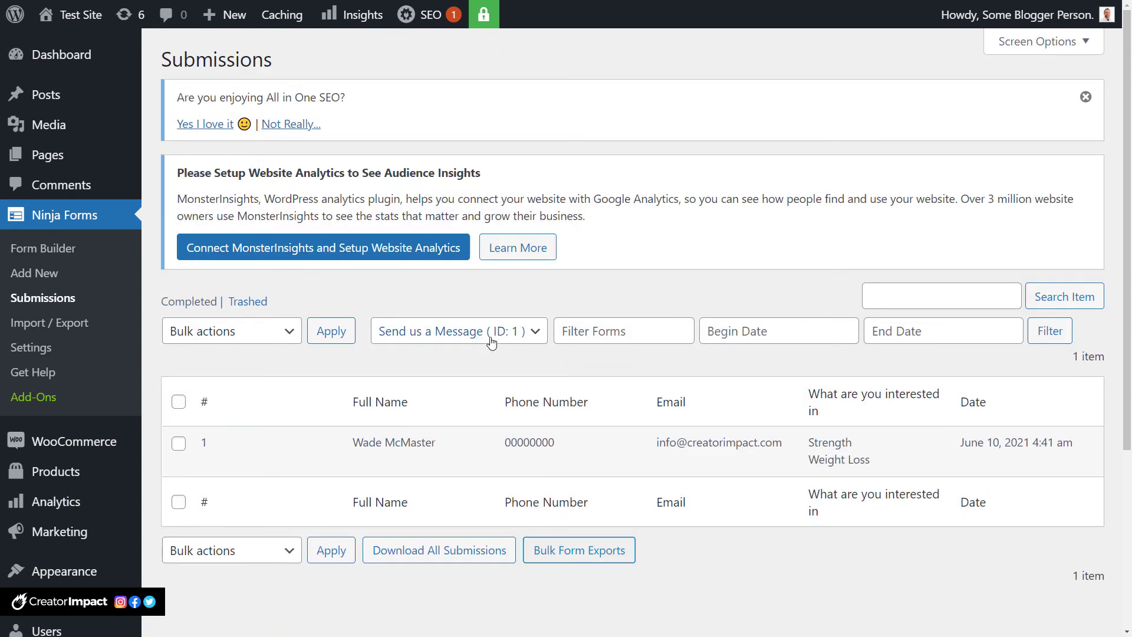
- Open the new submission entry to review all its submitted values
{"action": "scroll", "scroll_direction": "down", "scroll_amount": 3}
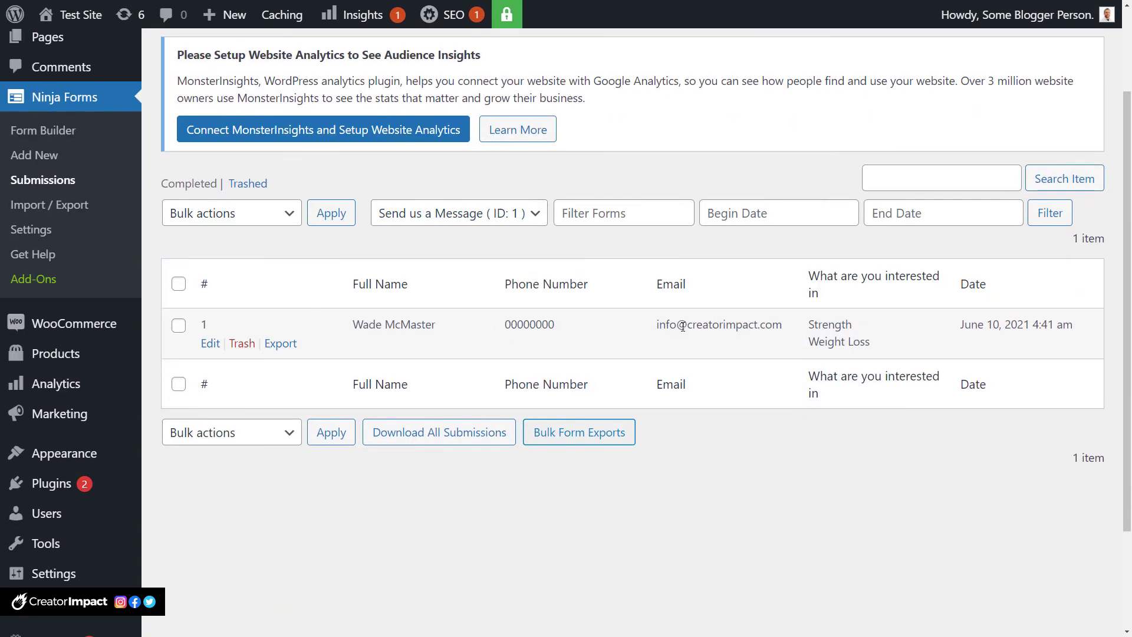
{"action": "mouse_move", "coordinate": [911, 353]}
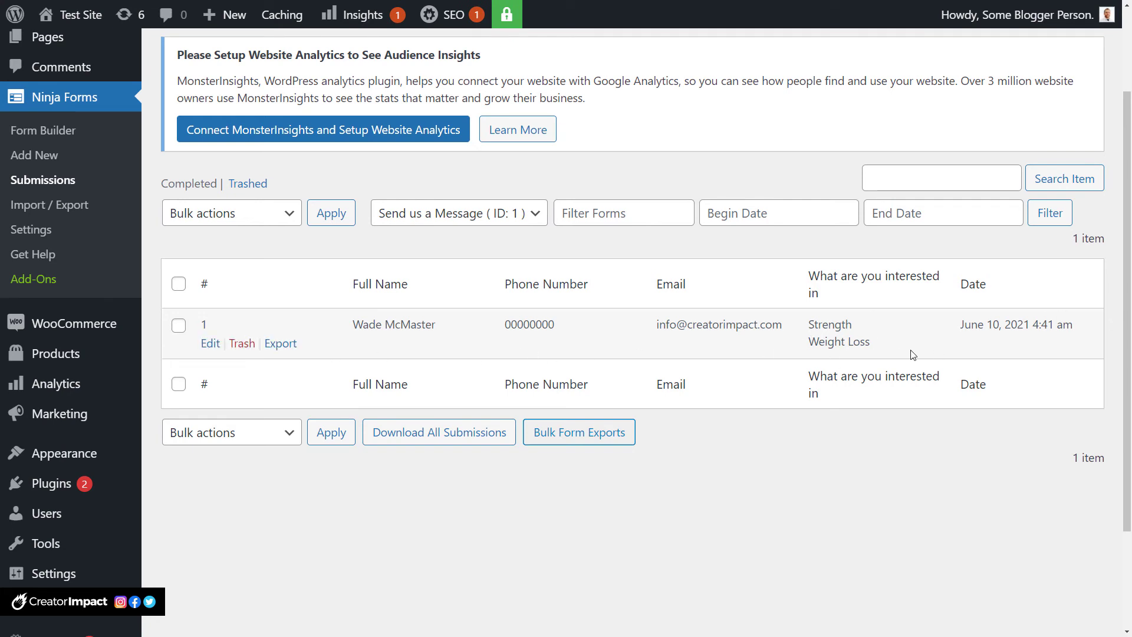
{"action": "left_click", "coordinate": [210, 343]}
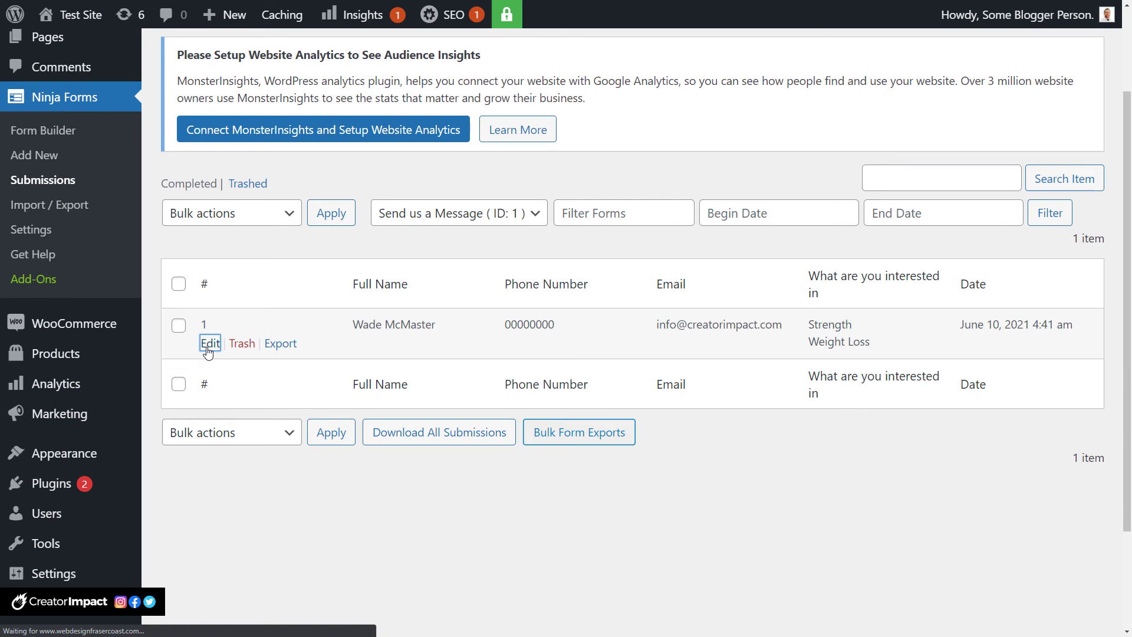
{"action": "left_click", "coordinate": [210, 343]}
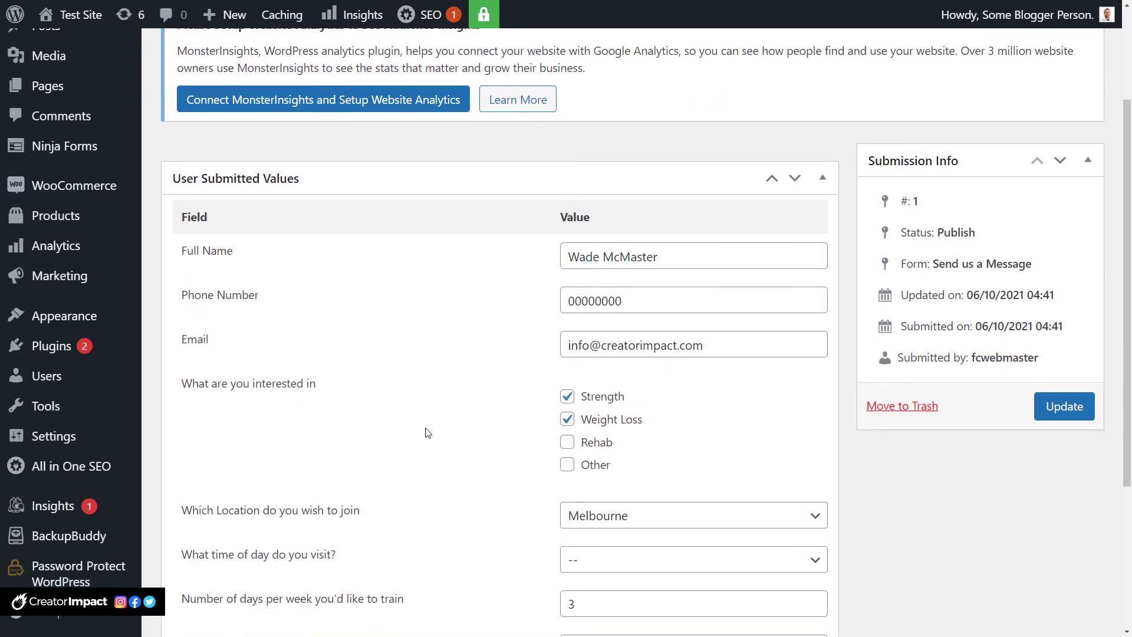
{"action": "scroll", "scroll_direction": "down", "scroll_amount": 3}
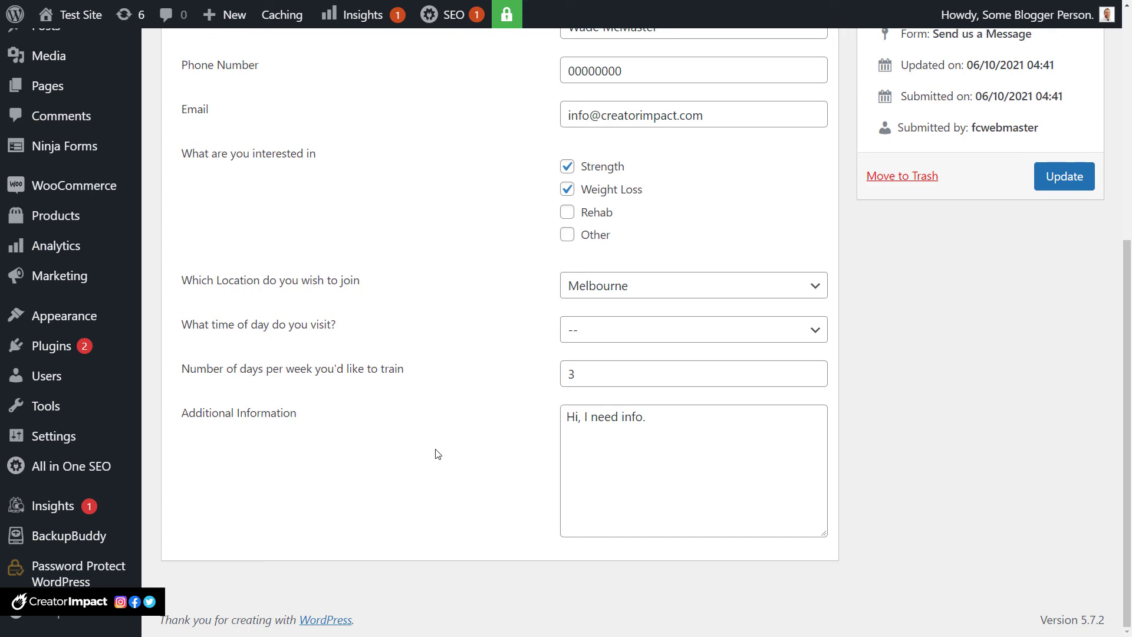
{"action": "scroll", "scroll_direction": "up", "scroll_amount": 3}
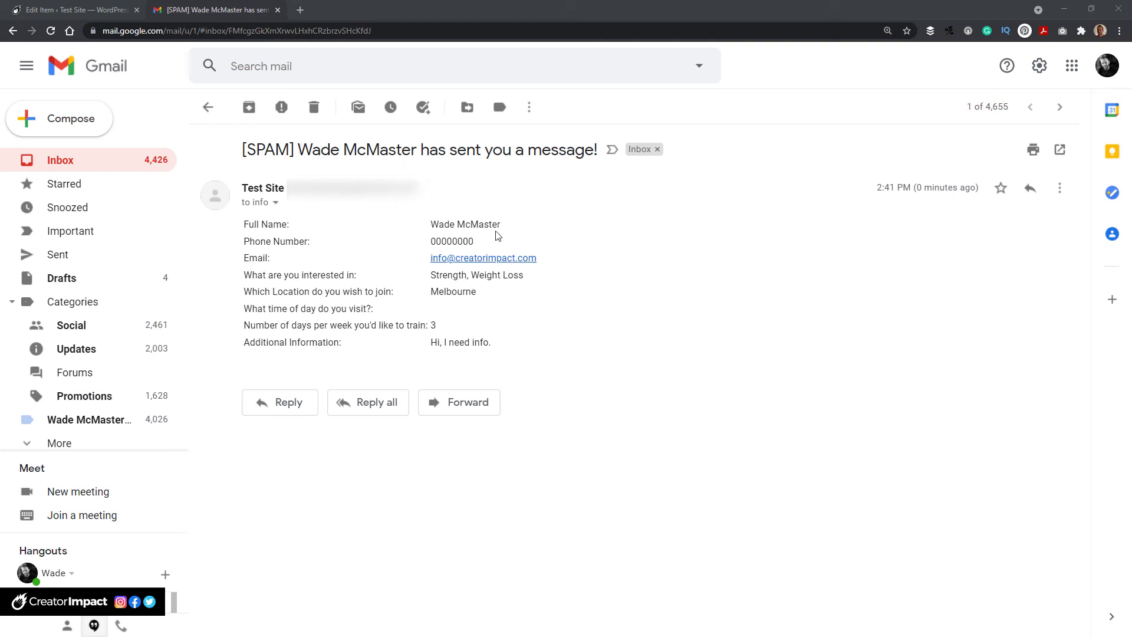
{"action": "mouse_move", "coordinate": [440, 218]}
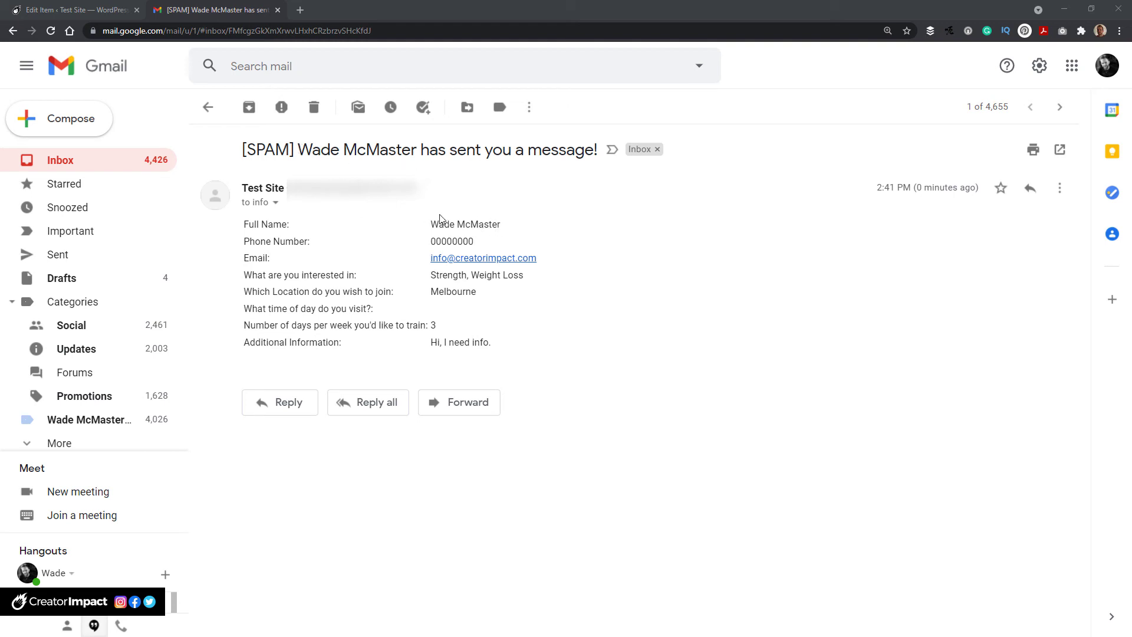
- Select the blank time-of-day answer line in the Gmail notification email
{"action": "left_click_drag", "start_coordinate": [245, 224], "coordinate": [470, 224]}
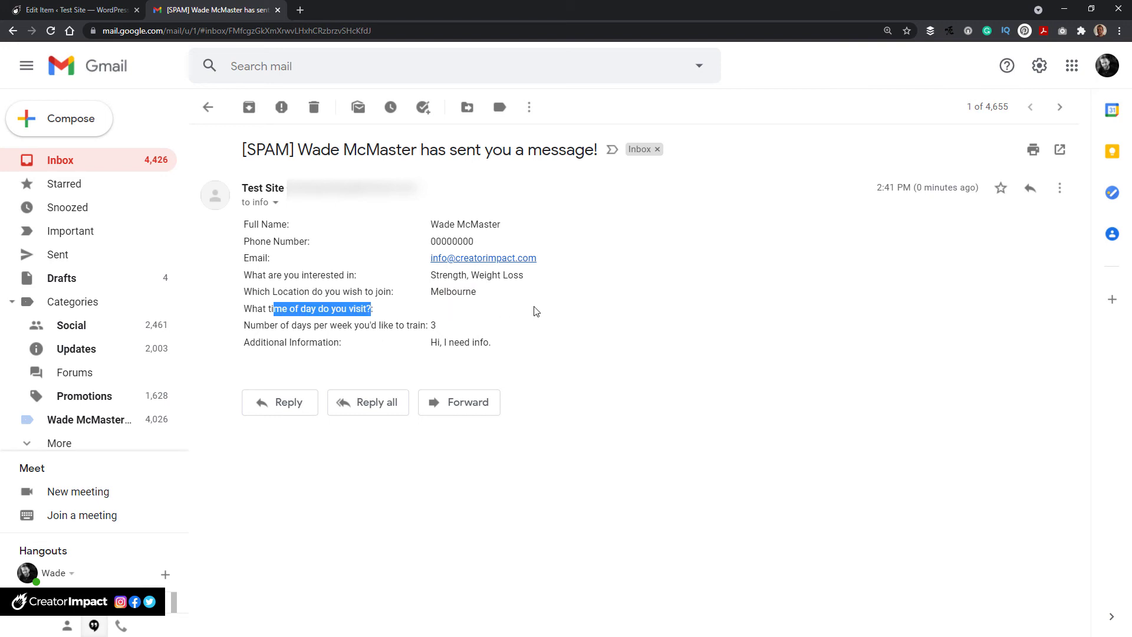
{"action": "mouse_move", "coordinate": [311, 236]}
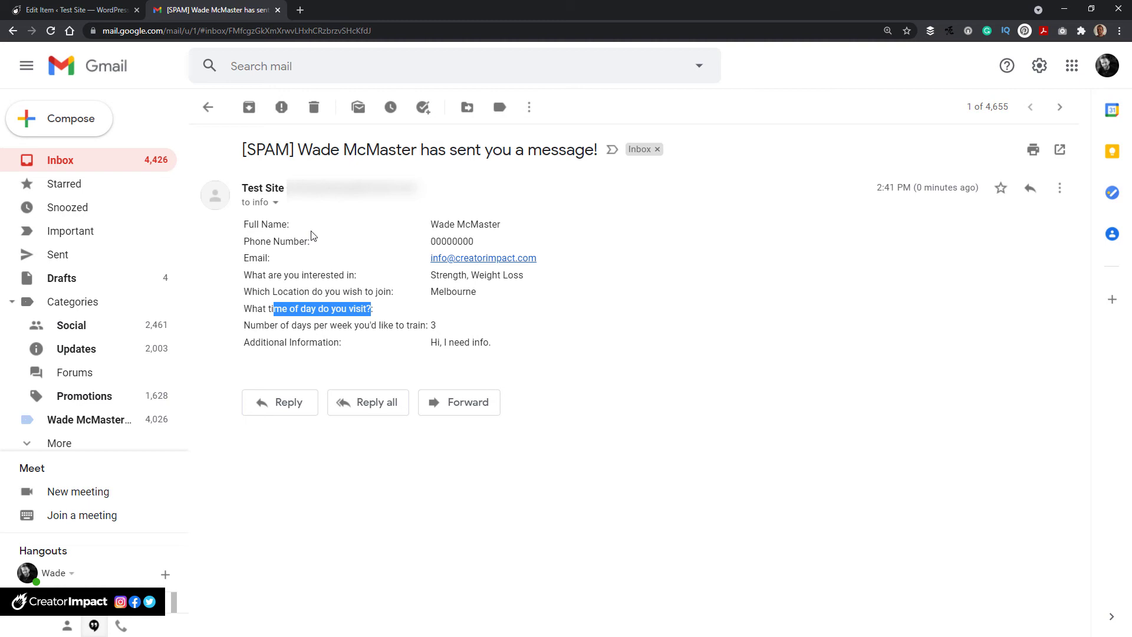
{"action": "mouse_move", "coordinate": [468, 369]}
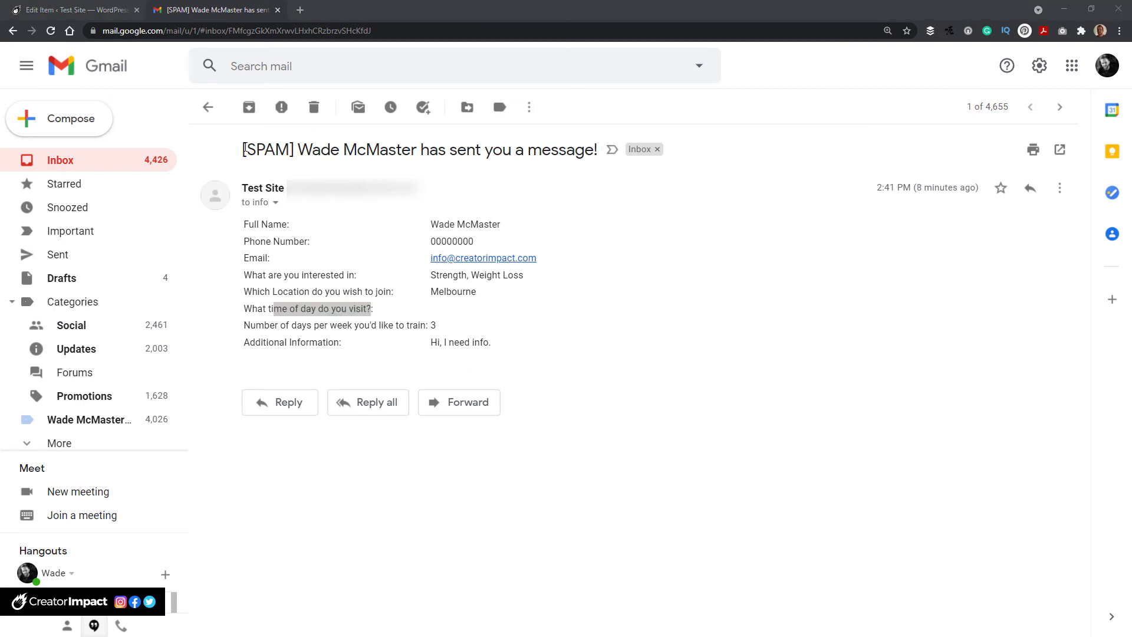
{"action": "mouse_move", "coordinate": [529, 108]}
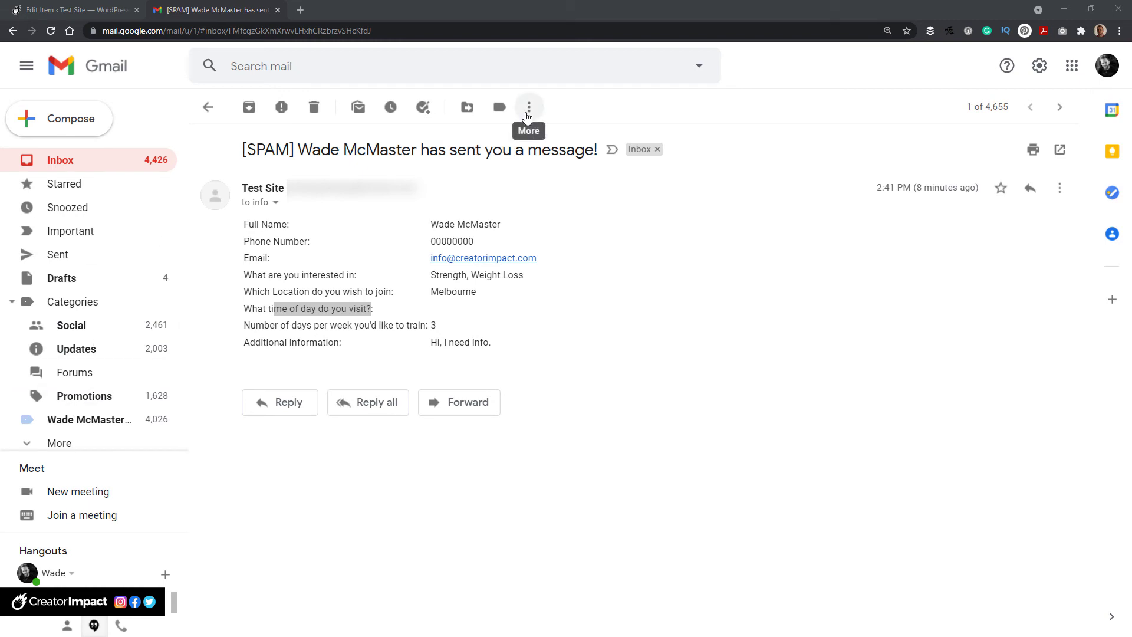
- Start a Gmail filter for messages from the form's notification sender
{"action": "left_click", "coordinate": [528, 108]}
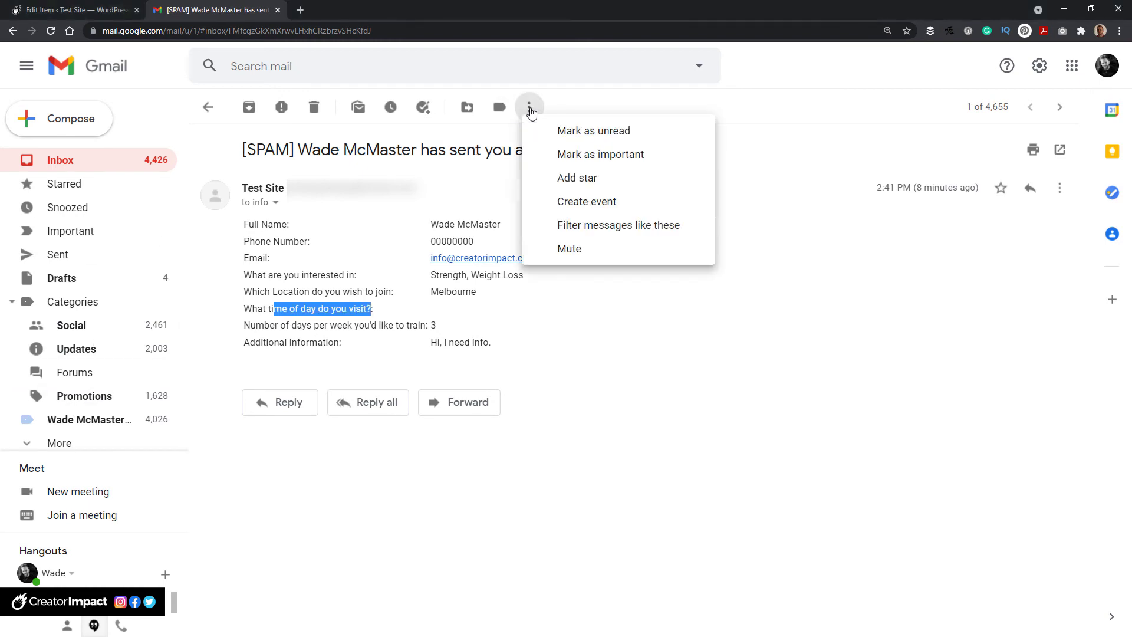
{"action": "mouse_move", "coordinate": [616, 230]}
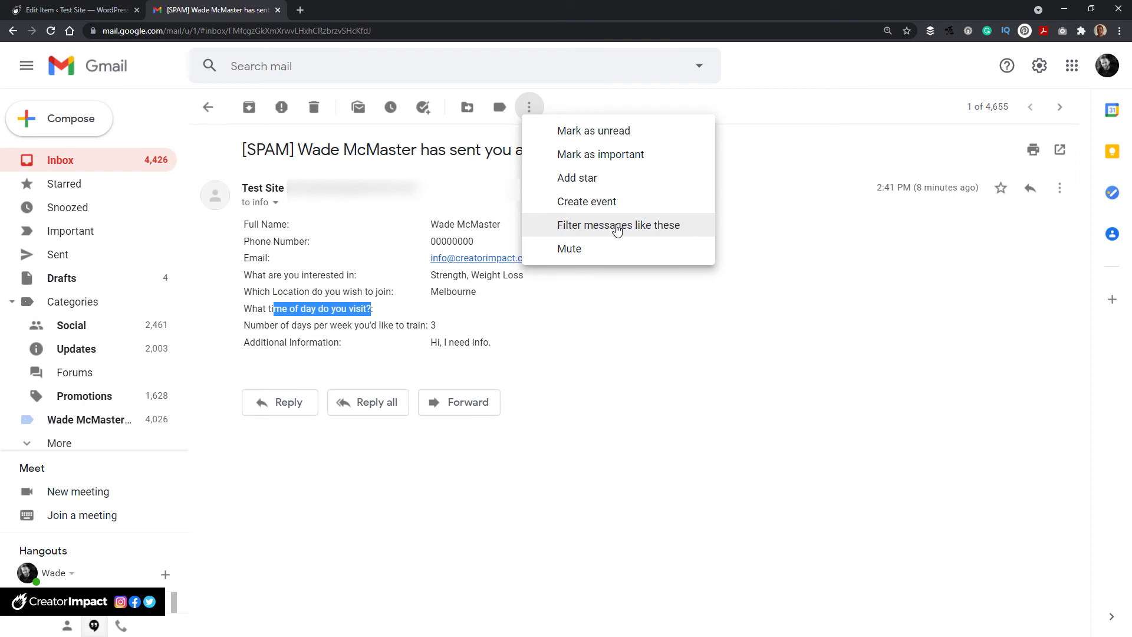
{"action": "left_click", "coordinate": [618, 224]}
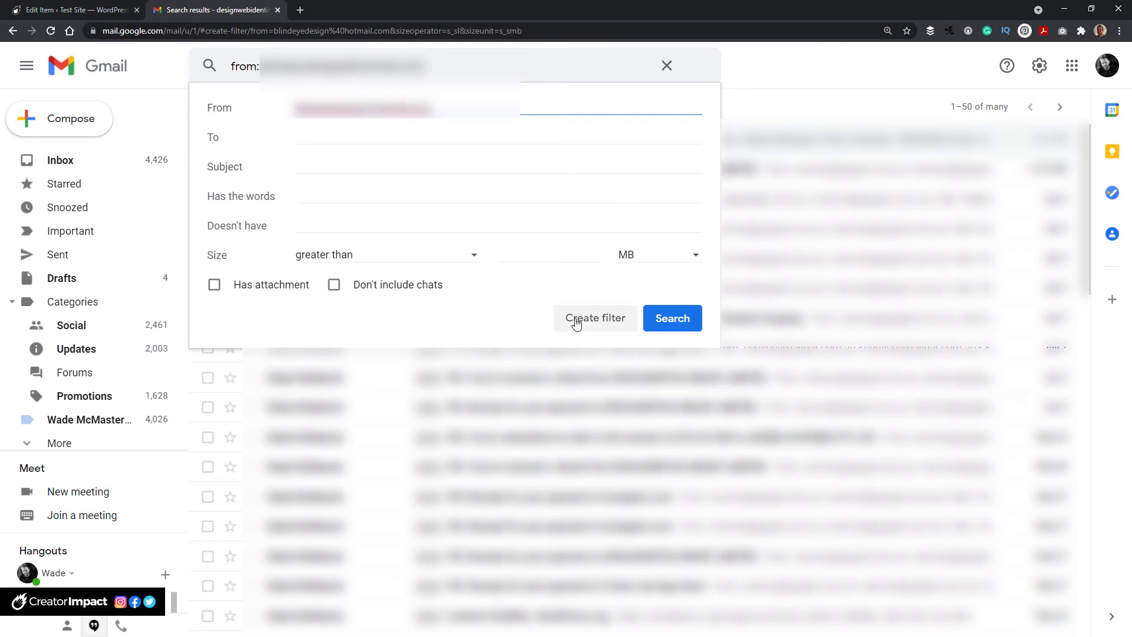
{"action": "left_click", "coordinate": [595, 317]}
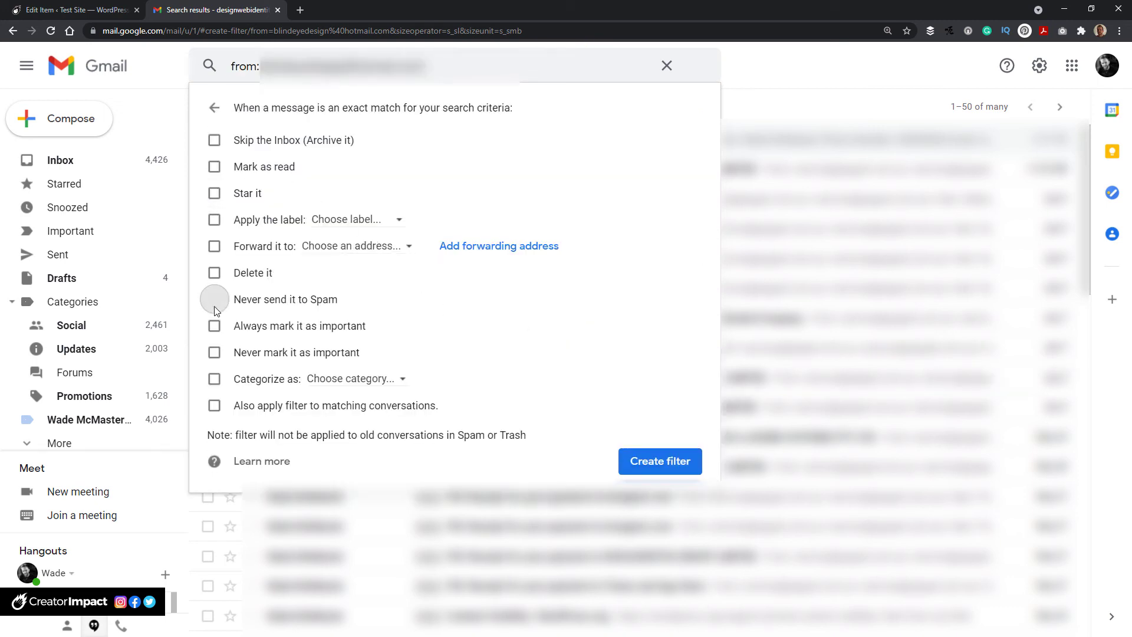
- Set the filter to never send matches to Spam and star them
{"action": "left_click", "coordinate": [214, 298]}
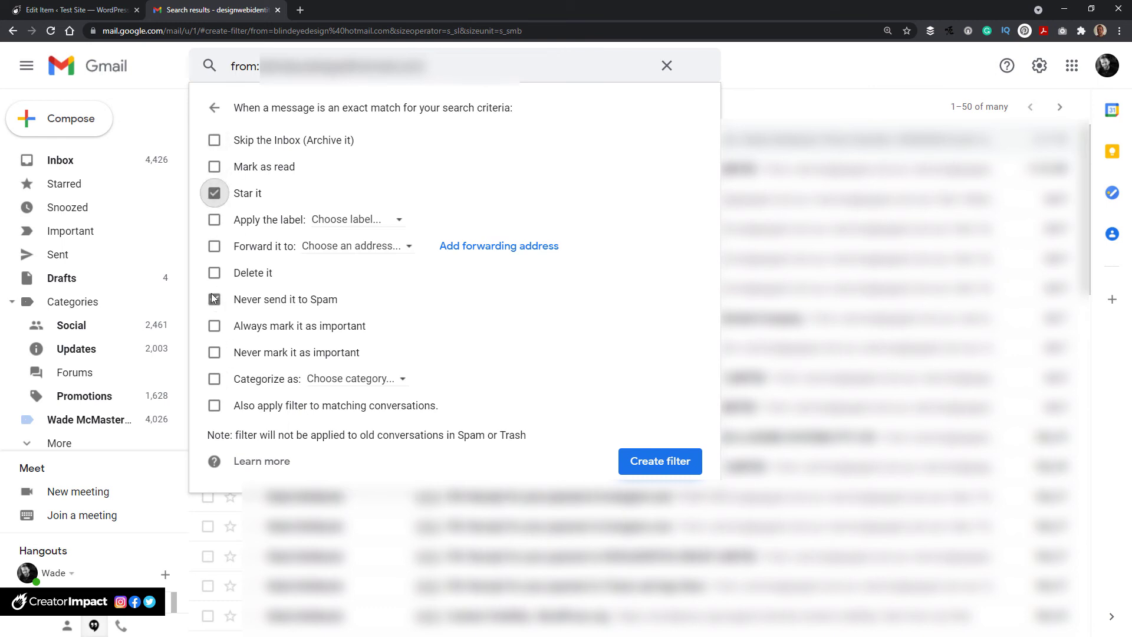
{"action": "left_click", "coordinate": [214, 326]}
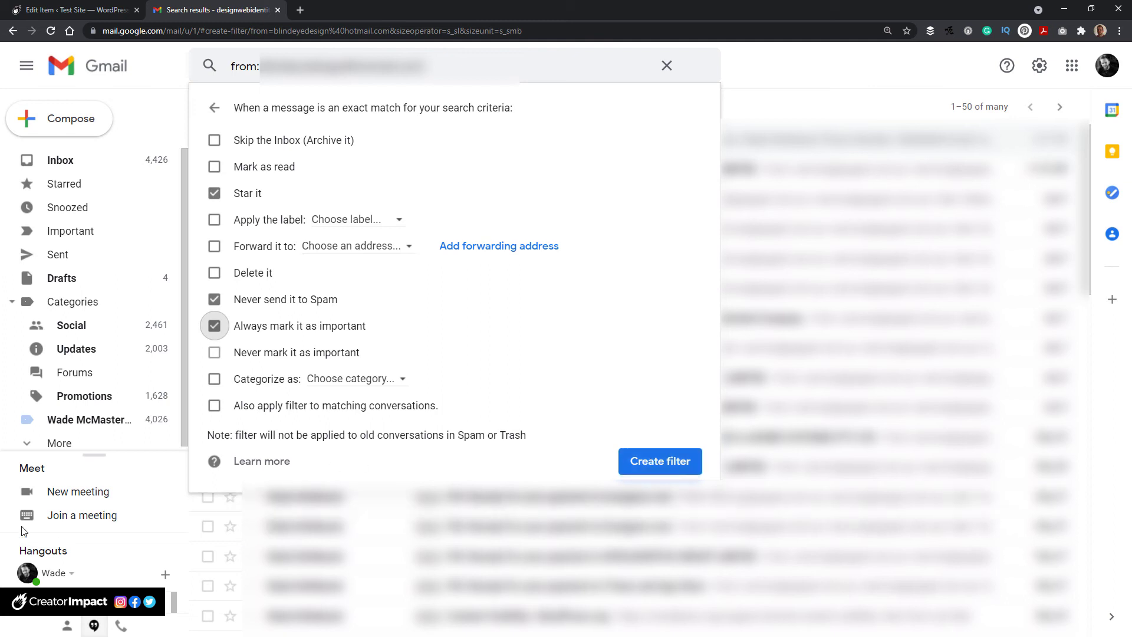
- Scroll the live contact form from Full Name to Submit, then show the admin bar shortcuts
{"action": "left_click", "coordinate": [70, 10]}
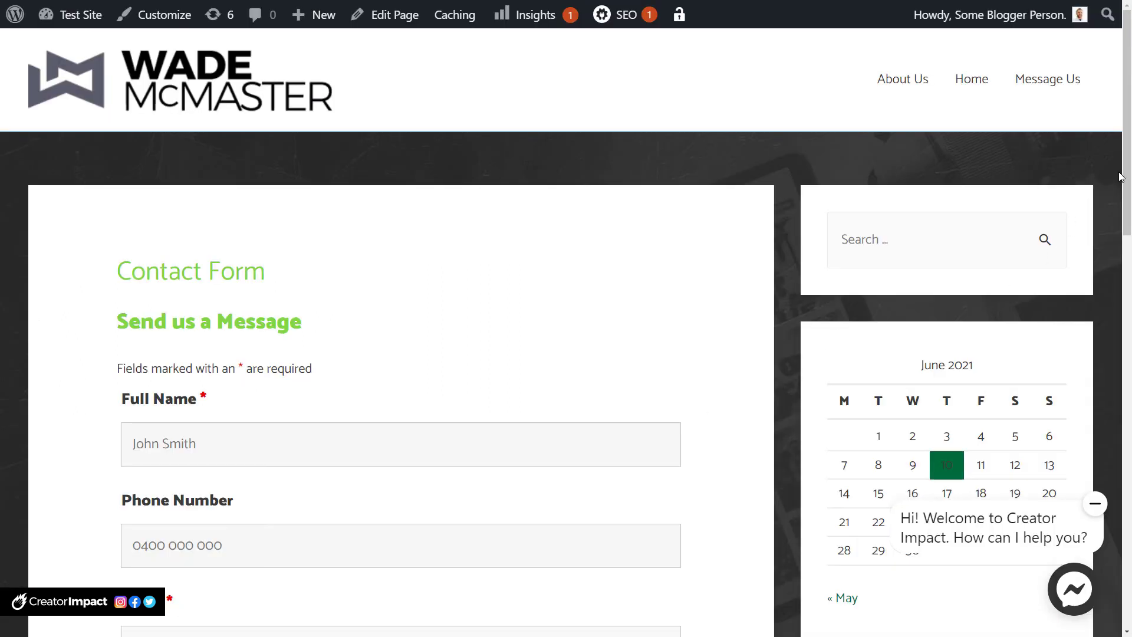
{"action": "scroll", "scroll_direction": "down", "scroll_amount": 3}
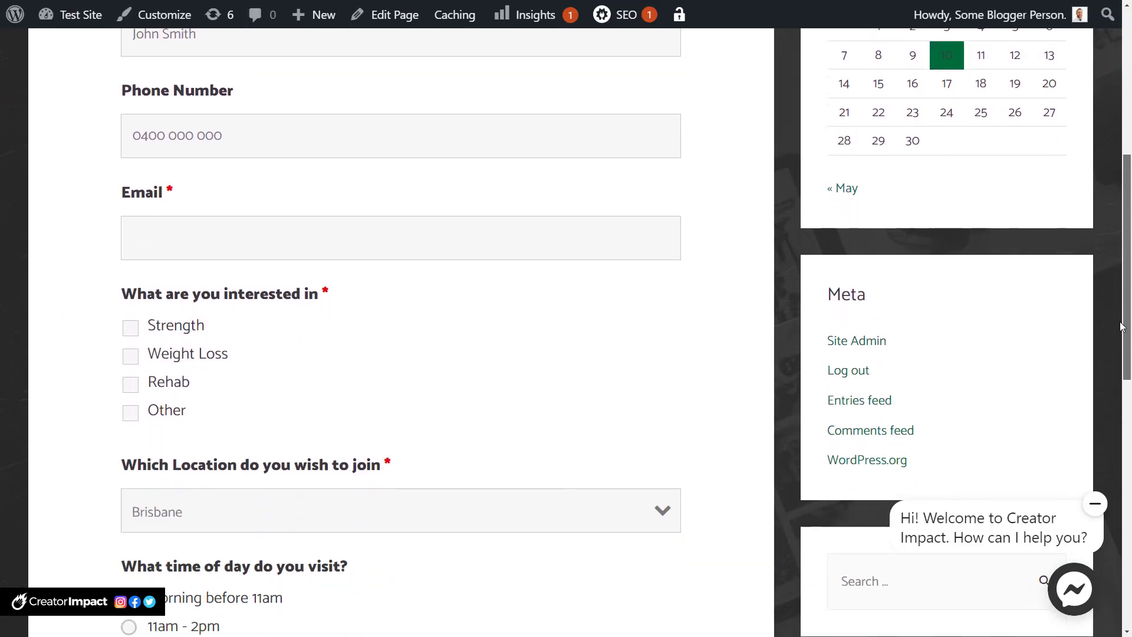
{"action": "scroll", "scroll_direction": "down", "scroll_amount": 3}
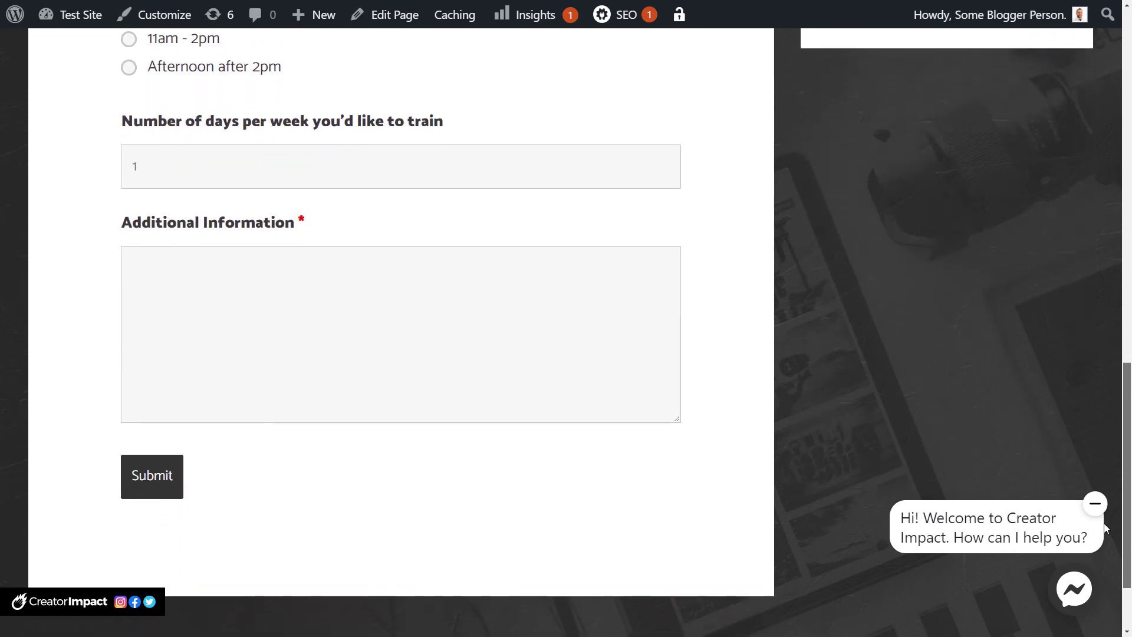
{"action": "scroll", "scroll_direction": "up", "scroll_amount": 3}
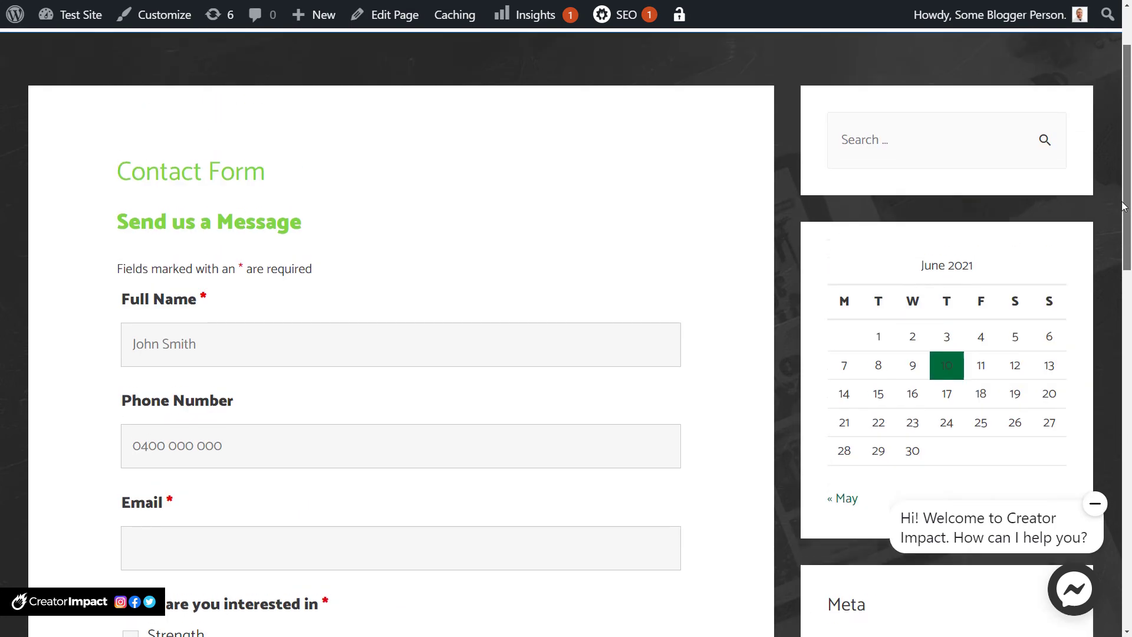
{"action": "scroll", "scroll_direction": "down", "scroll_amount": 3}
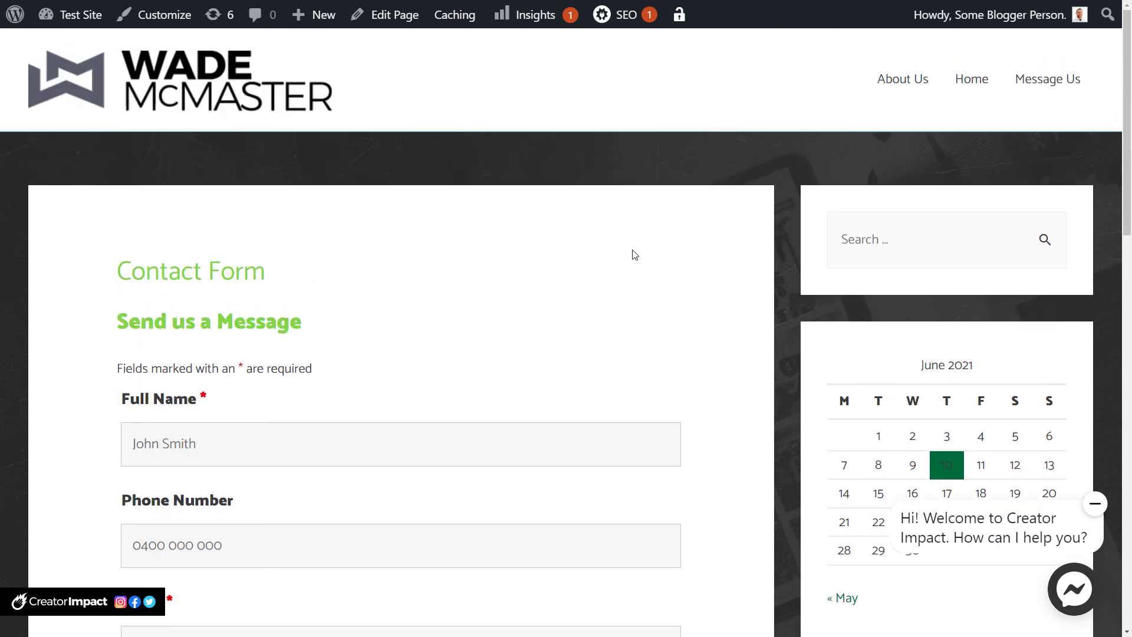
{"action": "left_click", "coordinate": [79, 14]}
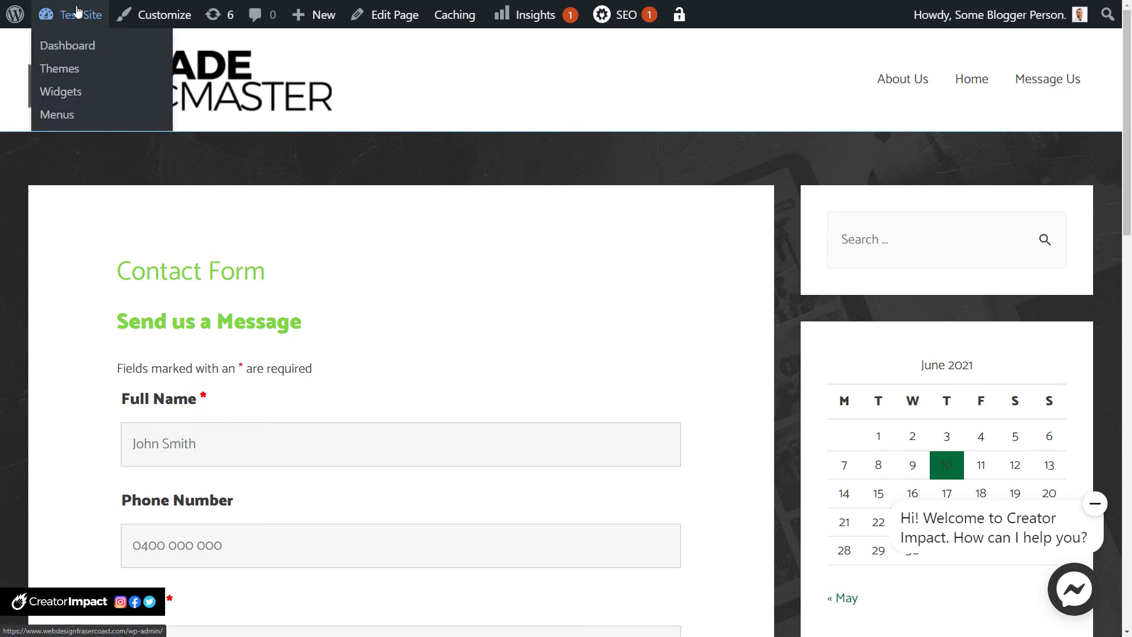
- Reach the Ninja Forms reCaptcha settings and follow the link to get a v2 site key
{"action": "left_click", "coordinate": [67, 46]}
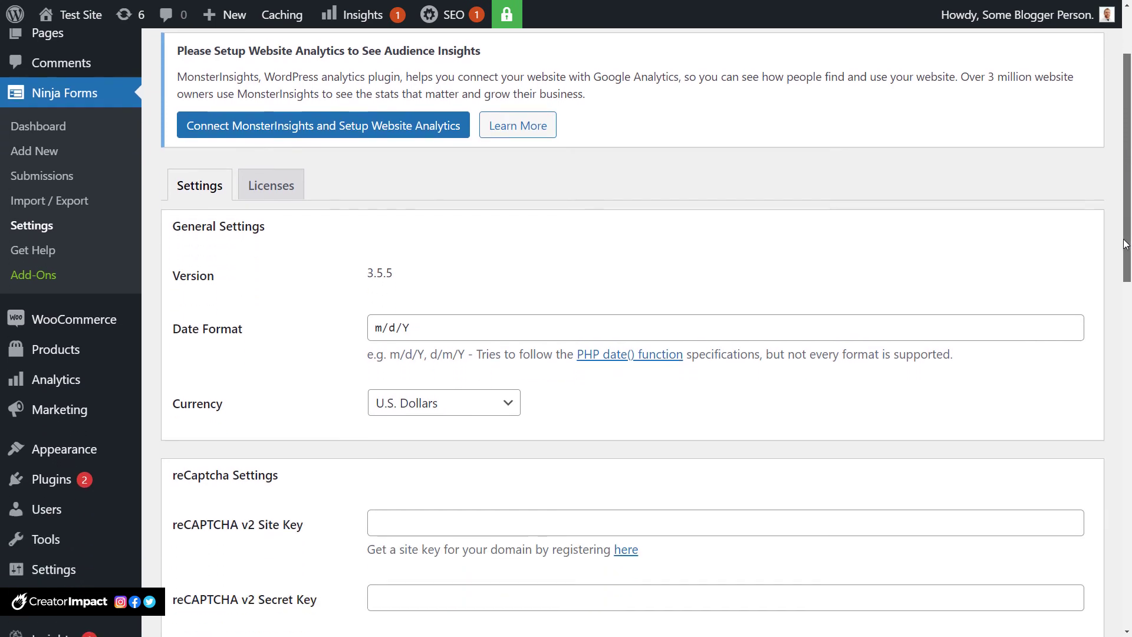
{"action": "scroll", "scroll_direction": "down", "scroll_amount": 3}
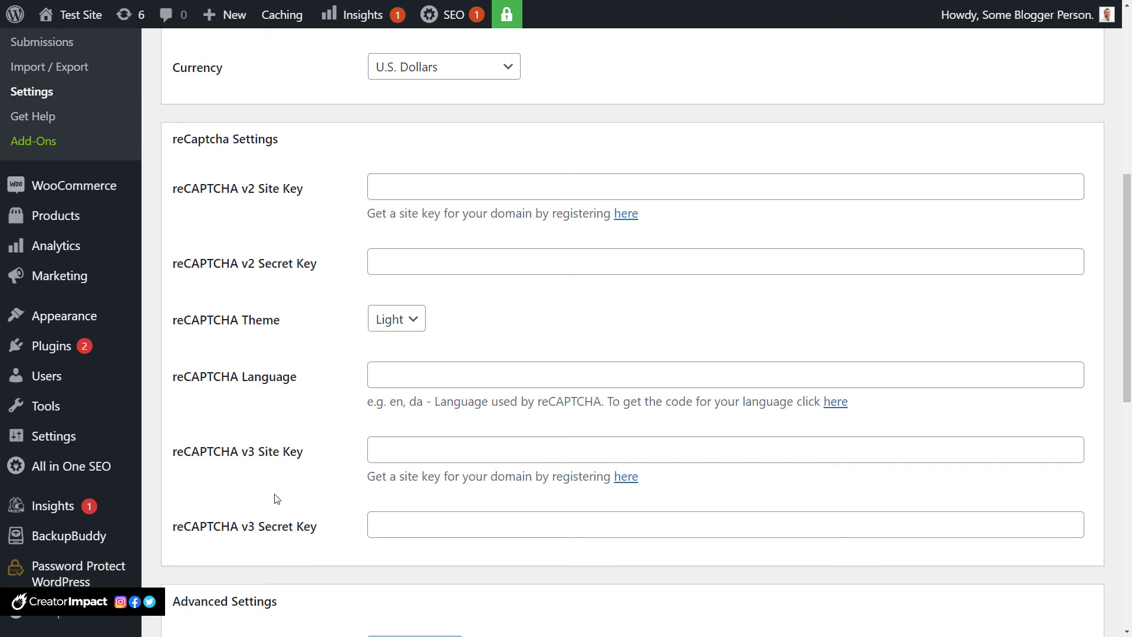
{"action": "mouse_move", "coordinate": [275, 230]}
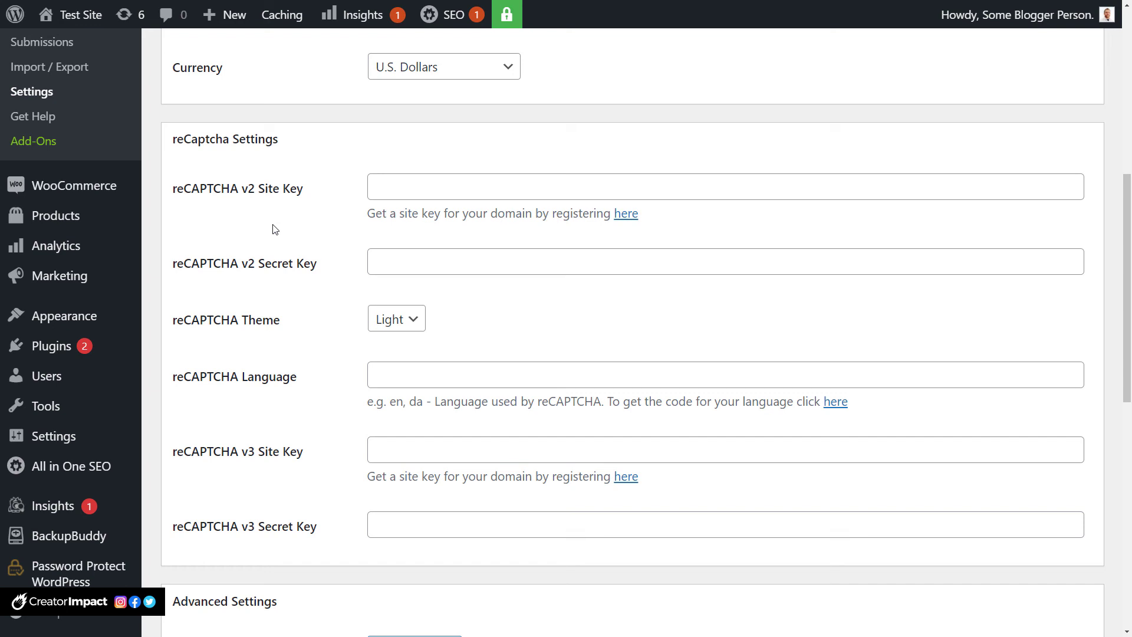
{"action": "mouse_move", "coordinate": [291, 85]}
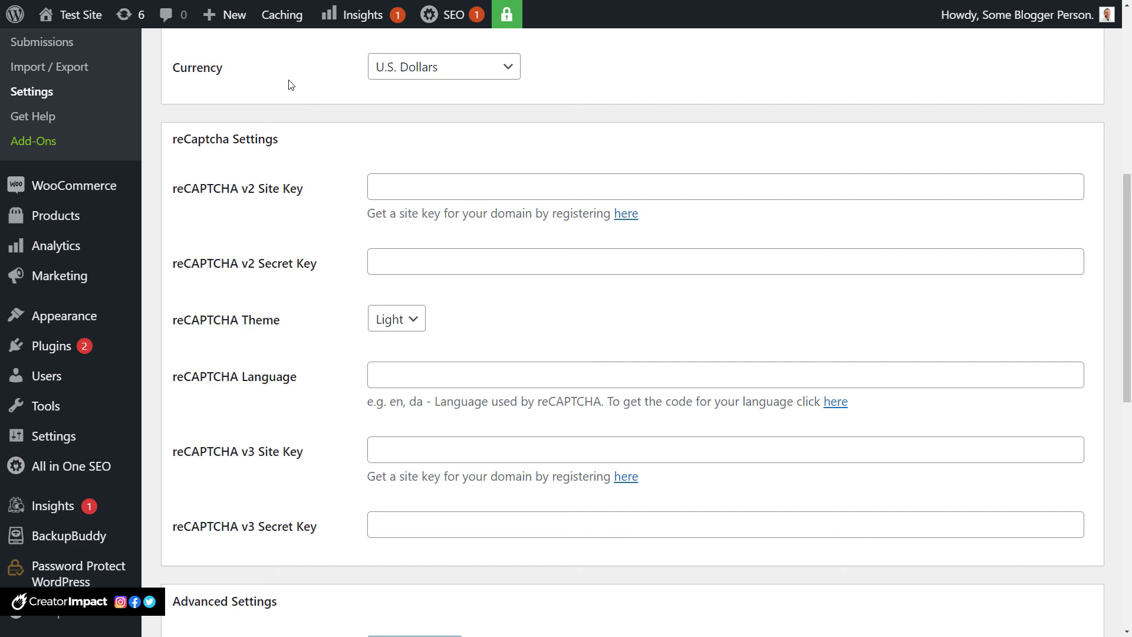
{"action": "mouse_move", "coordinate": [344, 223]}
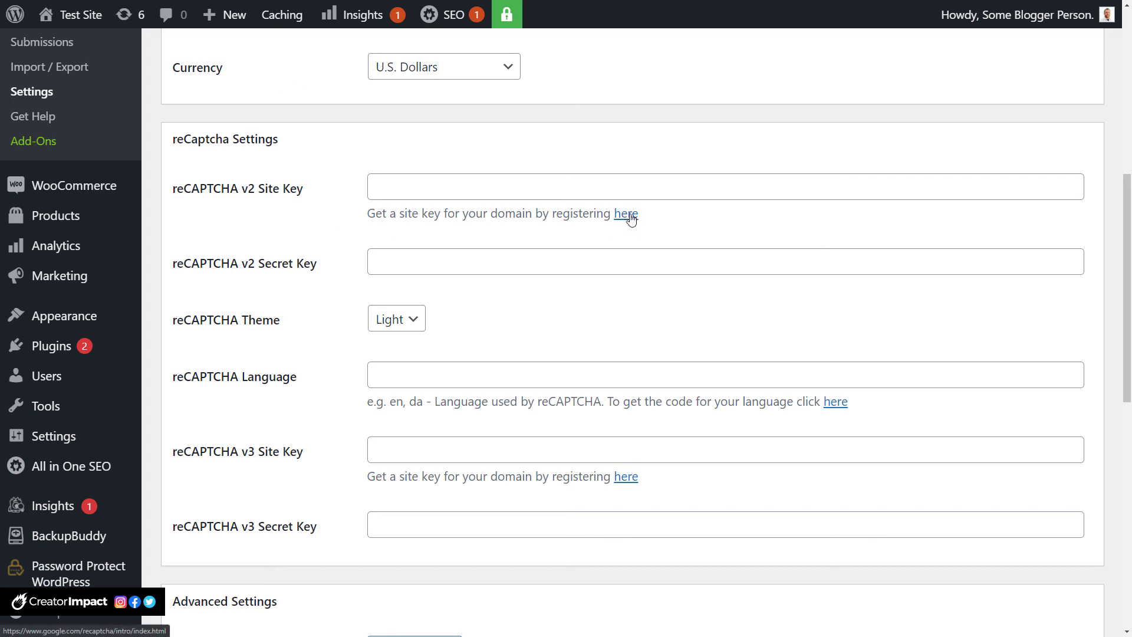
{"action": "left_click", "coordinate": [625, 214]}
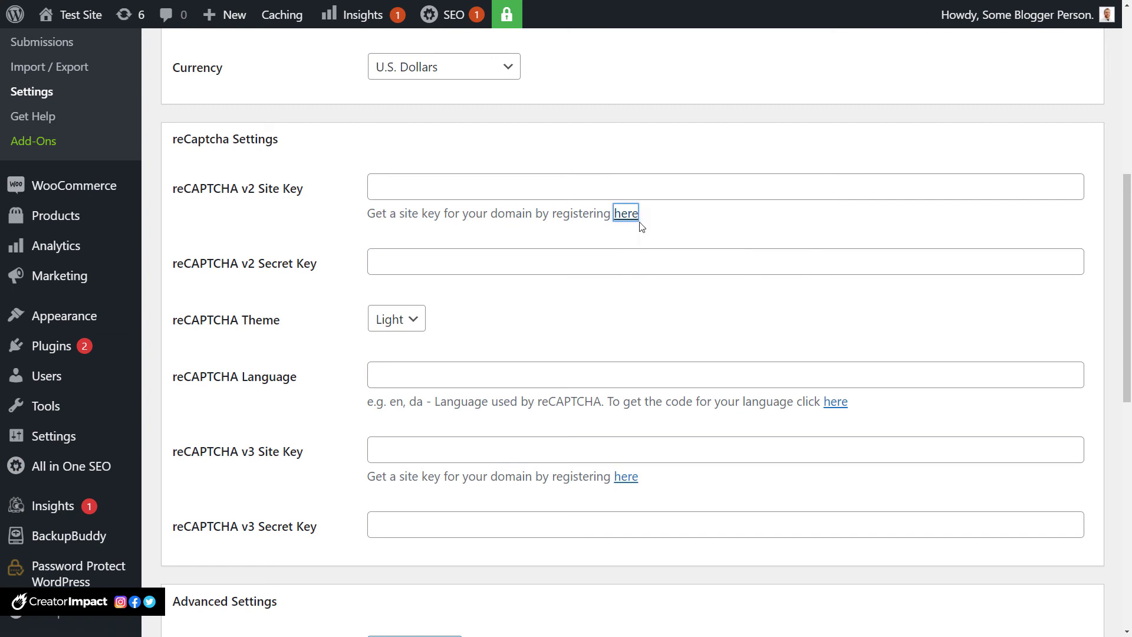
- Reach the Google reCAPTCHA Admin Console and start registering a new site
{"action": "left_click", "coordinate": [626, 214]}
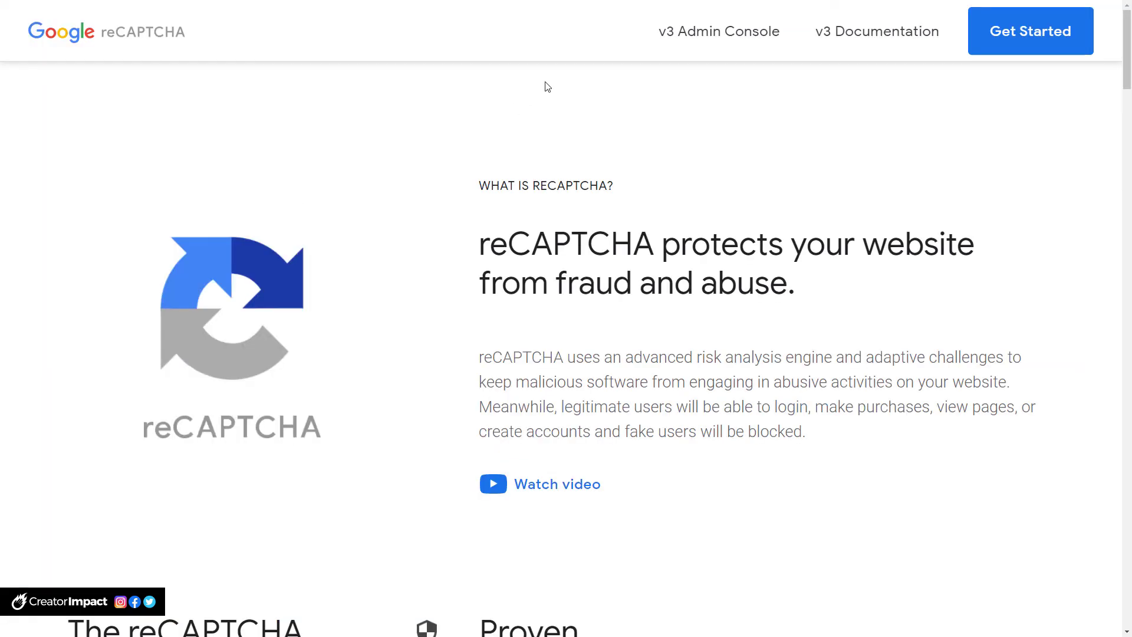
{"action": "mouse_move", "coordinate": [719, 31]}
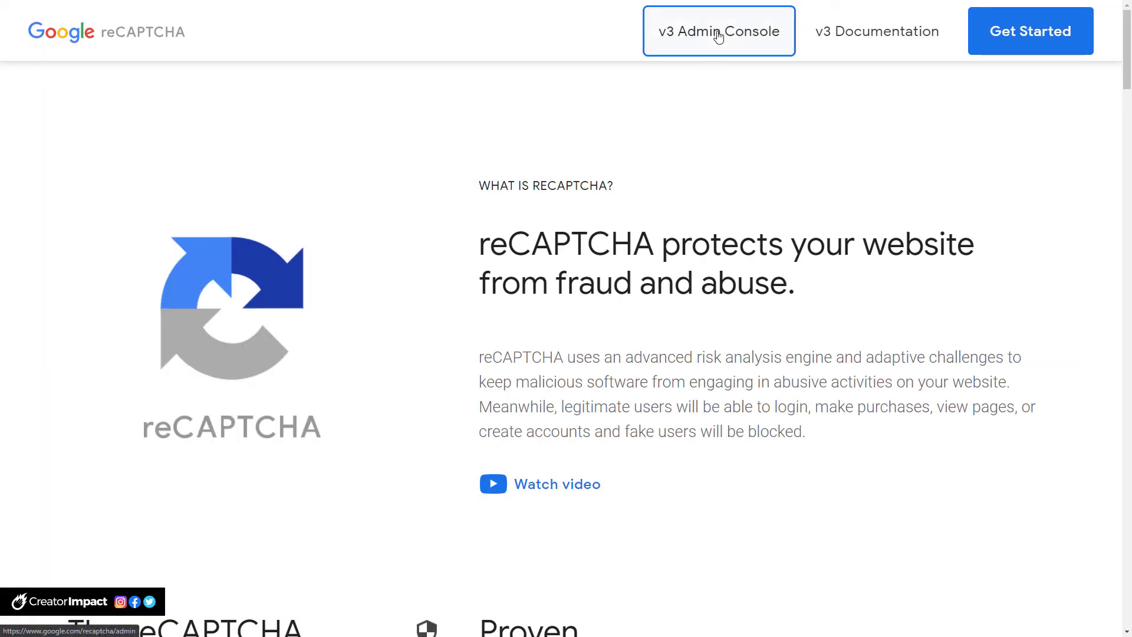
{"action": "left_click", "coordinate": [718, 30]}
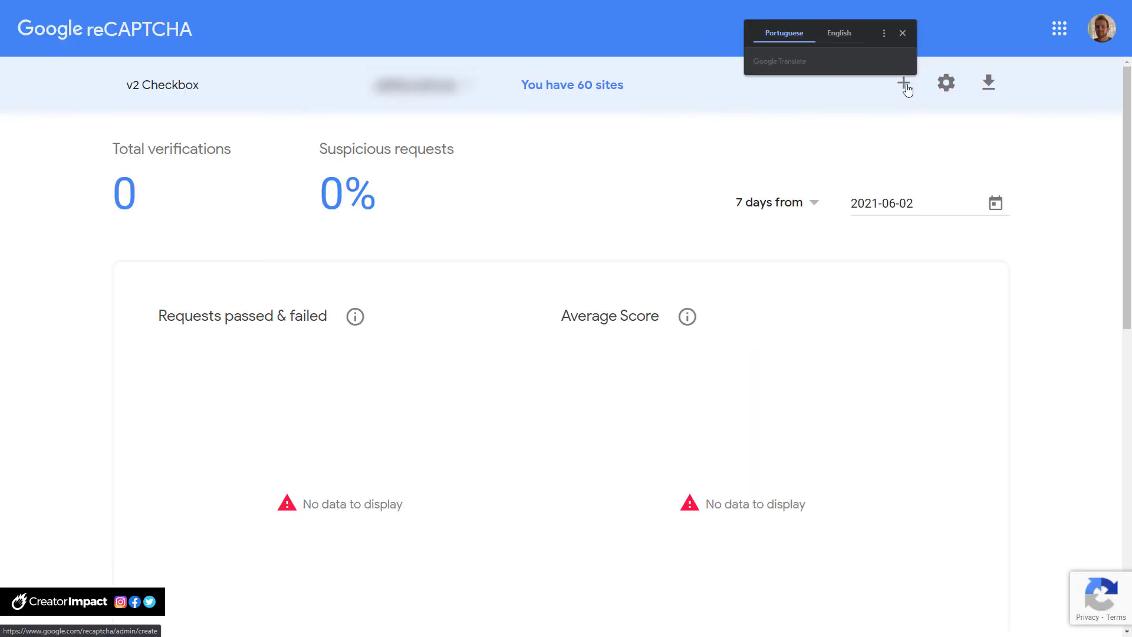
{"action": "left_click", "coordinate": [902, 33]}
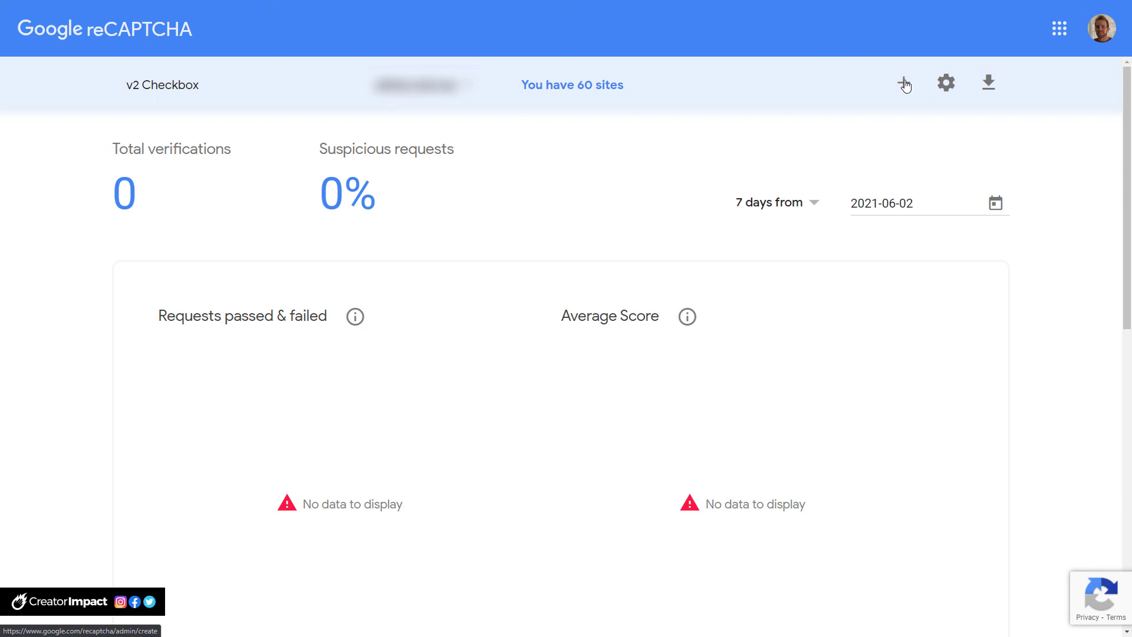
{"action": "left_click", "coordinate": [904, 83]}
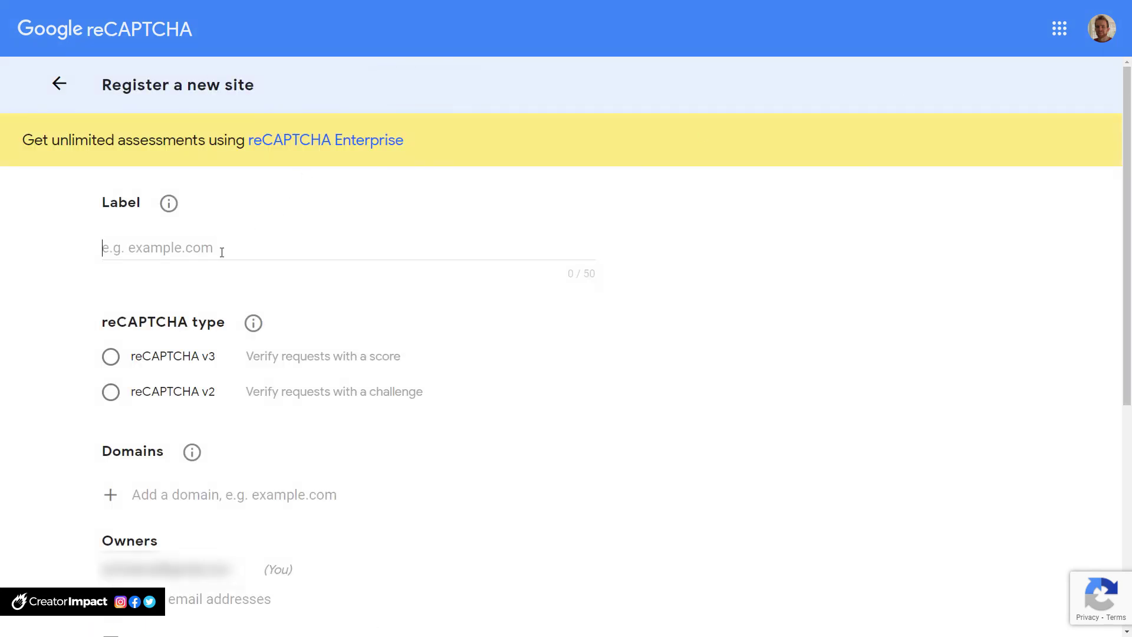
- Label the site webdesignfrasercoast.com and choose the reCAPTCHA v2 checkbox type
{"action": "type", "text": "webdesign"}
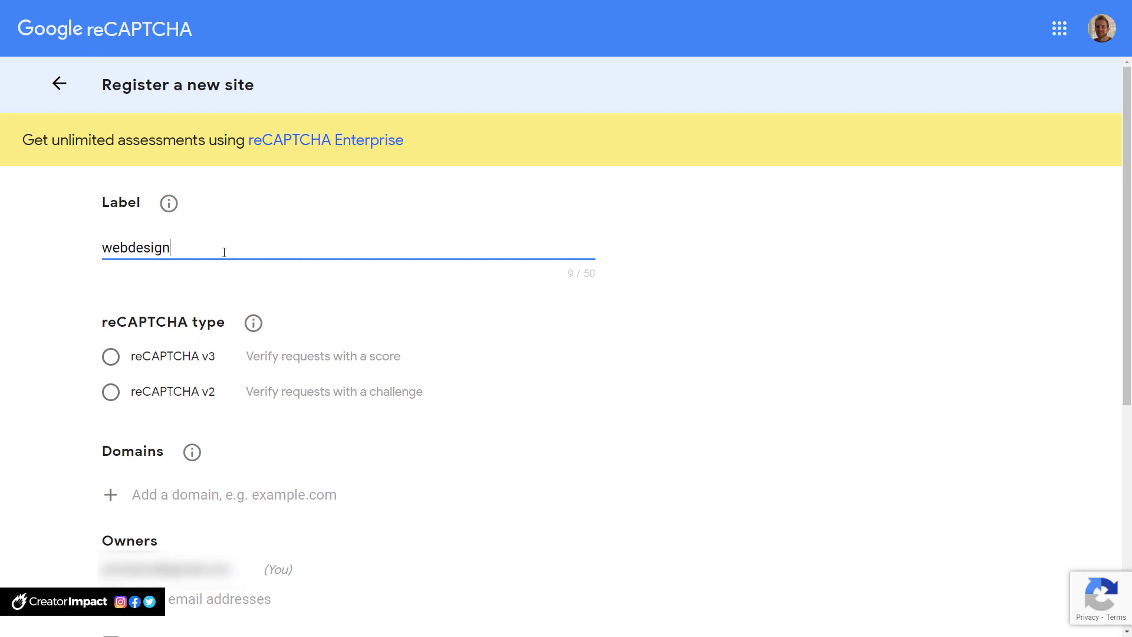
{"action": "type", "text": "fraser.com"}
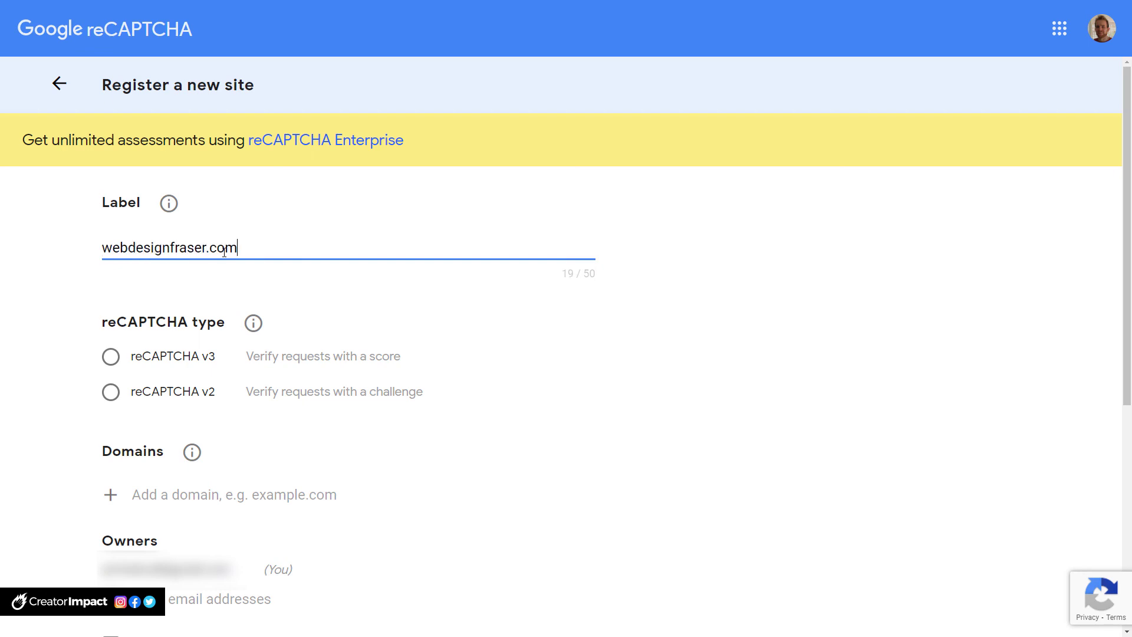
{"action": "type", "text": "coast"}
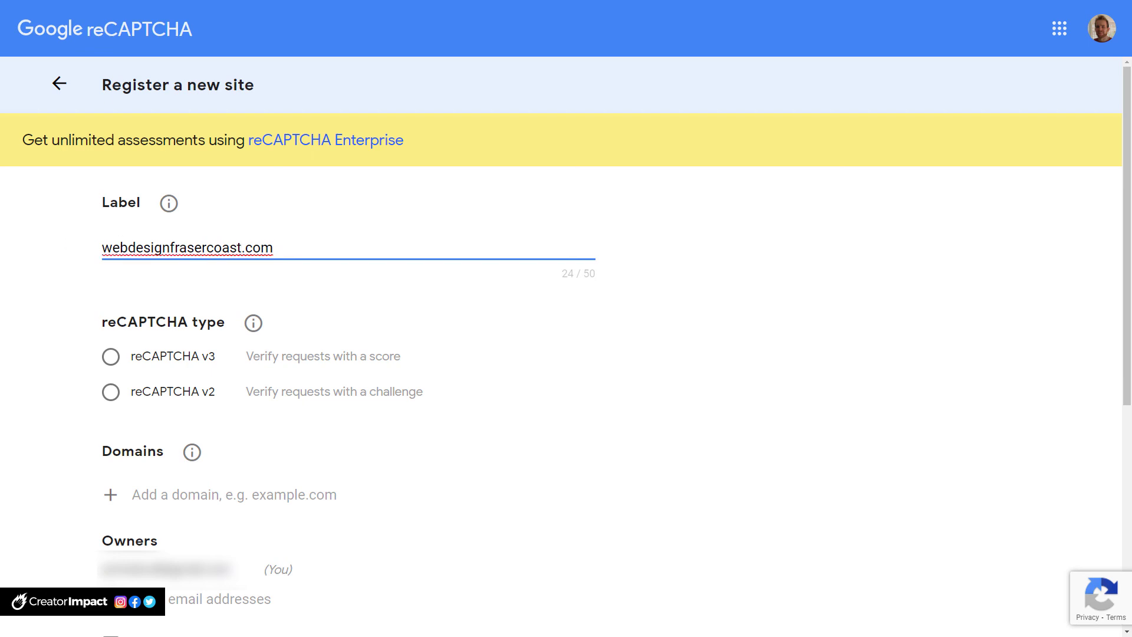
{"action": "triple_click", "coordinate": [187, 248]}
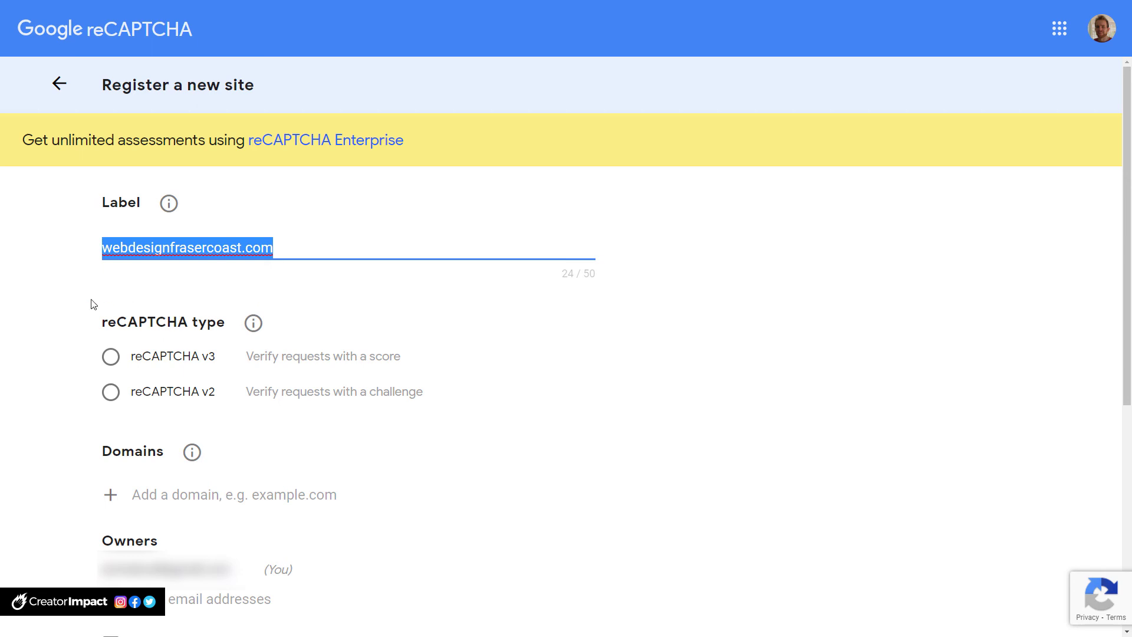
{"action": "left_click", "coordinate": [111, 391]}
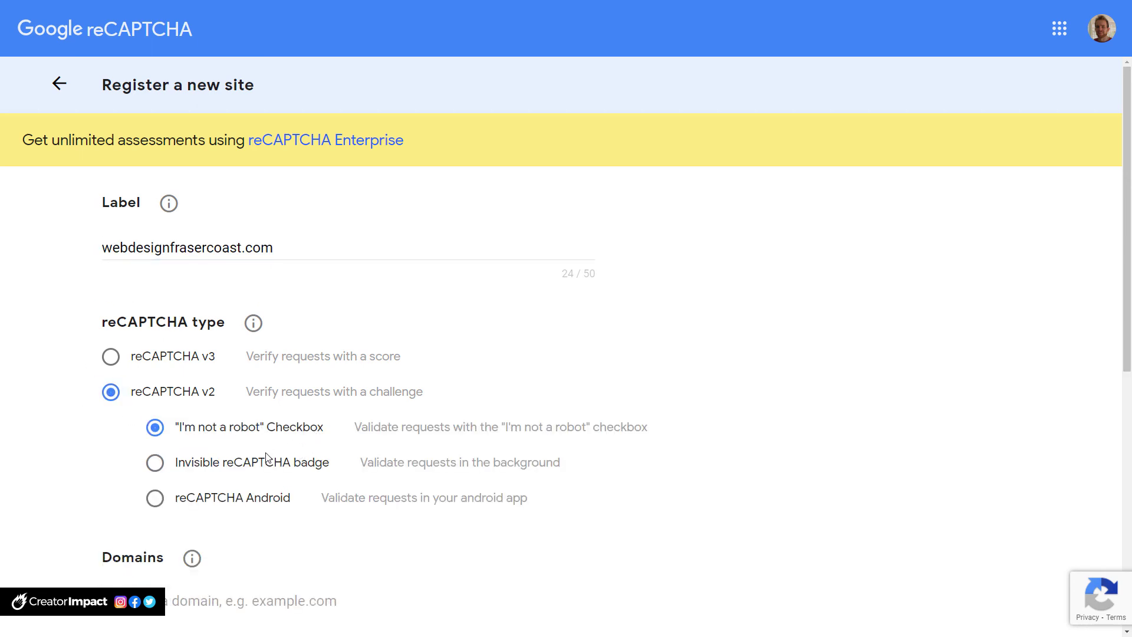
{"action": "mouse_move", "coordinate": [191, 359]}
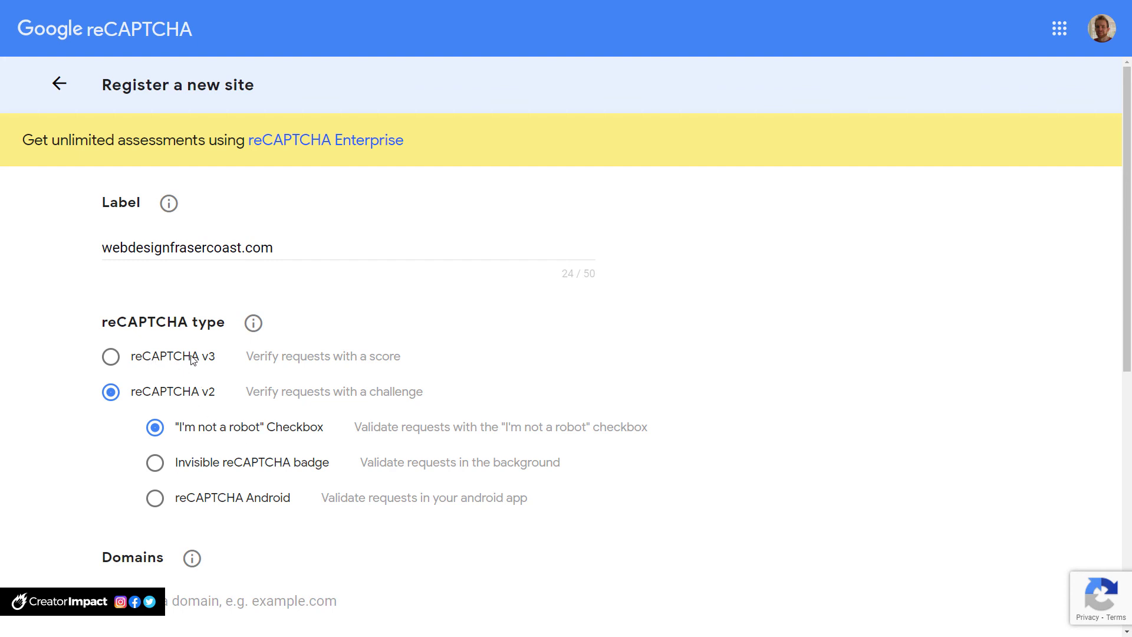
- Add domain webdesignfrasercoast.com, accept the Terms of Service and submit the registration
{"action": "scroll", "scroll_direction": "down", "scroll_amount": 3}
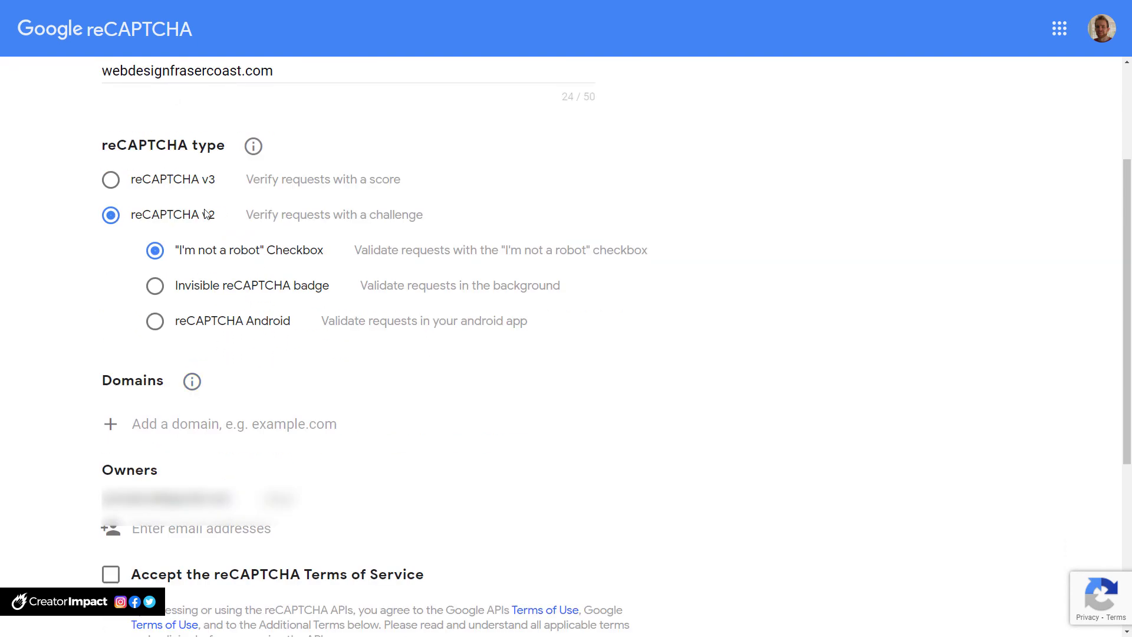
{"action": "mouse_move", "coordinate": [208, 295]}
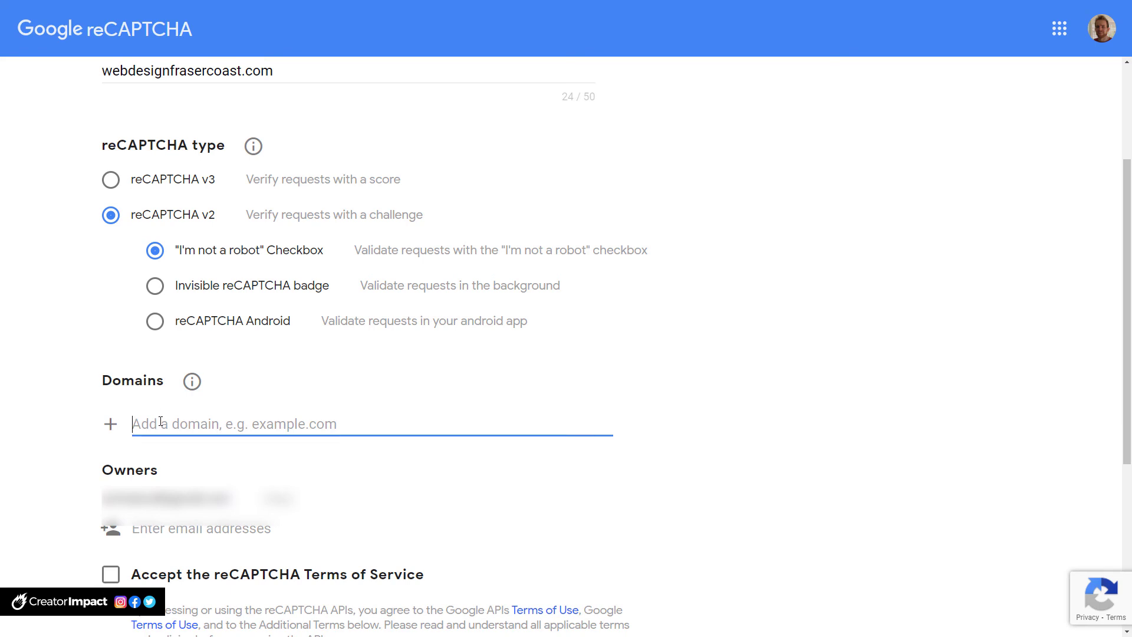
{"action": "type", "text": "webdesignfrasercoast.com"}
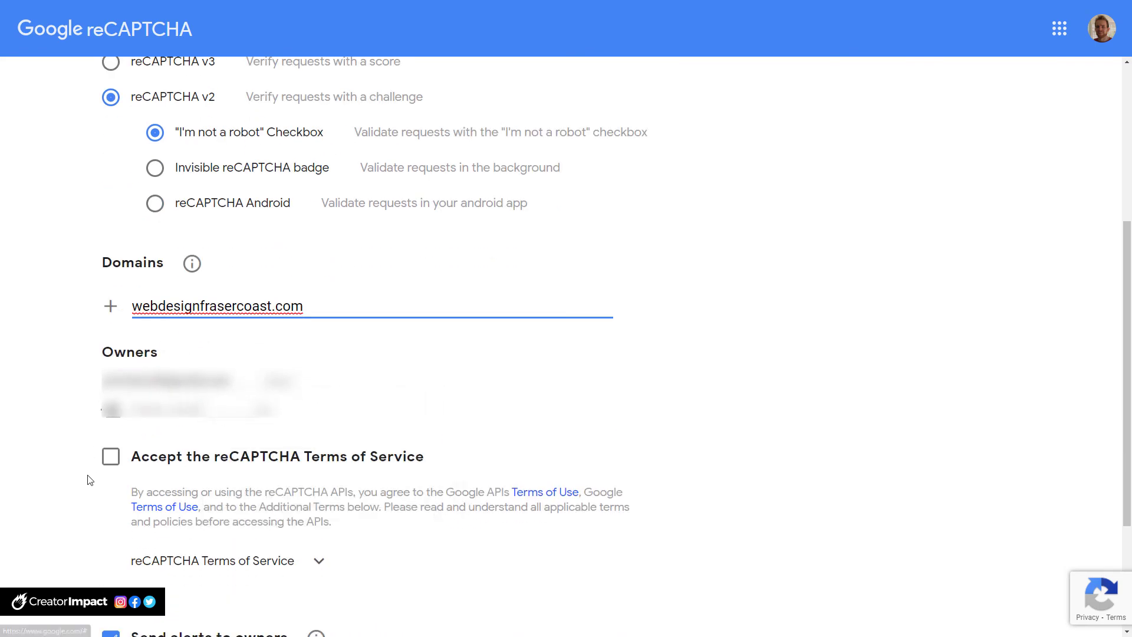
{"action": "left_click", "coordinate": [110, 457]}
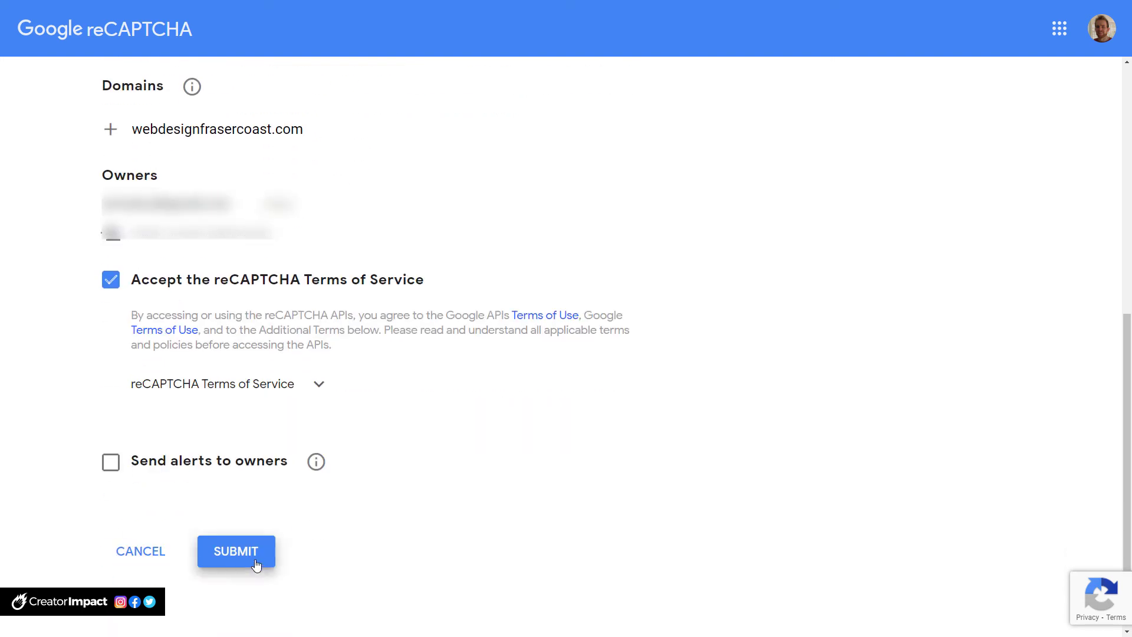
{"action": "left_click", "coordinate": [236, 551]}
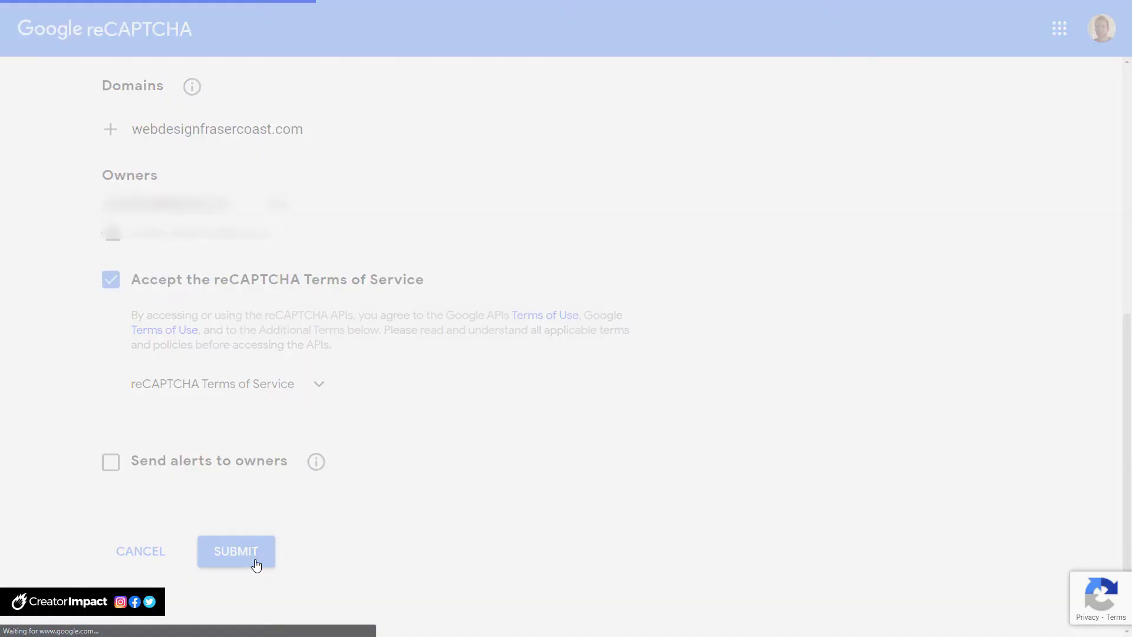
{"action": "left_click", "coordinate": [236, 551]}
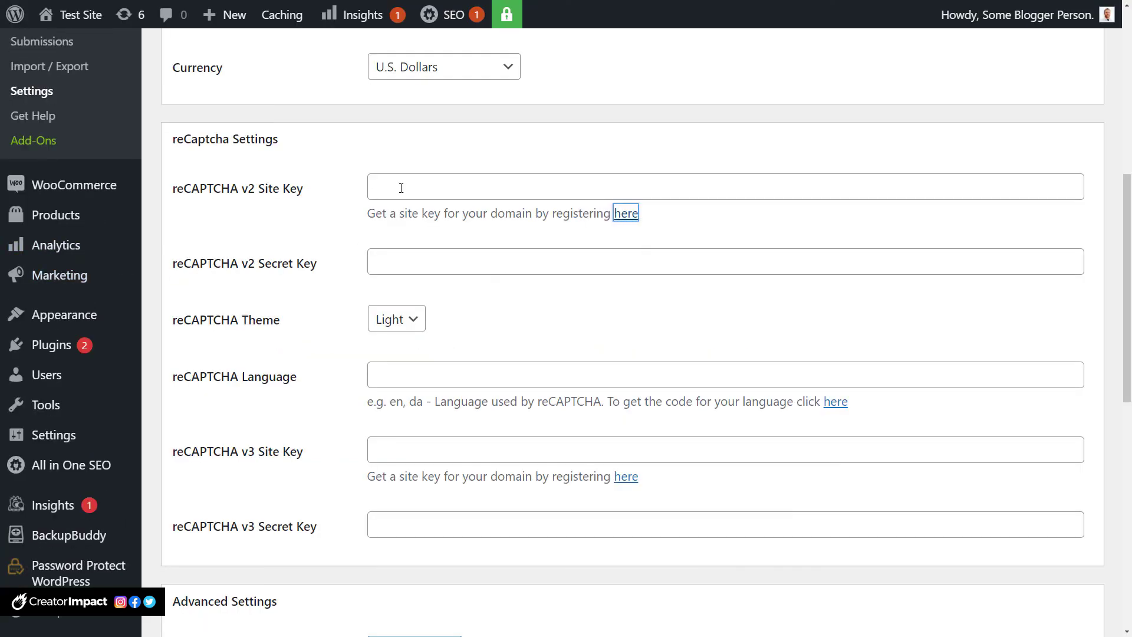
- Enter the v2 site and secret keys with language 'en' and save the settings
{"action": "left_click", "coordinate": [625, 212]}
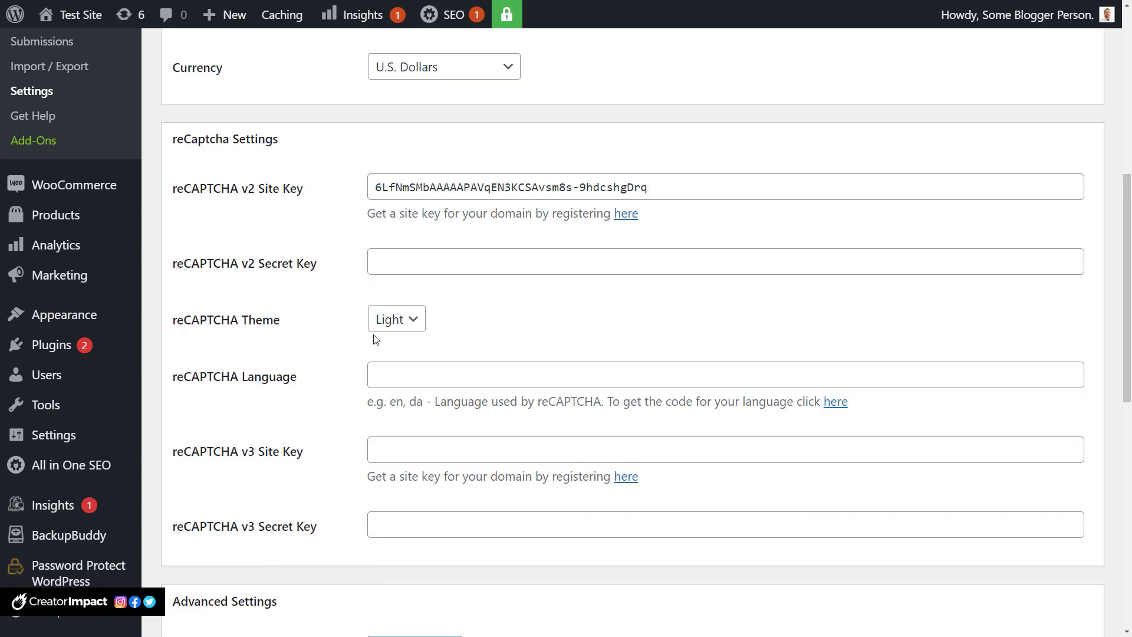
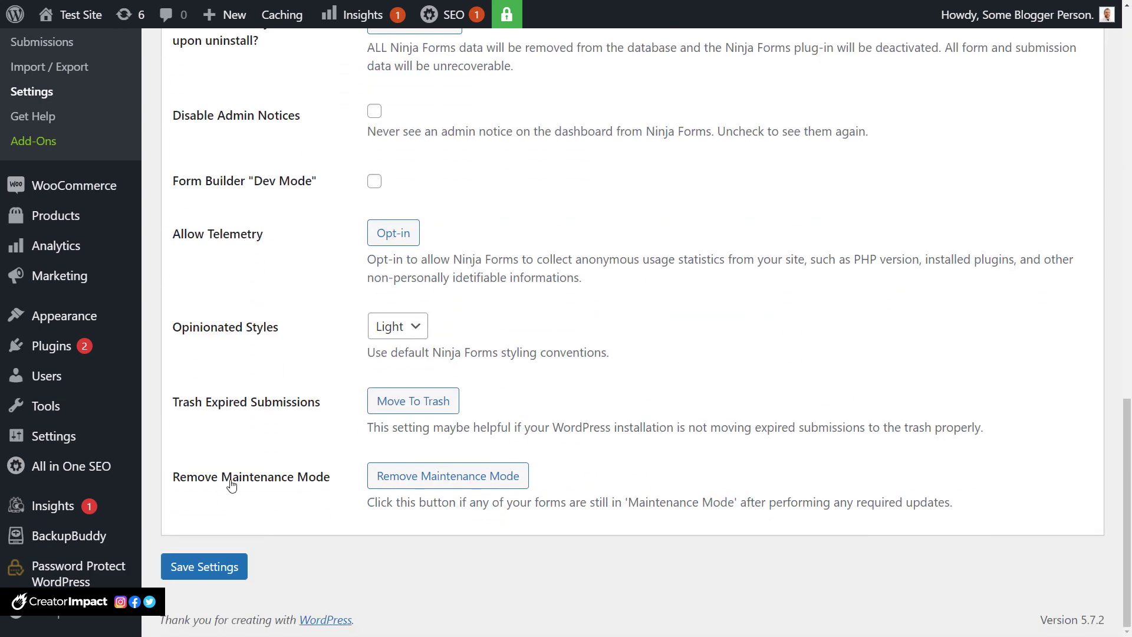
{"action": "left_click", "coordinate": [204, 566]}
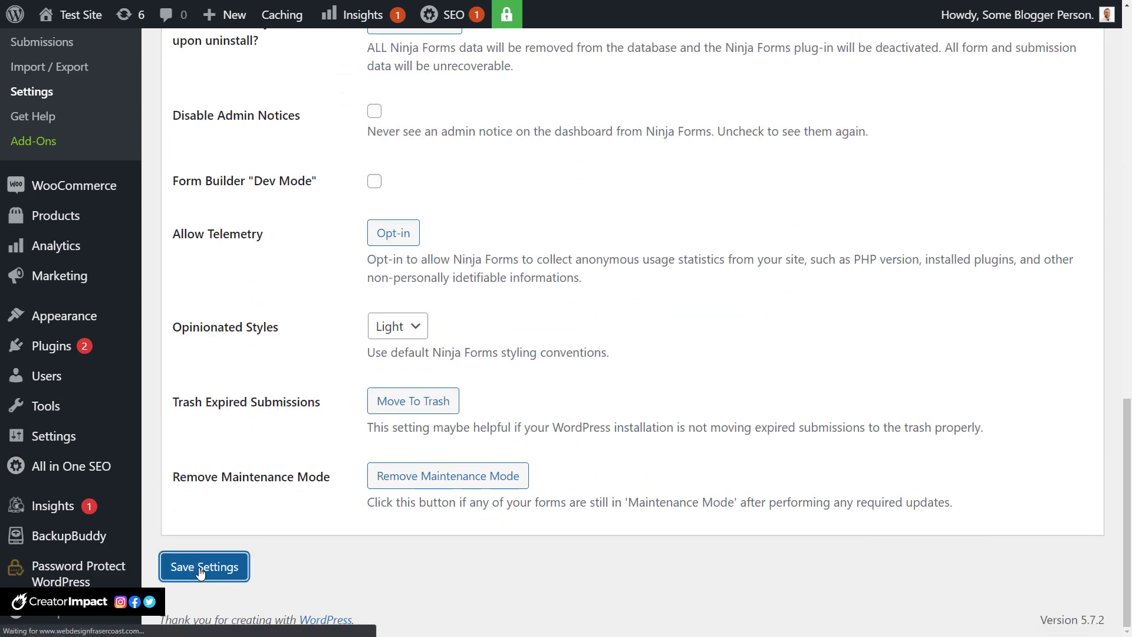
{"action": "left_click", "coordinate": [204, 566]}
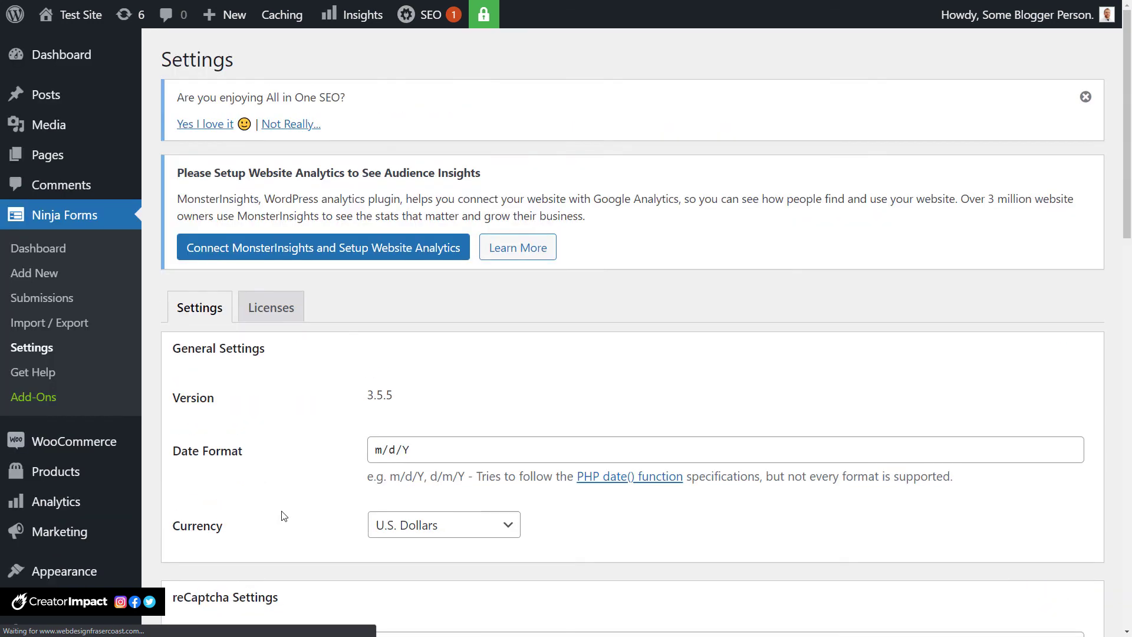
{"action": "scroll", "scroll_direction": "down", "scroll_amount": 3}
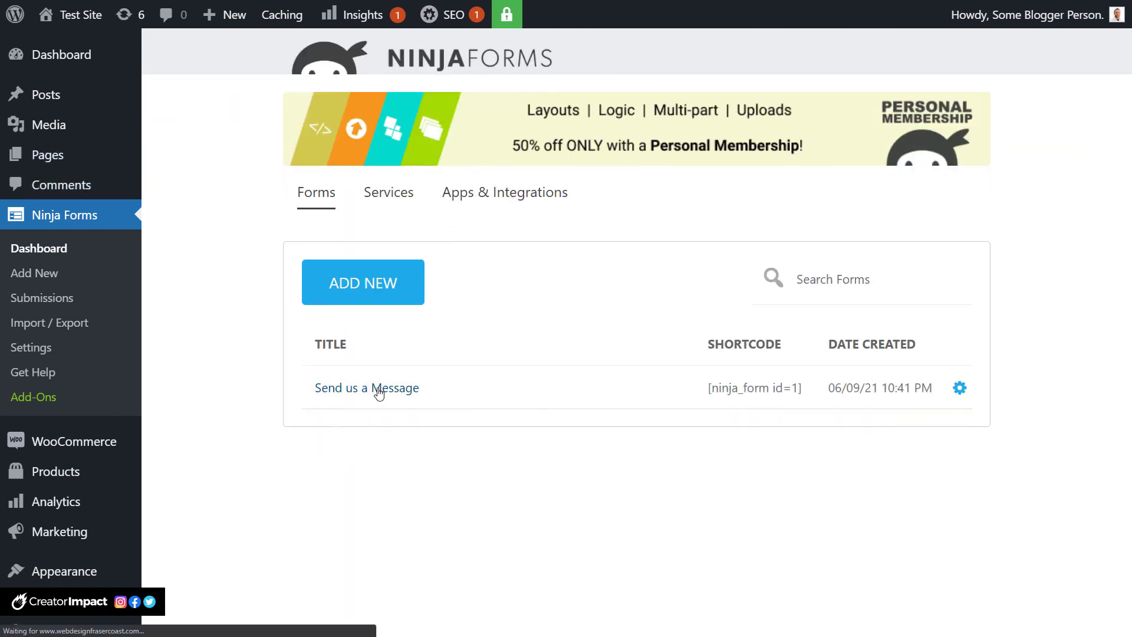
- Add a Recaptcha field to the Send us a Message form above Submit
{"action": "left_click", "coordinate": [366, 388]}
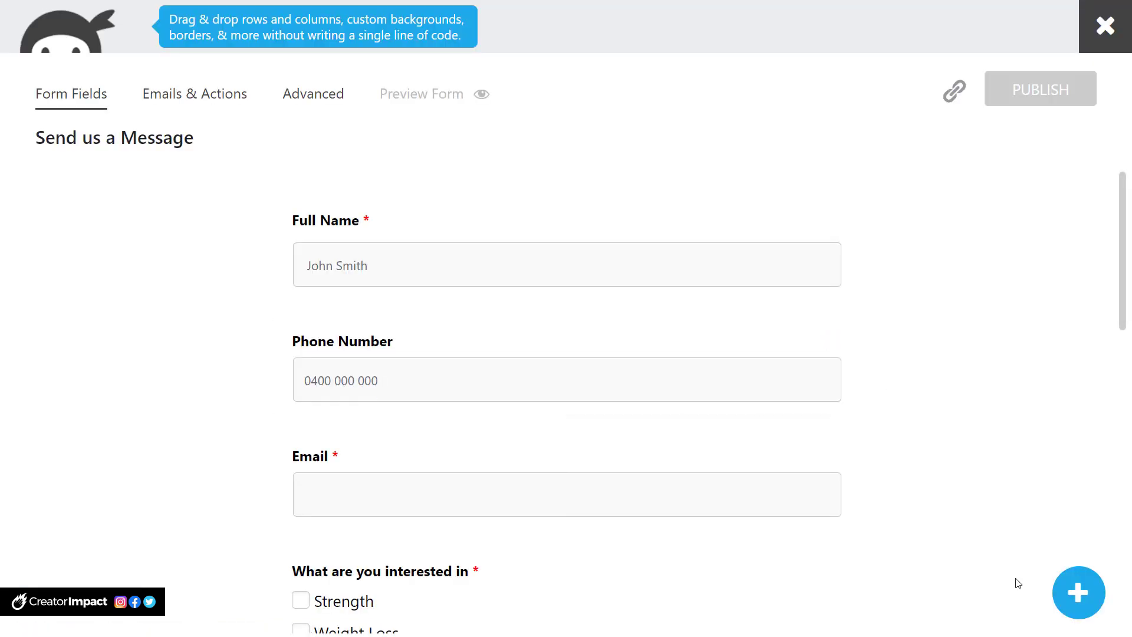
{"action": "left_click", "coordinate": [1079, 594]}
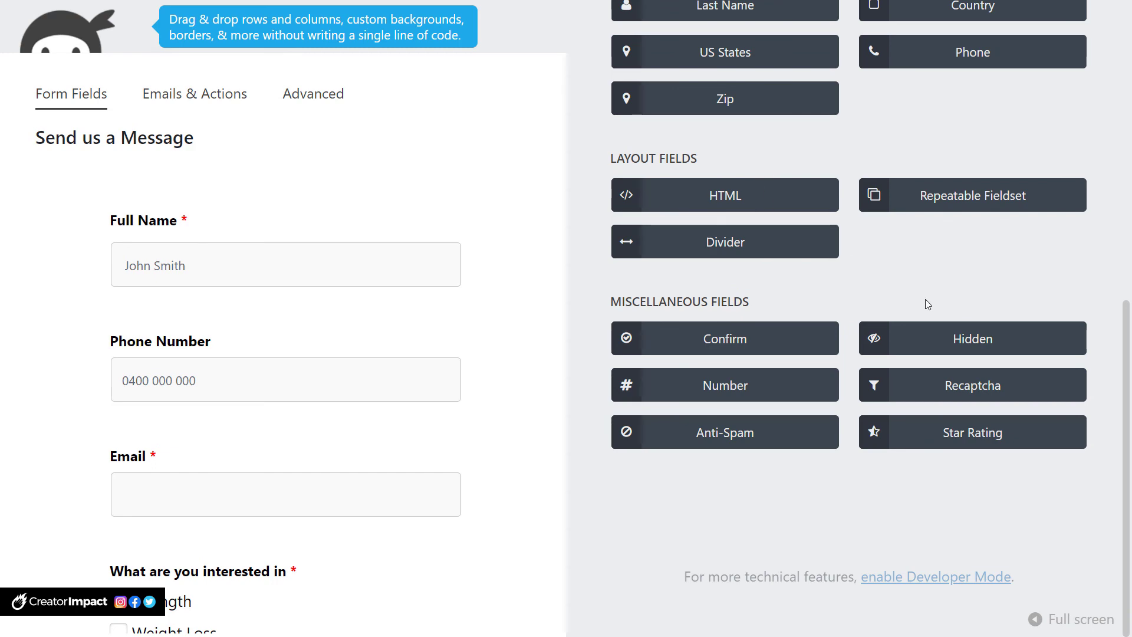
{"action": "scroll", "scroll_direction": "down", "scroll_amount": 3}
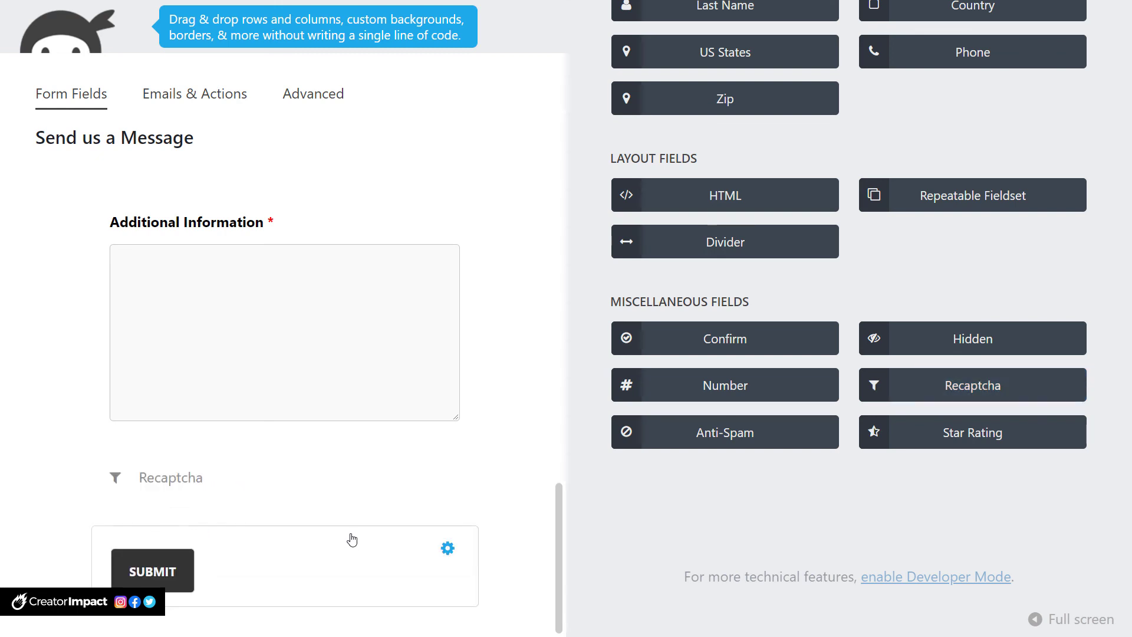
{"action": "left_click", "coordinate": [172, 478]}
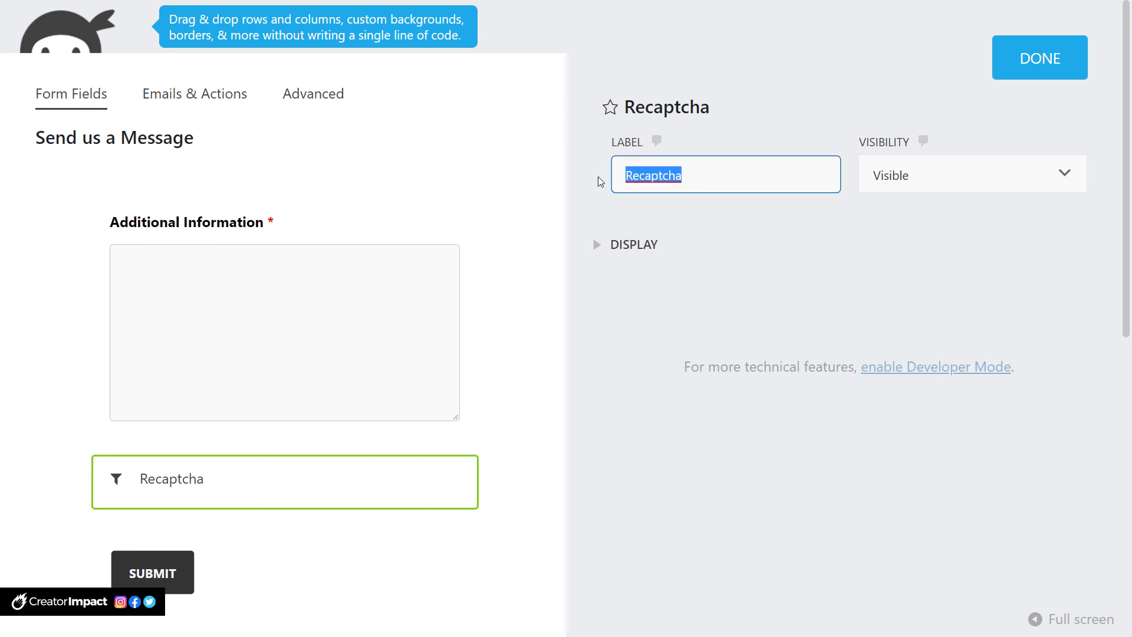
- Edit the Recaptcha field's label, keep Visibility Visible, and publish the form
{"action": "type", "text": "Prove you a"}
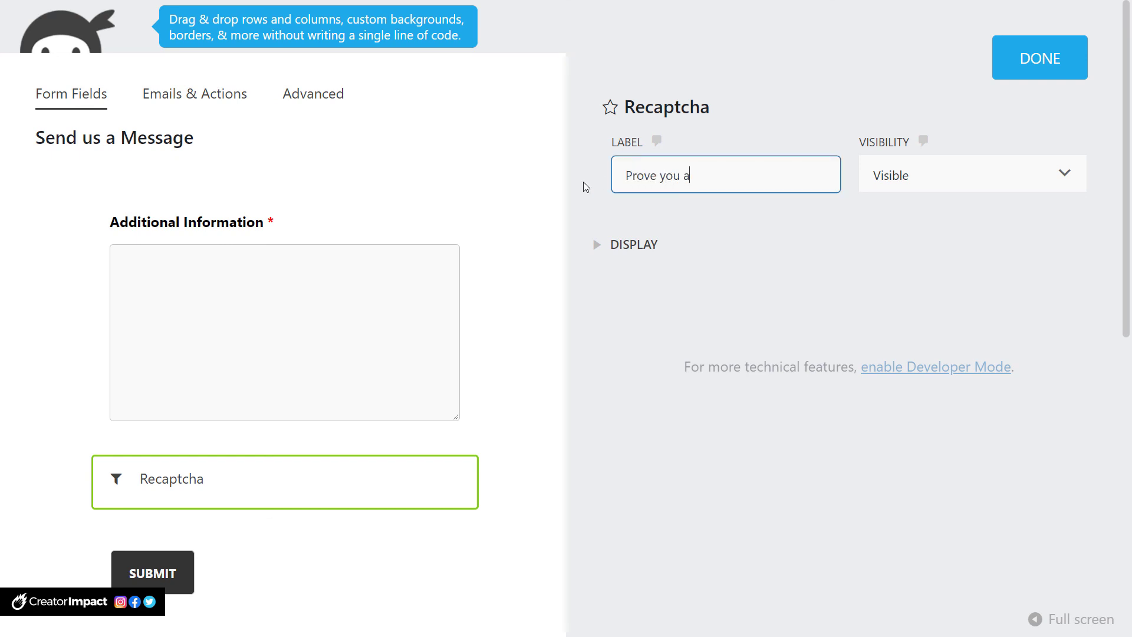
{"action": "type", "text": "re not a bot!"}
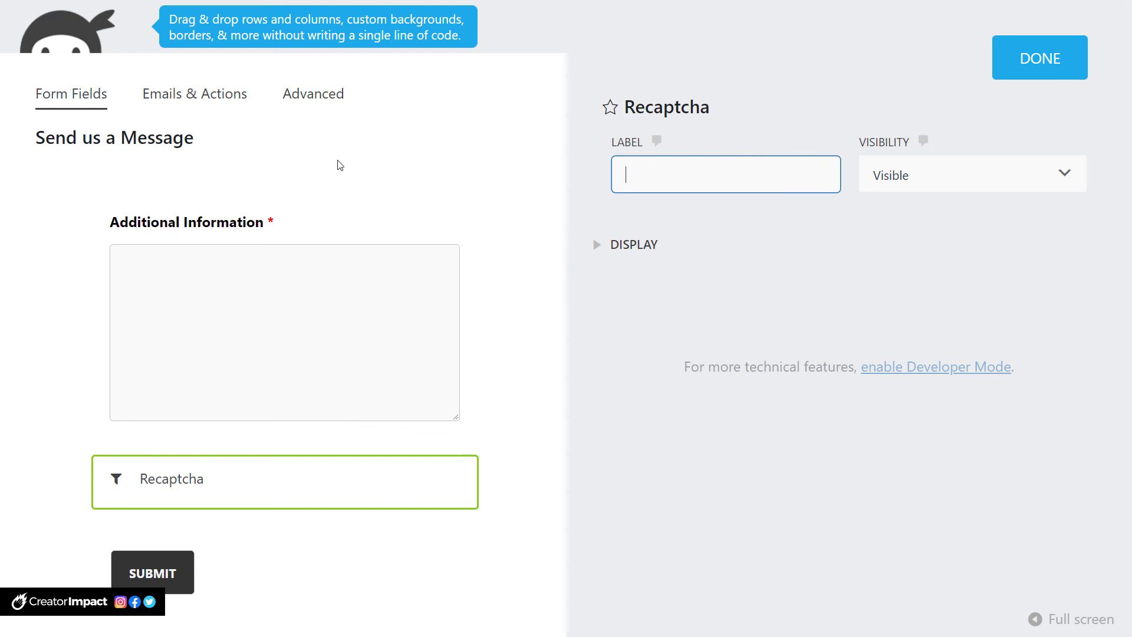
{"action": "left_click", "coordinate": [970, 174]}
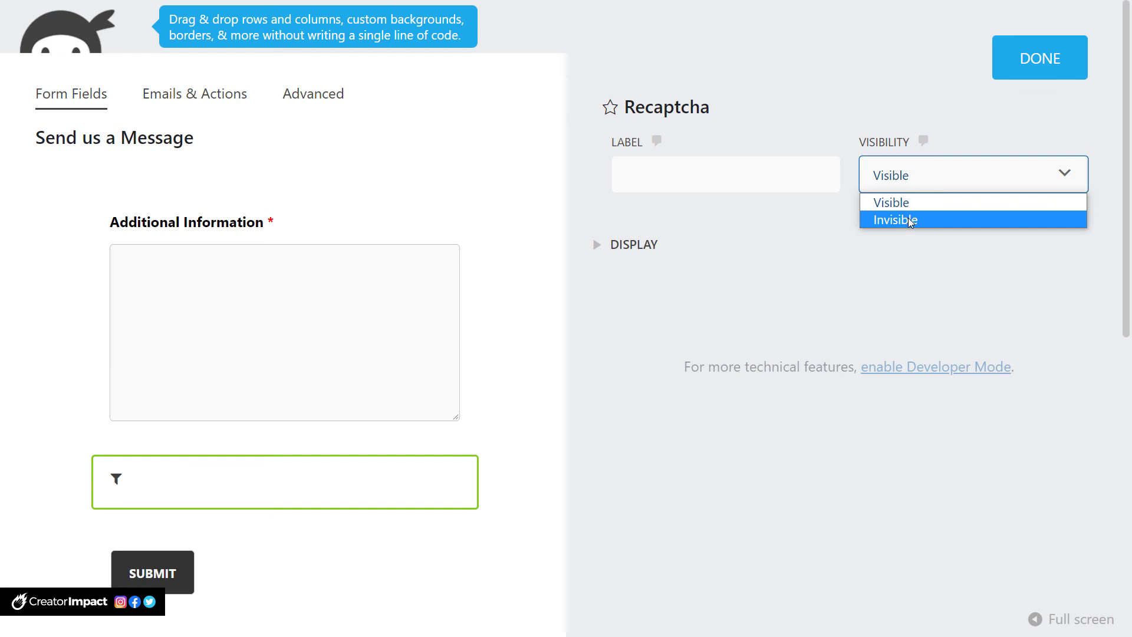
{"action": "left_click", "coordinate": [890, 201]}
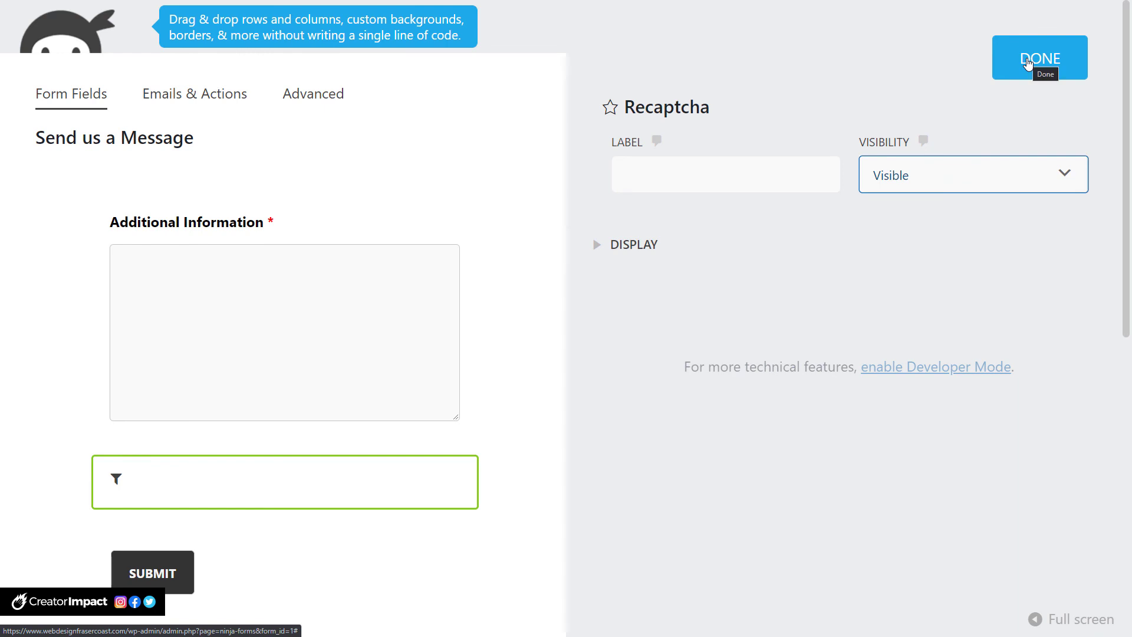
{"action": "left_click", "coordinate": [1041, 58]}
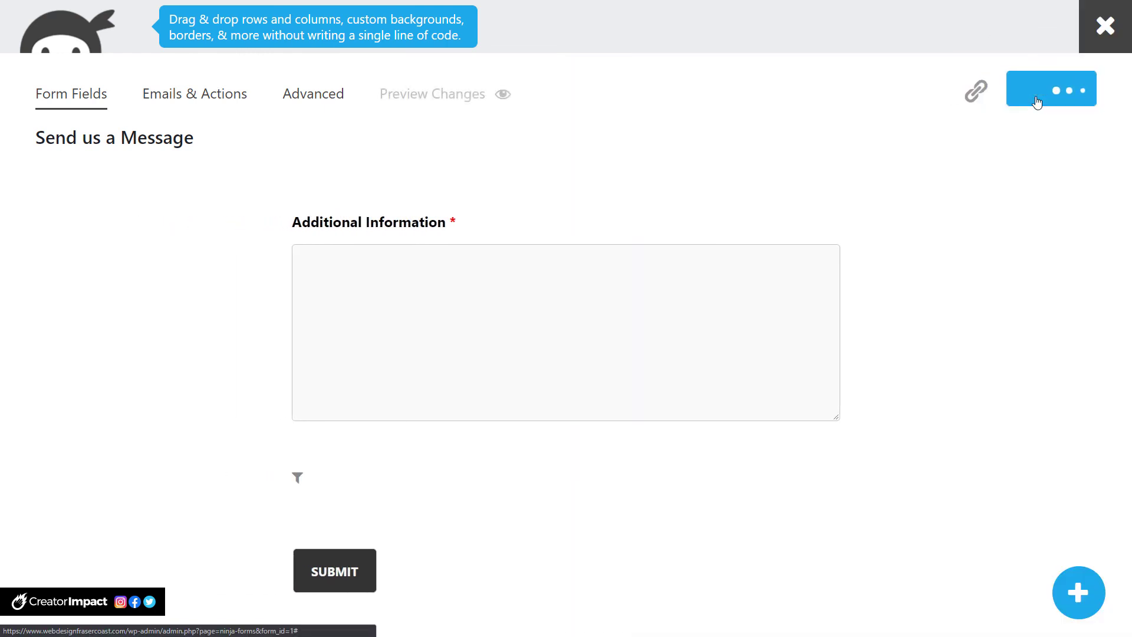
{"action": "left_click", "coordinate": [1051, 88]}
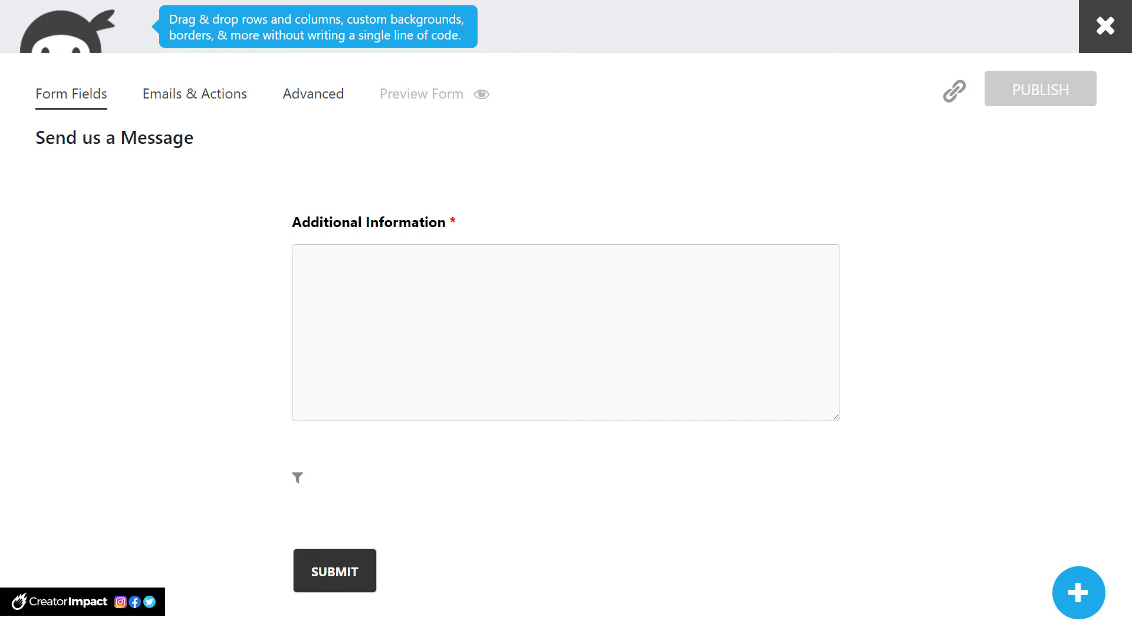
- Tick the 'I'm not a robot' box above Submit on the live contact page
{"action": "left_click", "coordinate": [423, 94]}
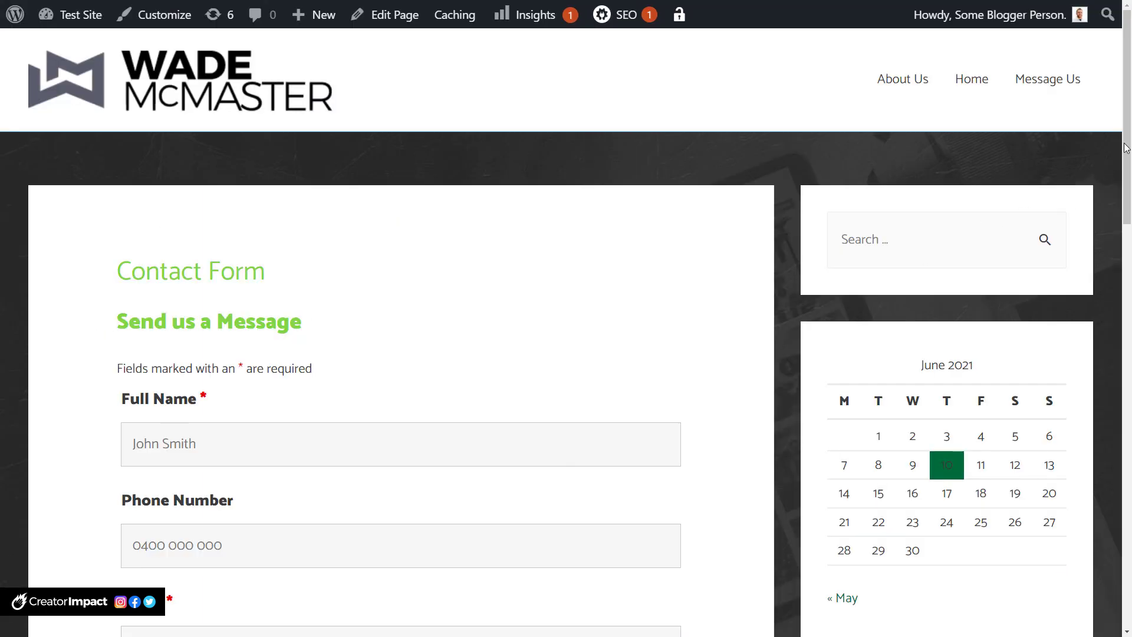
{"action": "scroll", "scroll_direction": "down", "scroll_amount": 3}
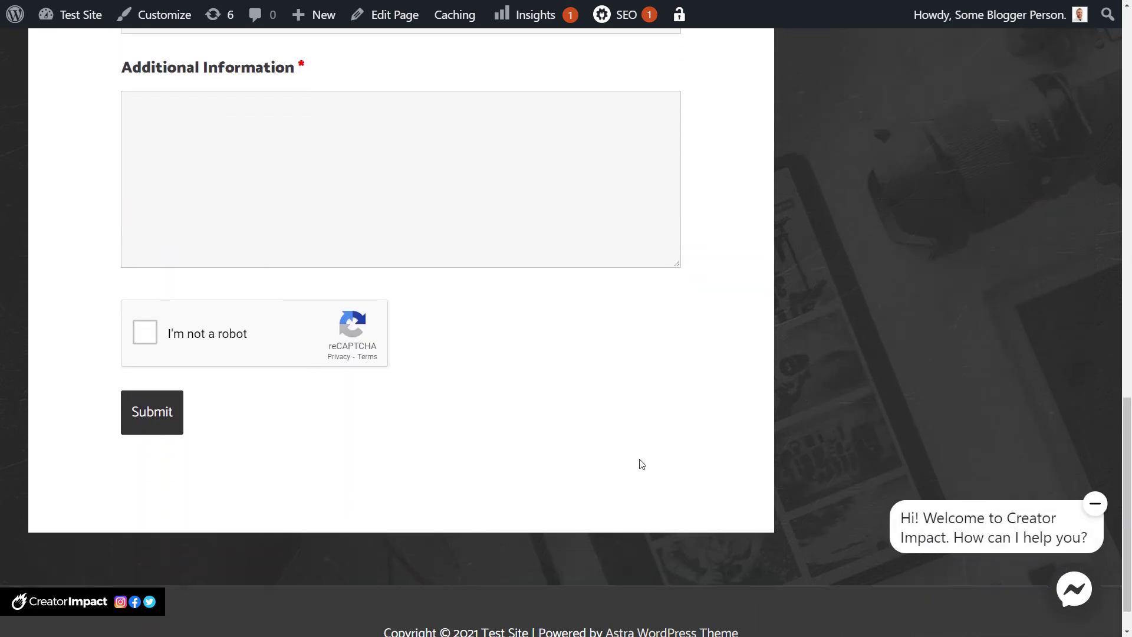
{"action": "left_click", "coordinate": [144, 332]}
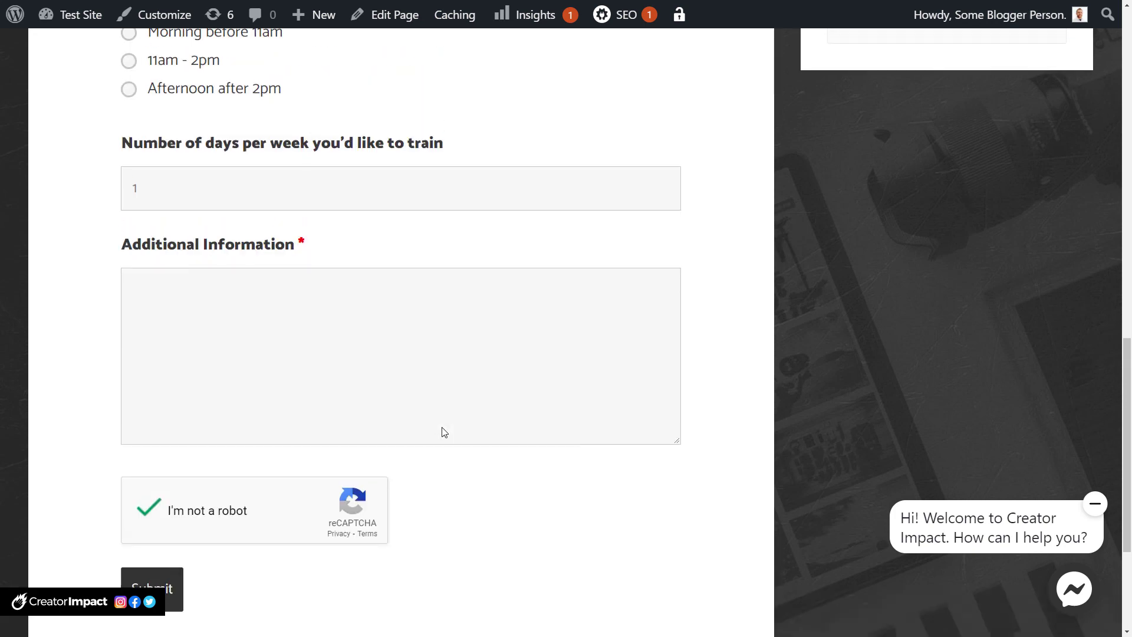
{"action": "scroll", "scroll_direction": "up", "scroll_amount": 3}
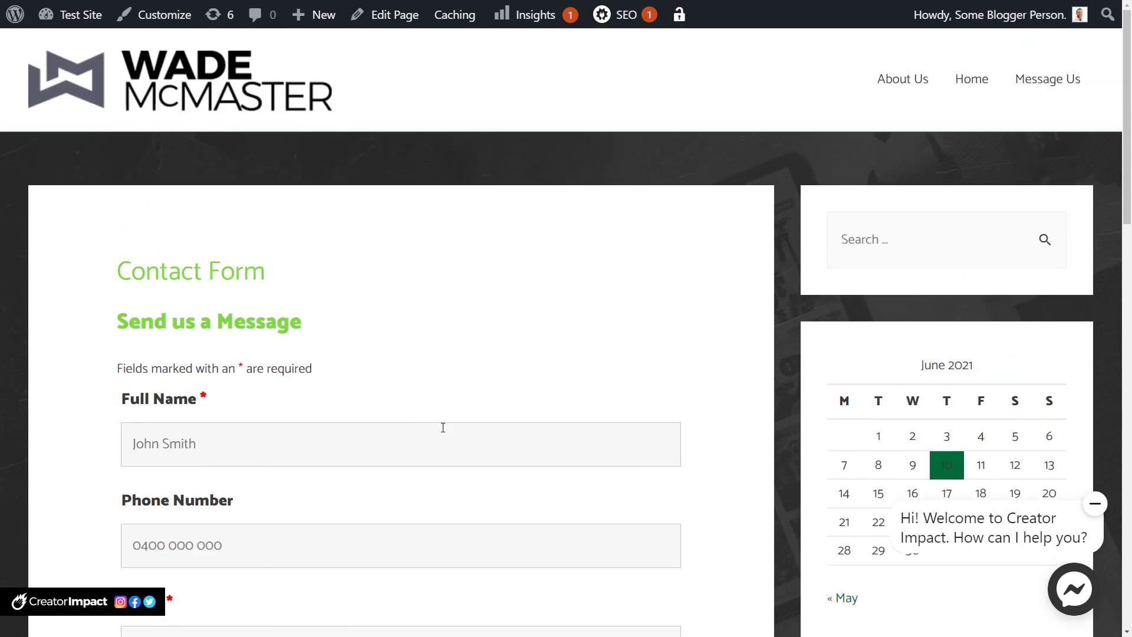